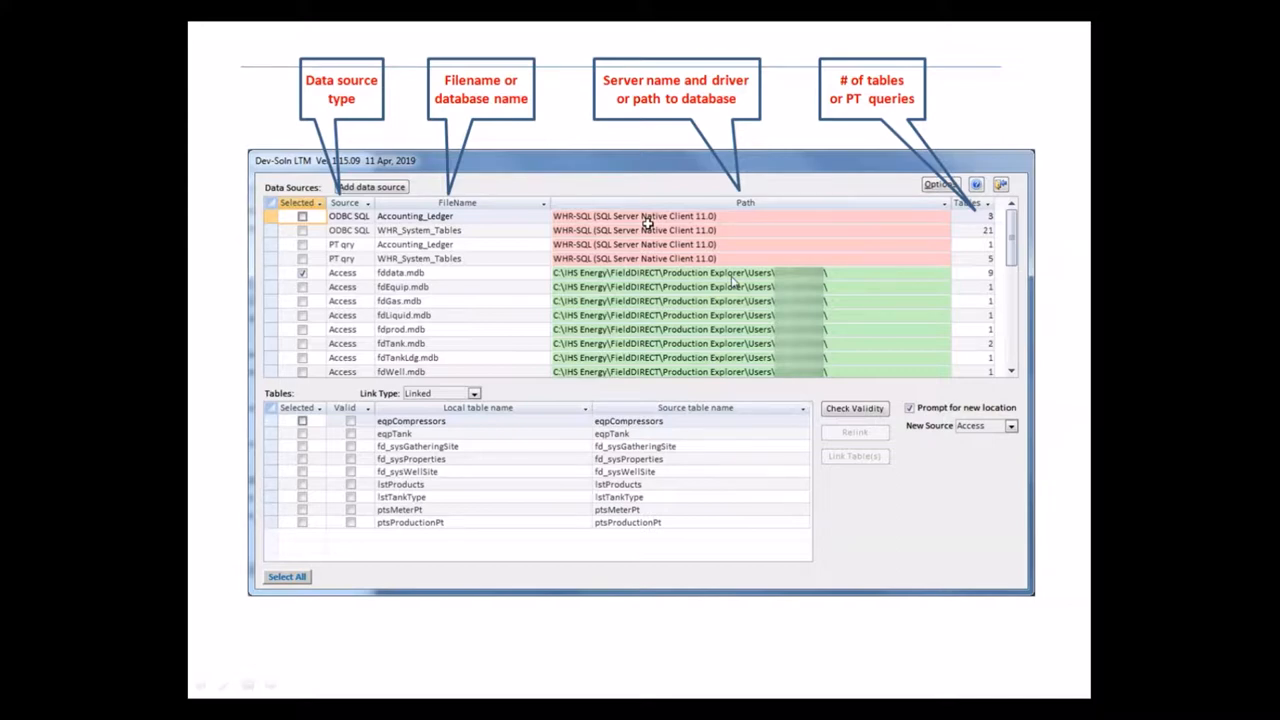
mouse_move(1010, 278)
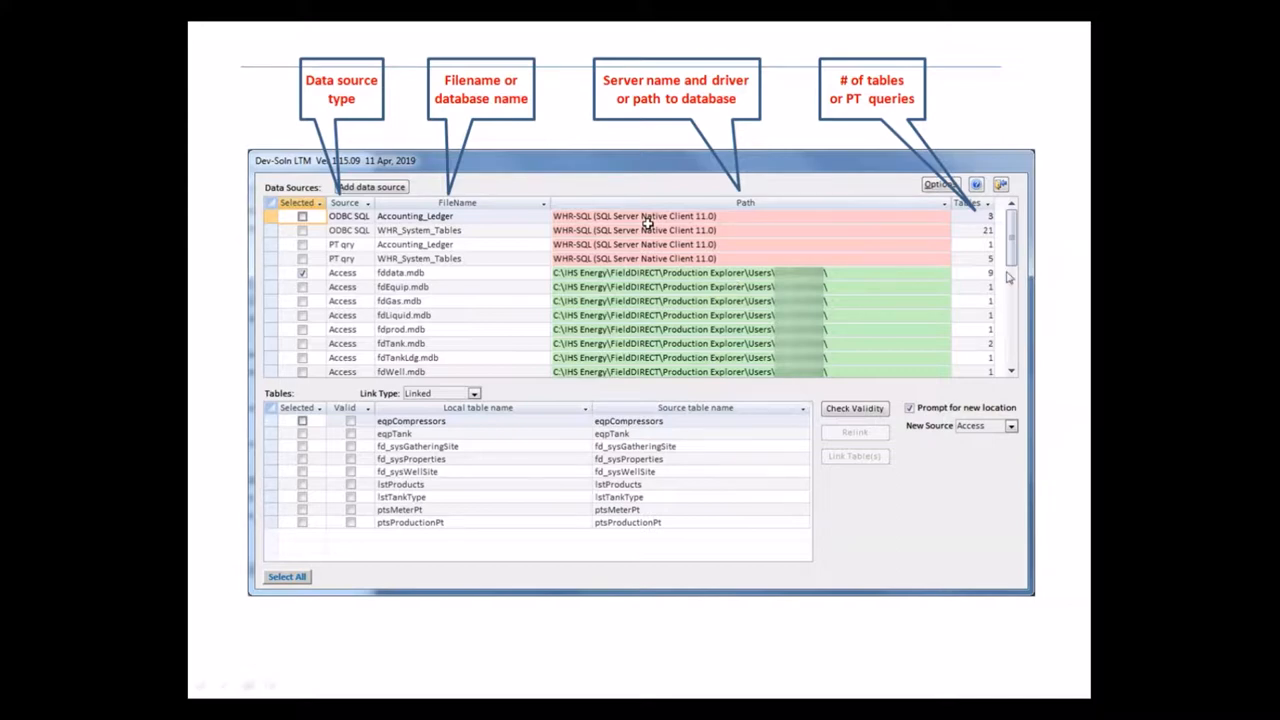
mouse_move(982, 280)
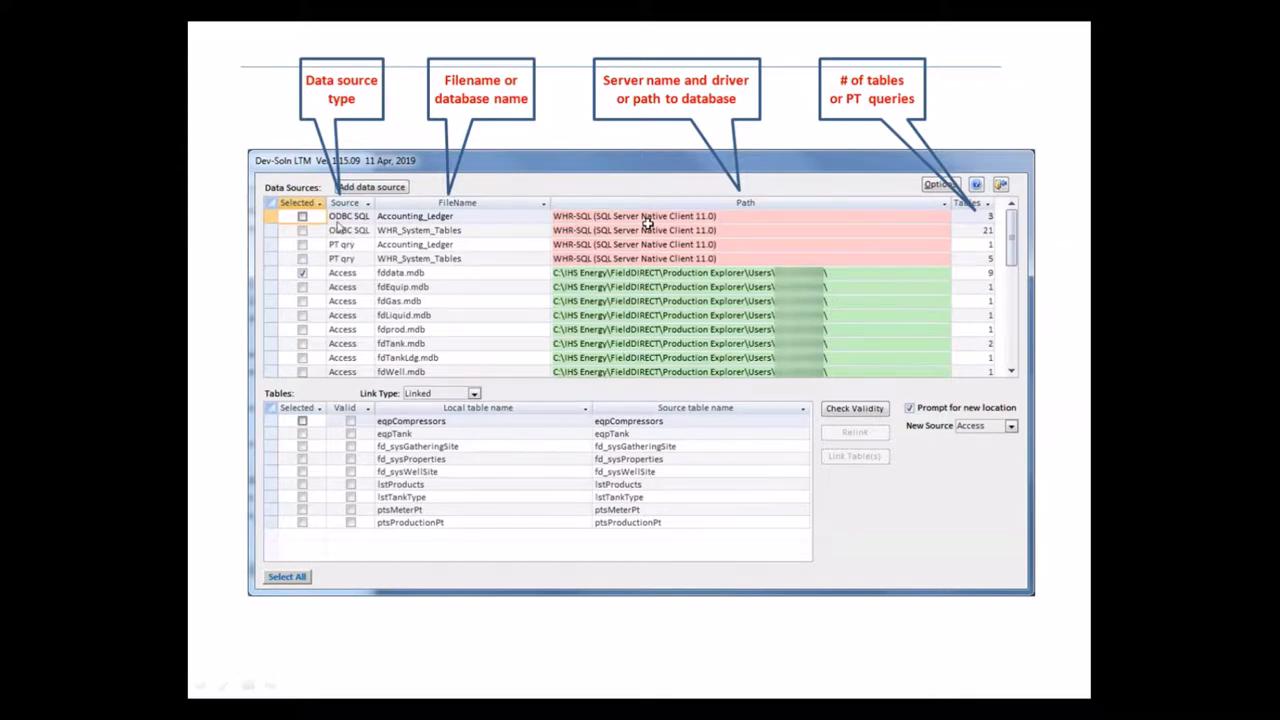
mouse_move(358, 238)
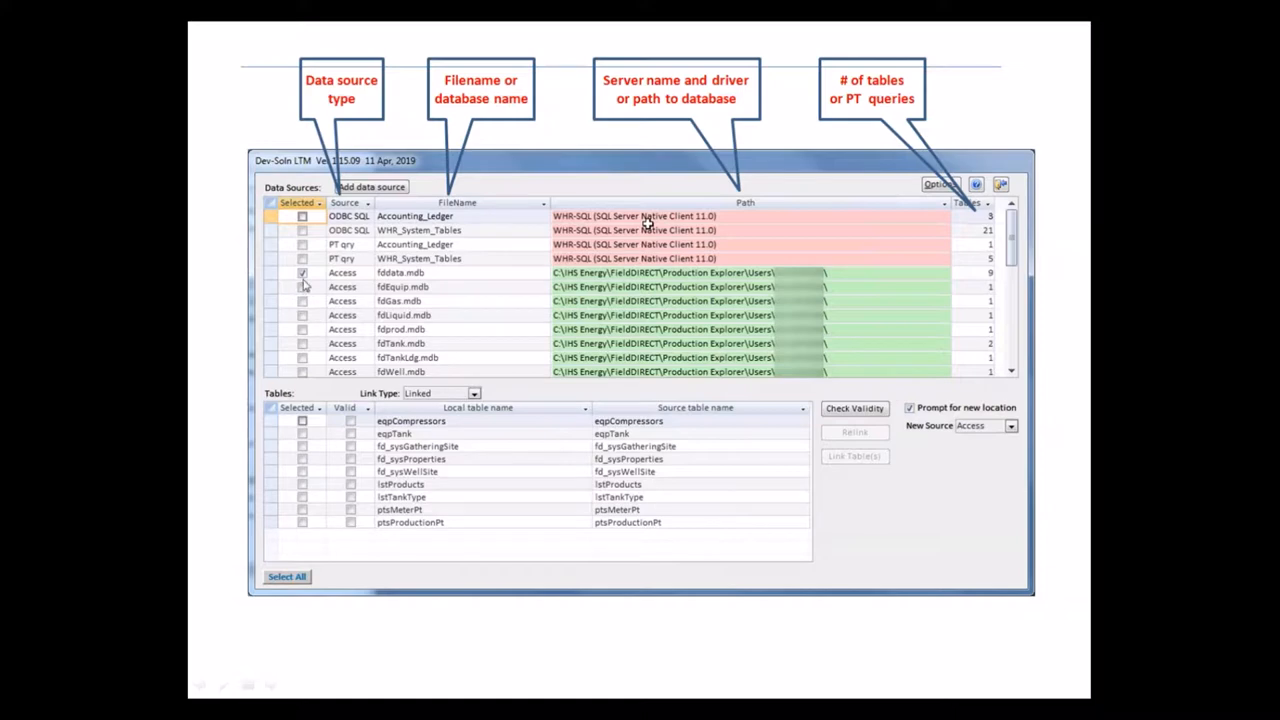
mouse_move(444, 522)
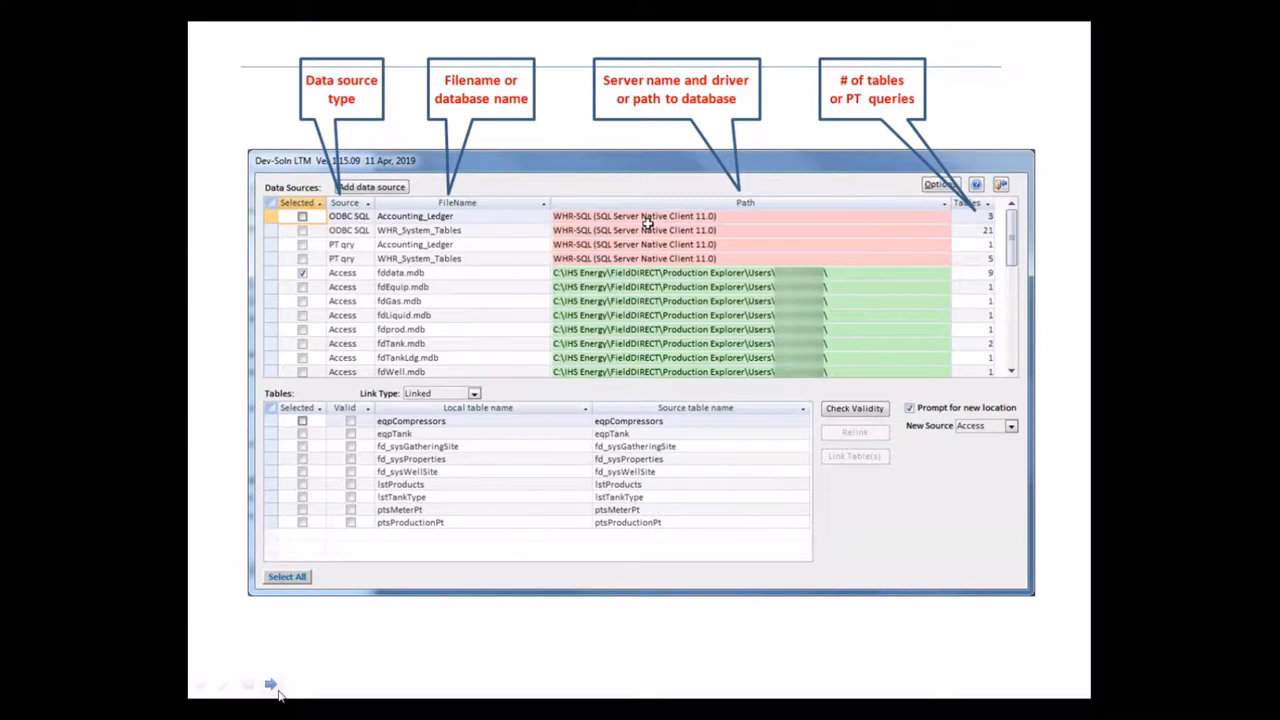
- Launch the Dev-Soln Linked Table Manager from Add-Ins with an empty data-source list
left_click(272, 684)
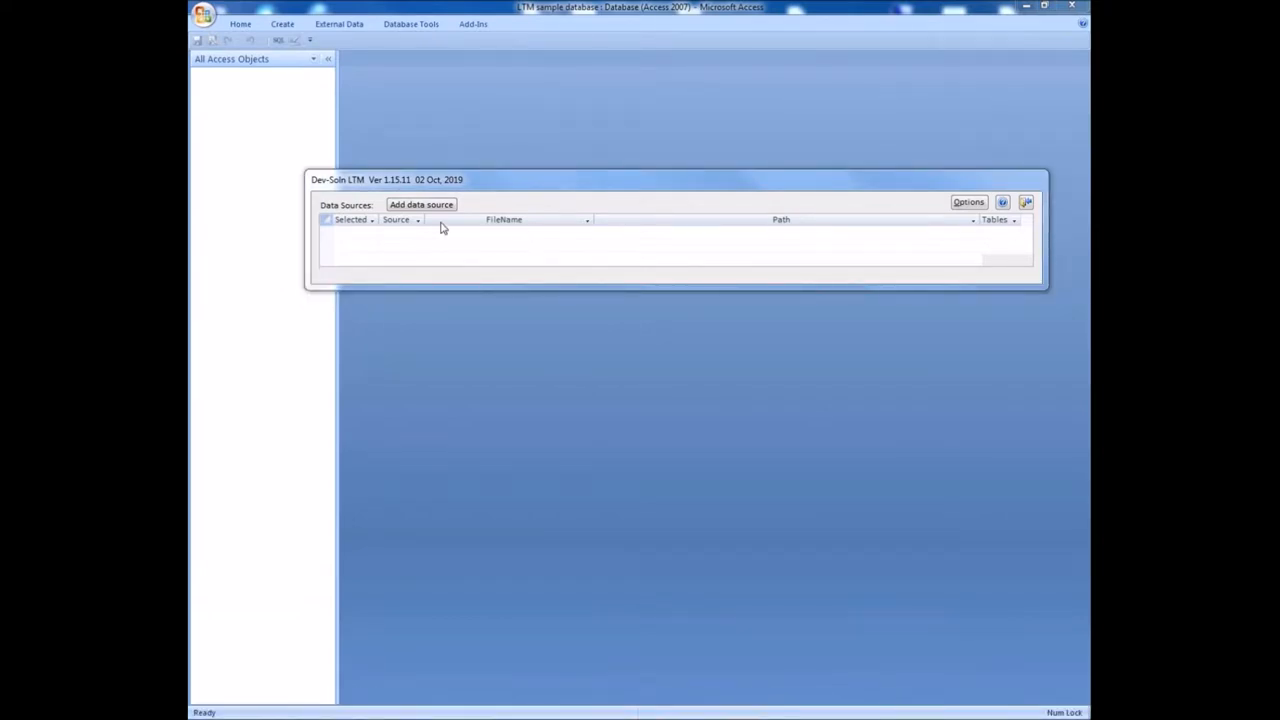
- Add SourceFile.accdb as an Access data source, browsing to the file and continuing
left_click(420, 204)
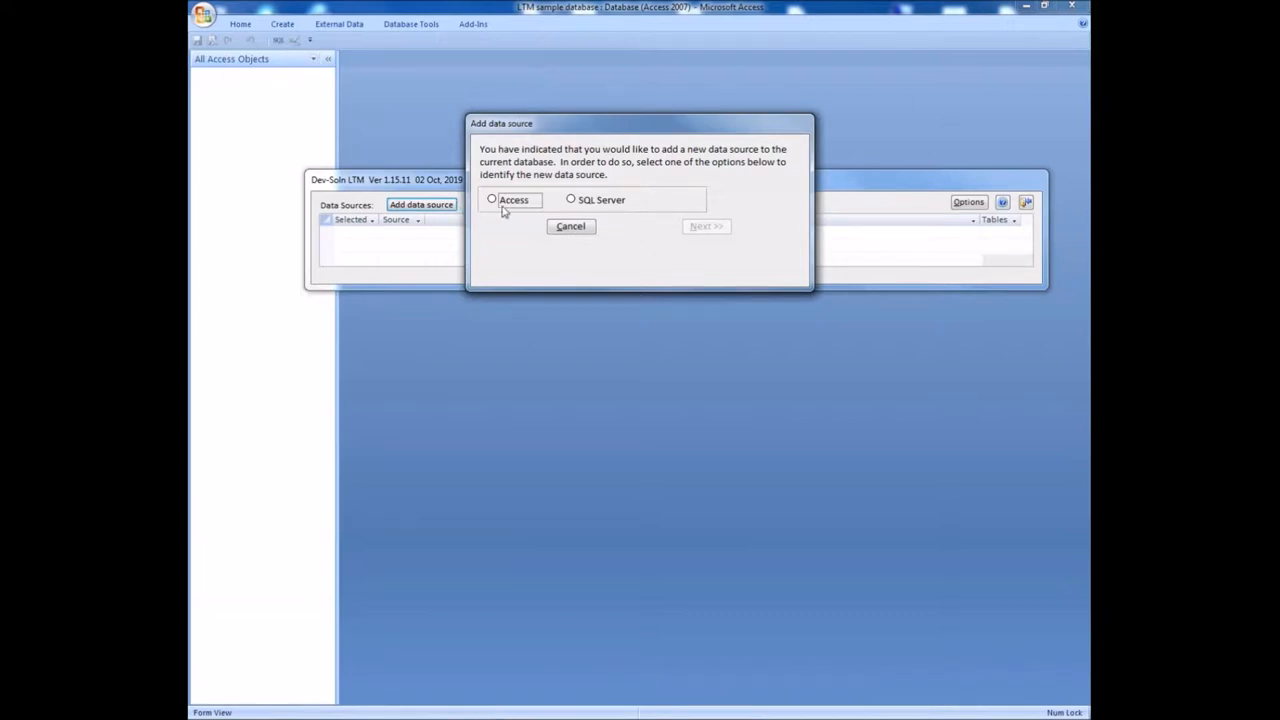
left_click(492, 200)
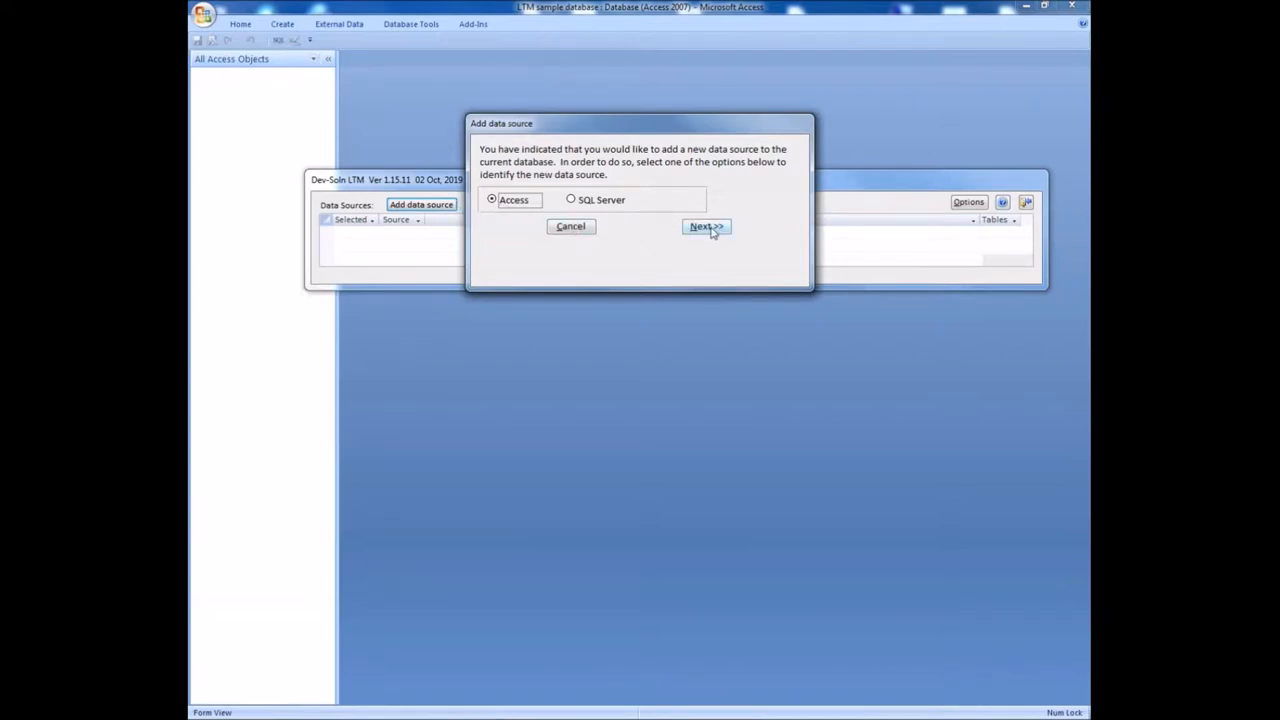
left_click(706, 226)
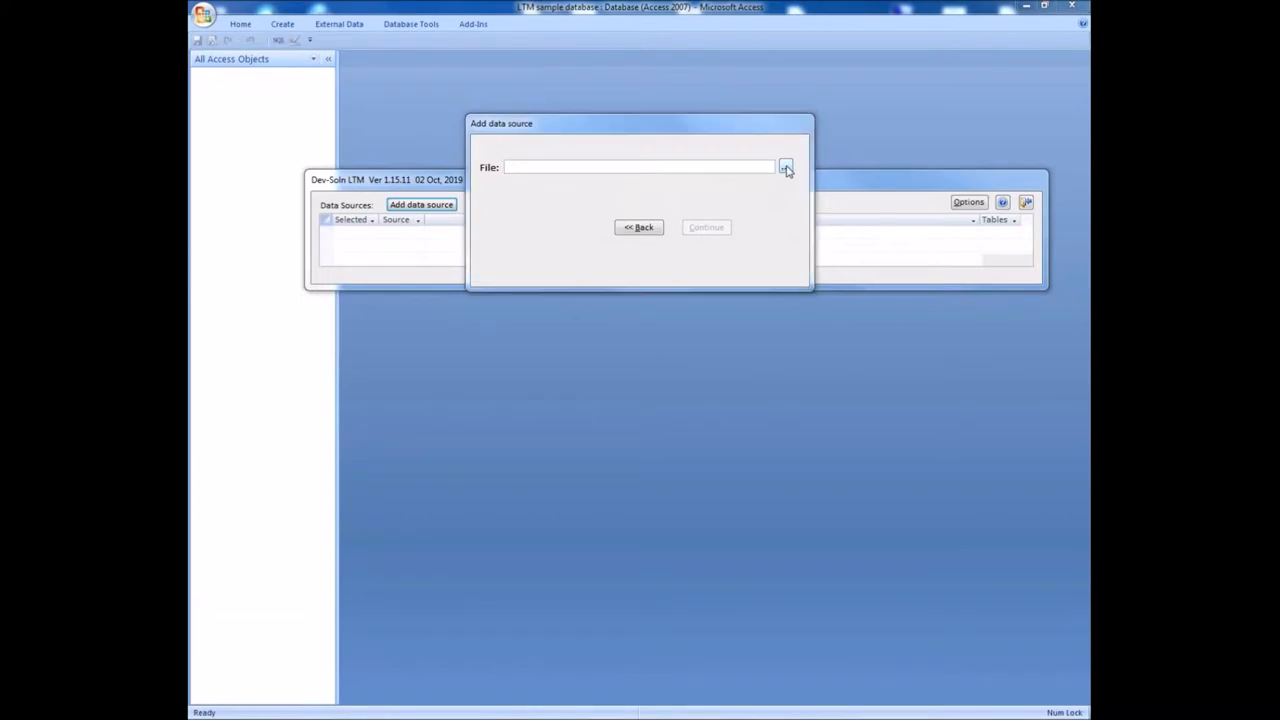
left_click(786, 166)
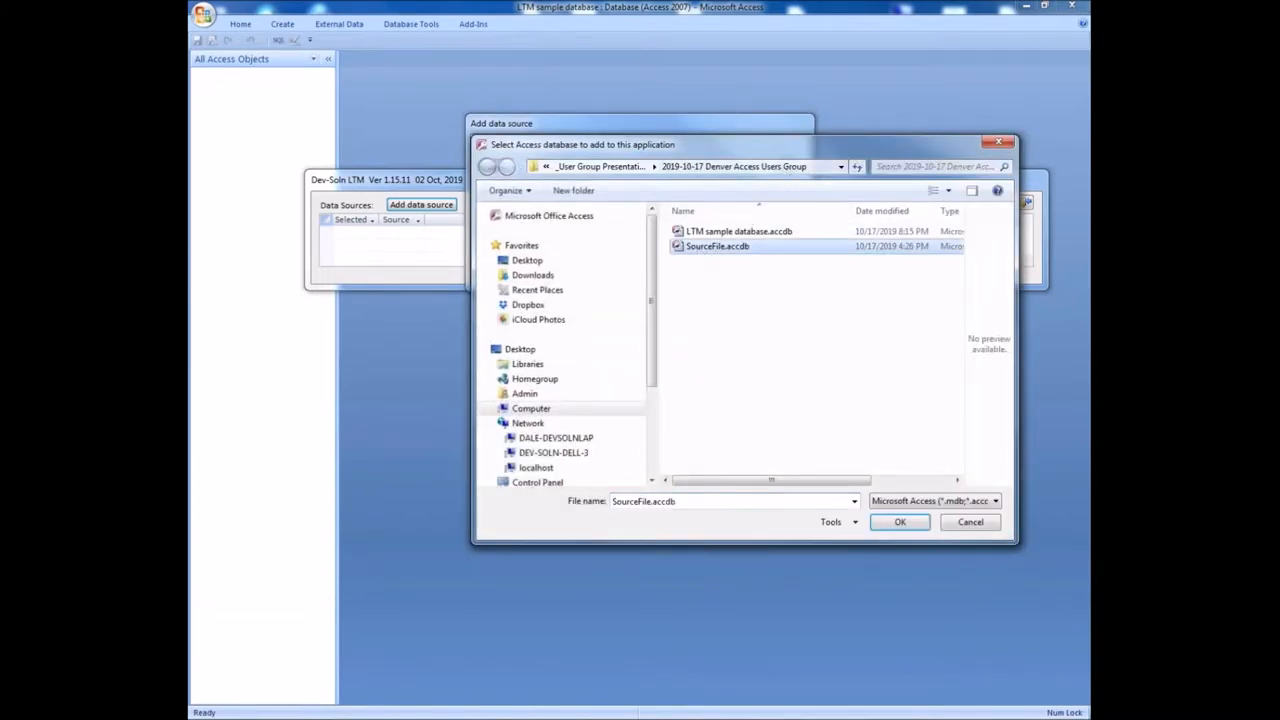
left_click(900, 520)
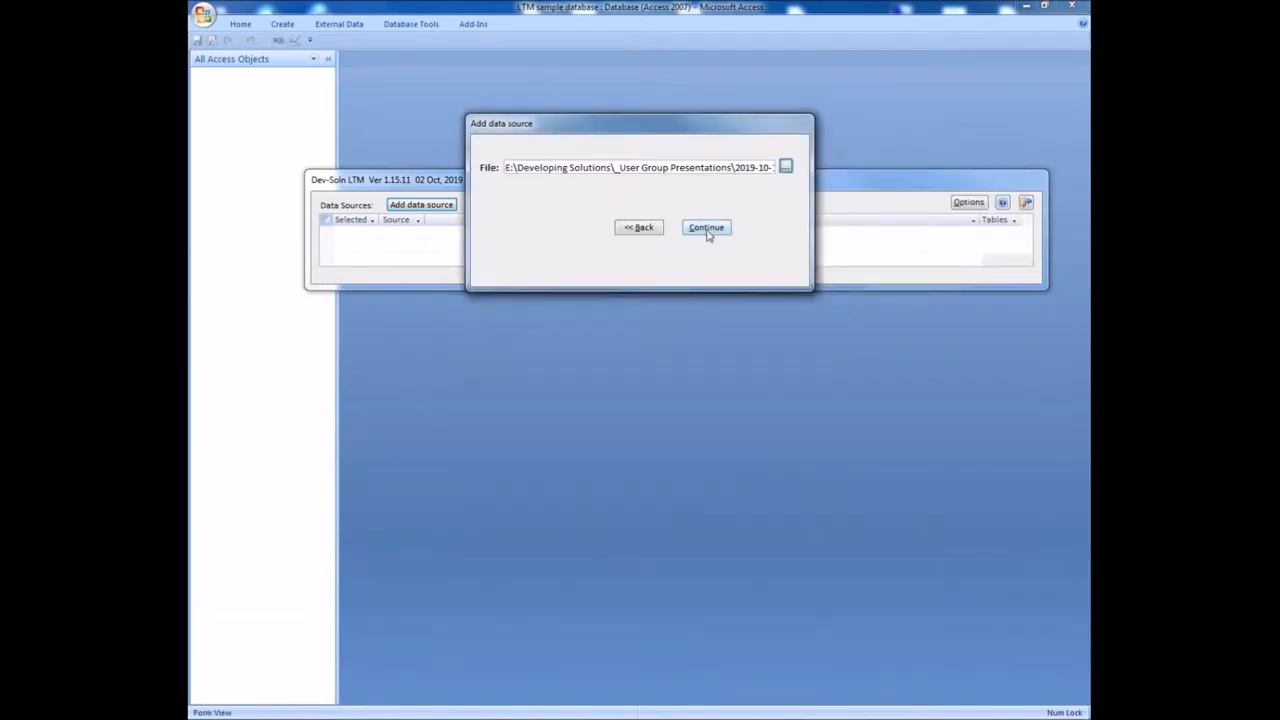
left_click(704, 228)
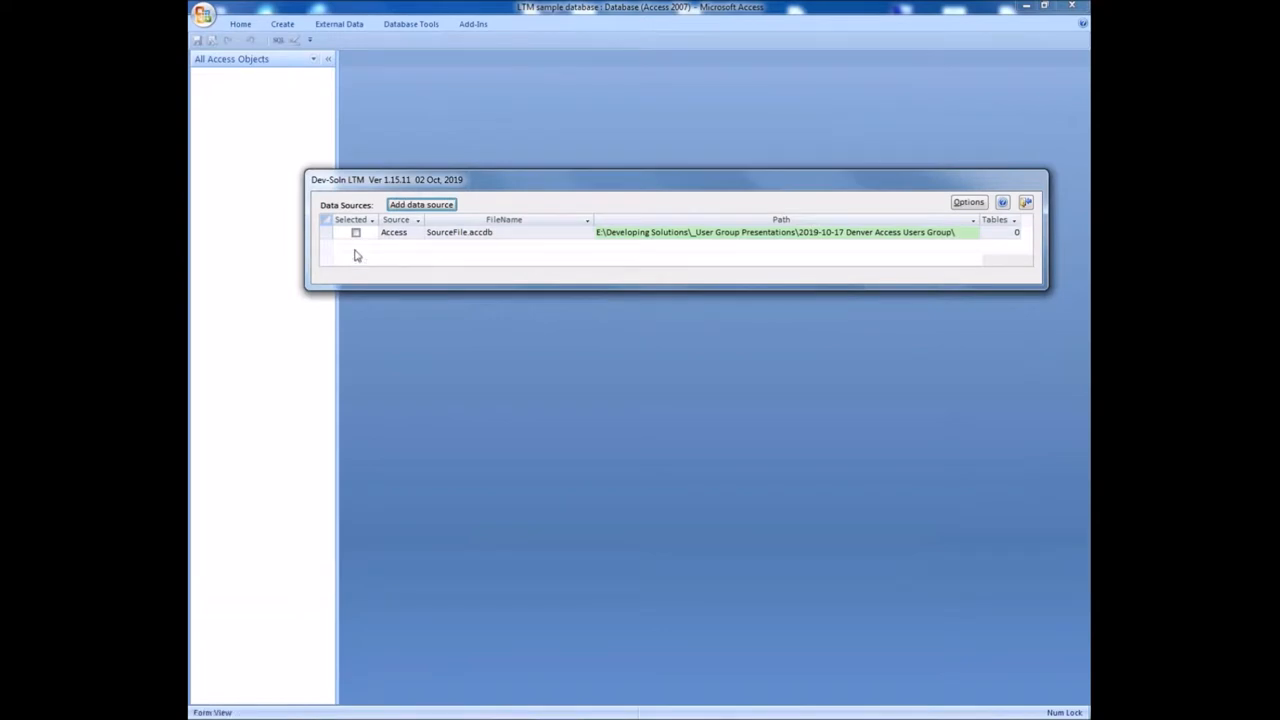
- Link tbl_Applications from SourceFile.accdb and confirm it shows as linked for that source
left_click(356, 232)
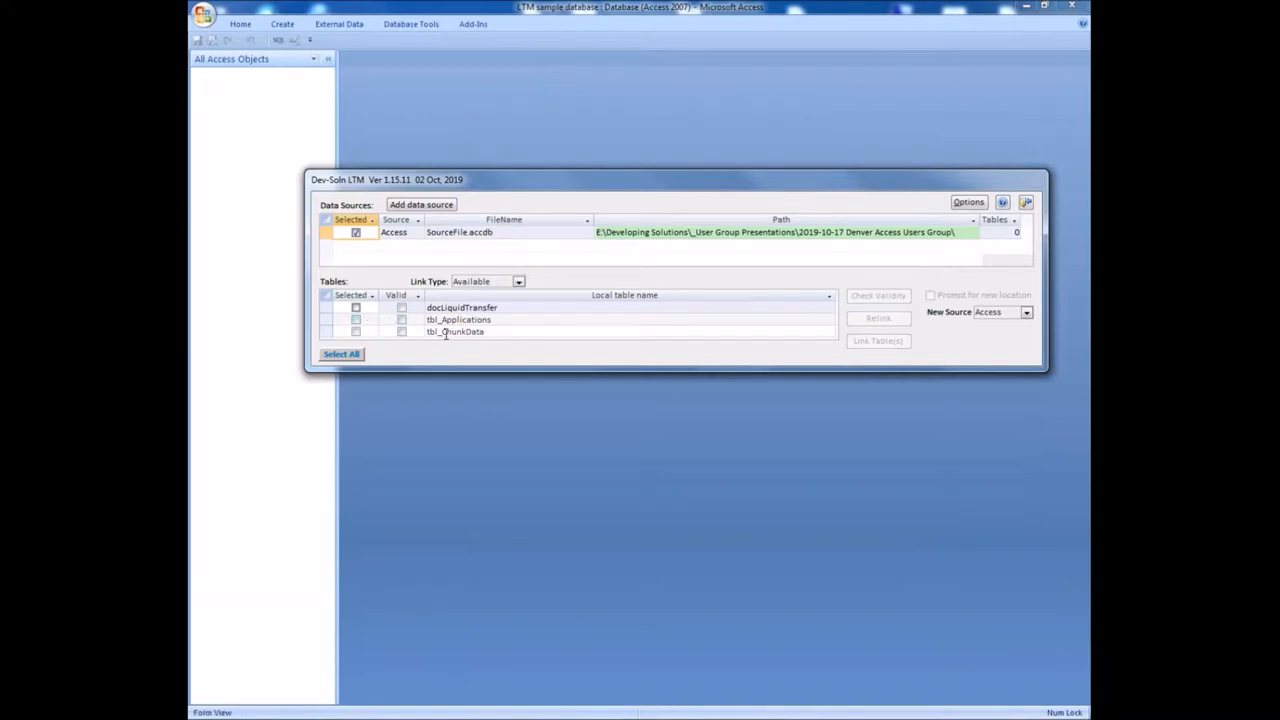
left_click(356, 320)
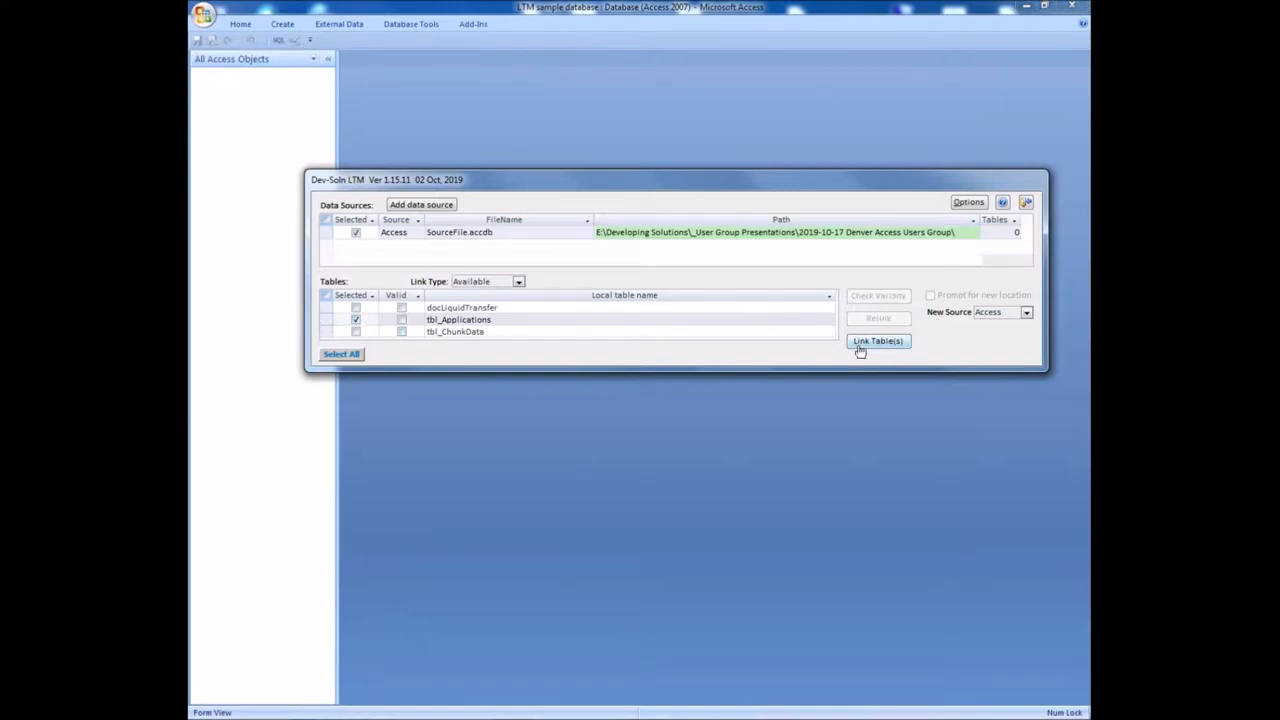
left_click(876, 340)
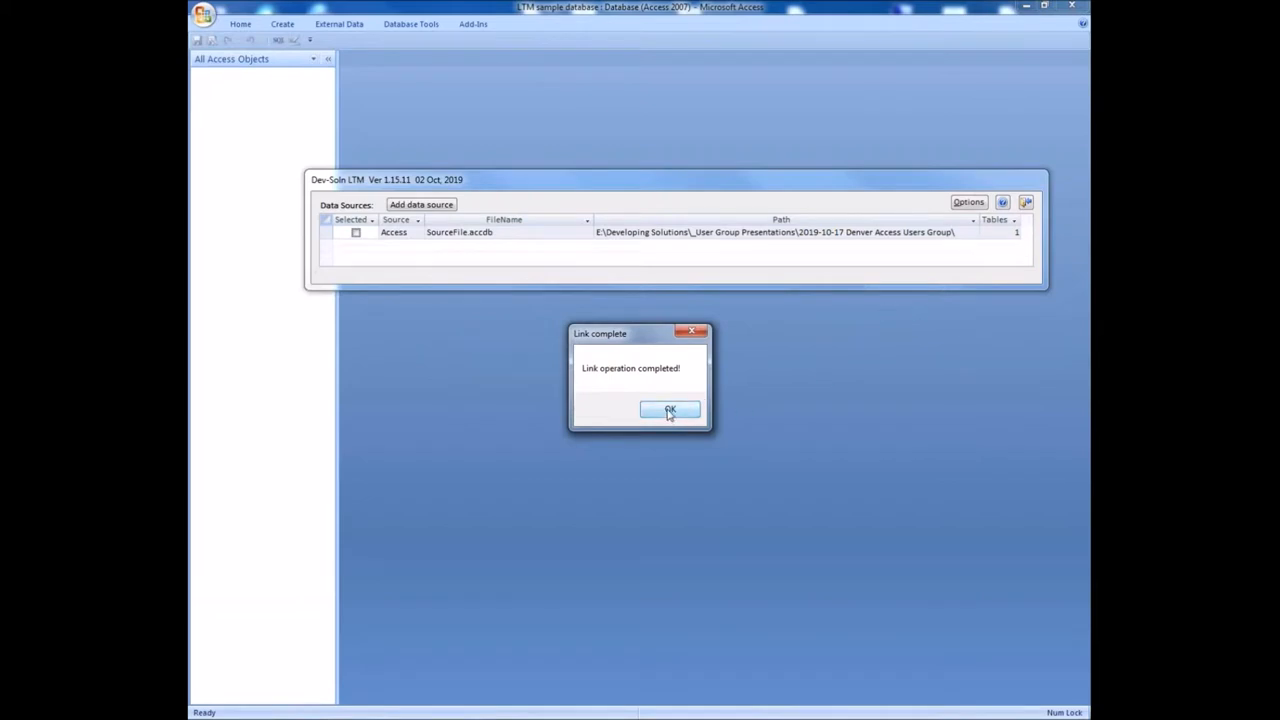
left_click(668, 410)
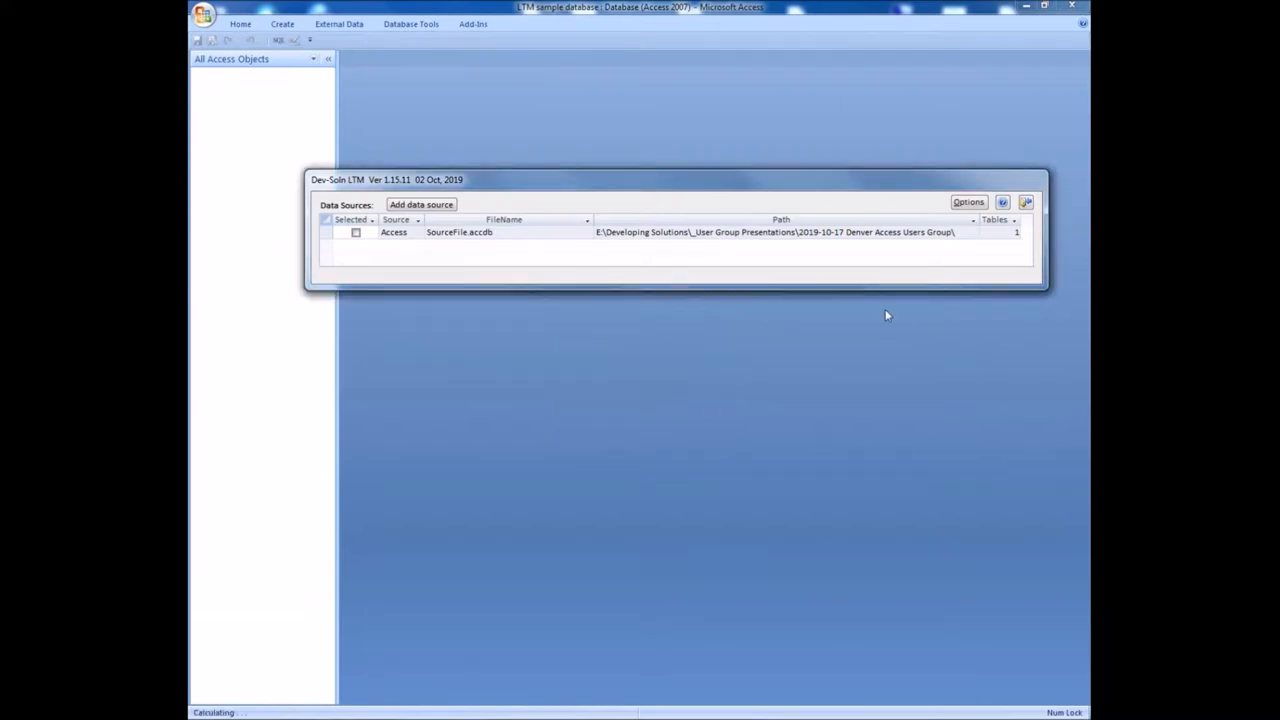
left_click(356, 232)
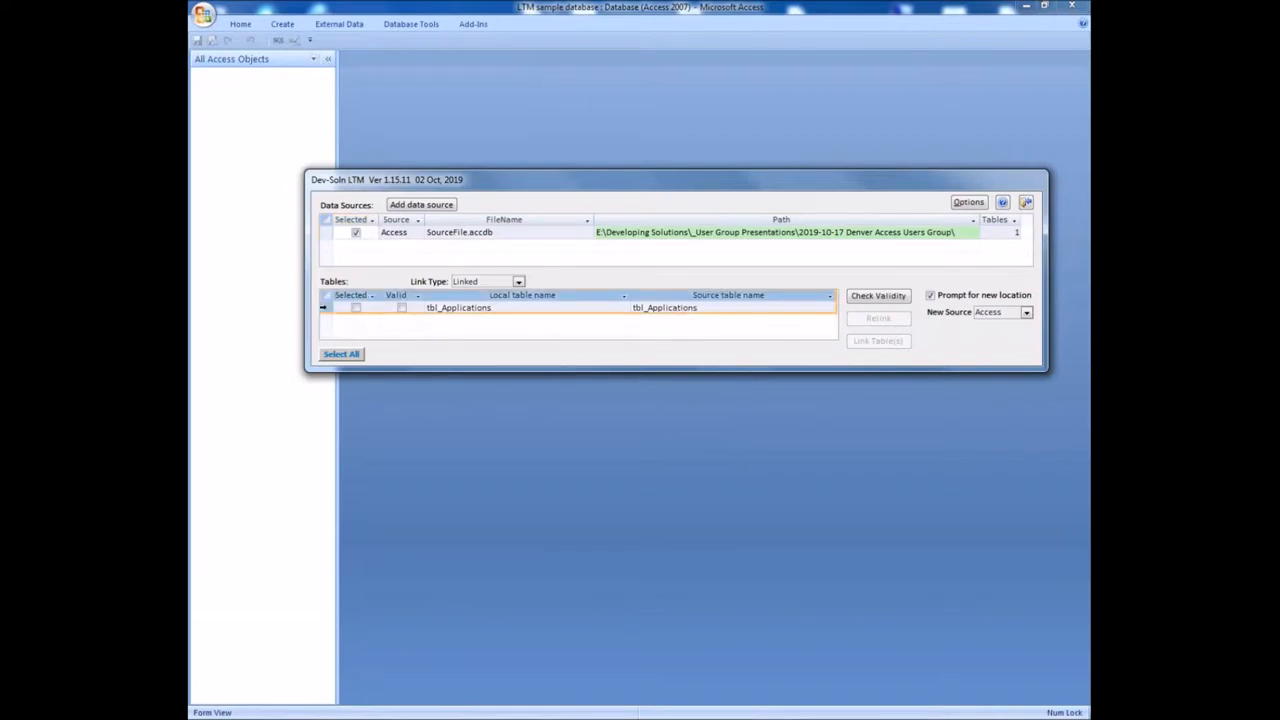
left_click(328, 58)
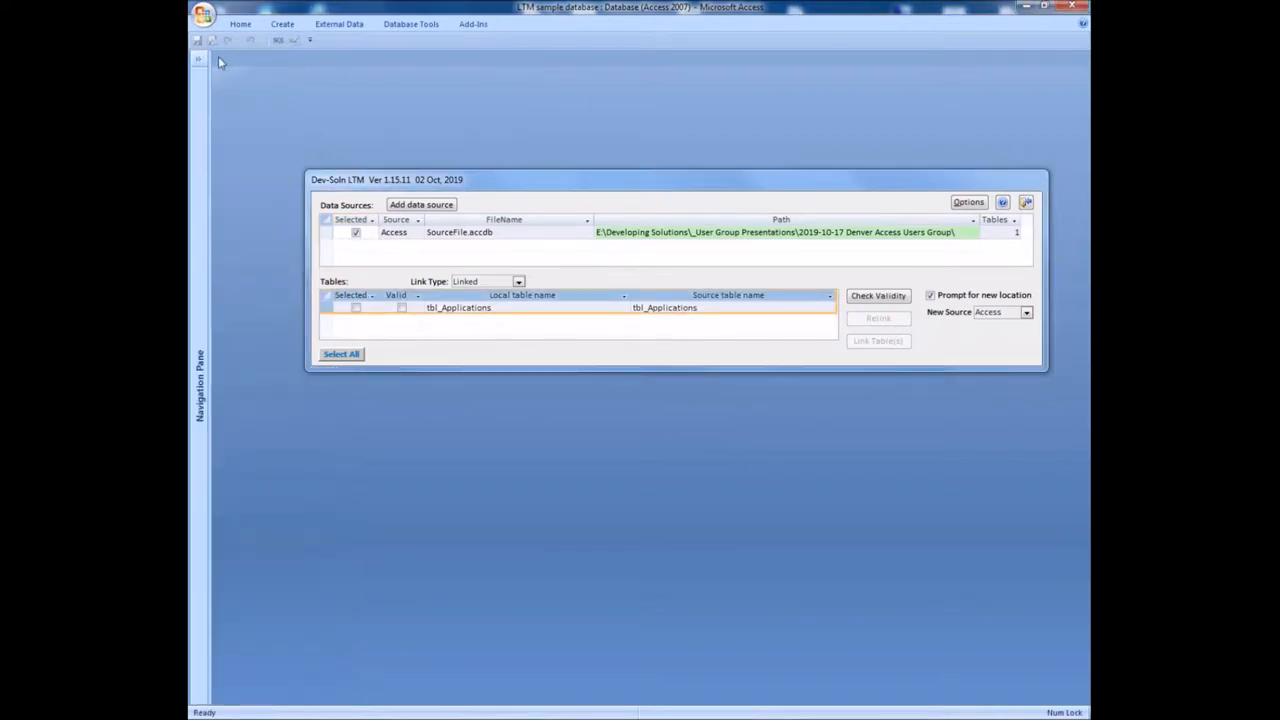
- Switch the SourceFile.accdb view from linked tables to its three available tables
left_click(198, 60)
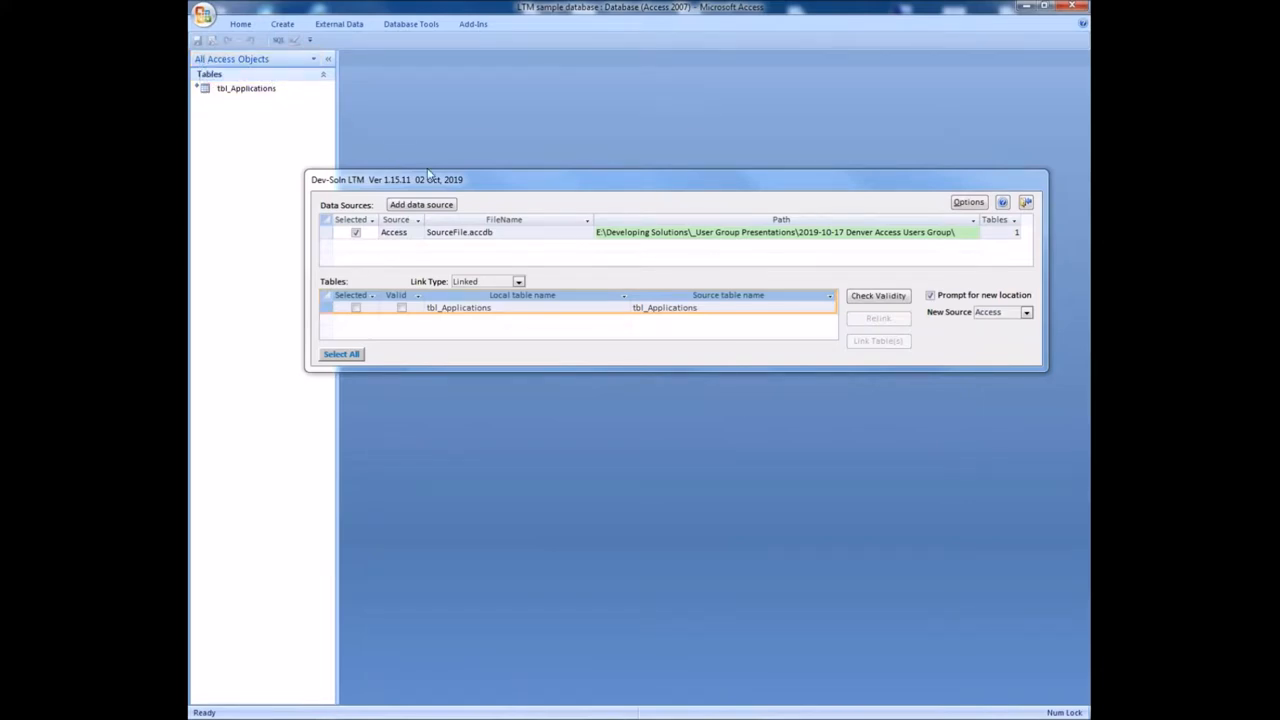
mouse_move(500, 182)
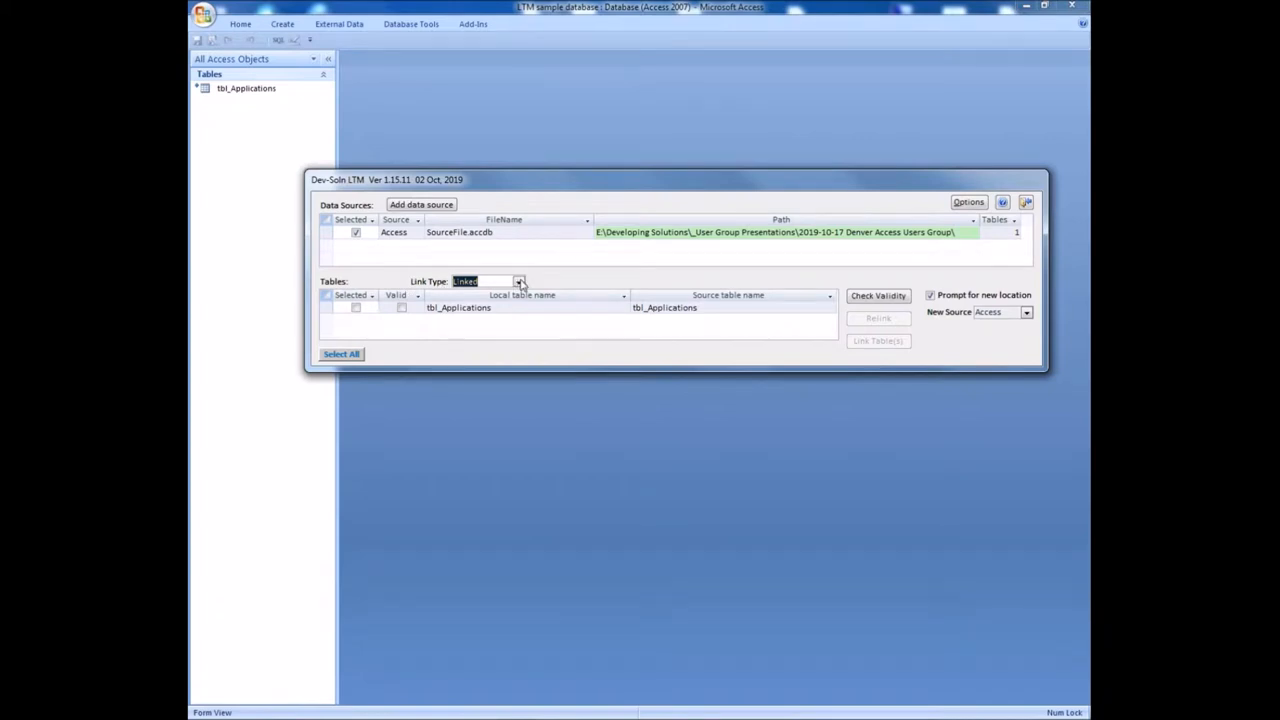
mouse_move(370, 240)
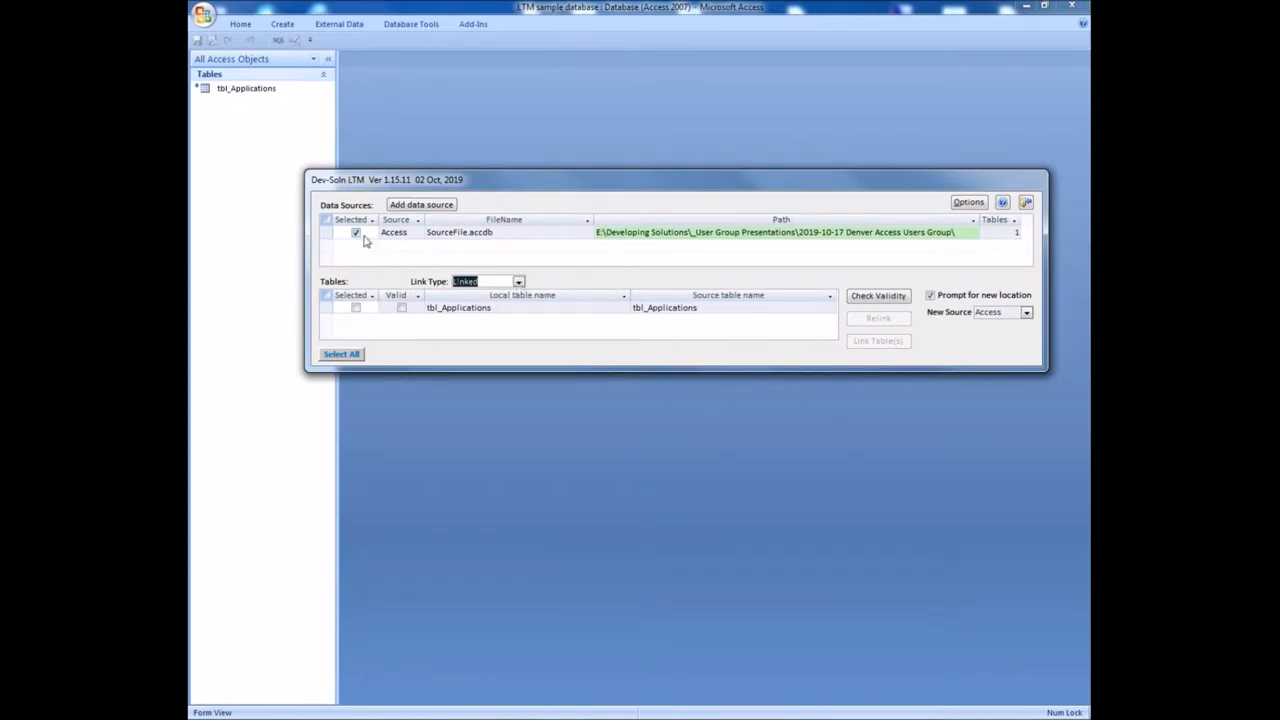
left_click(518, 280)
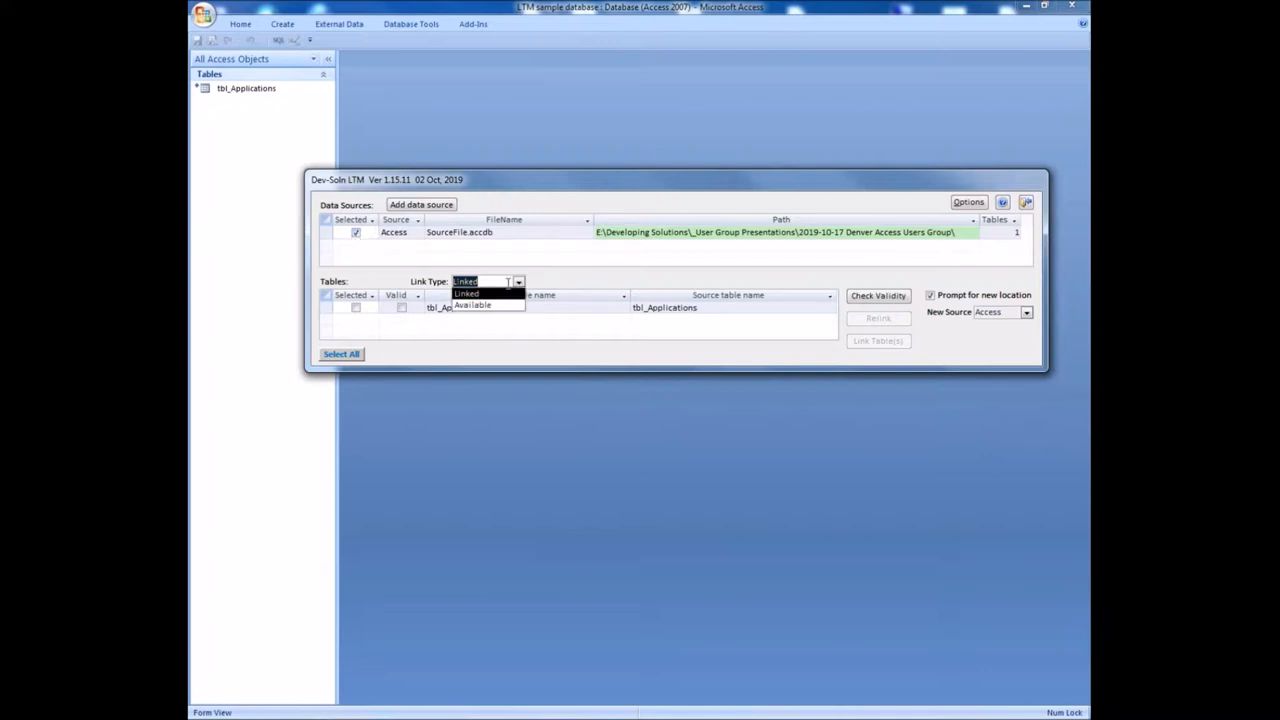
left_click(472, 304)
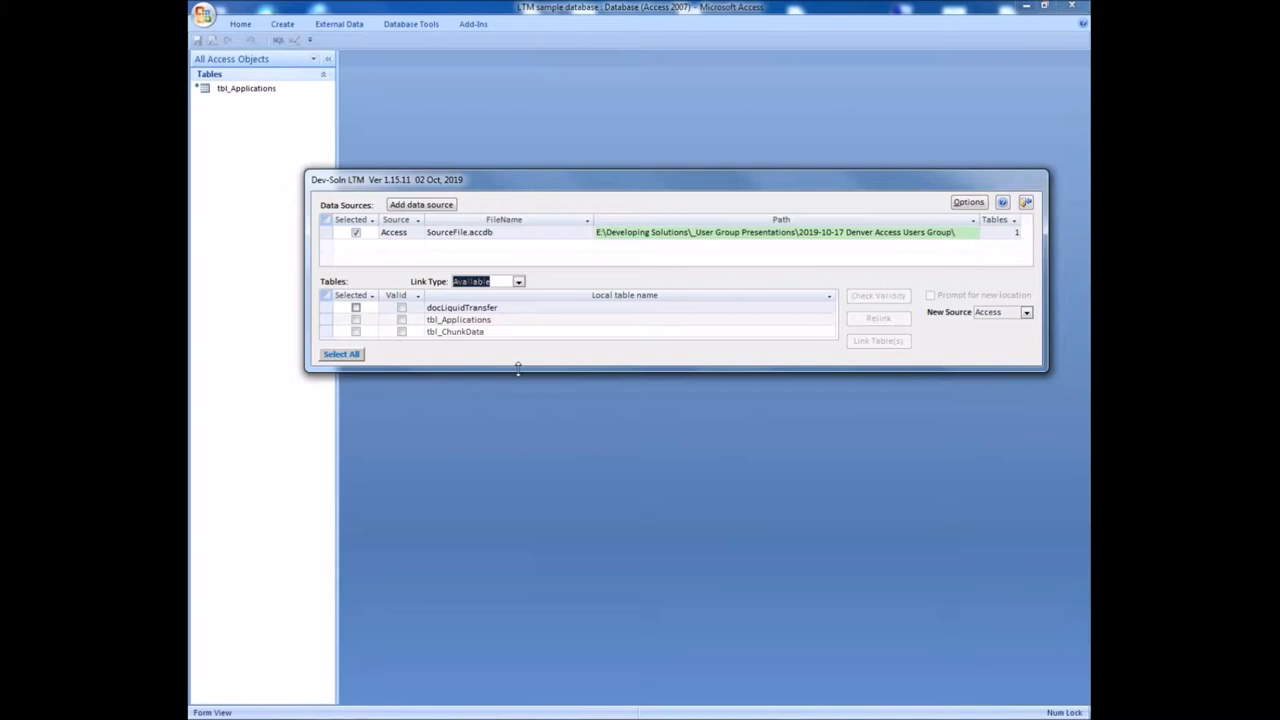
mouse_move(568, 282)
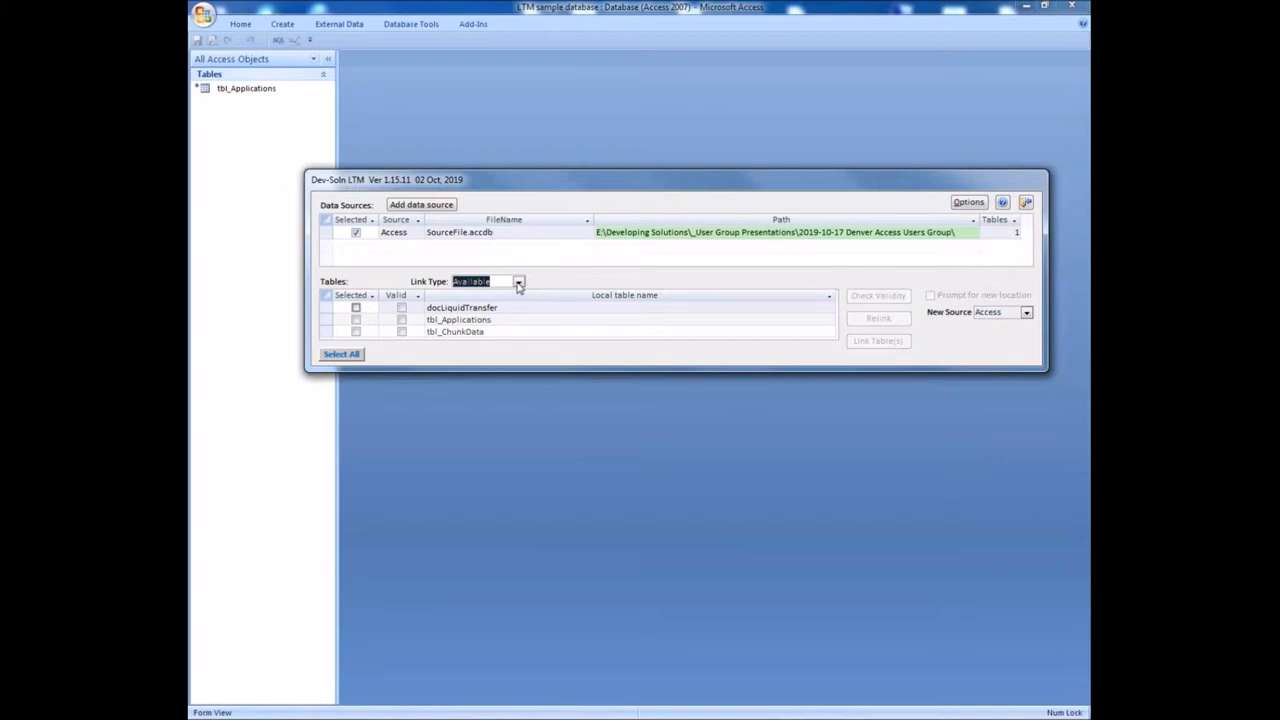
mouse_move(960, 336)
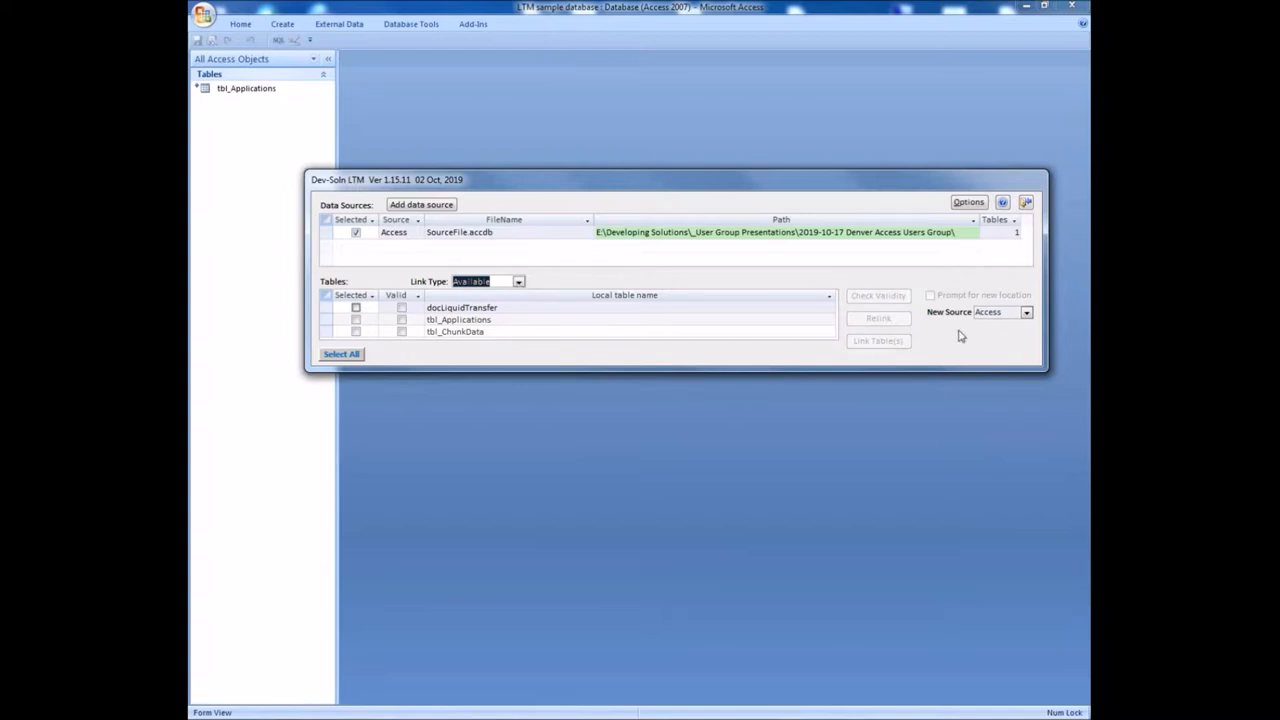
mouse_move(1044, 380)
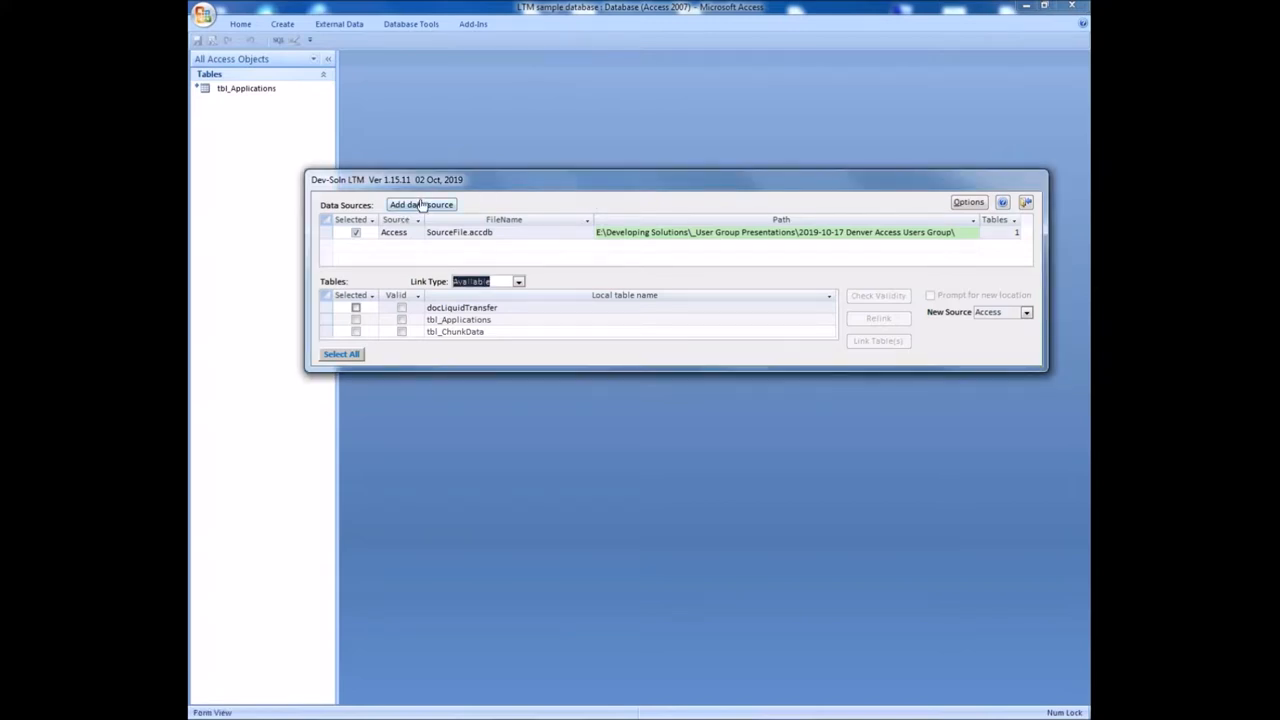
- Start a SQL Server data source with trusted login on the local server, choosing database WinHost
left_click(420, 204)
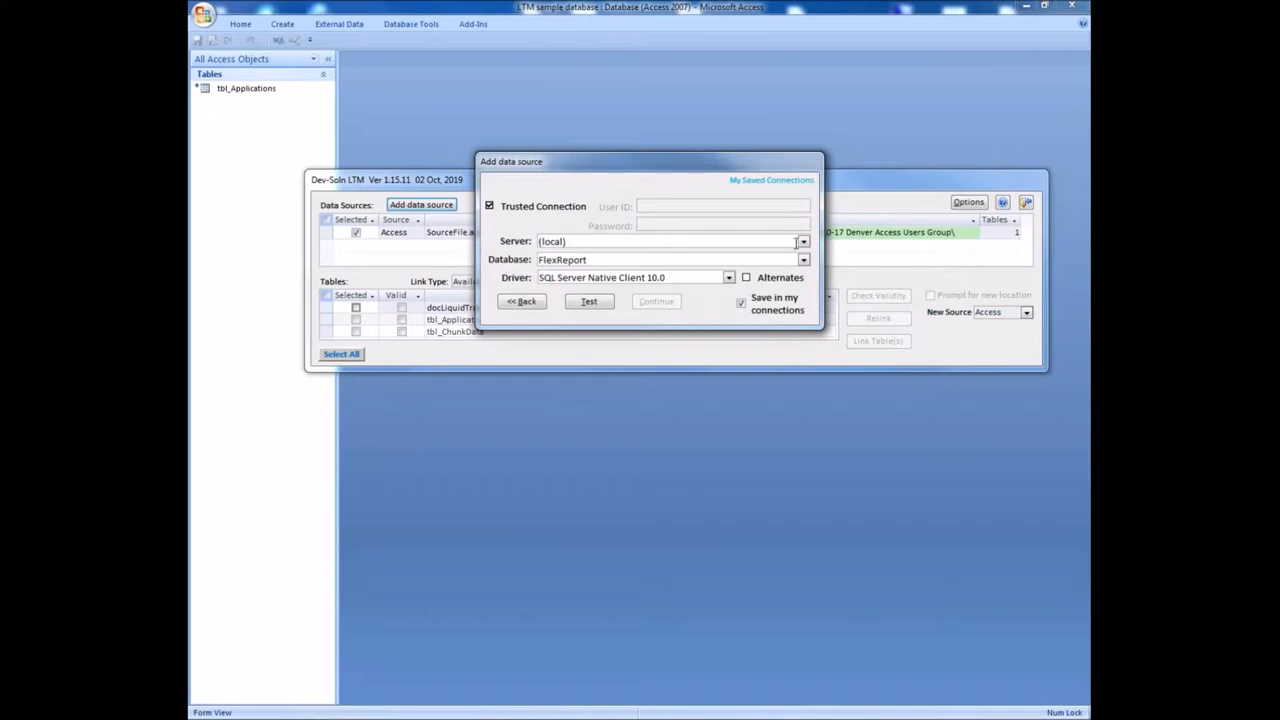
left_click(804, 240)
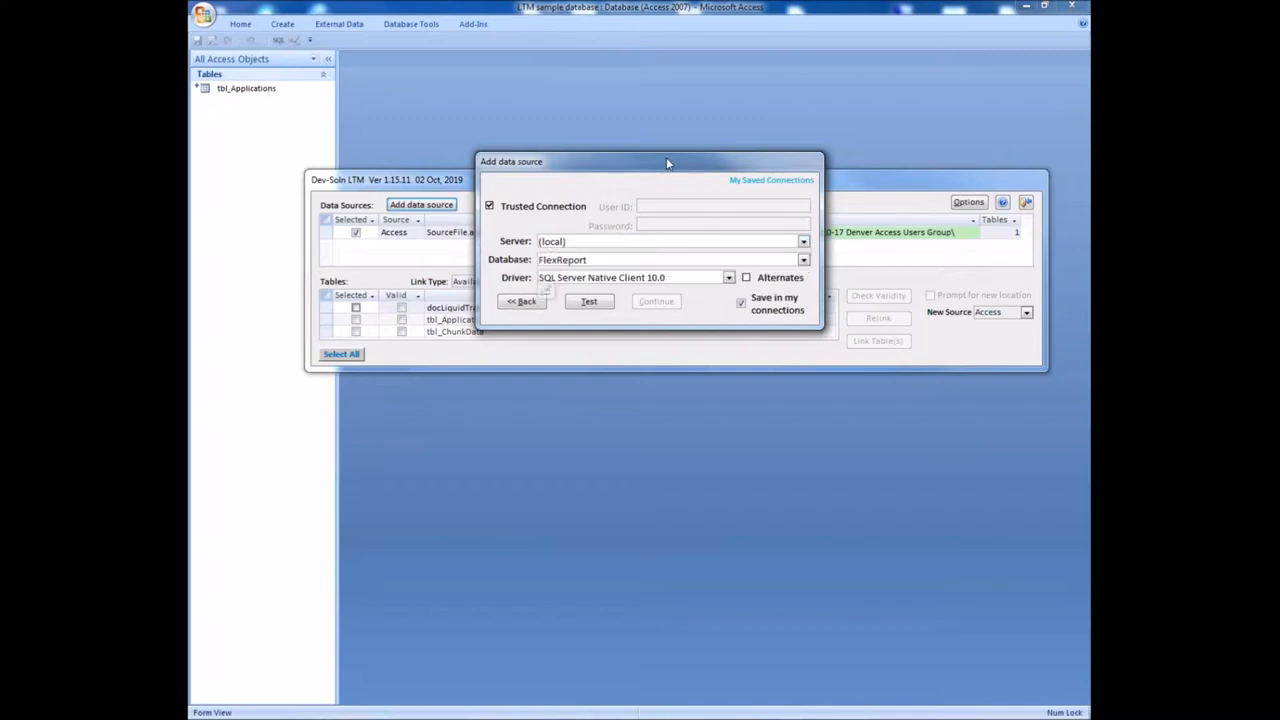
mouse_move(816, 244)
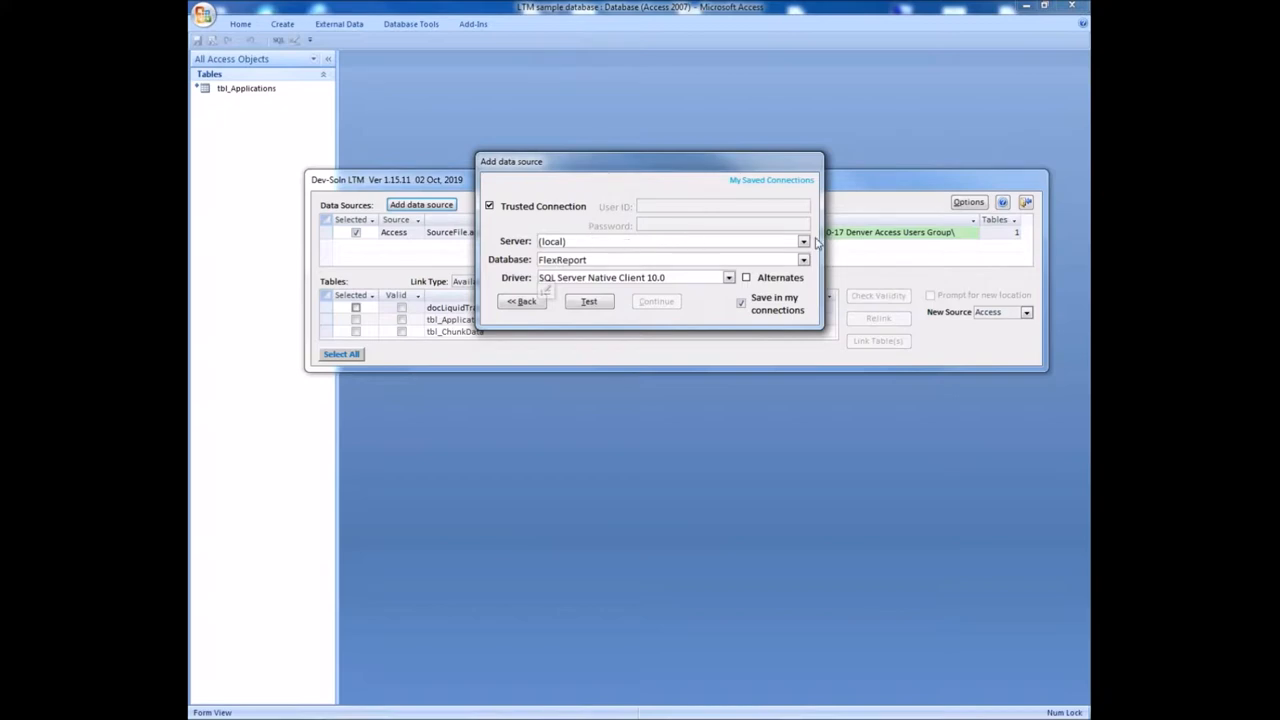
mouse_move(804, 260)
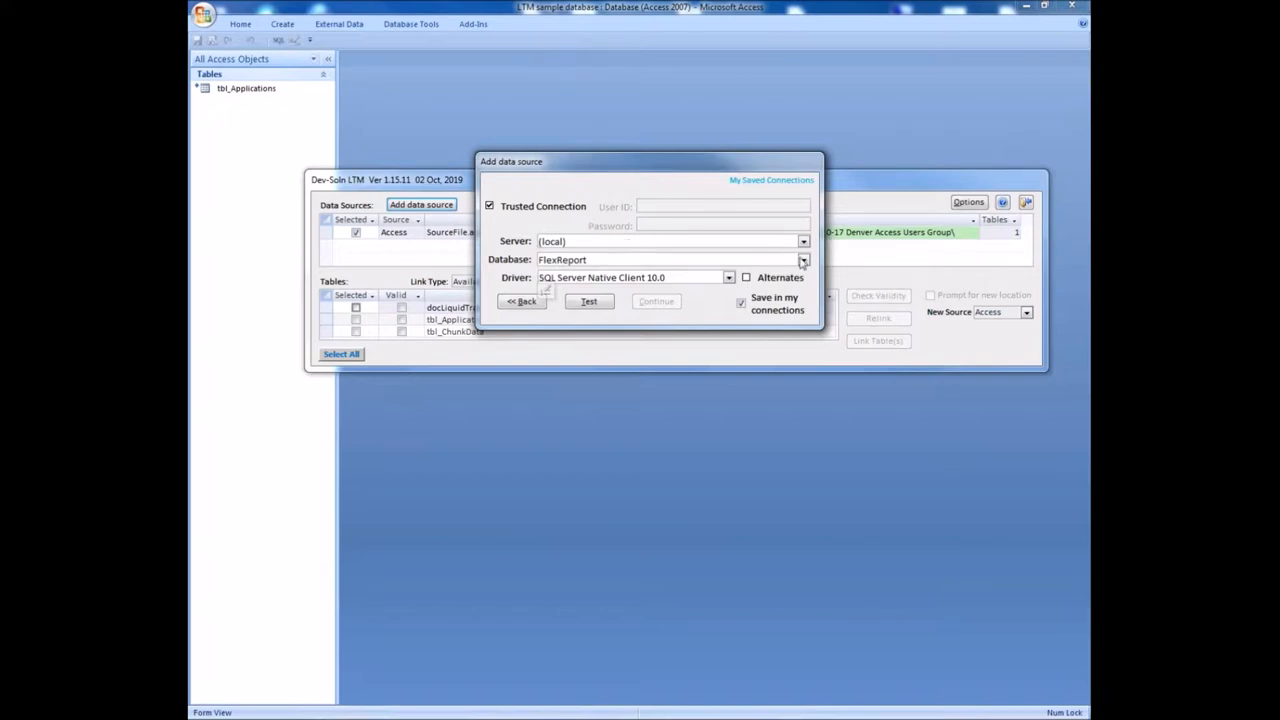
left_click(804, 260)
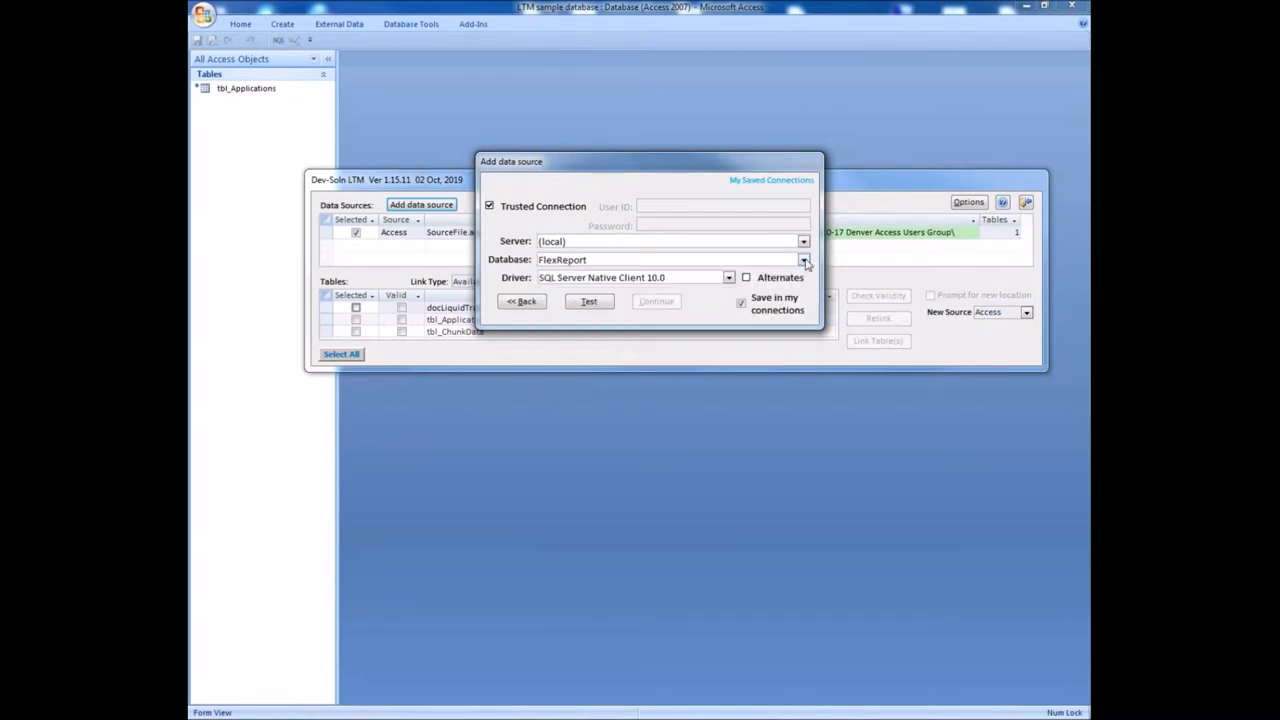
left_click(804, 260)
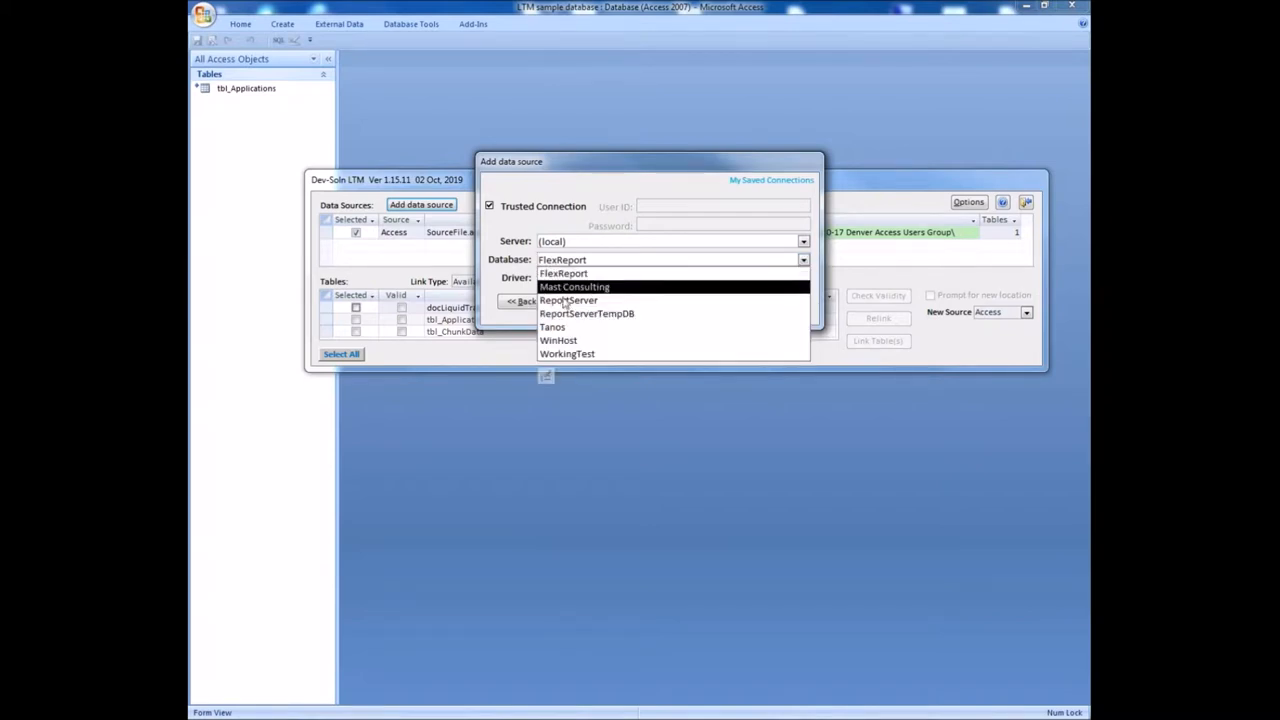
left_click(558, 340)
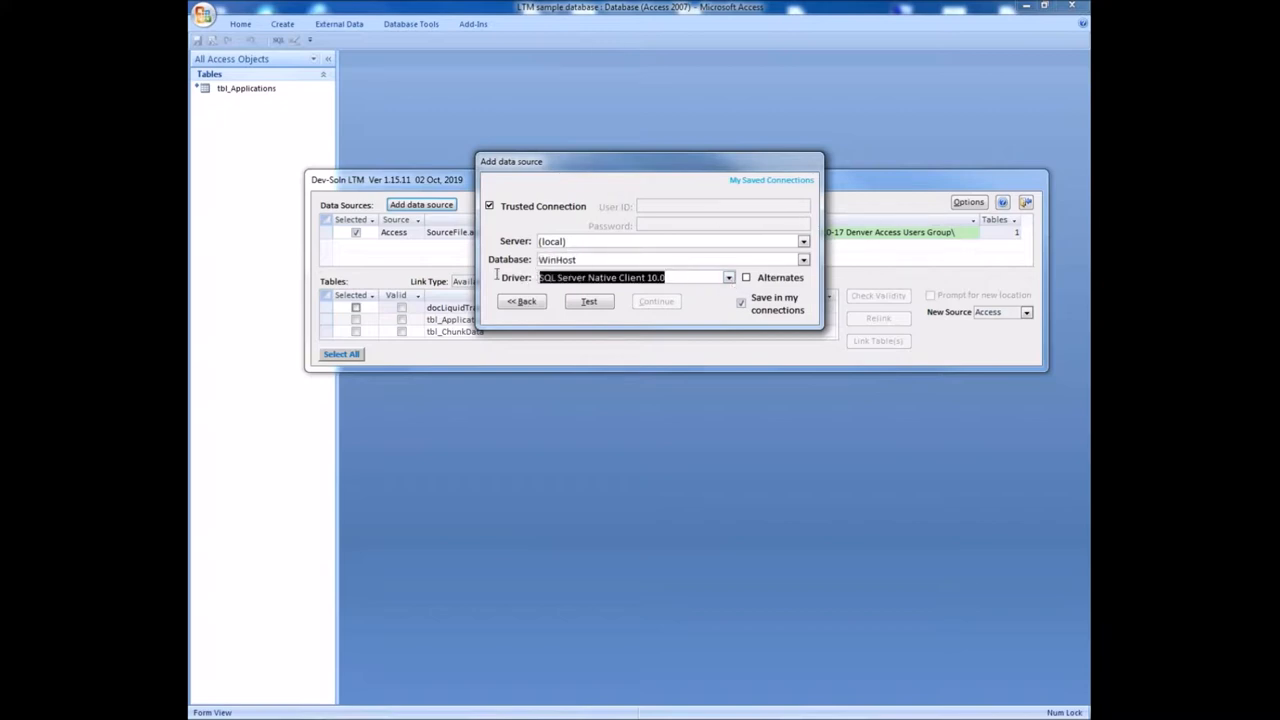
- Test the connection with ODBC Driver 17.2, allow alternates, and accept the adjustment to ODBC Driver 17
left_click(728, 276)
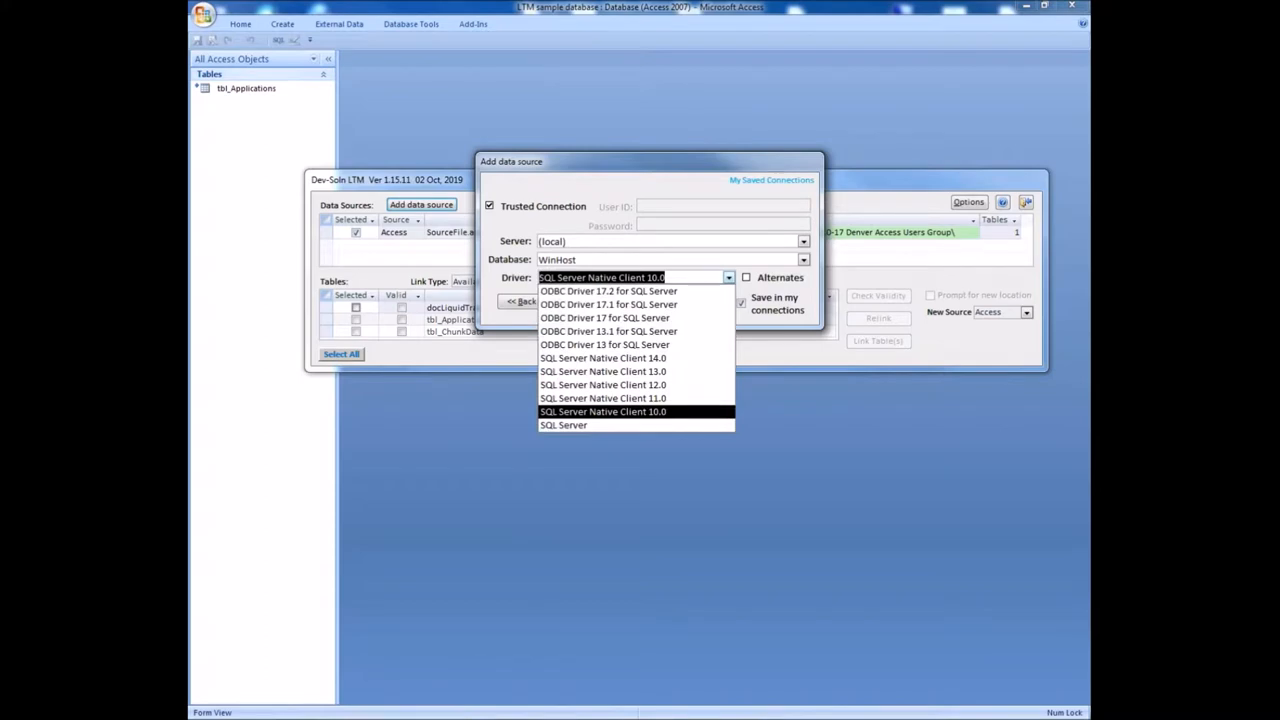
mouse_move(608, 292)
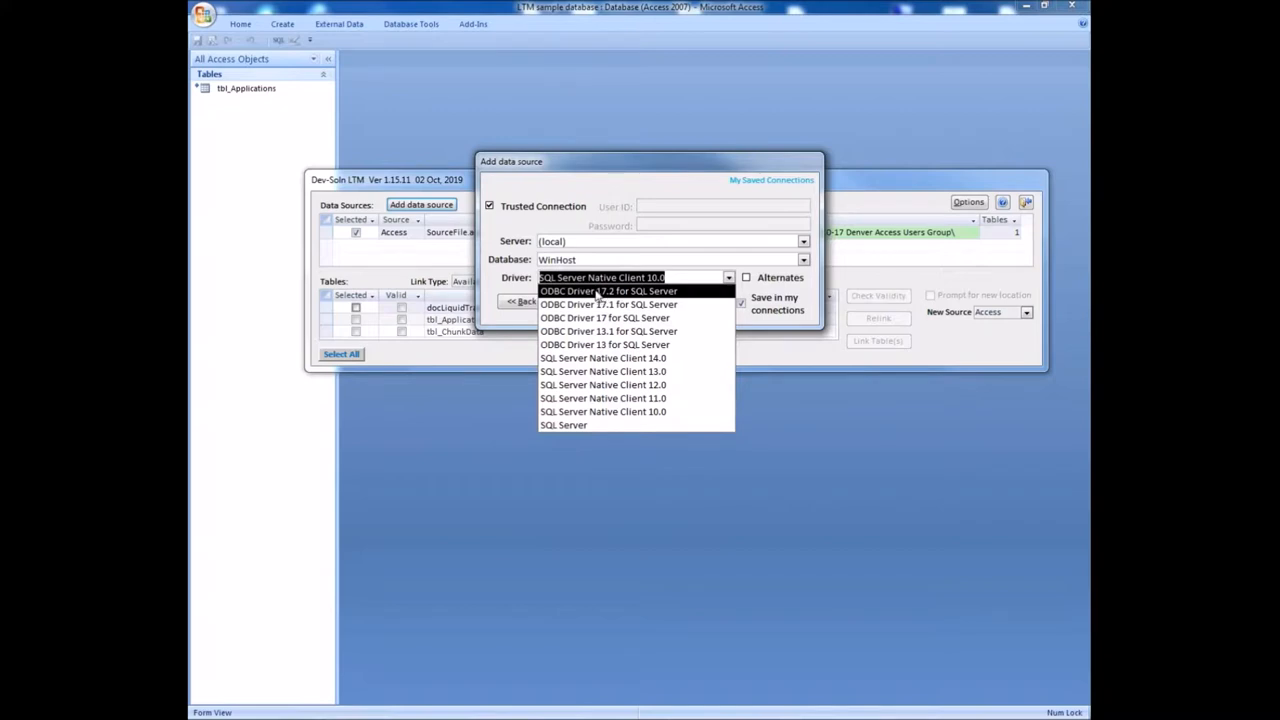
left_click(608, 292)
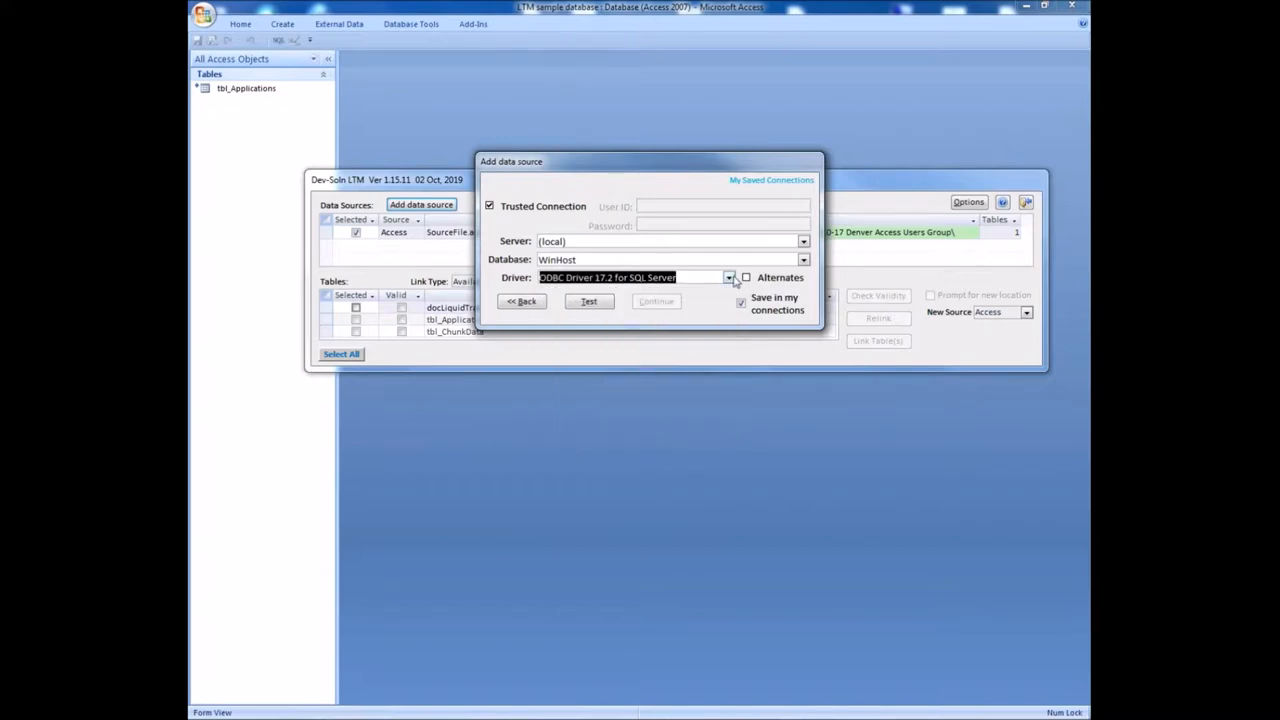
left_click(588, 300)
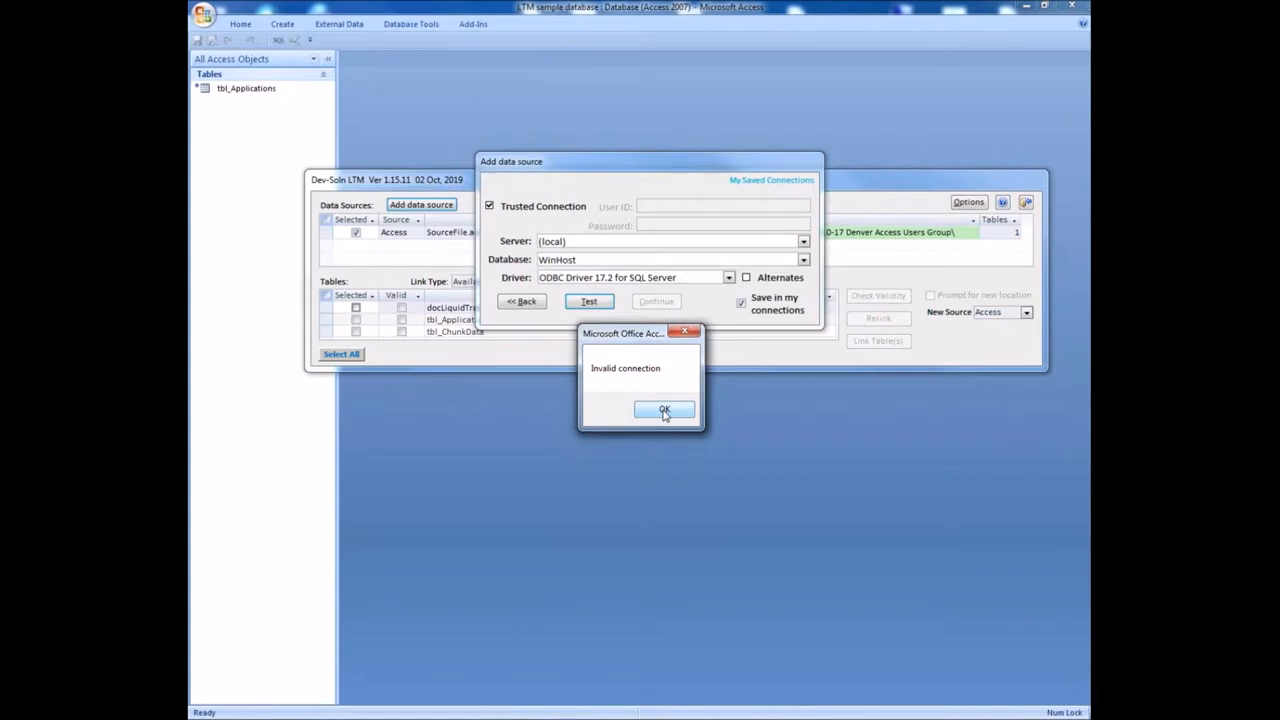
left_click(664, 410)
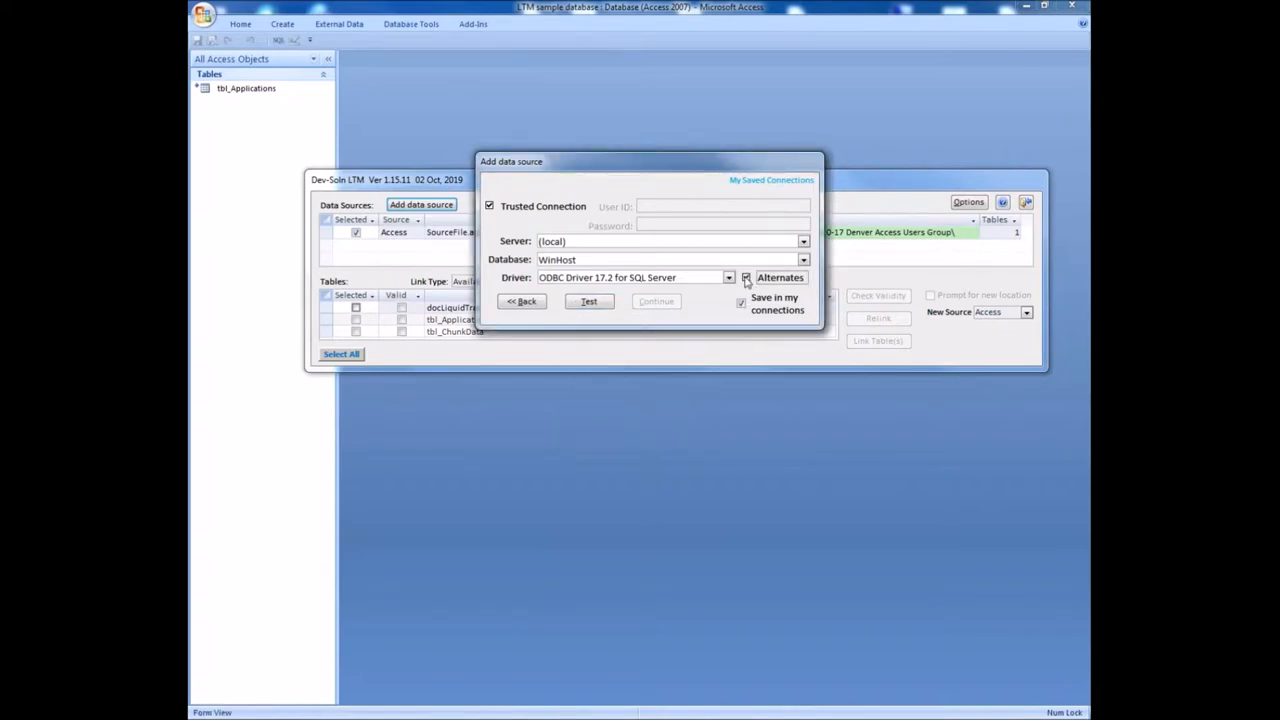
mouse_move(730, 278)
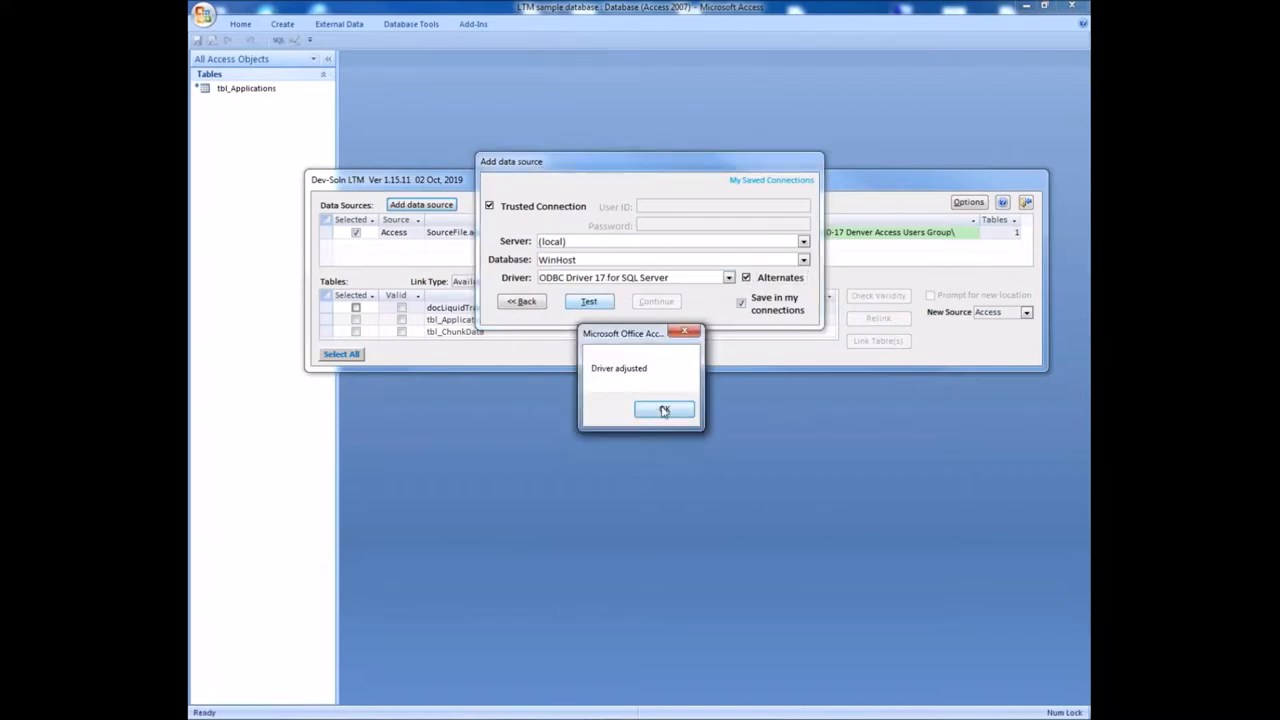
left_click(664, 410)
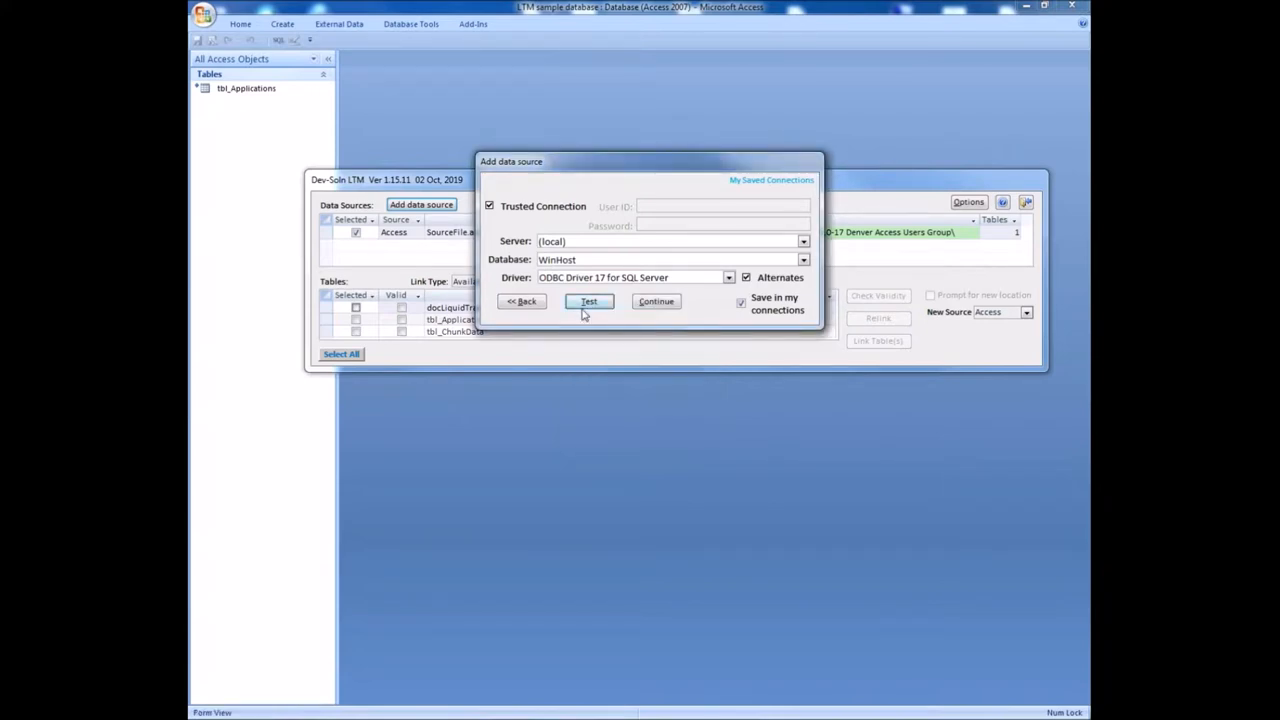
left_click(728, 276)
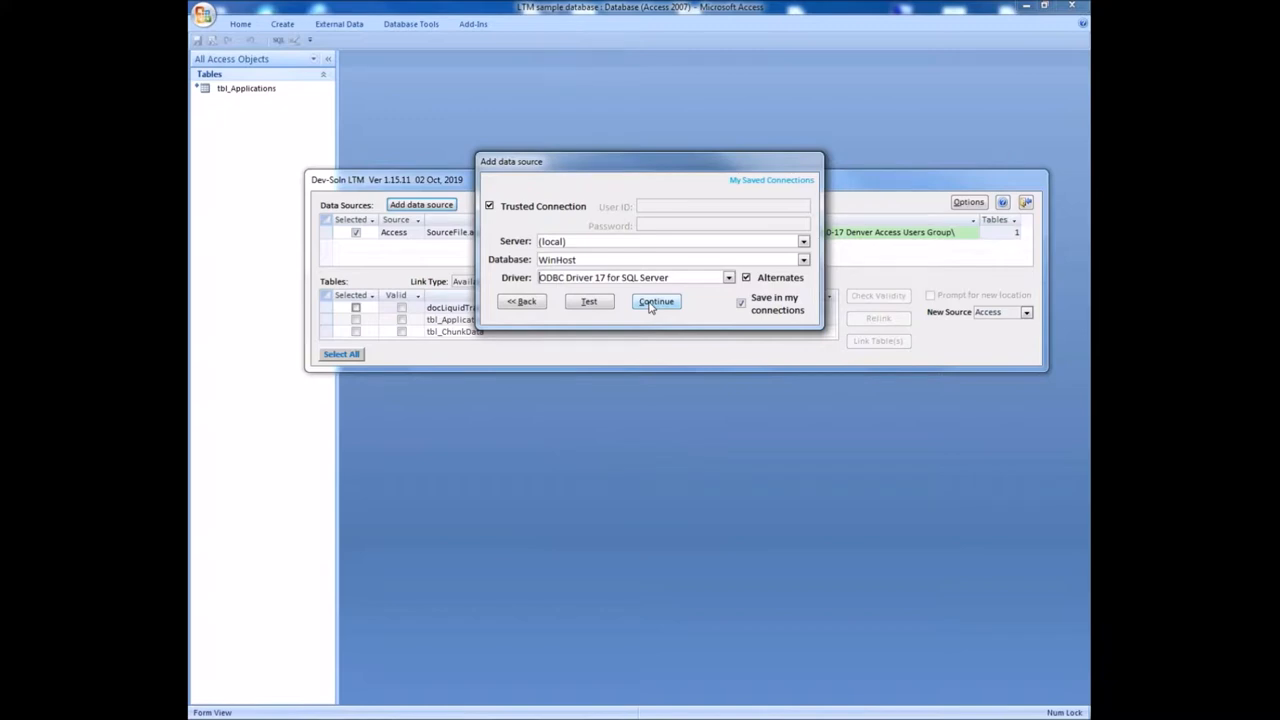
mouse_move(712, 114)
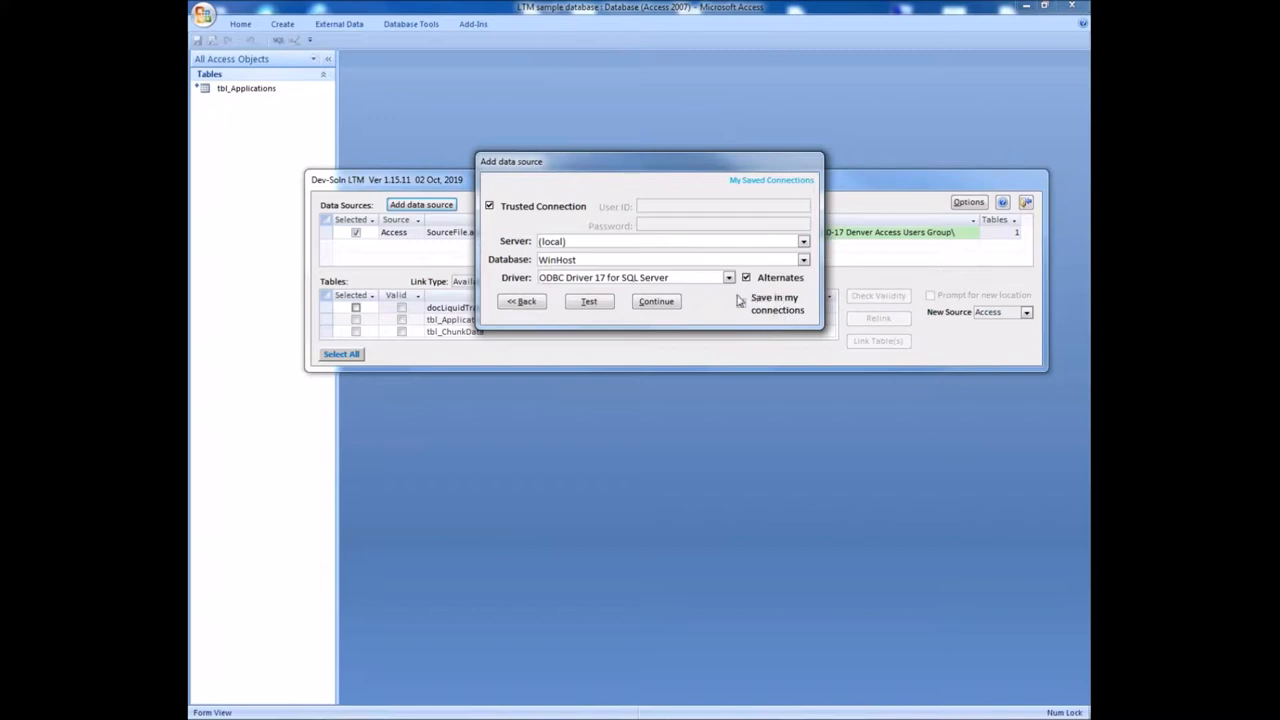
- Continue and save the WinHost connection under the title 'DAAUG Demo'
left_click(740, 300)
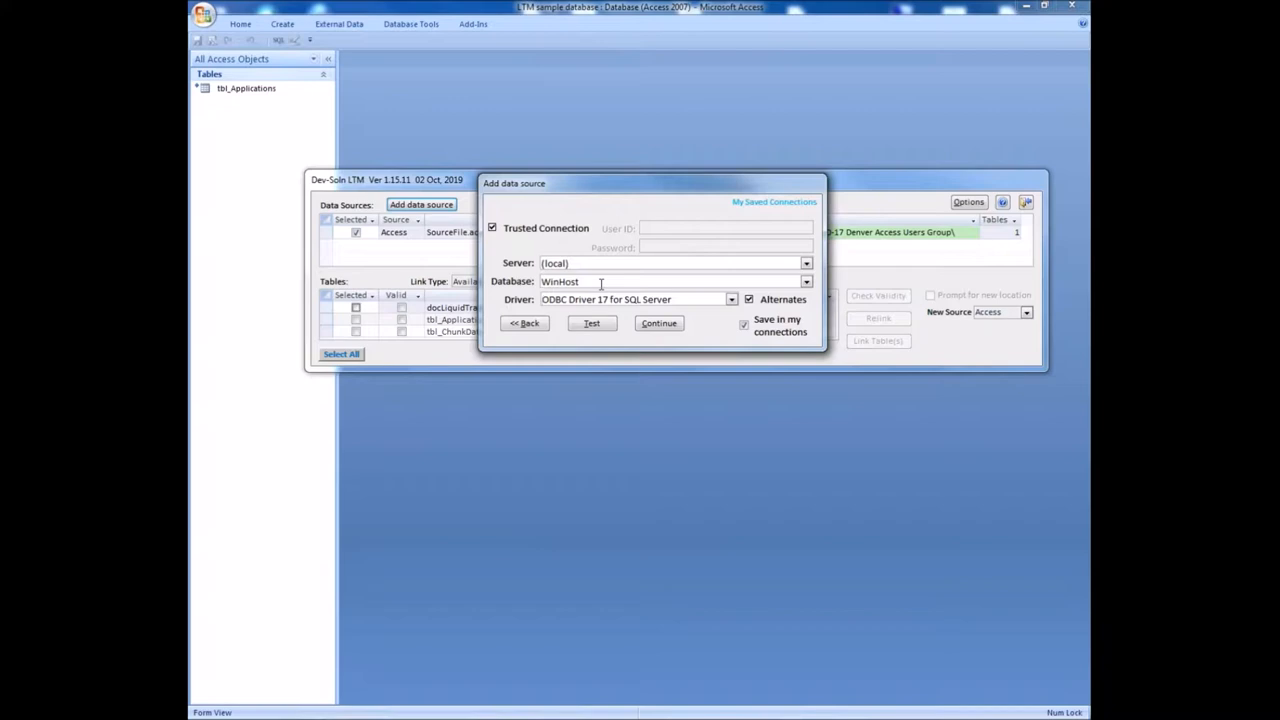
mouse_move(738, 344)
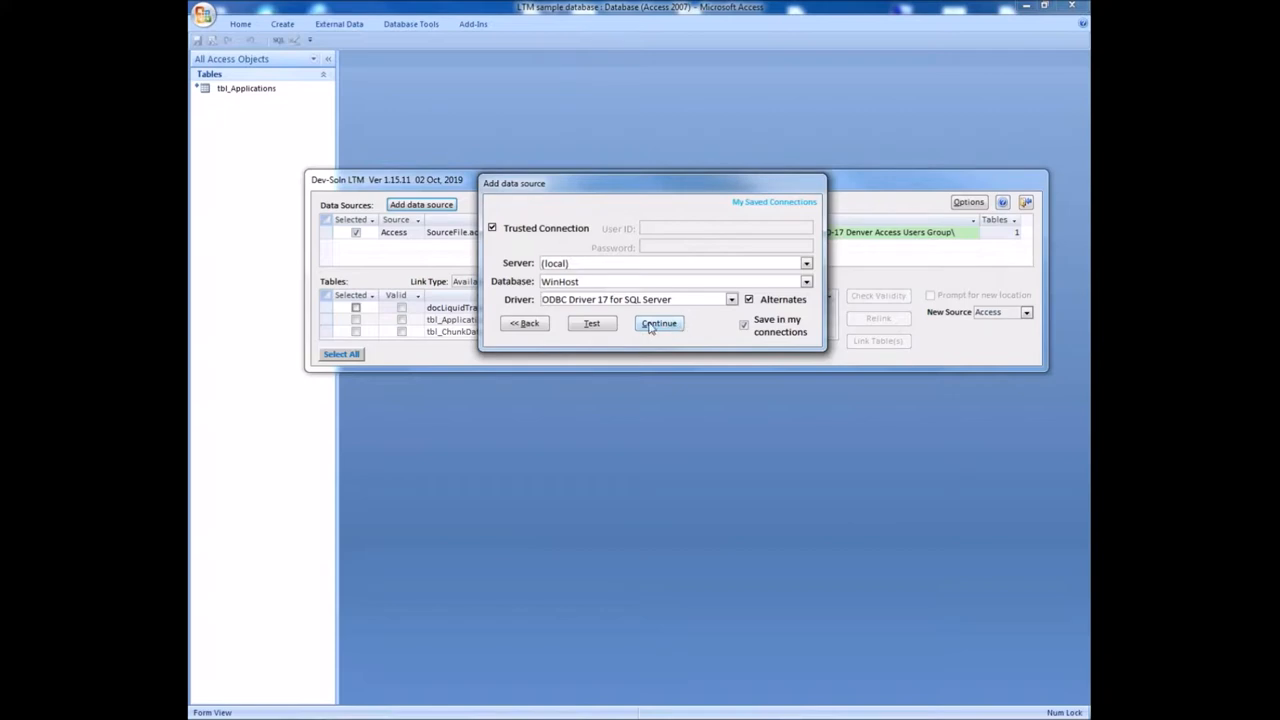
left_click(658, 324)
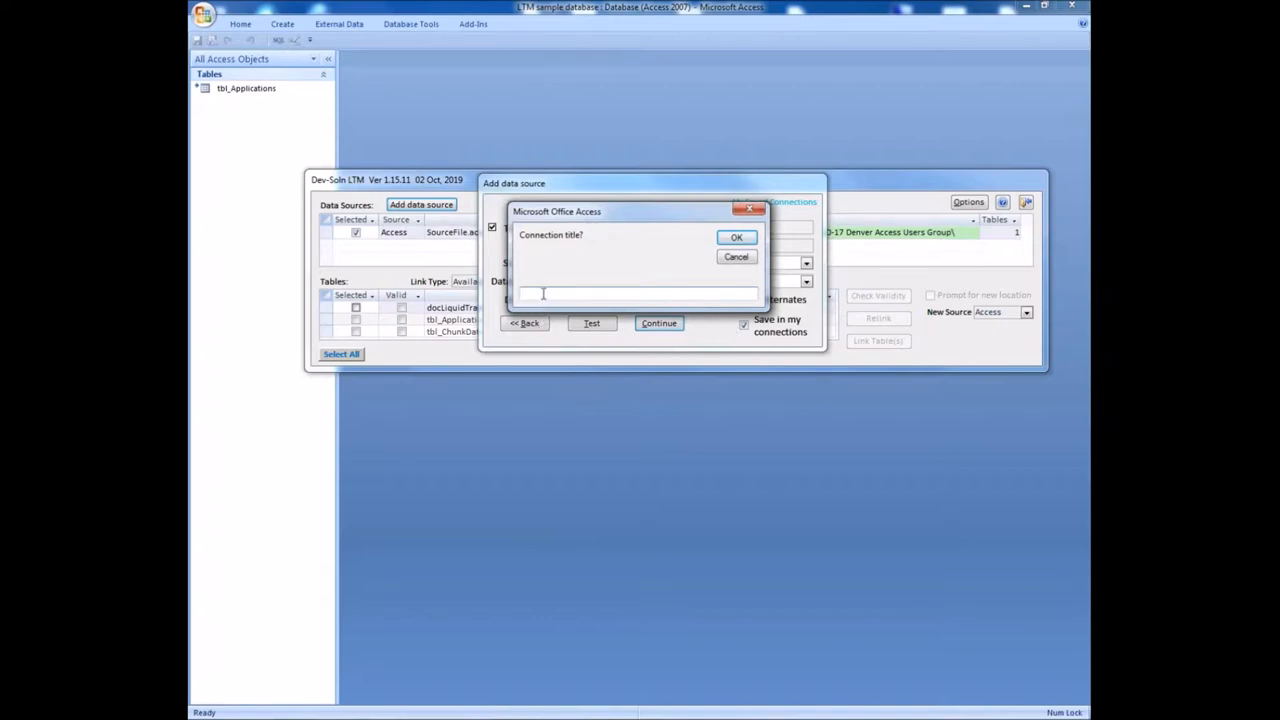
type("D")
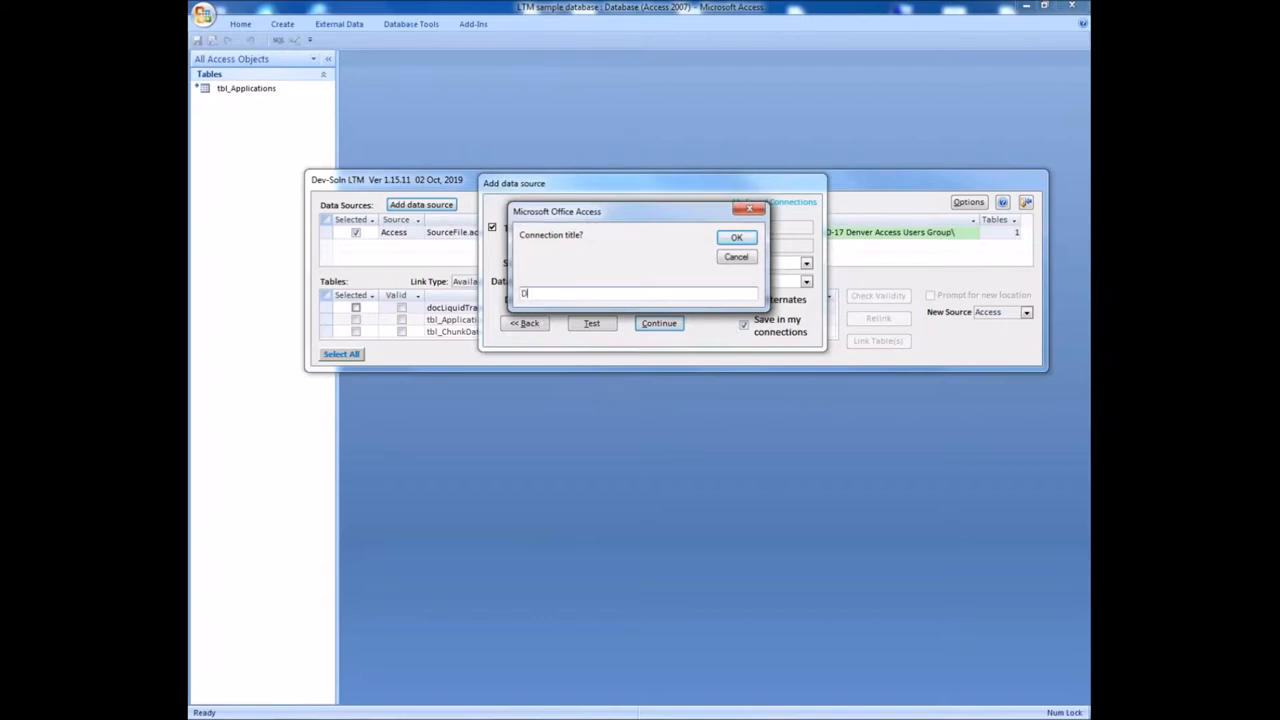
type("AA")
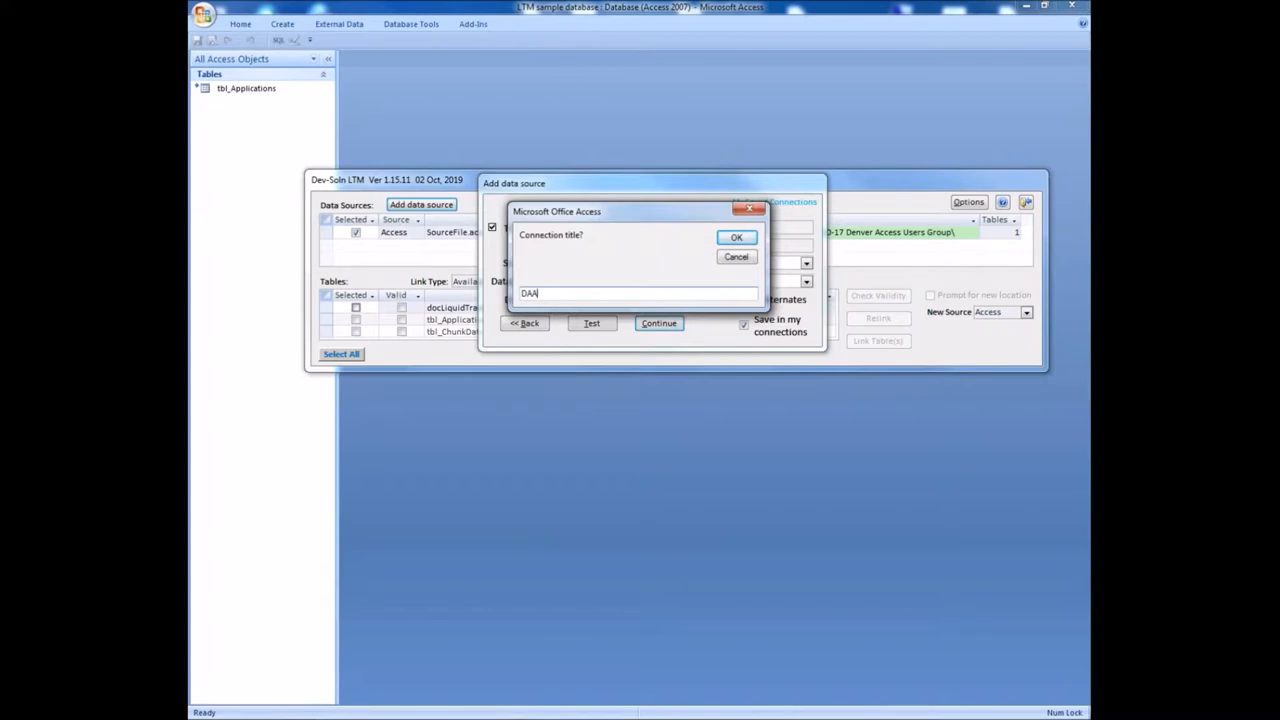
type("ug")
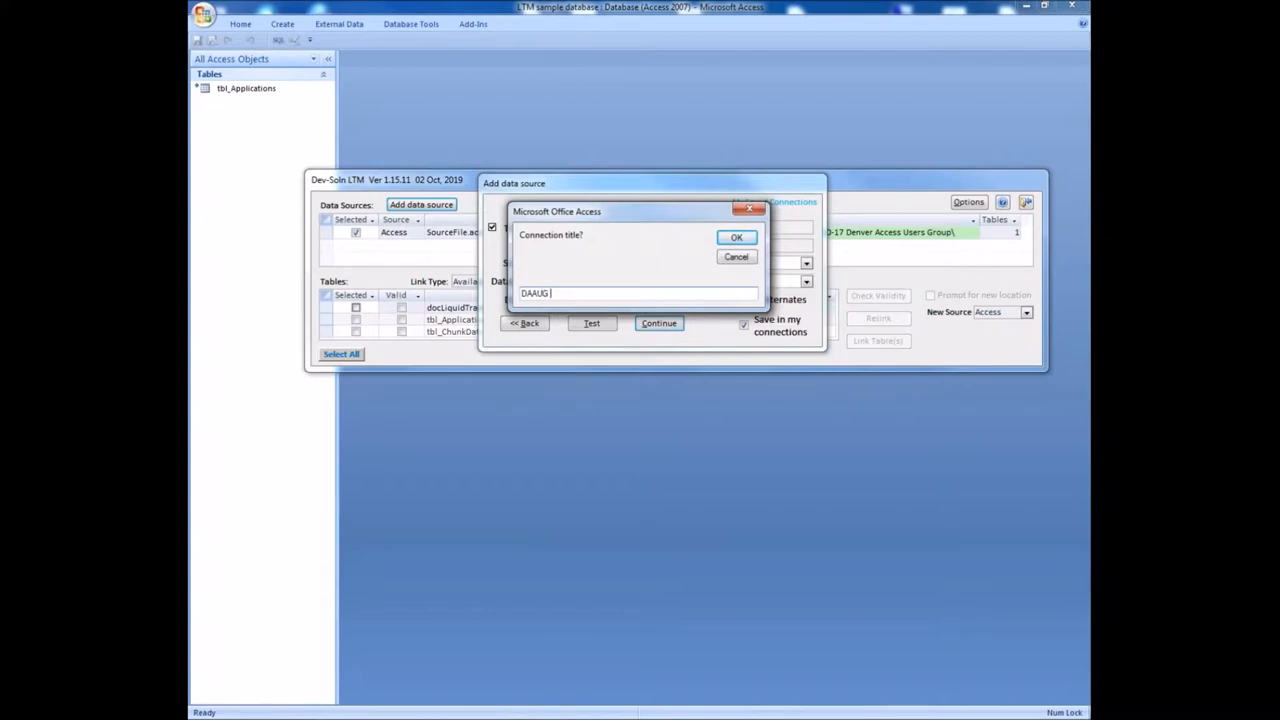
type("Demo")
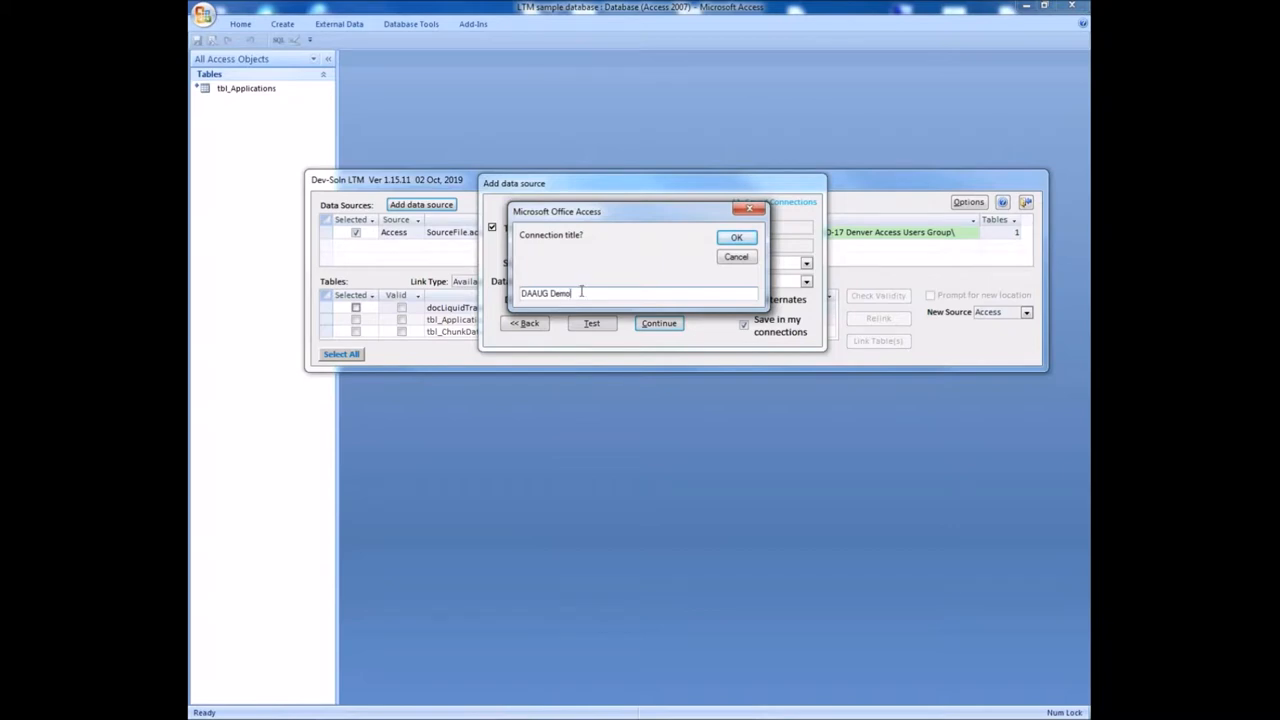
left_click(736, 236)
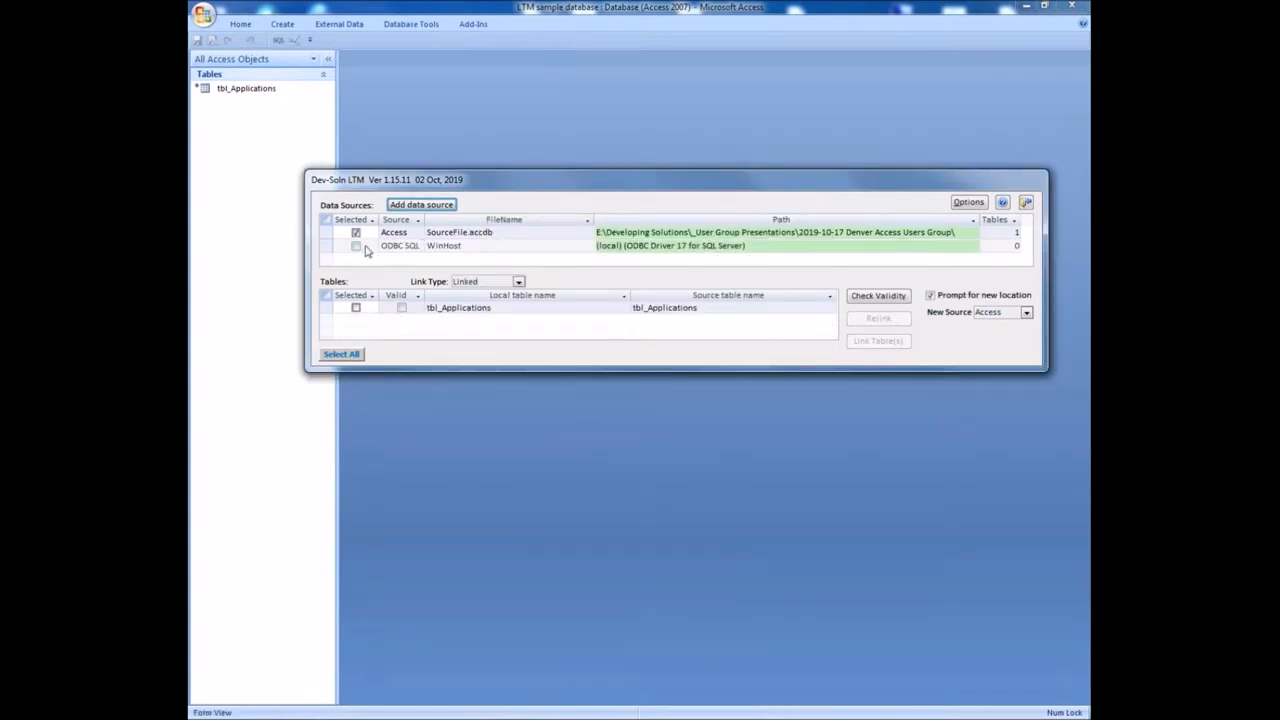
- Select the WinHost ODBC SQL source and log in with Windows Integrated authentication
left_click(356, 244)
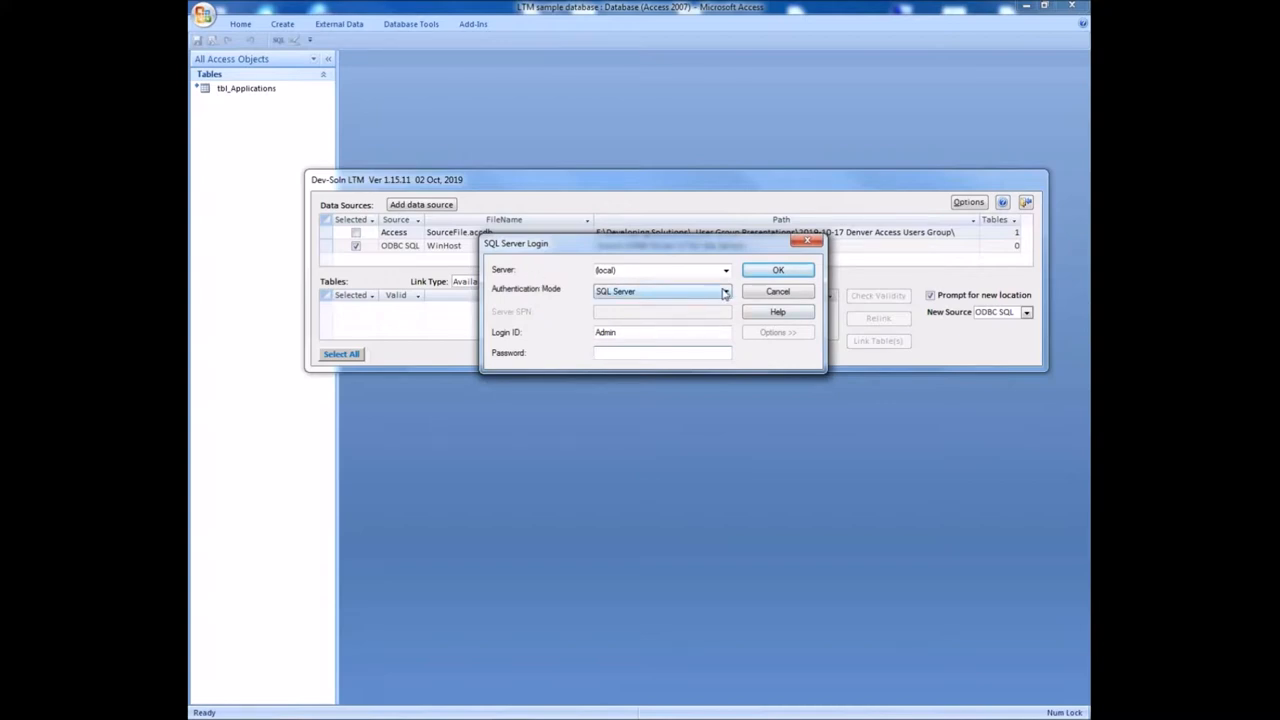
left_click(724, 292)
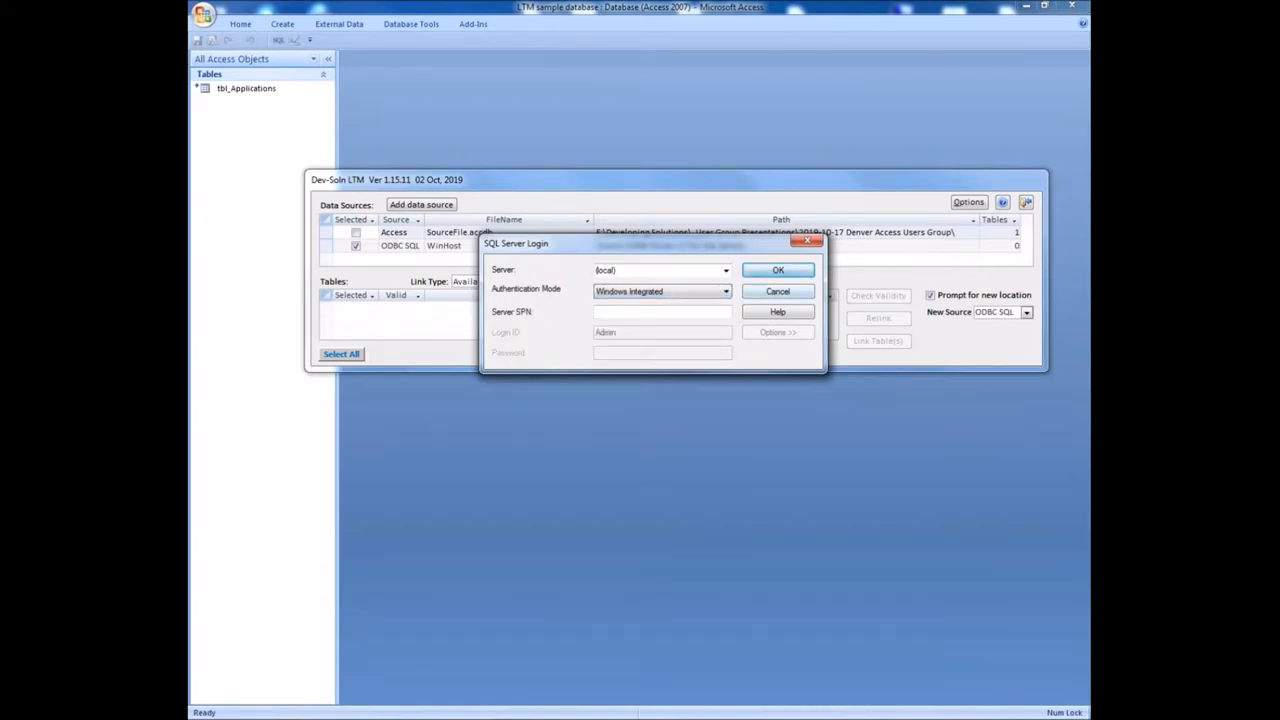
left_click(778, 268)
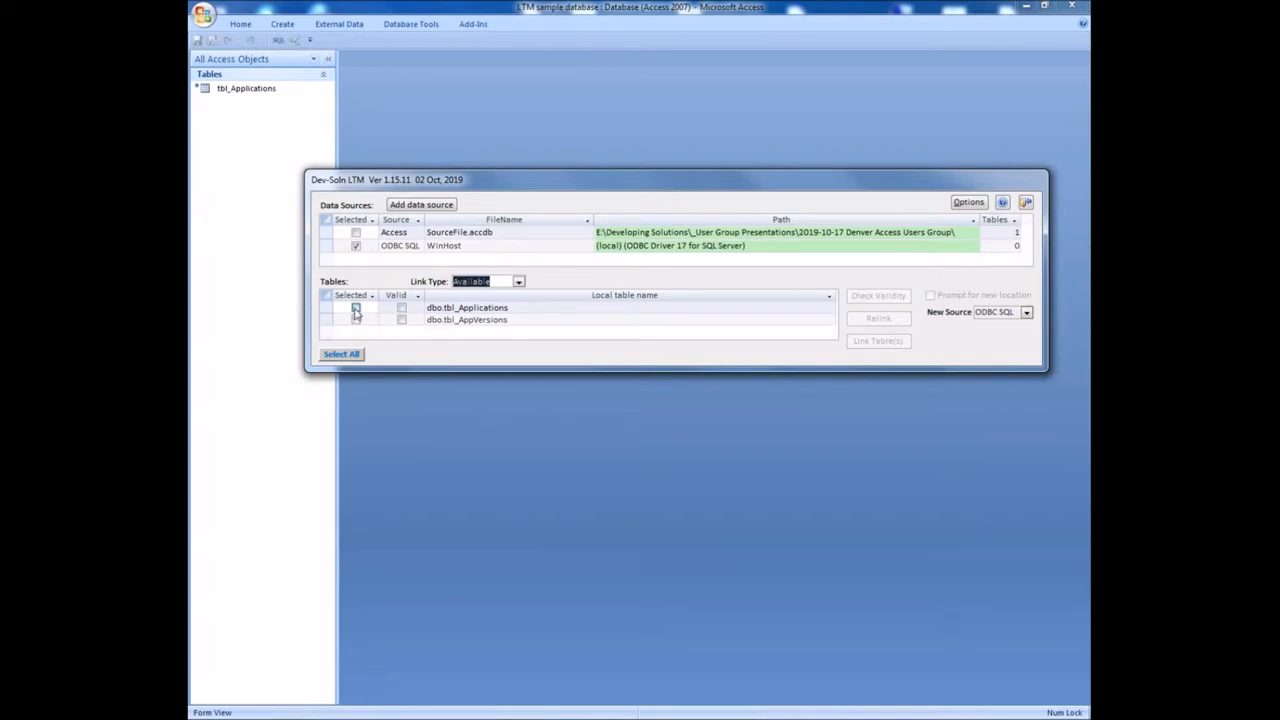
- Link dbo.tbl_Applications under the suggested name tbl_Applications_1 and confirm the link completed
left_click(356, 308)
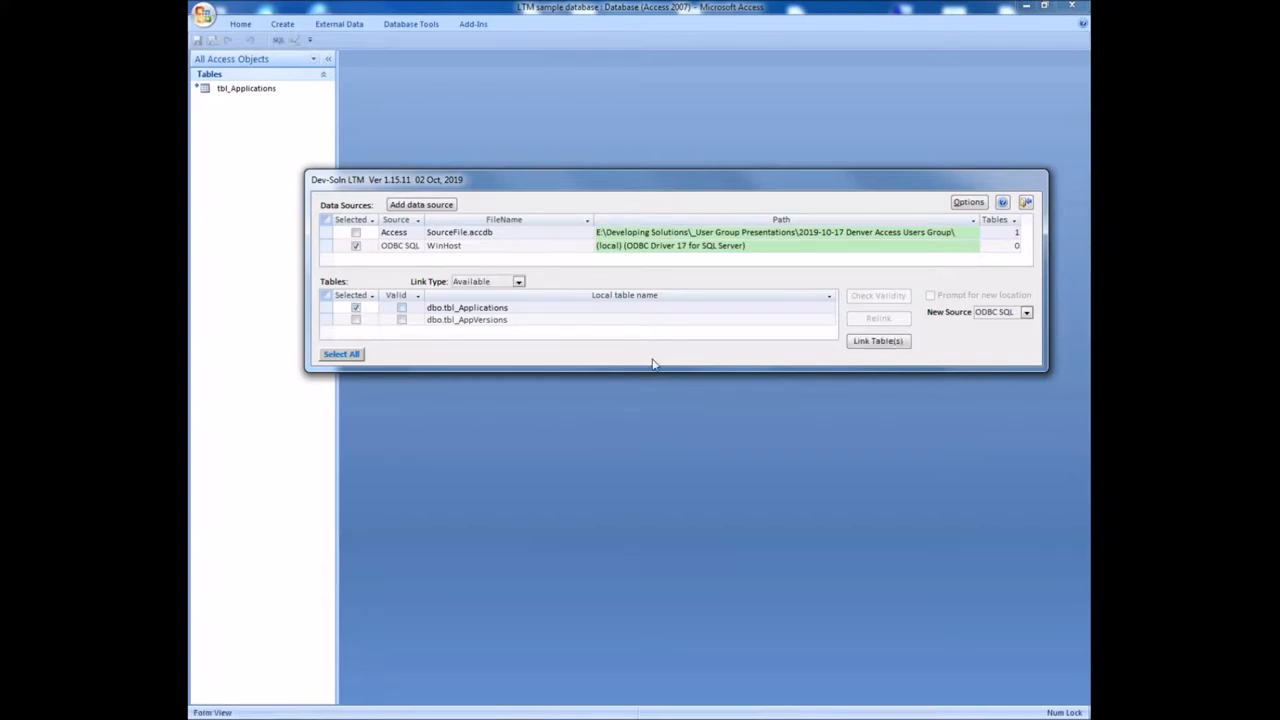
left_click(246, 88)
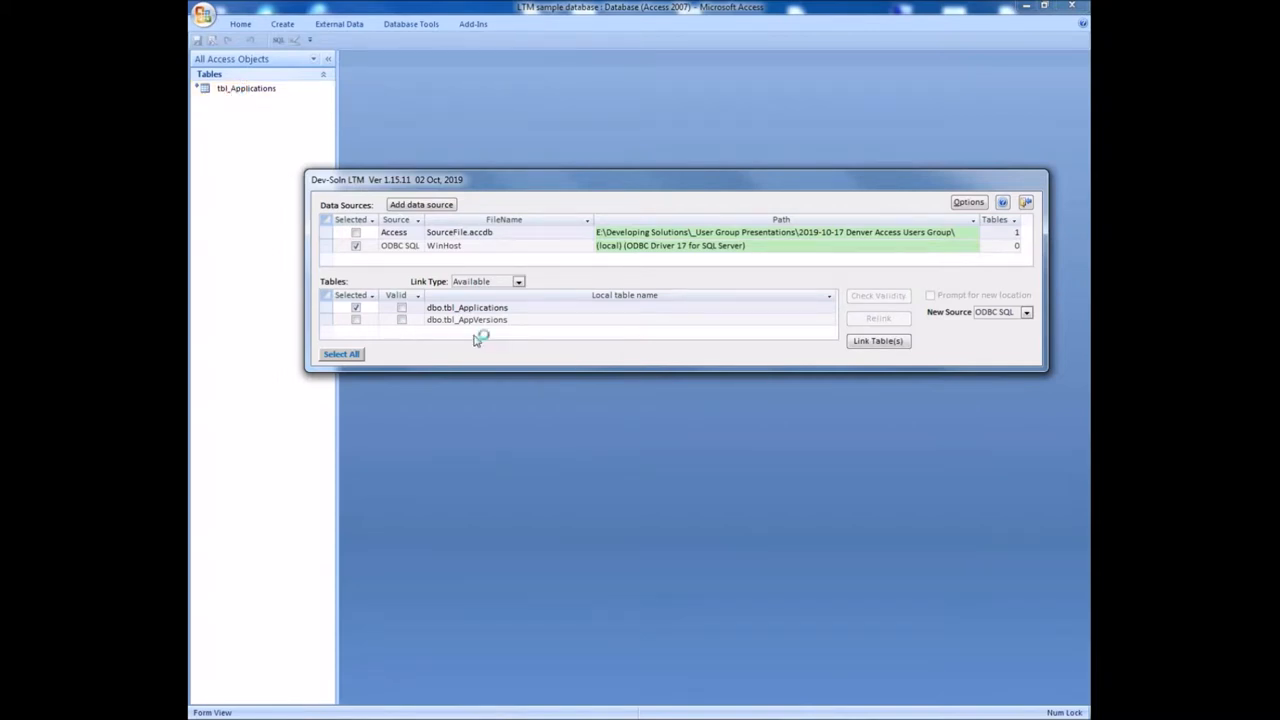
mouse_move(876, 340)
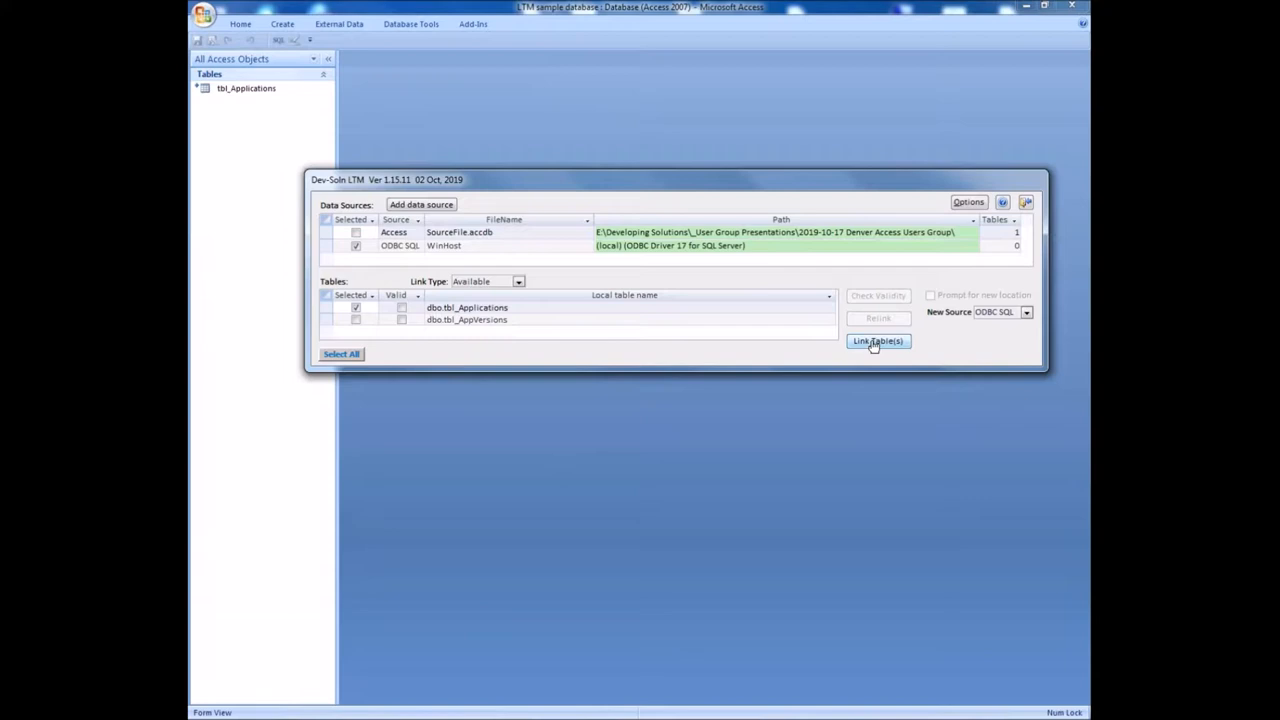
left_click(876, 340)
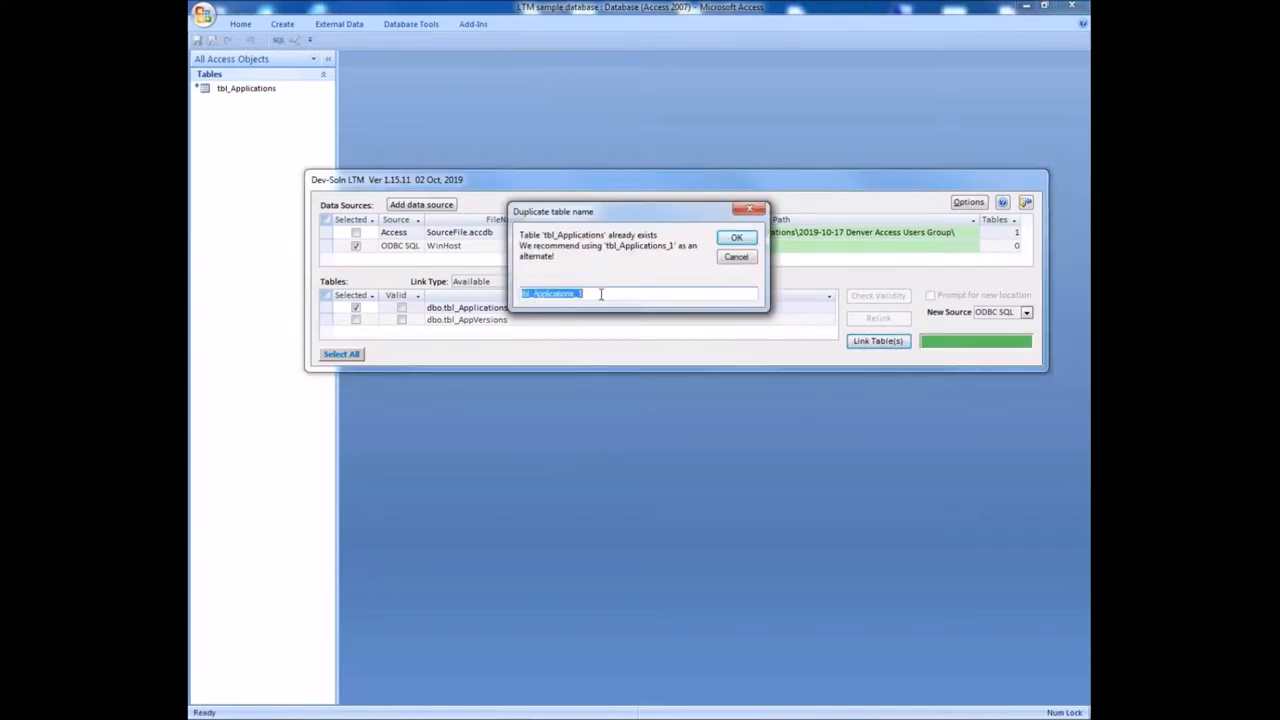
mouse_move(630, 212)
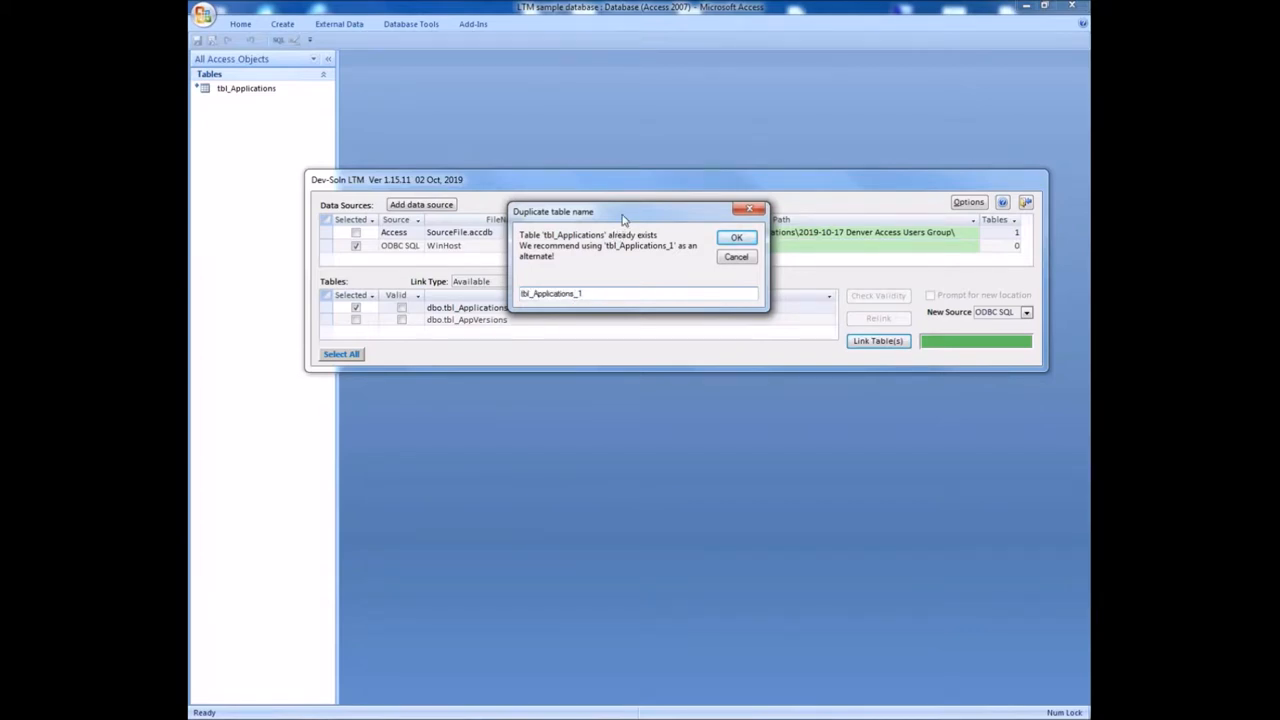
left_click(736, 236)
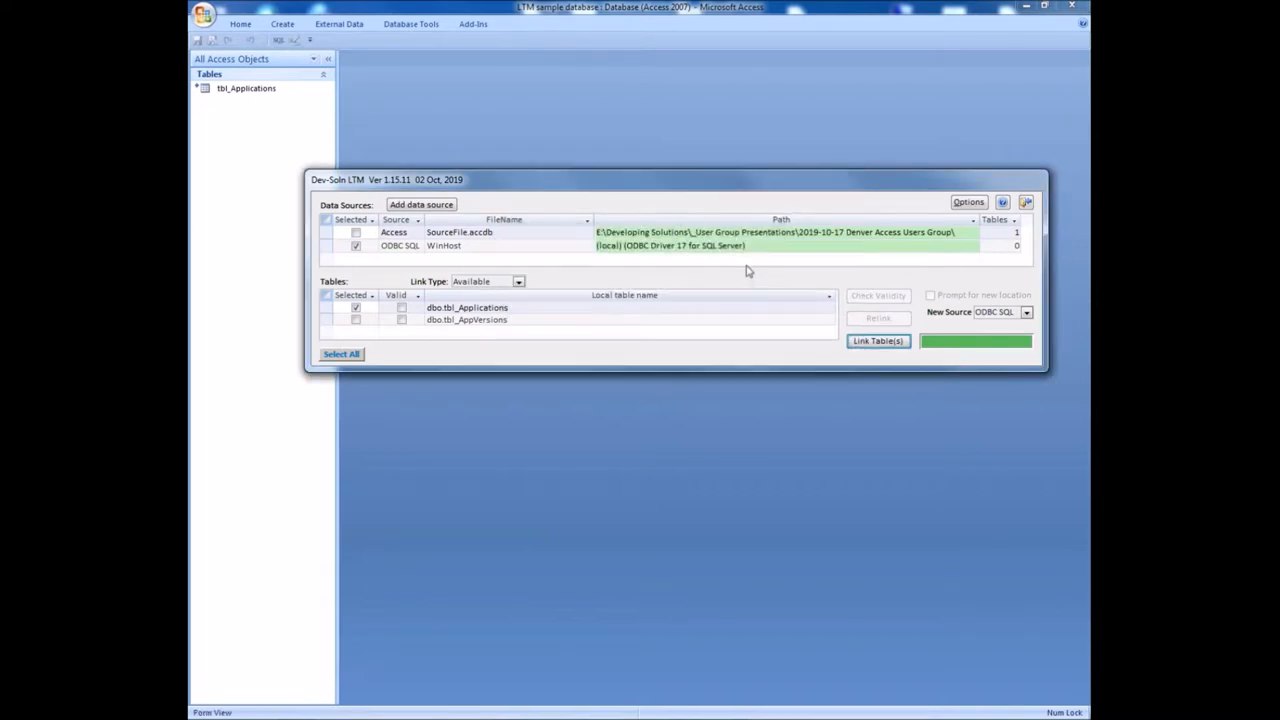
left_click(876, 340)
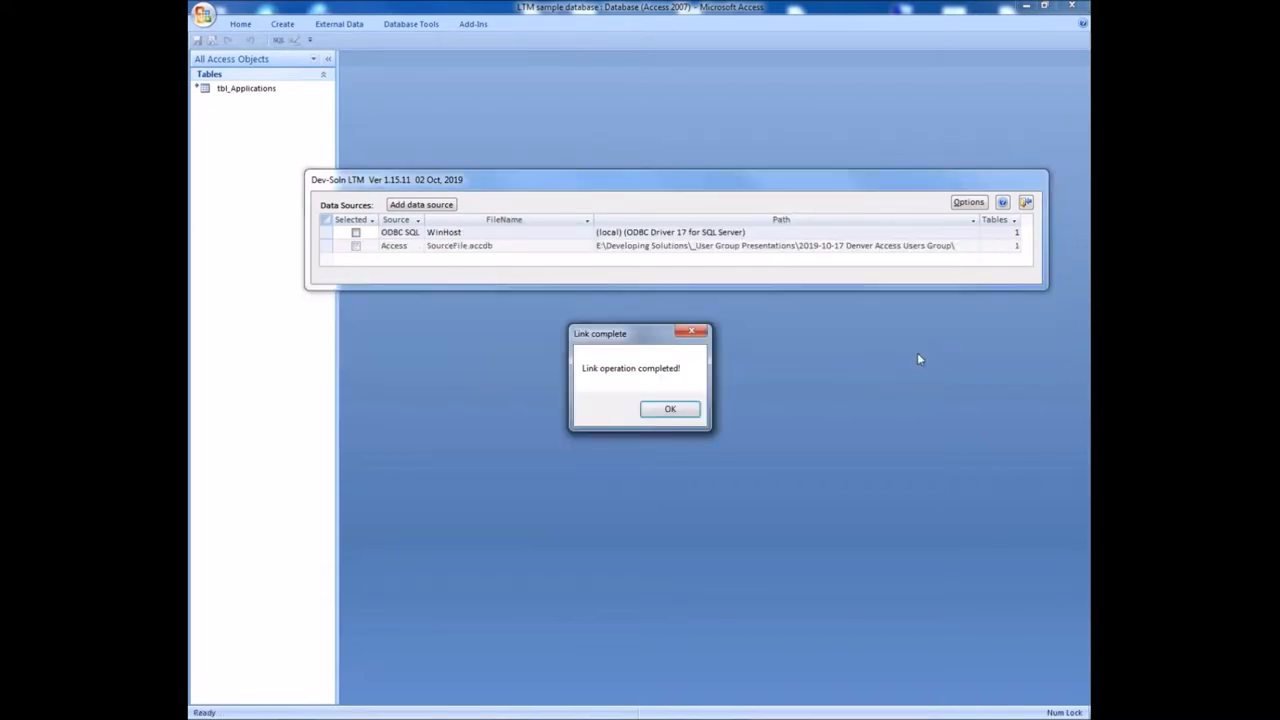
left_click(670, 408)
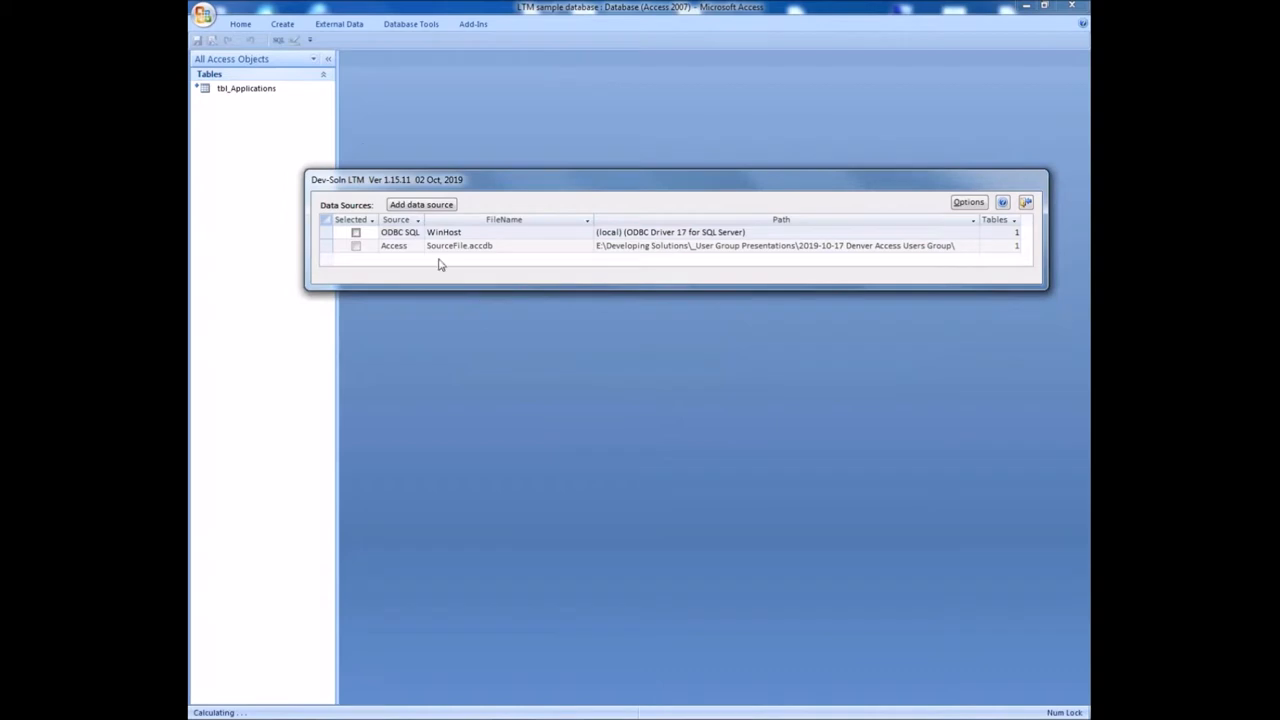
left_click(328, 58)
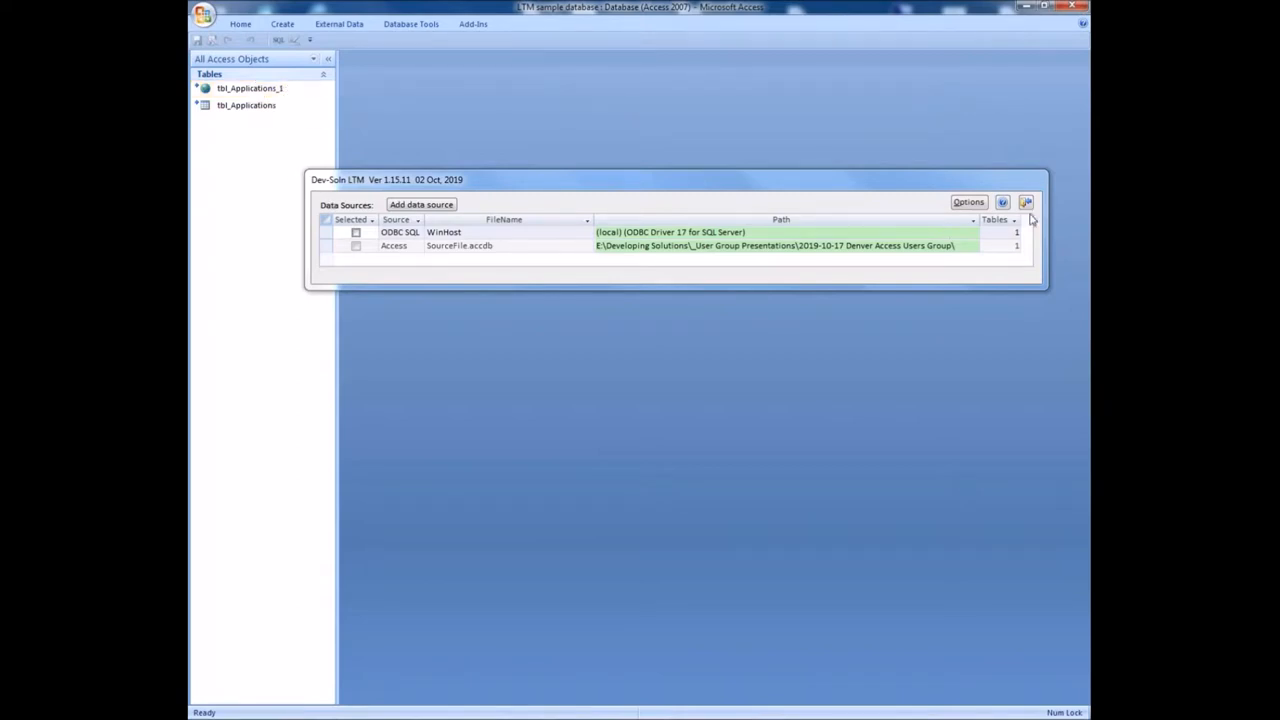
- Close LTM, delete tbl_Applications_1, then reopen LTM showing SourceFile.accdb's linked tbl_Applications
left_click(1026, 202)
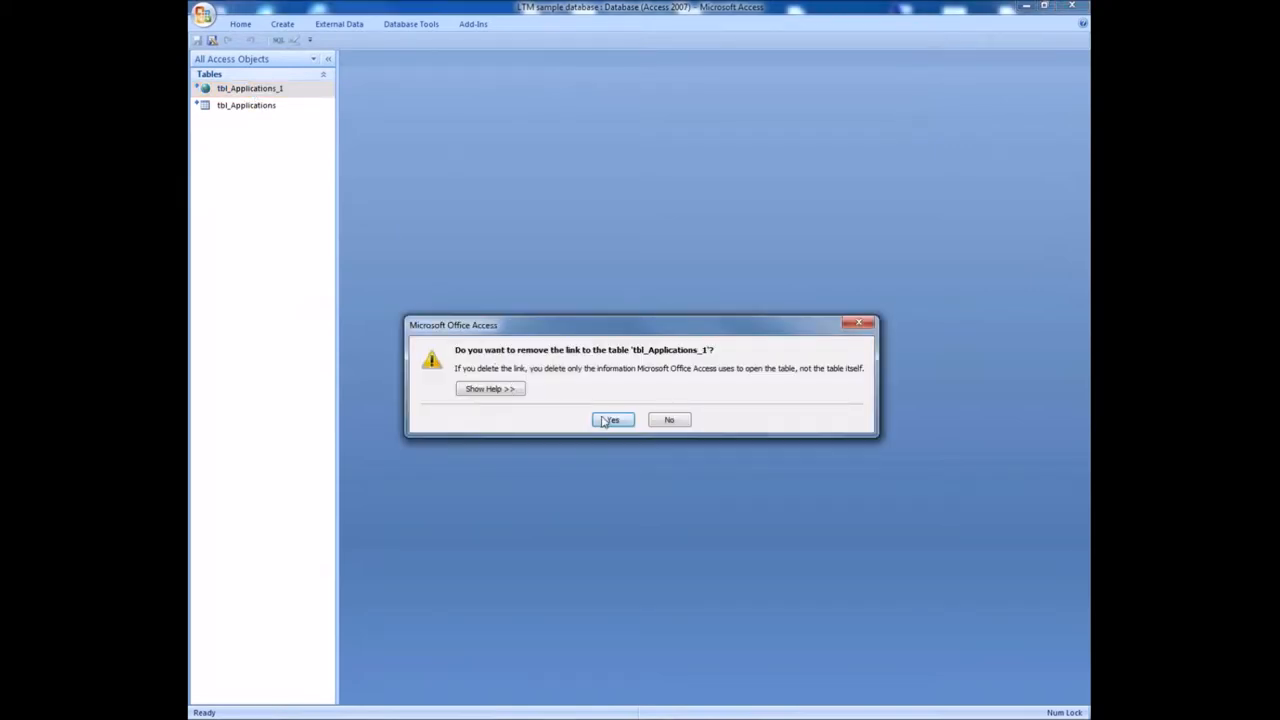
left_click(612, 420)
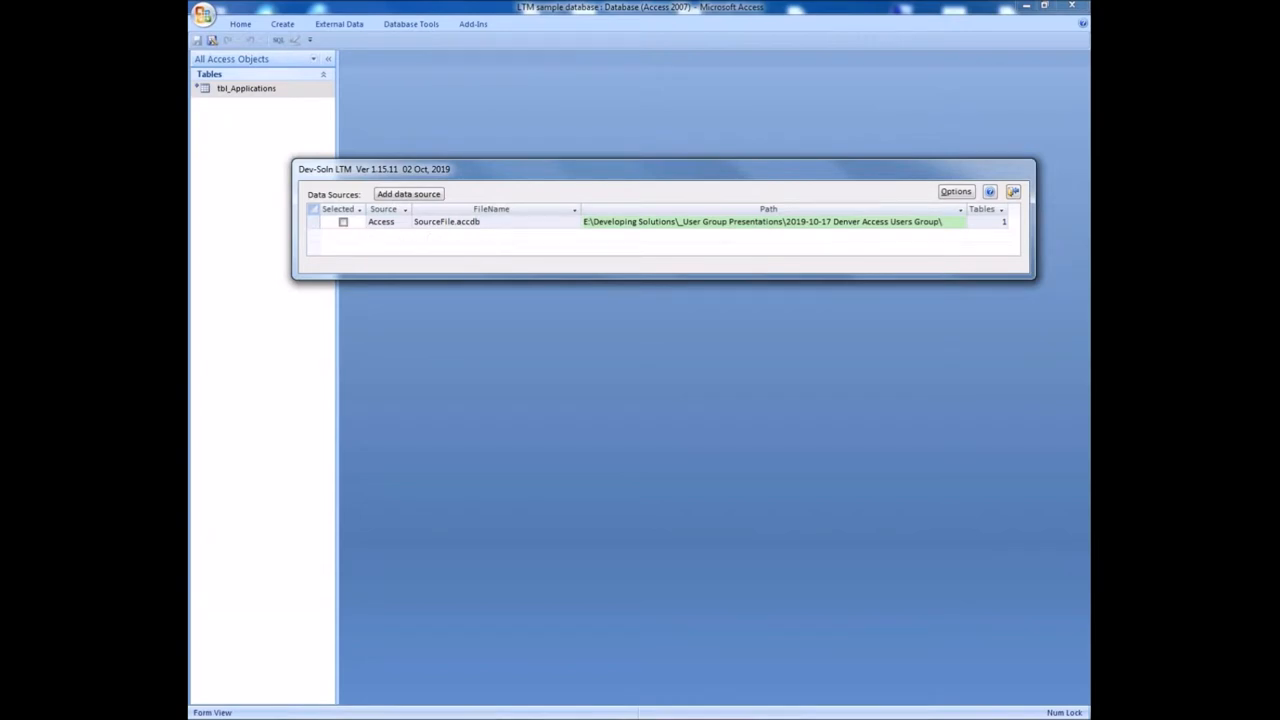
left_click(344, 220)
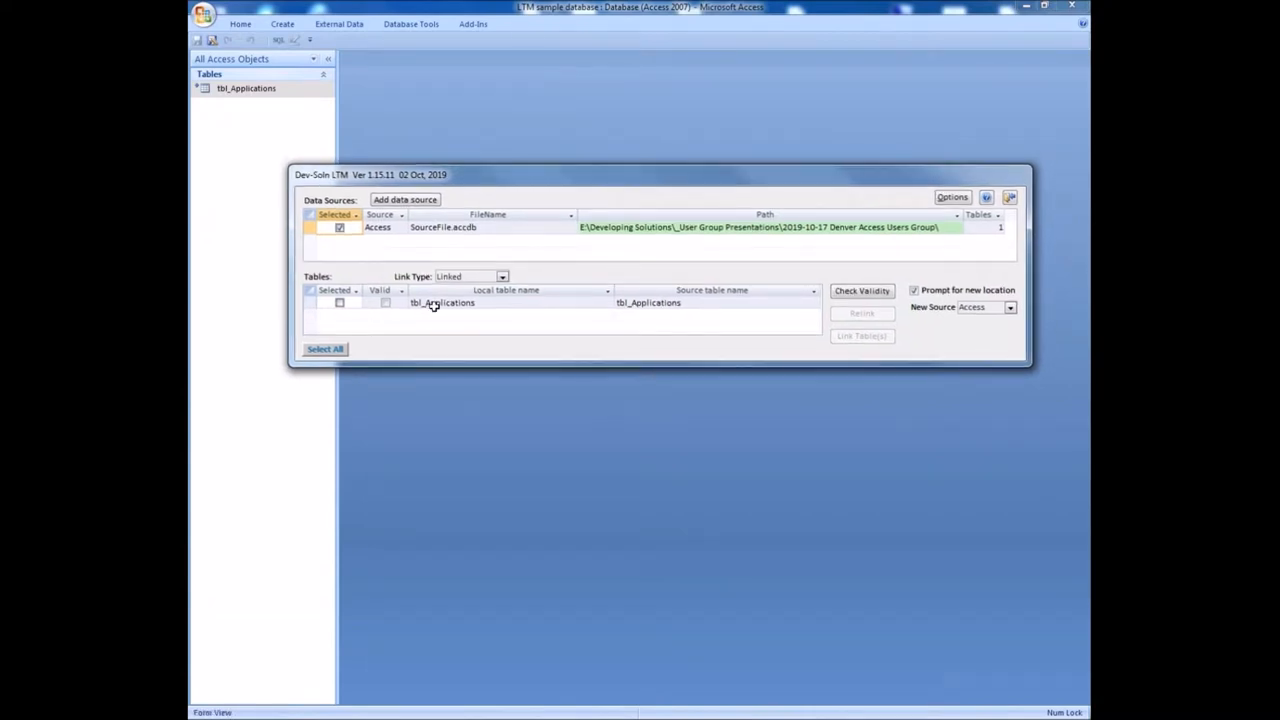
mouse_move(226, 240)
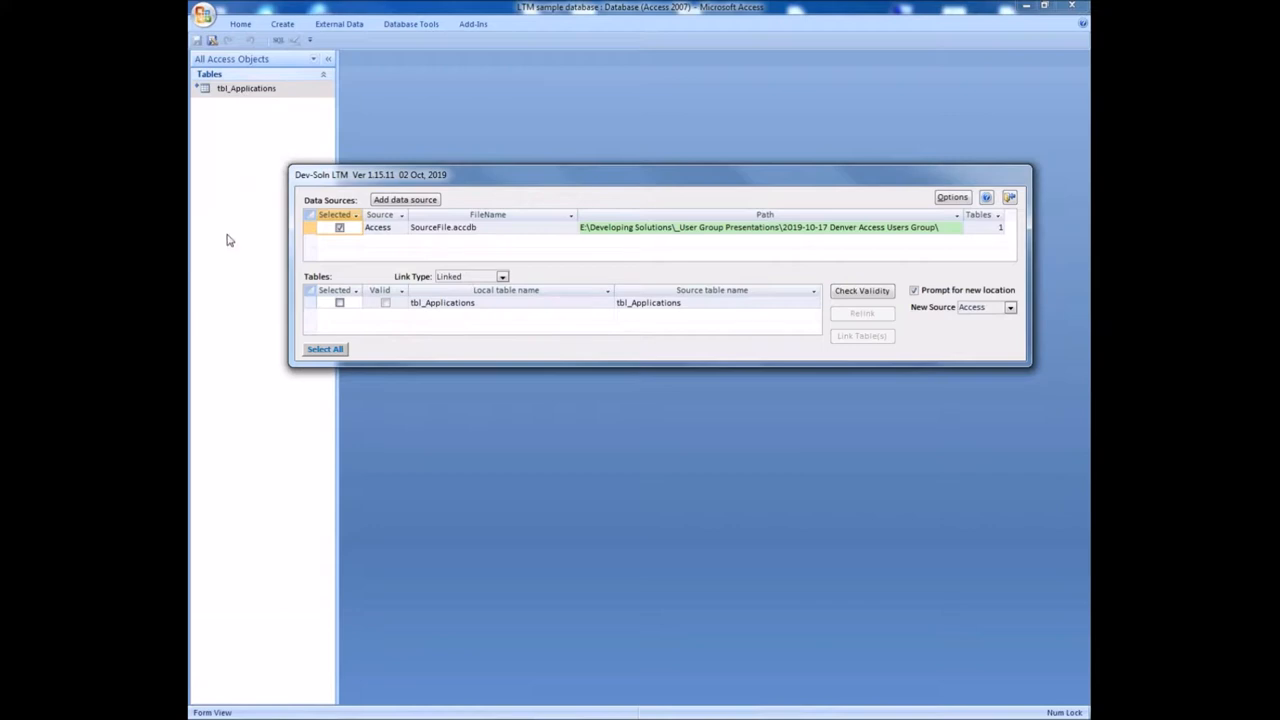
mouse_move(540, 176)
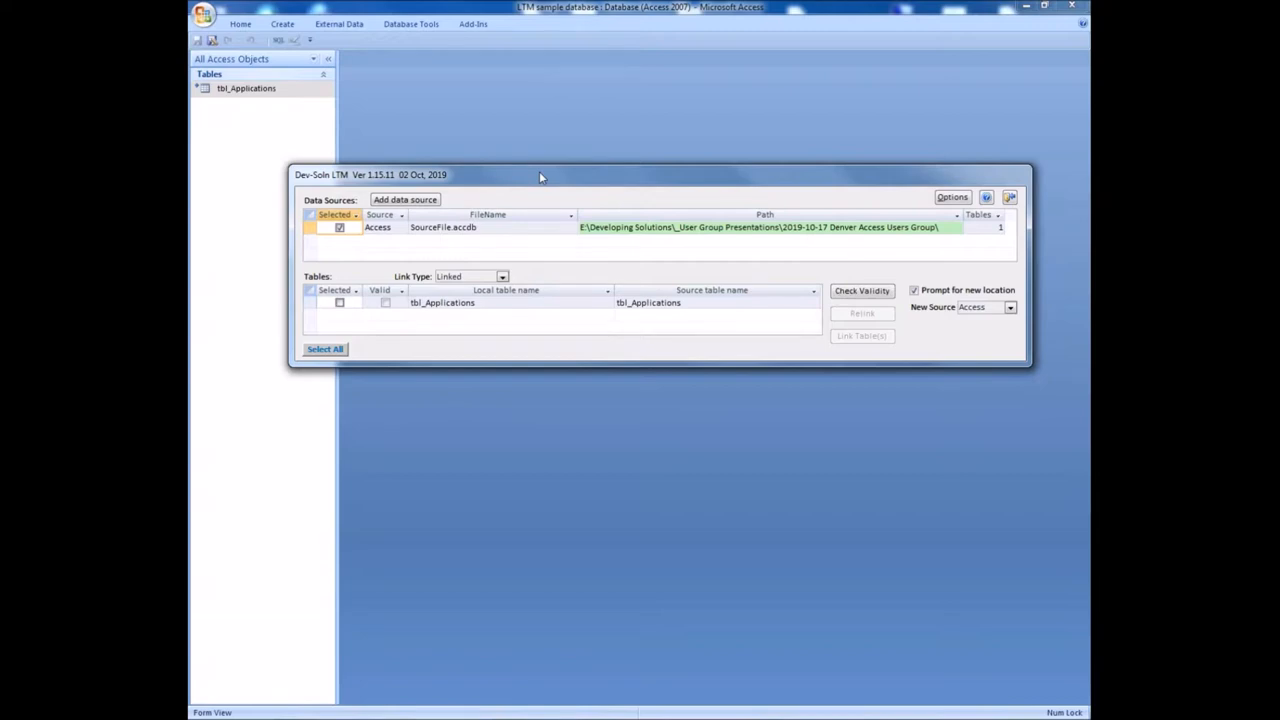
mouse_move(472, 248)
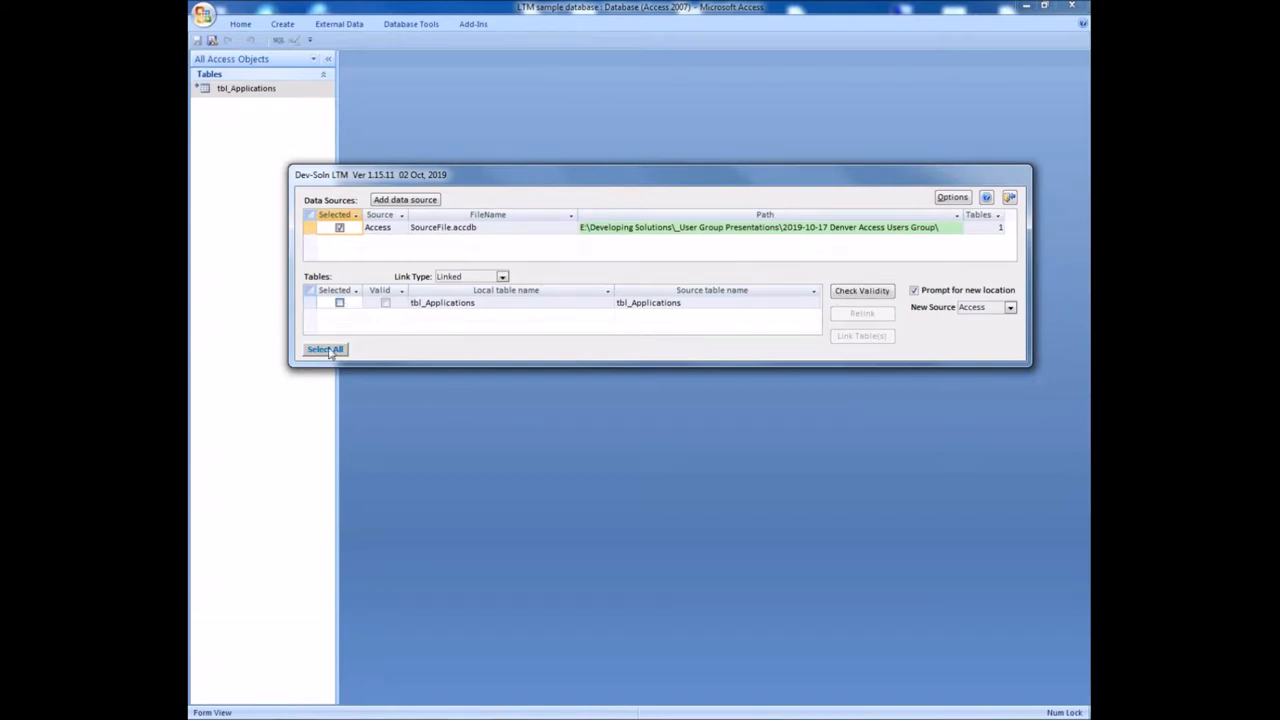
- Select tbl_Applications, set the new source type to ODBC SQL and start the relink
left_click(324, 348)
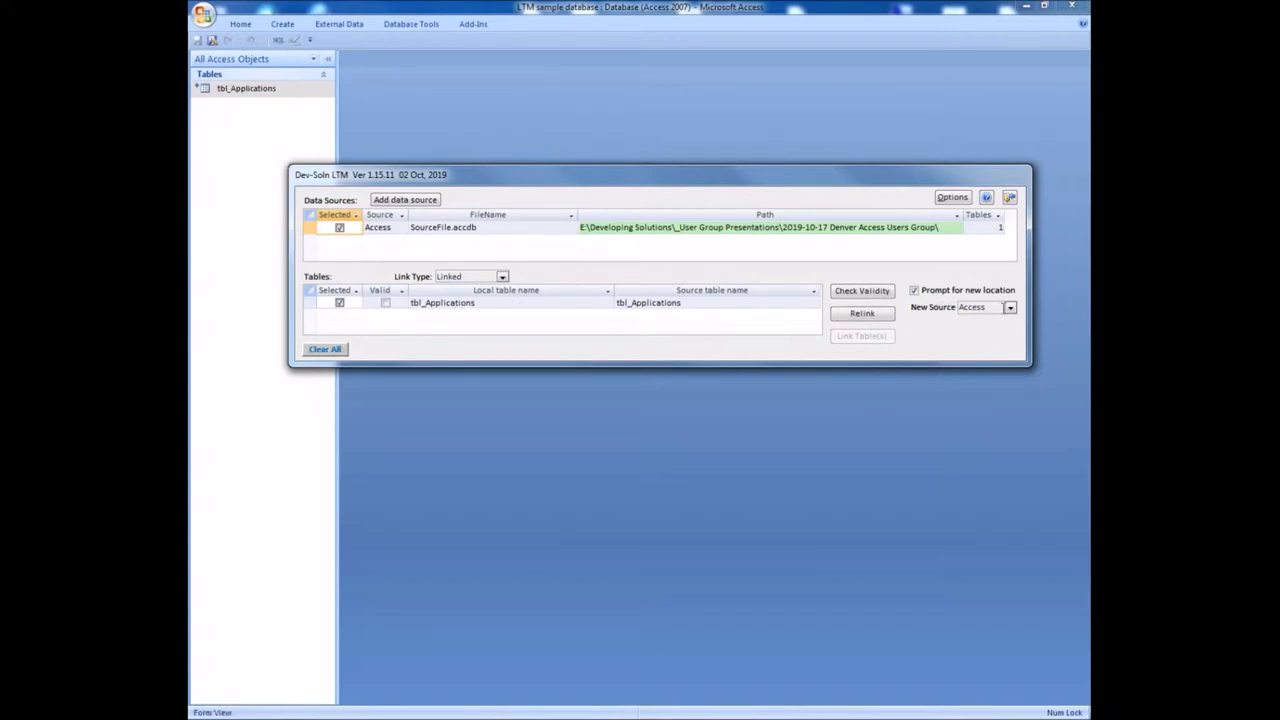
left_click(1010, 308)
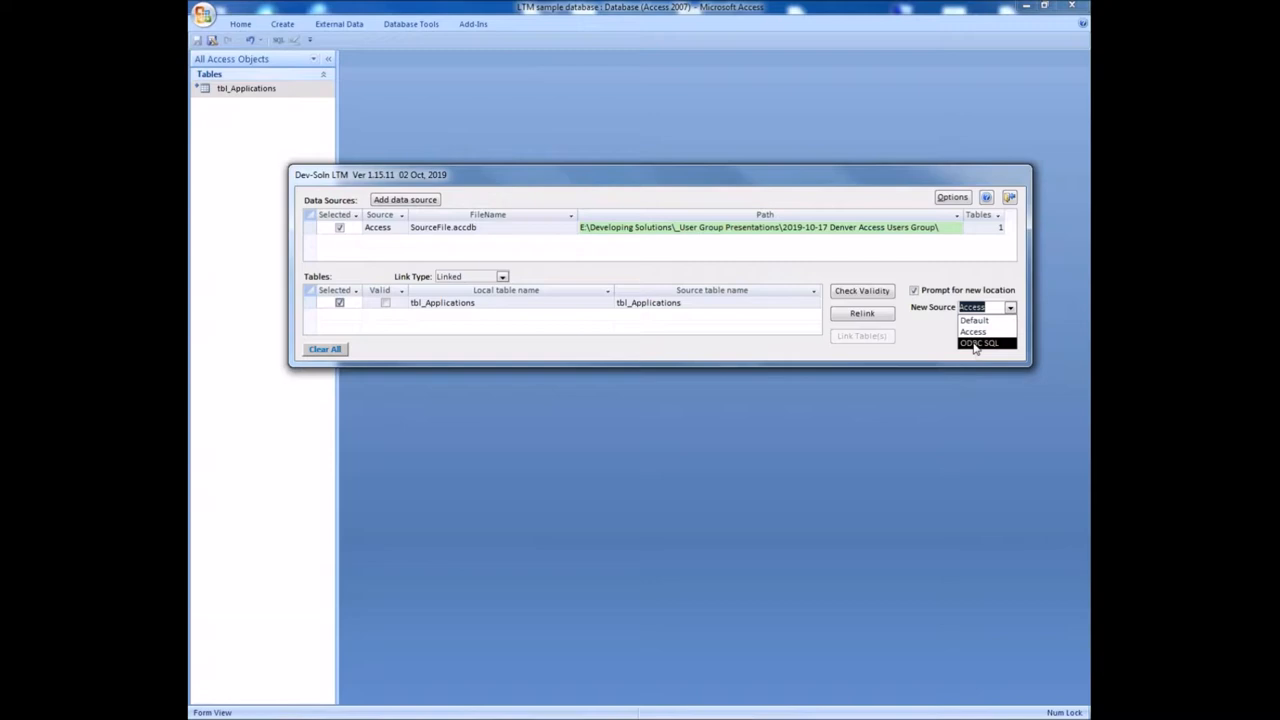
left_click(980, 344)
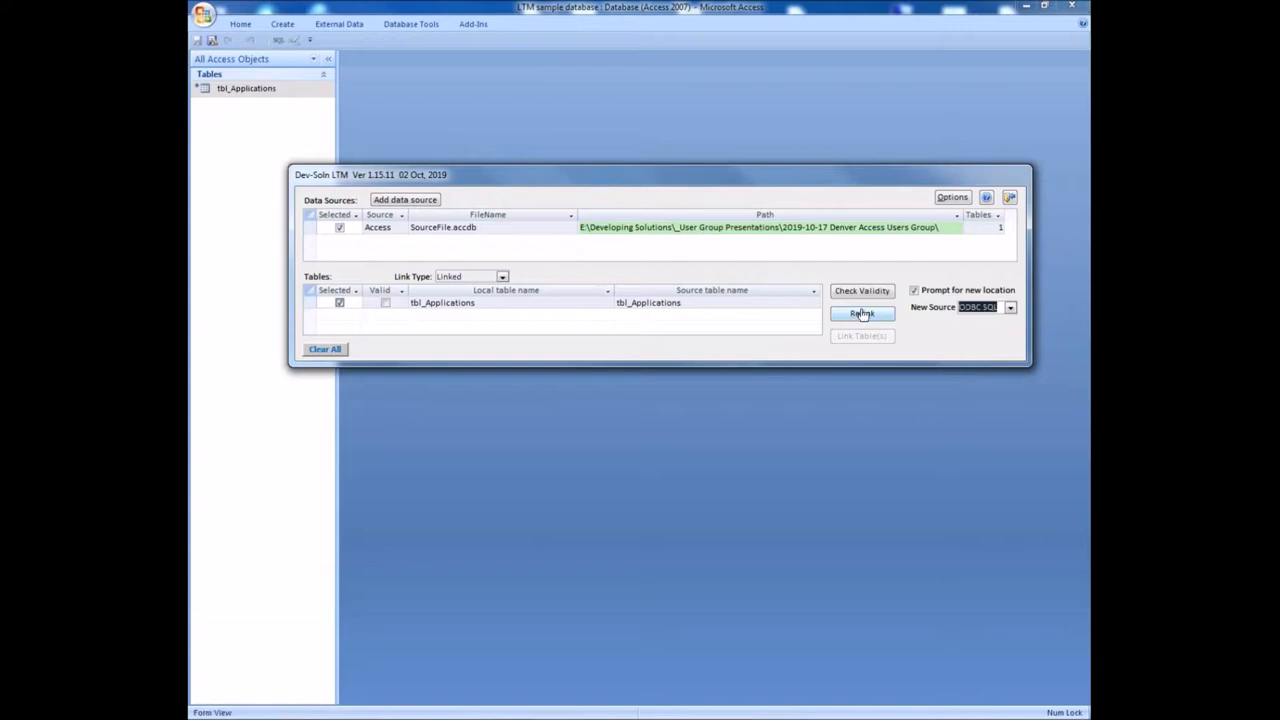
left_click(860, 312)
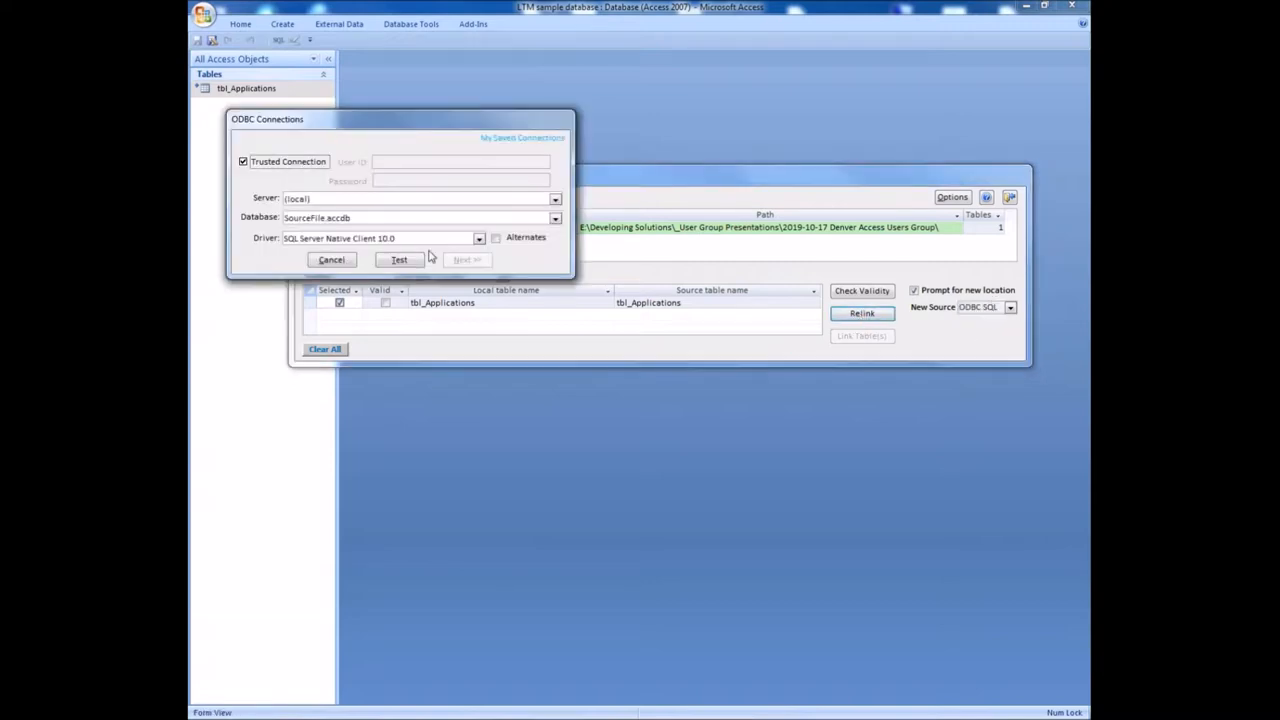
mouse_move(518, 144)
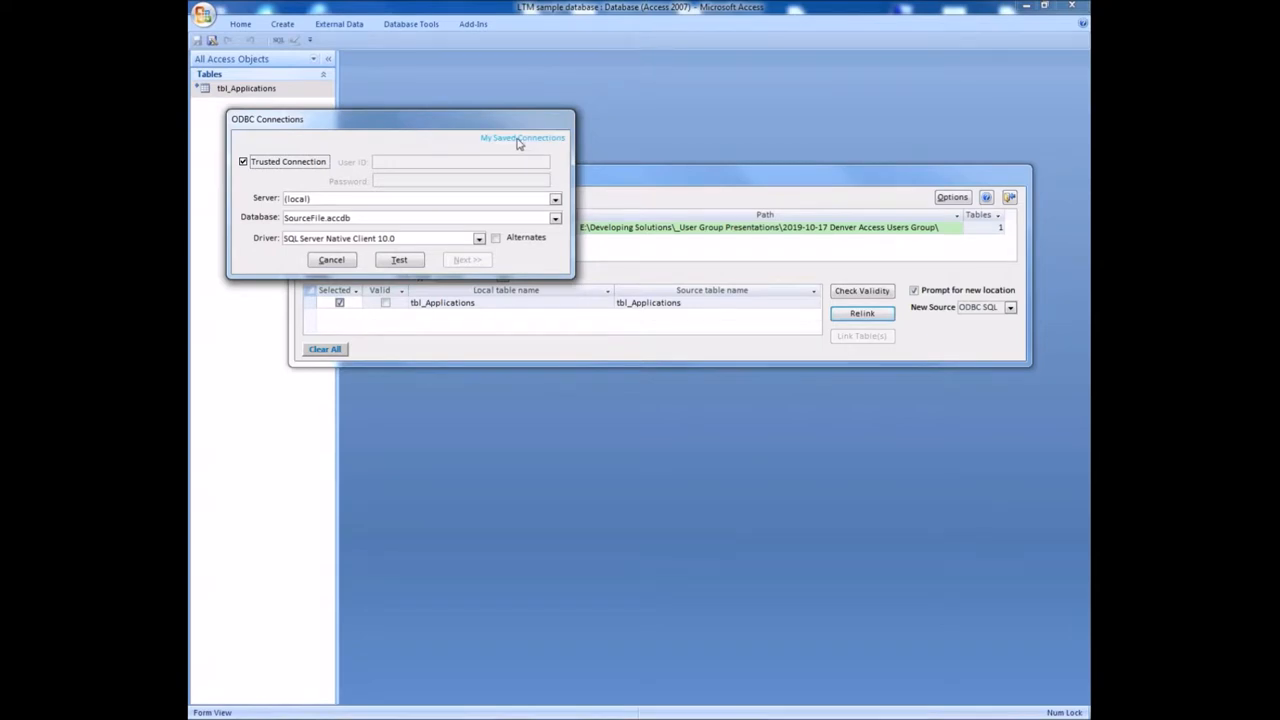
- Choose the saved WinHost SQL Server connection from My Saved Connections and connect to relink
left_click(522, 136)
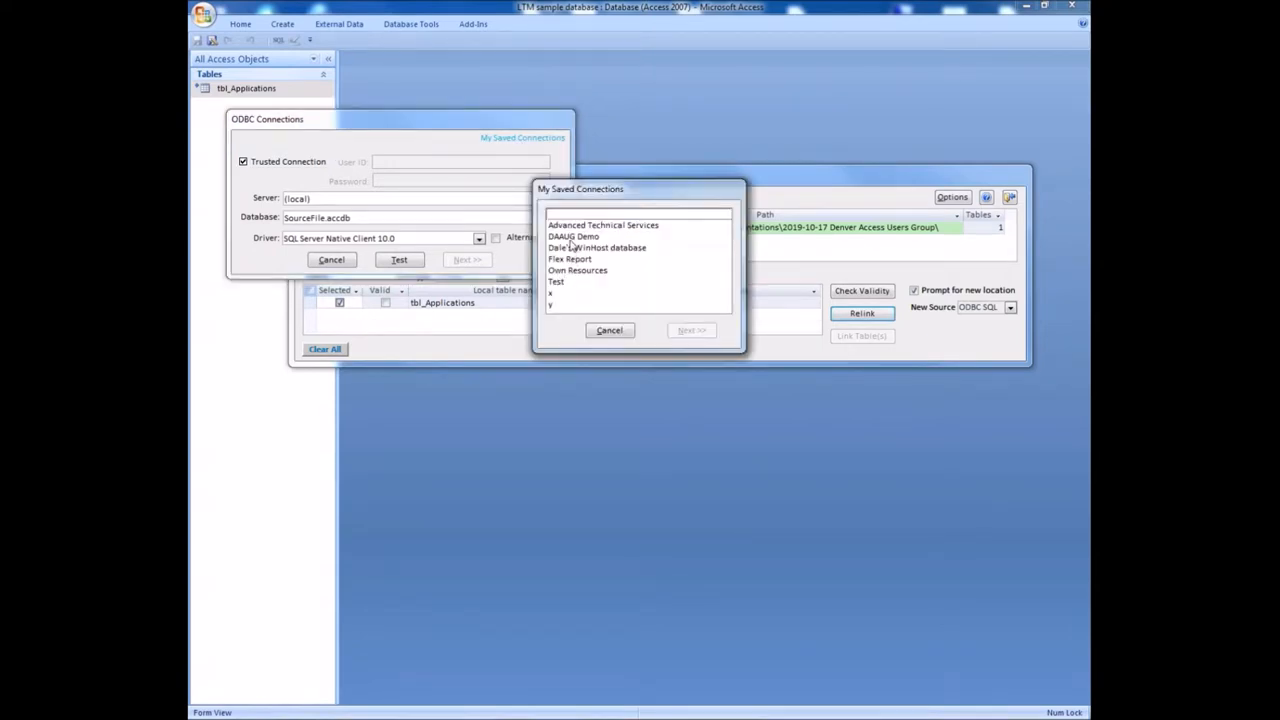
mouse_move(576, 248)
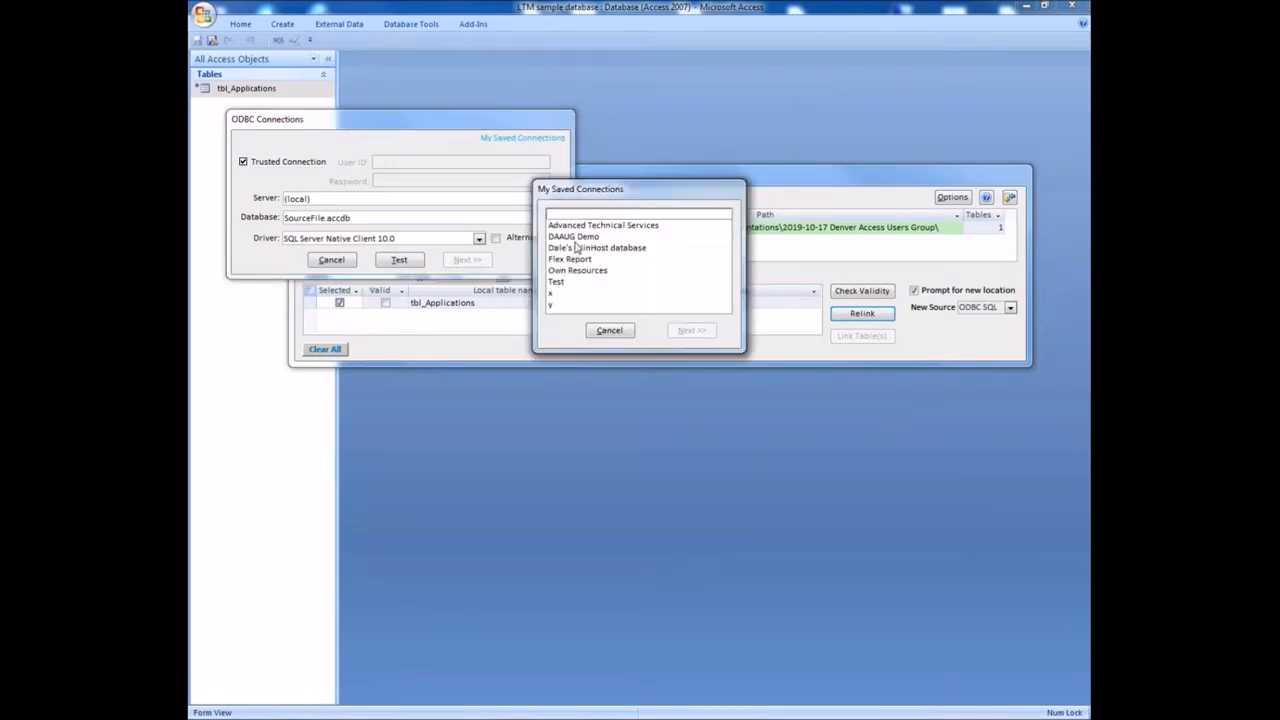
left_click(596, 248)
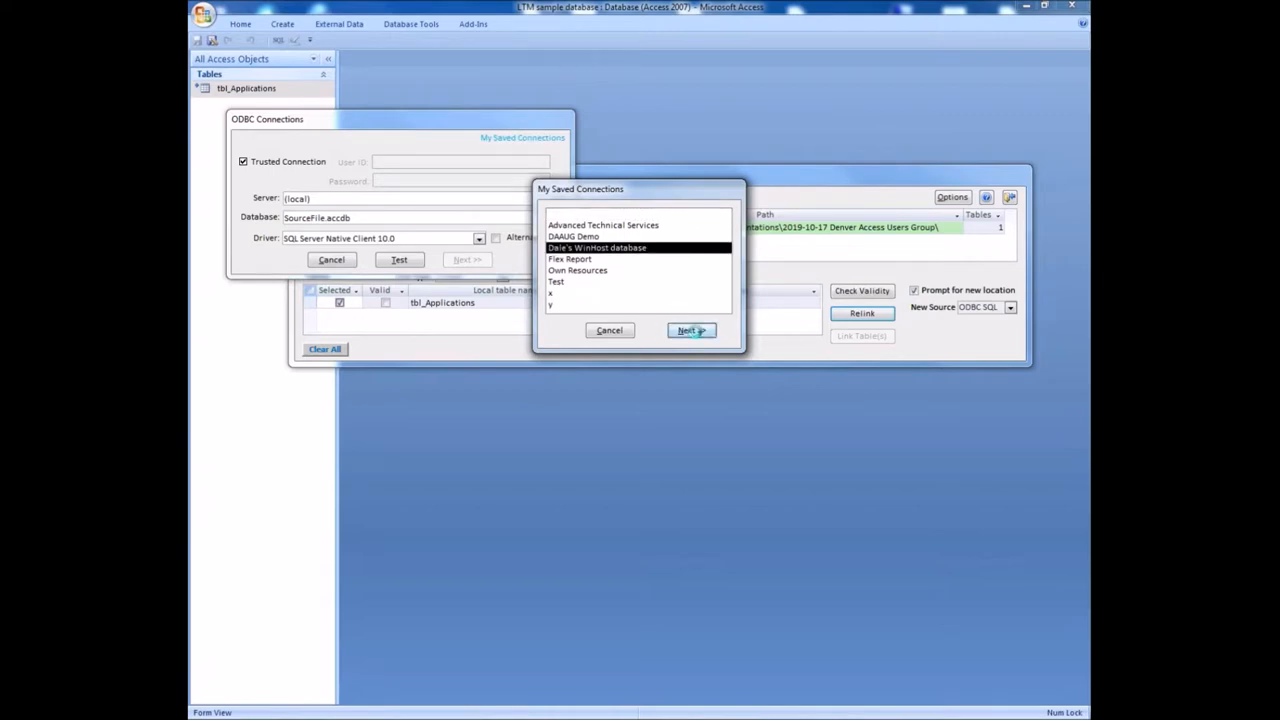
left_click(692, 330)
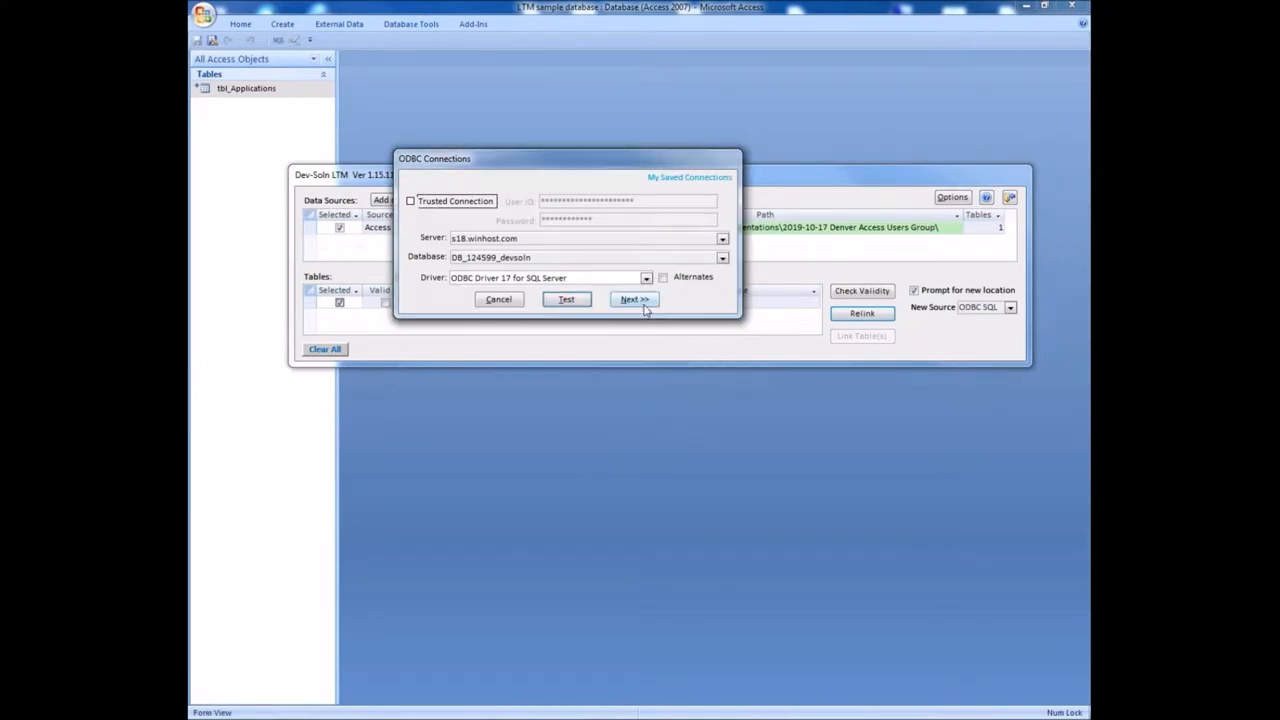
left_click(634, 300)
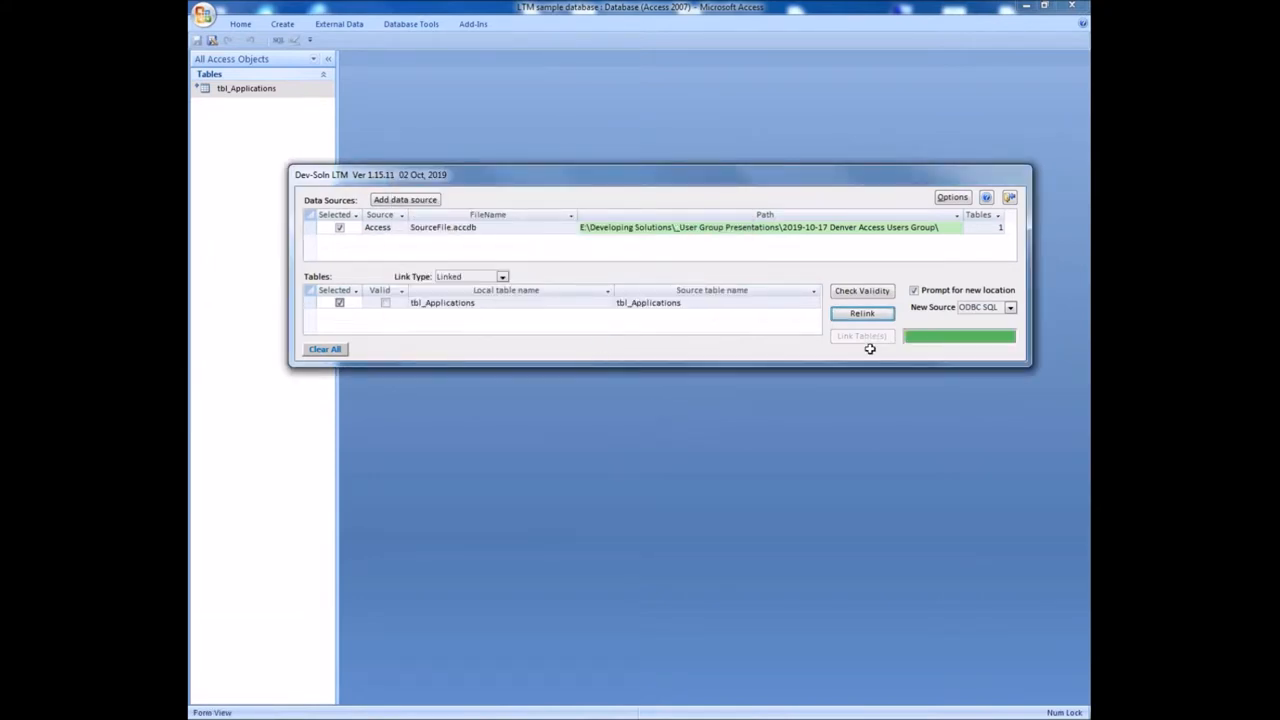
- Acknowledge the relink to DB_124599_devsoln, check tbl_Applications' connection string, and close the manager
left_click(860, 312)
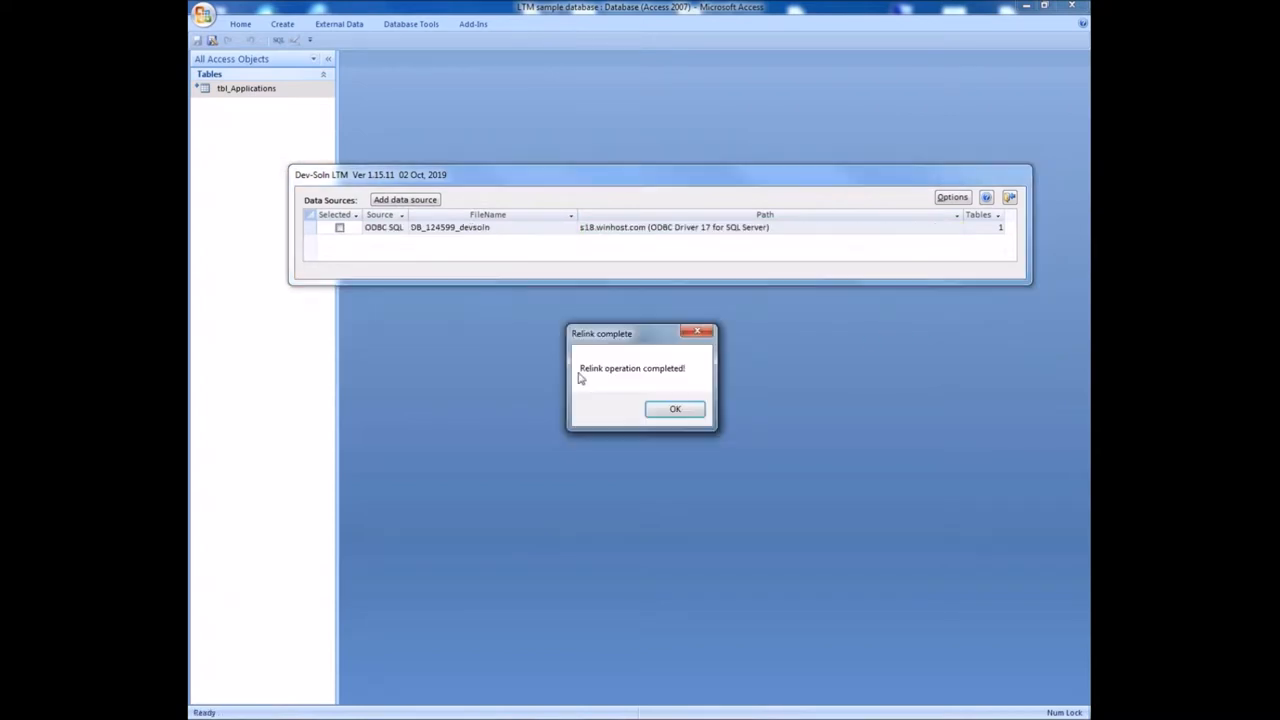
mouse_move(674, 408)
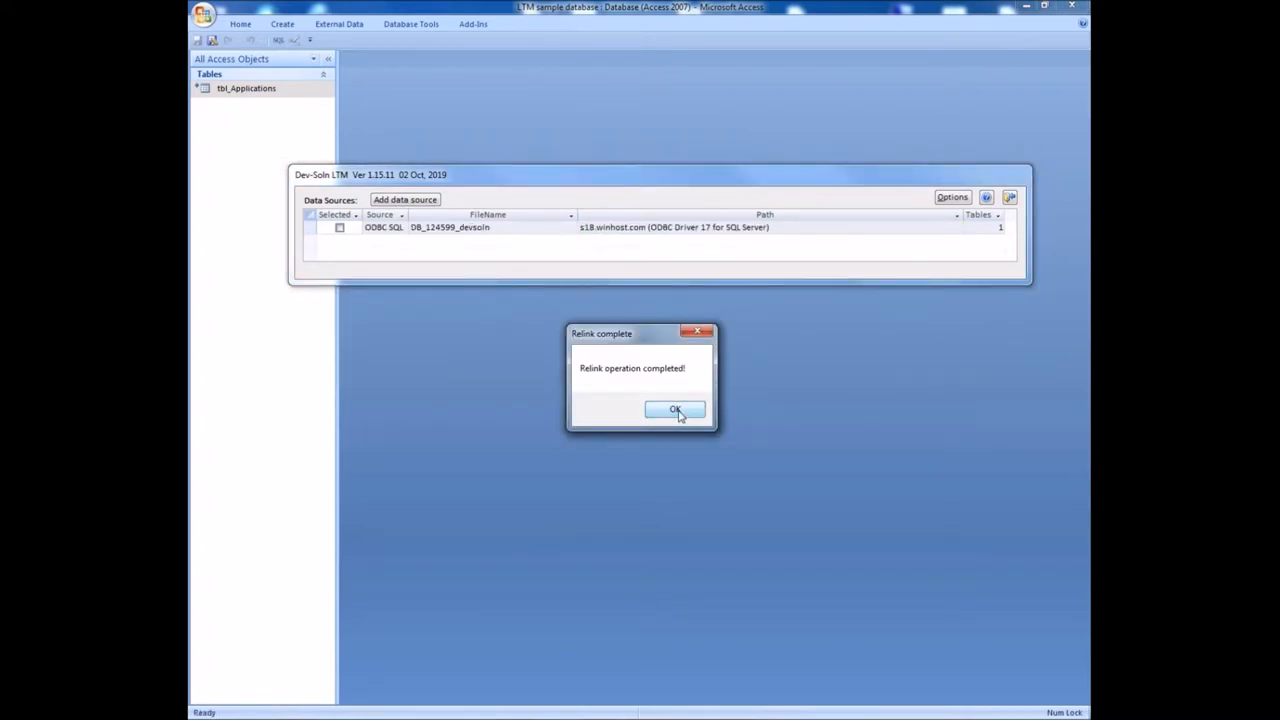
left_click(676, 410)
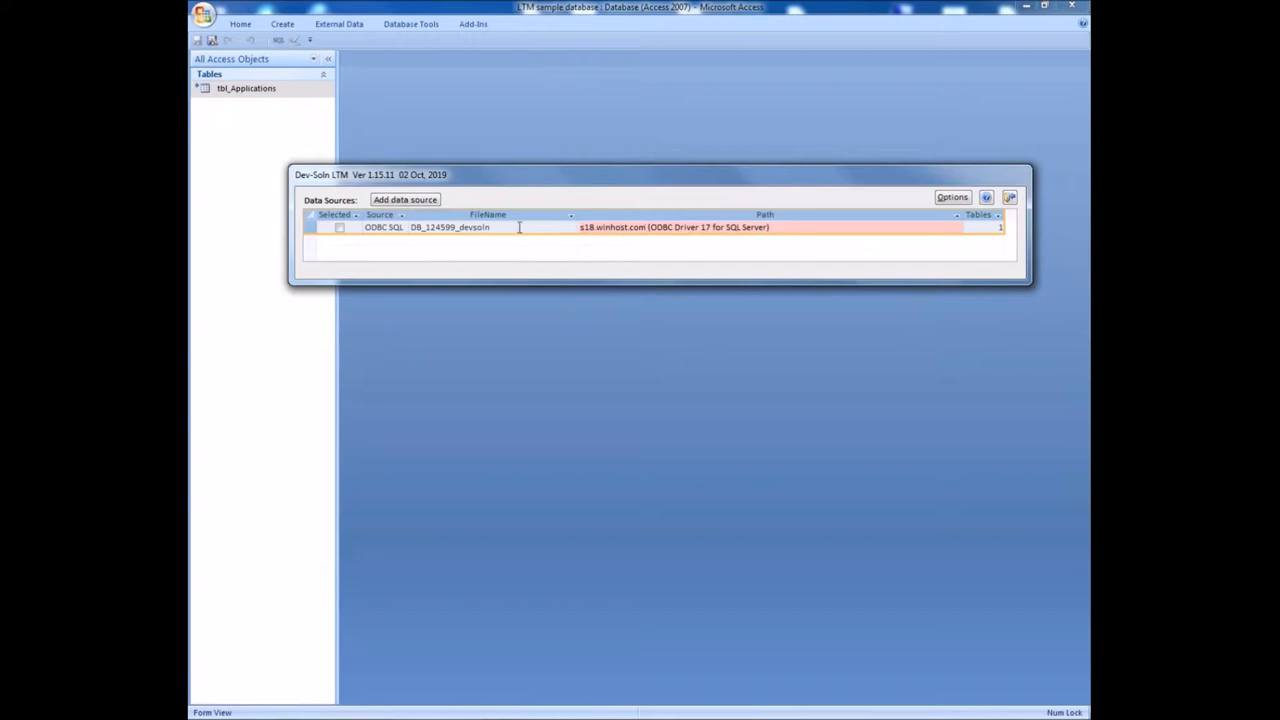
double_click(448, 228)
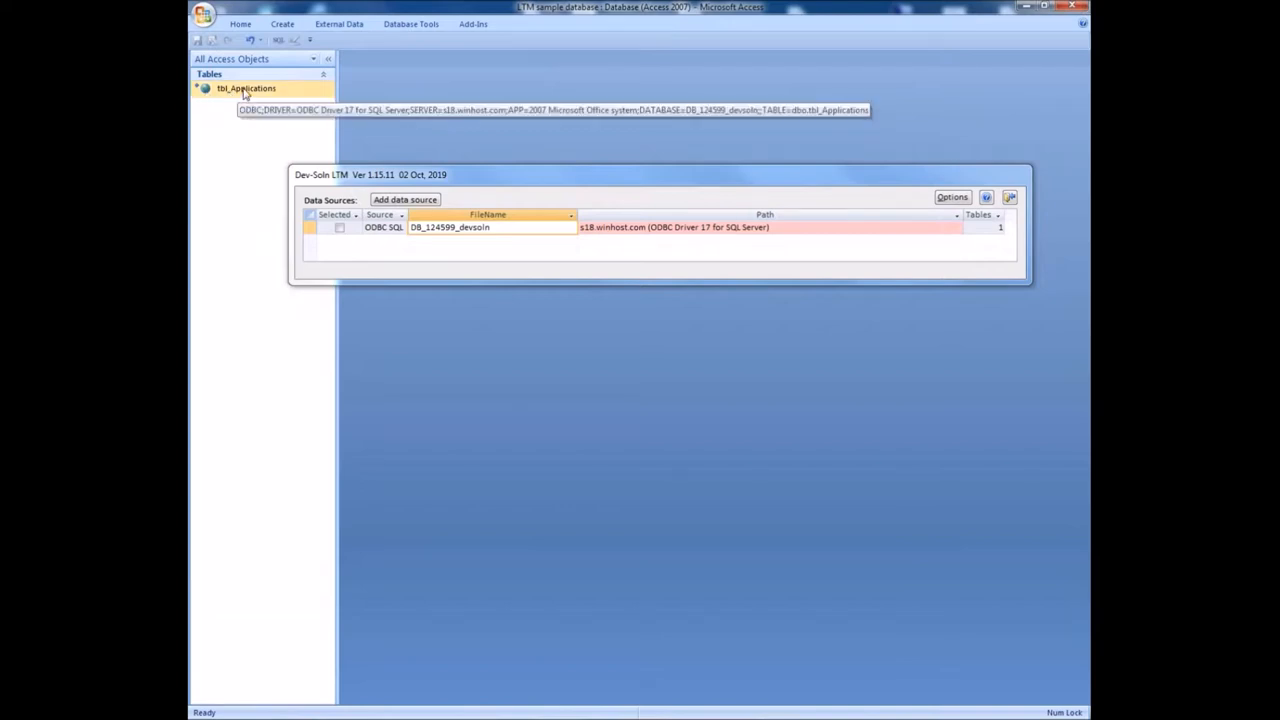
mouse_move(564, 180)
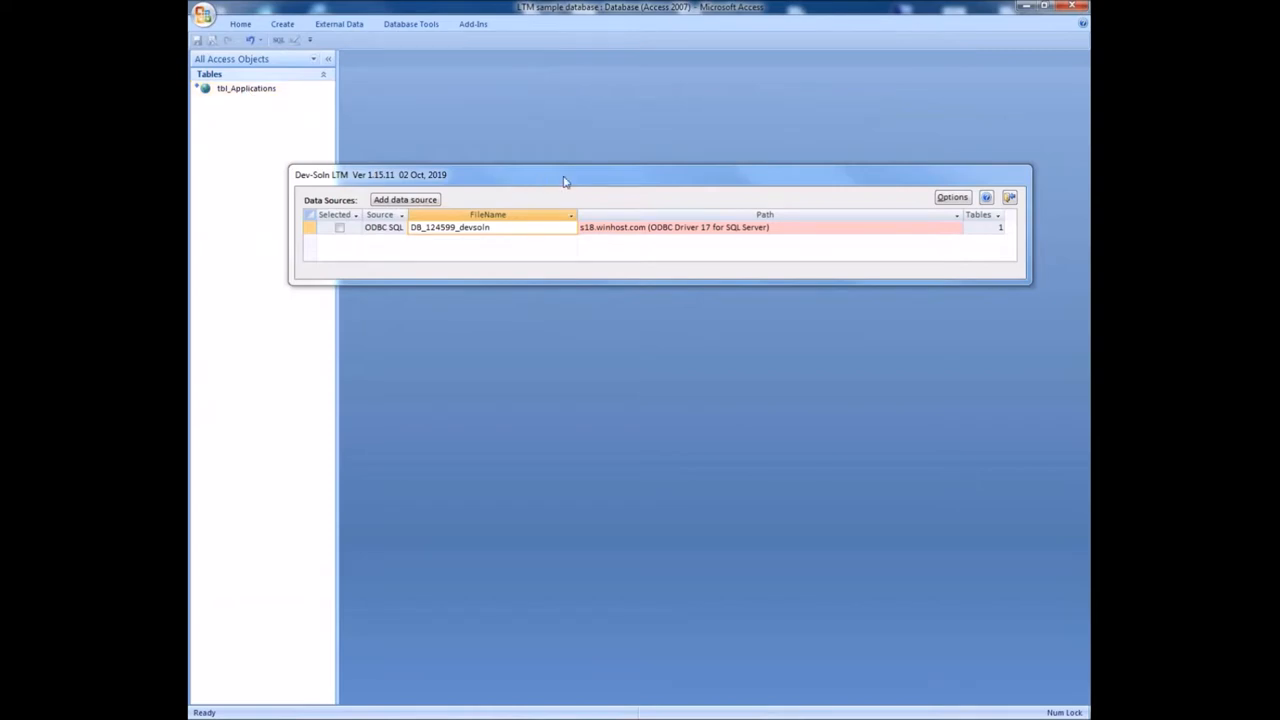
mouse_move(1016, 184)
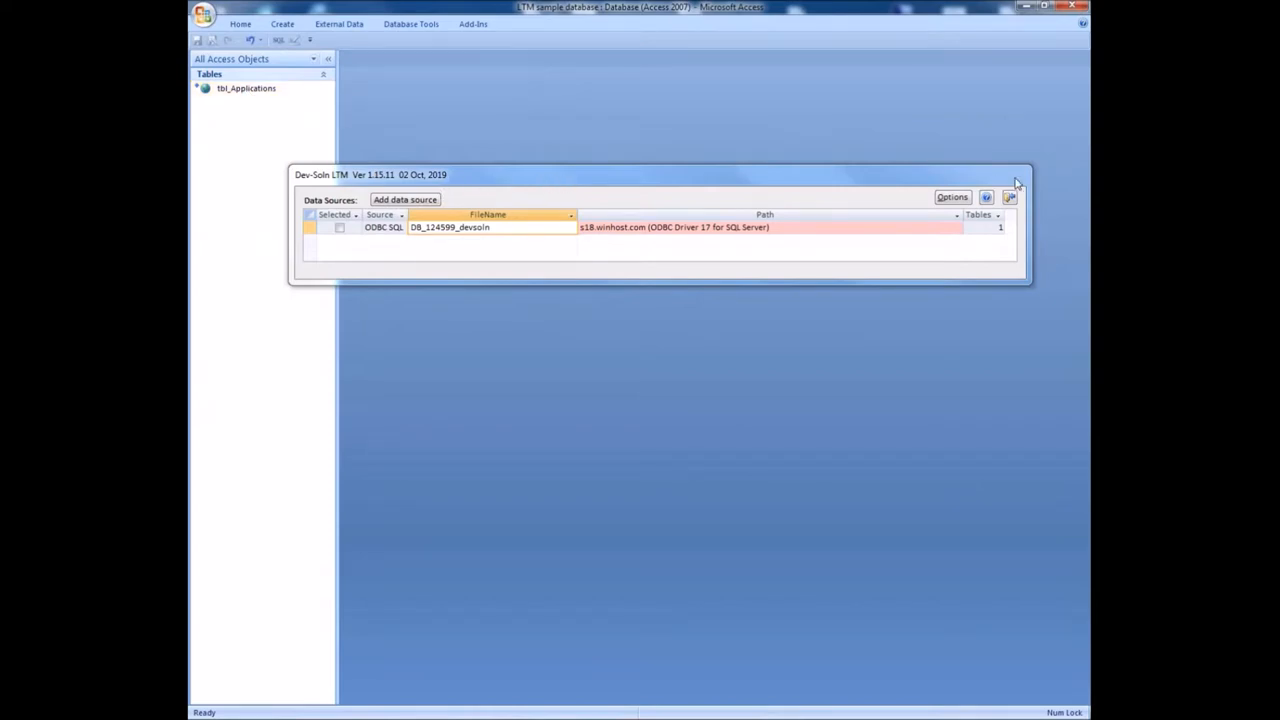
left_click(1018, 180)
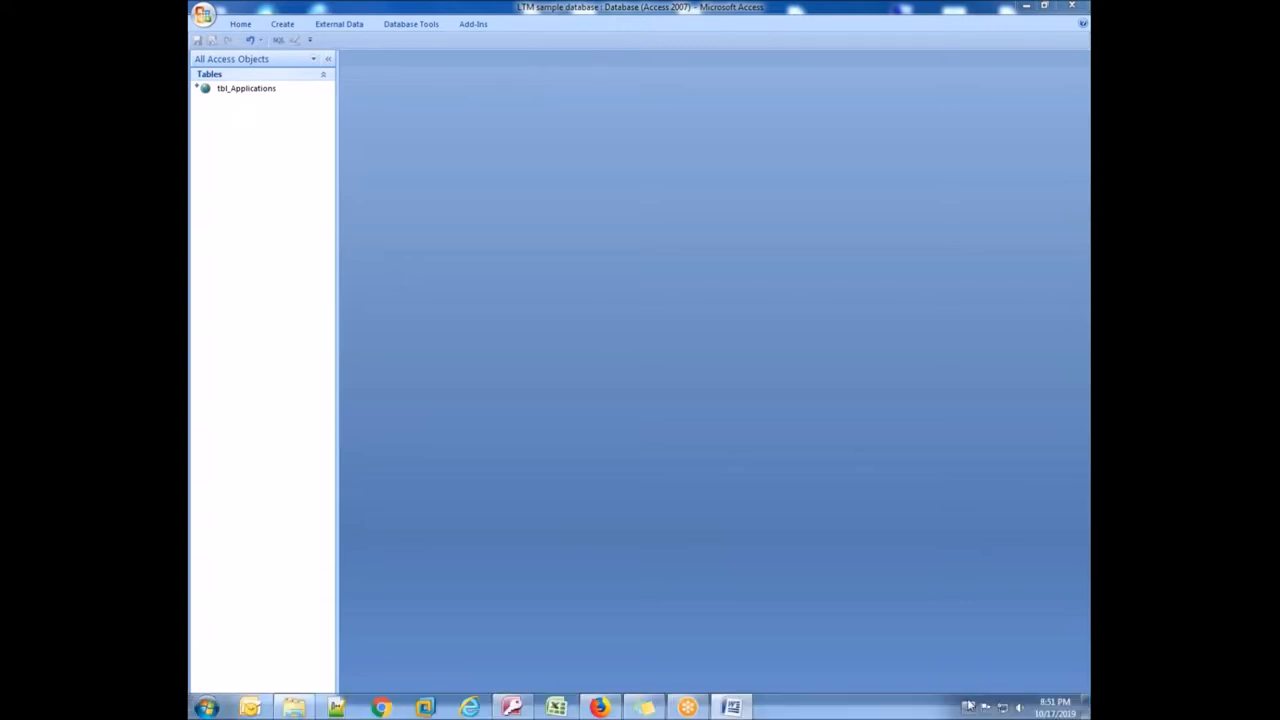
mouse_move(260, 114)
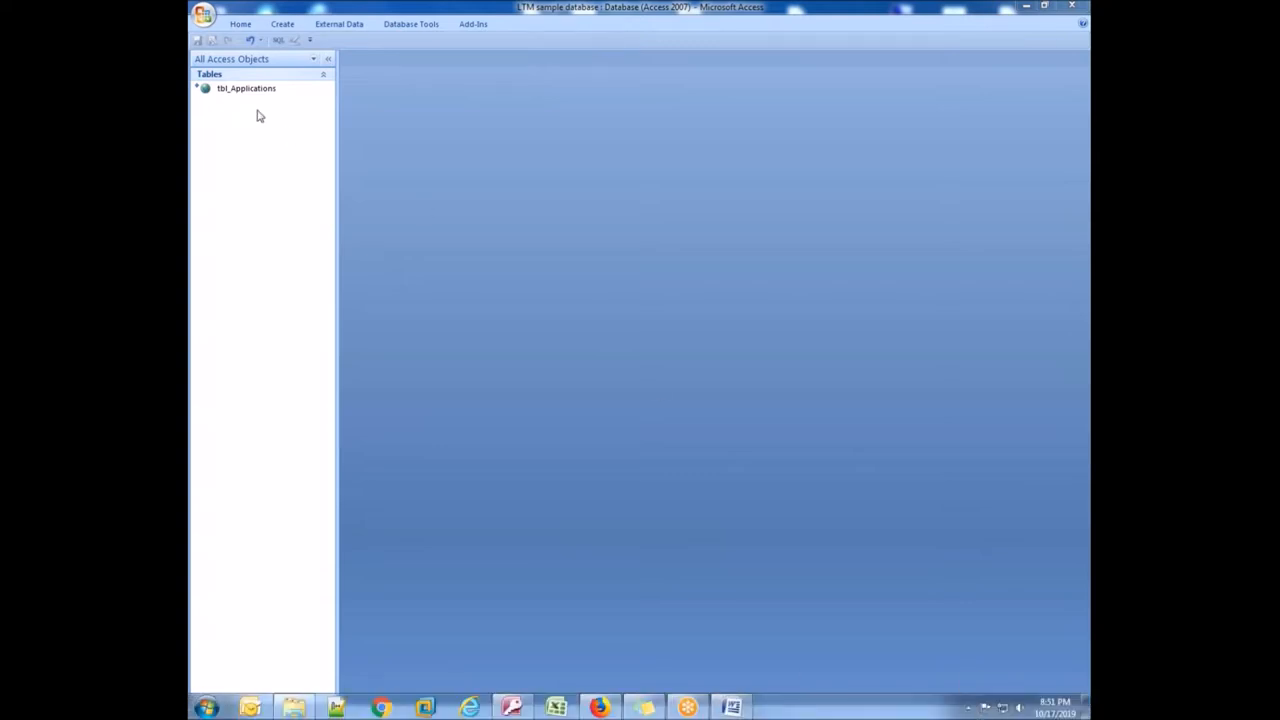
- Launch the Dev-Soln Linked Table Manager from Database Tools > Add-ins with tbl_Applications selected
left_click(246, 88)
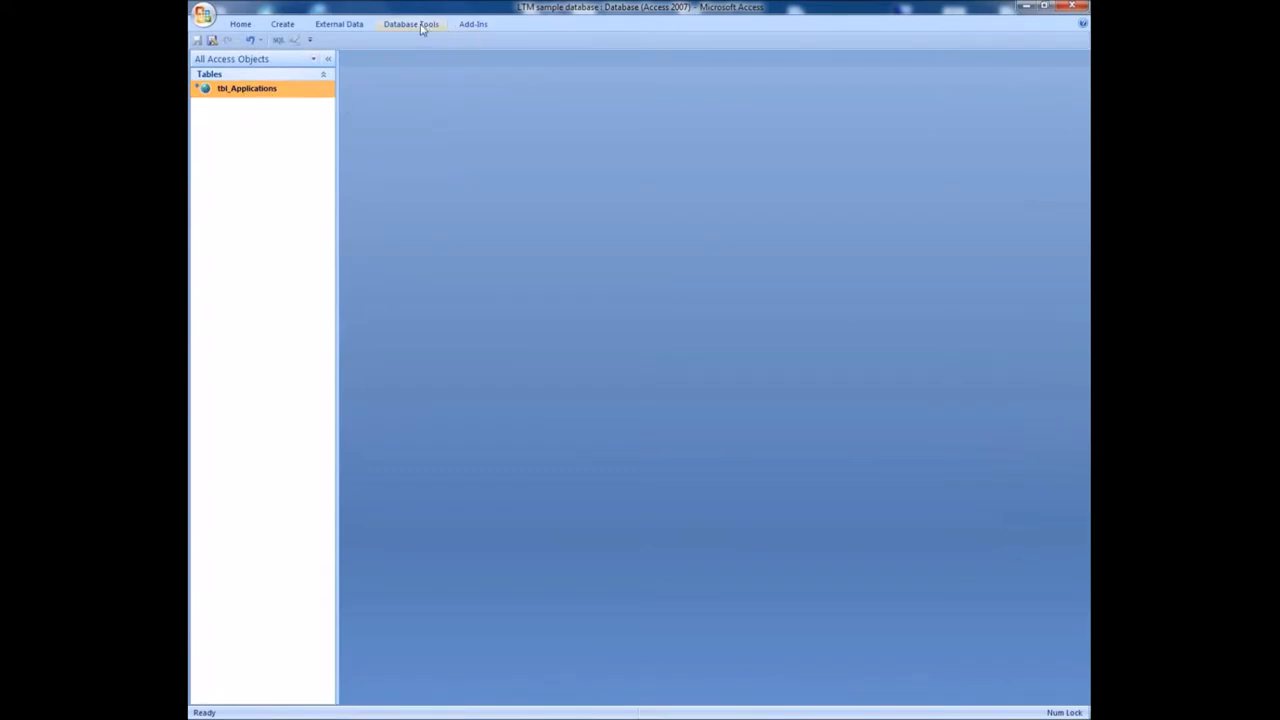
left_click(412, 24)
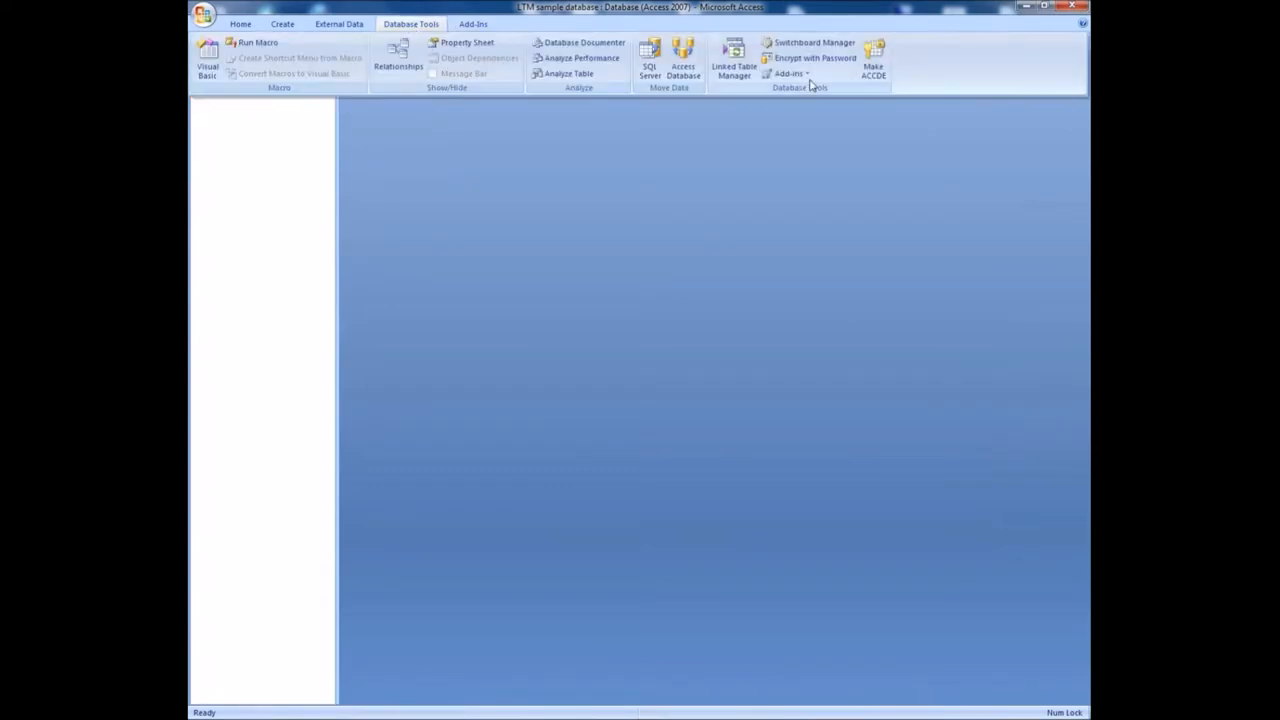
left_click(788, 72)
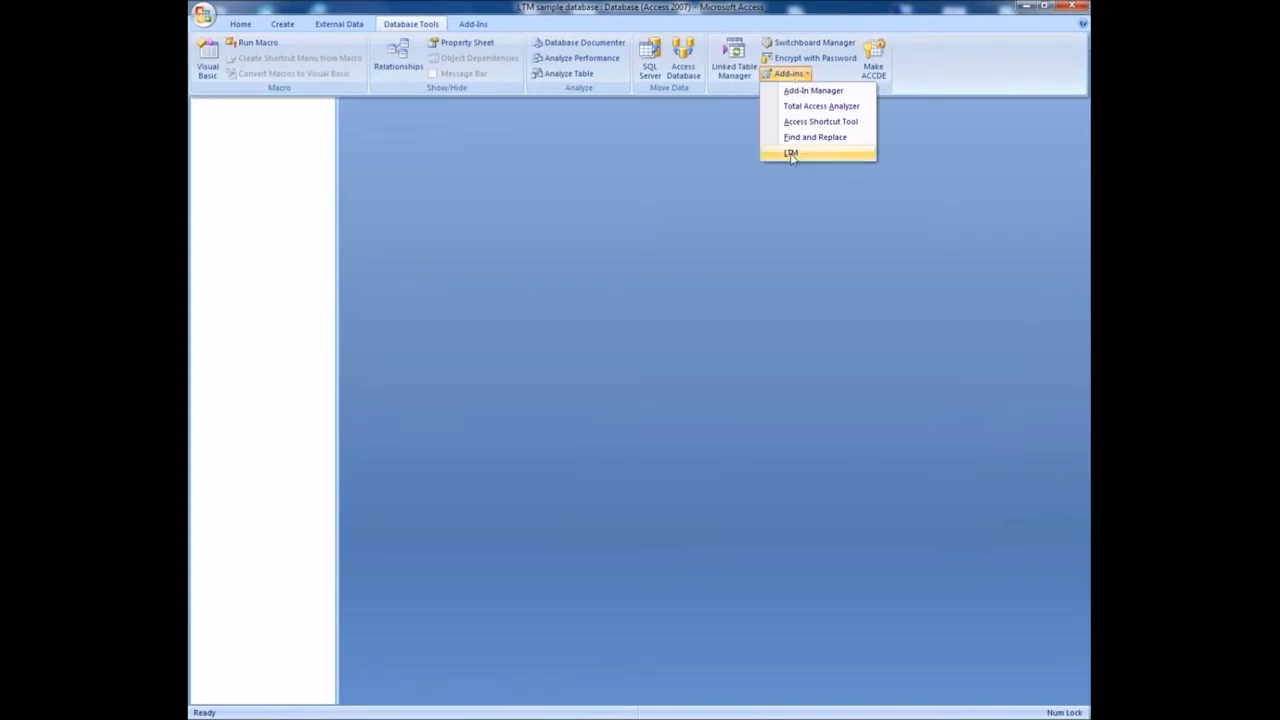
left_click(792, 152)
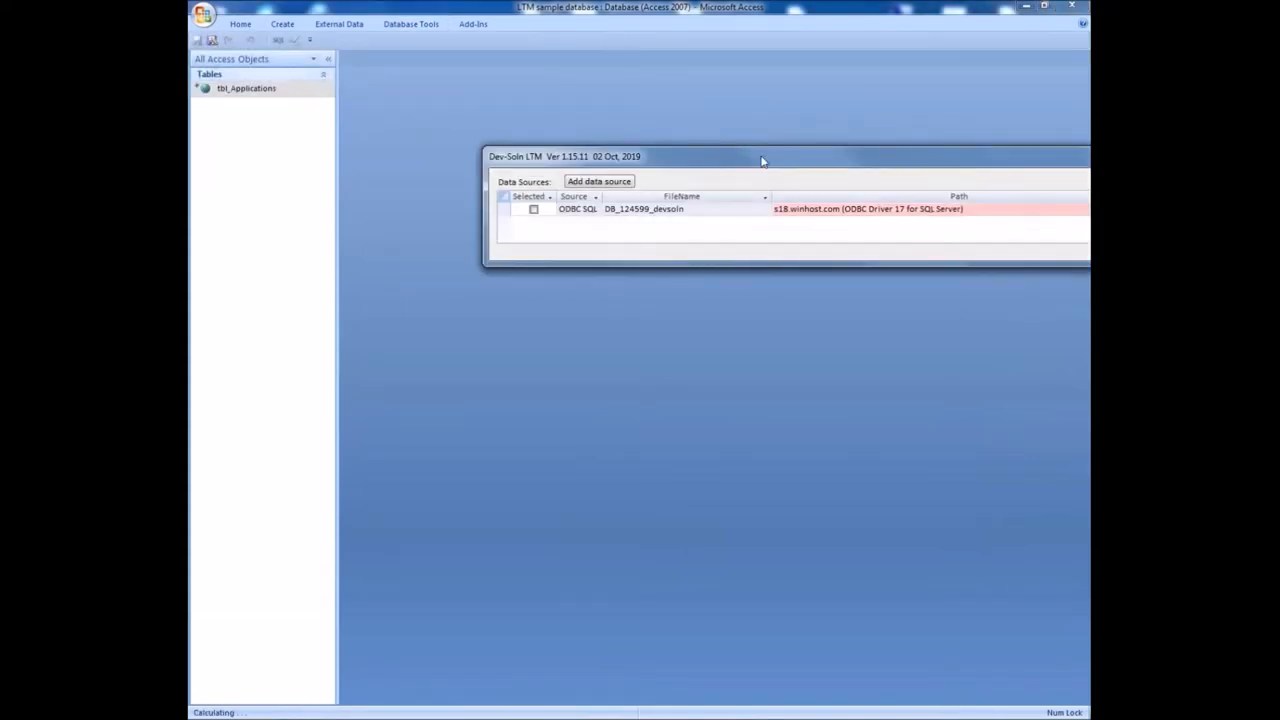
left_click_drag(760, 160, 604, 152)
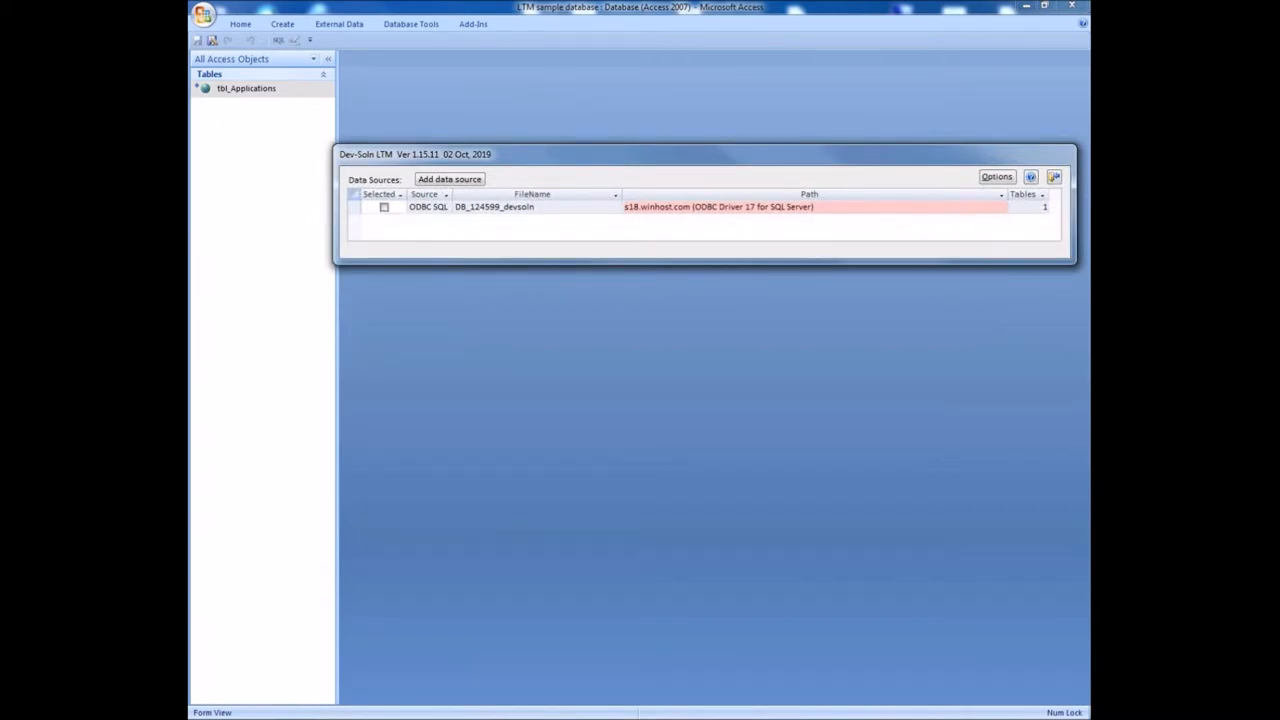
- Relink tbl_Applications from the SQL Server source to the Access file SourceFile.accdb
left_click(384, 206)
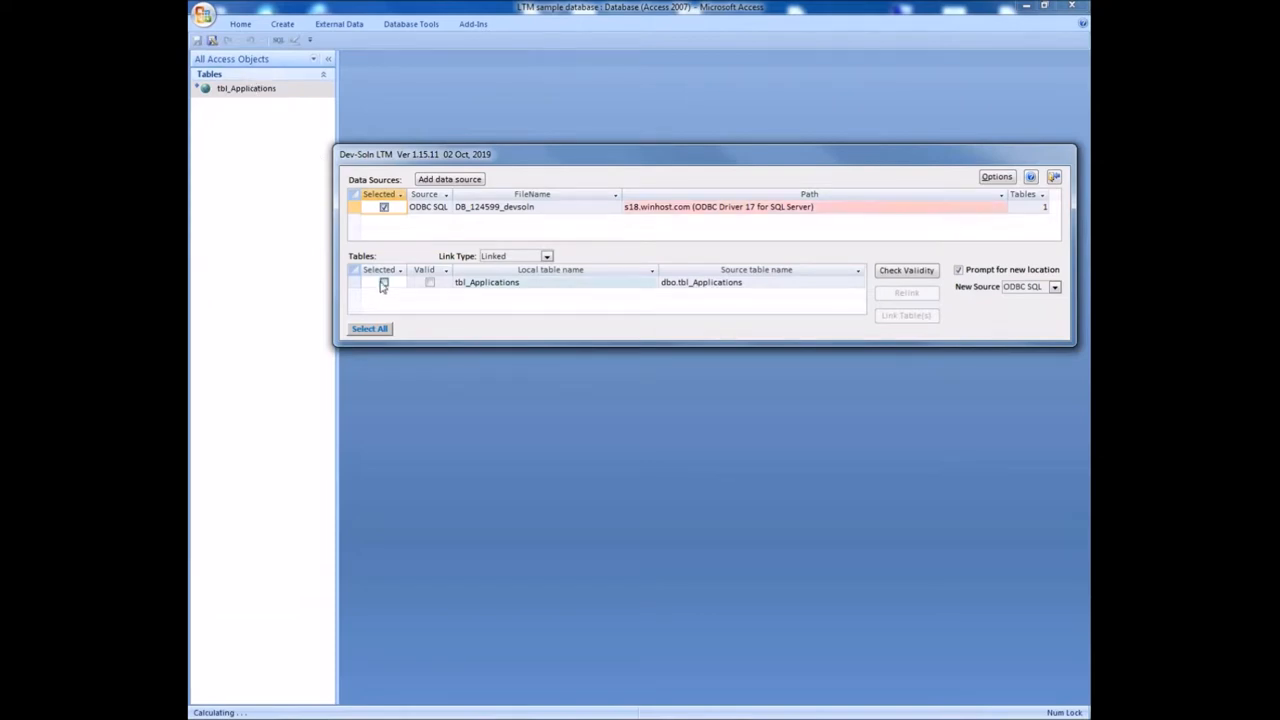
left_click(384, 280)
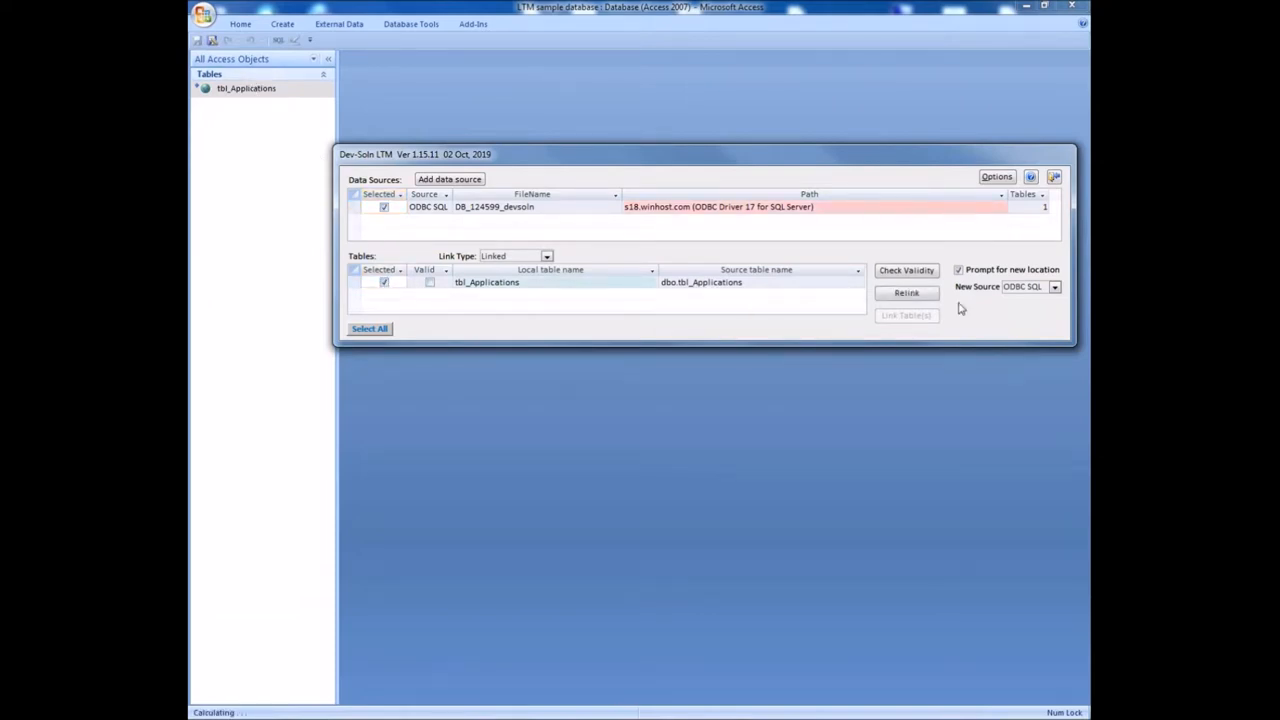
left_click(1054, 288)
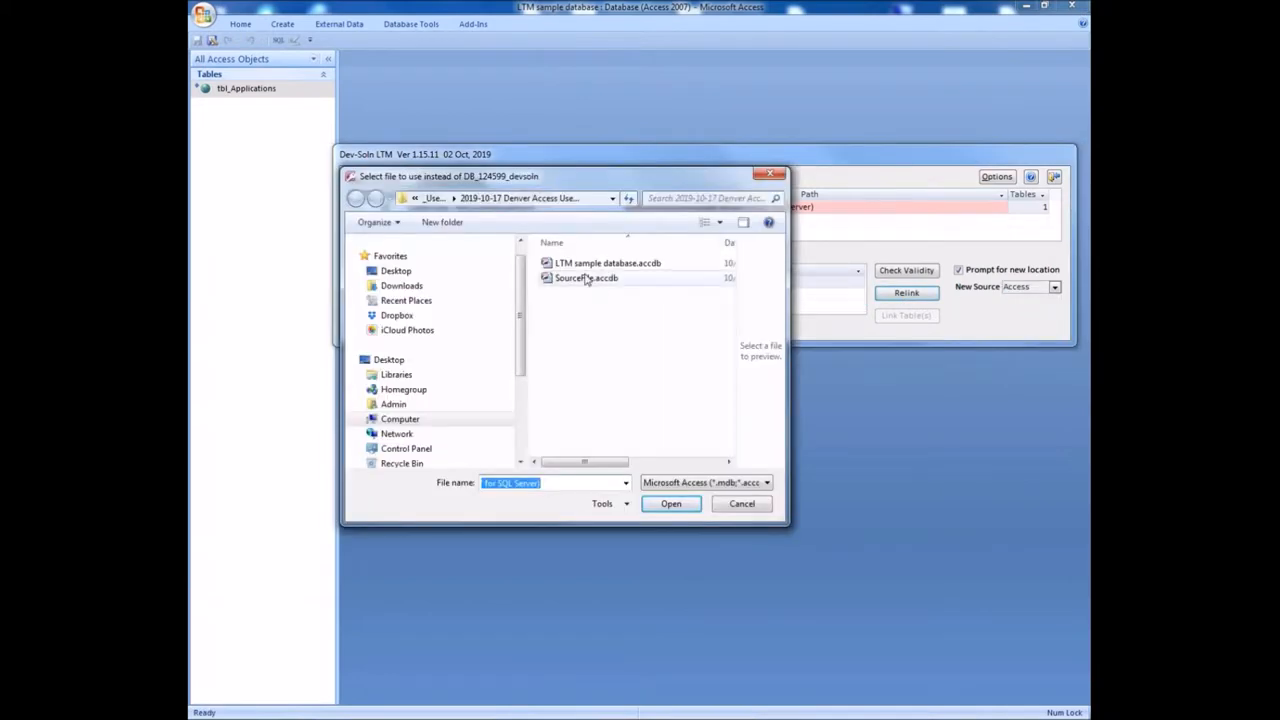
left_click(672, 504)
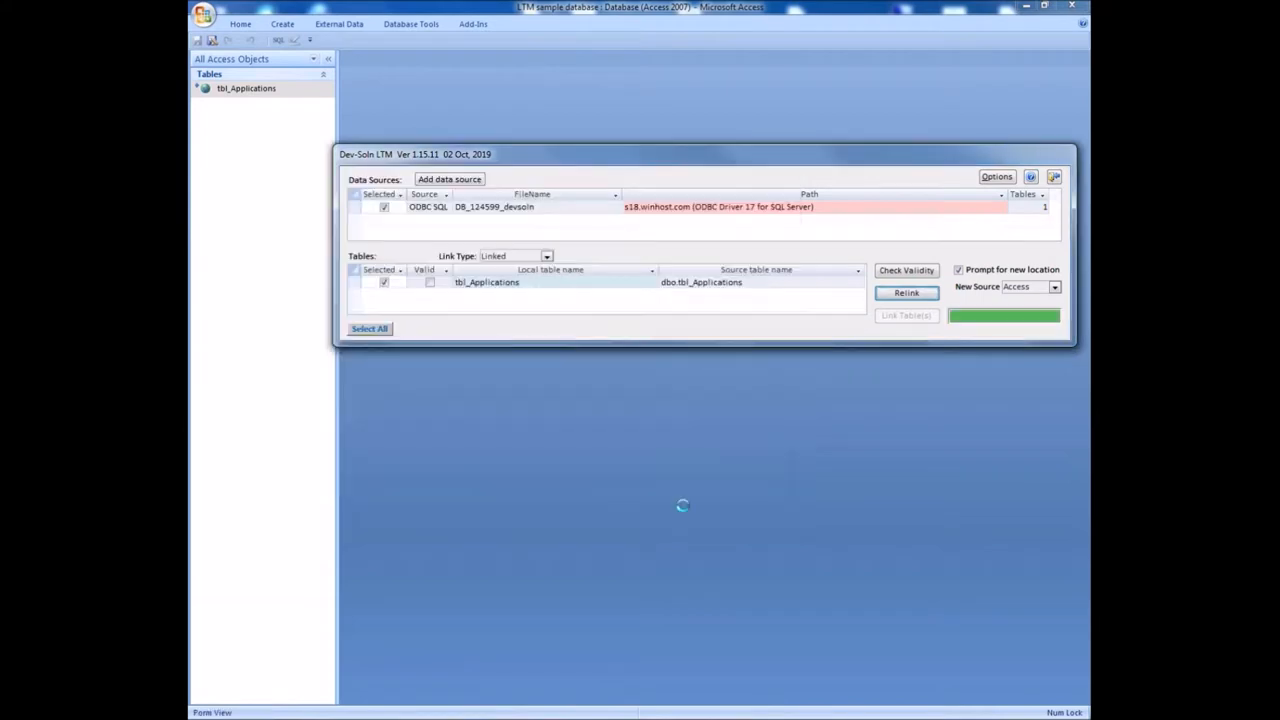
left_click(904, 292)
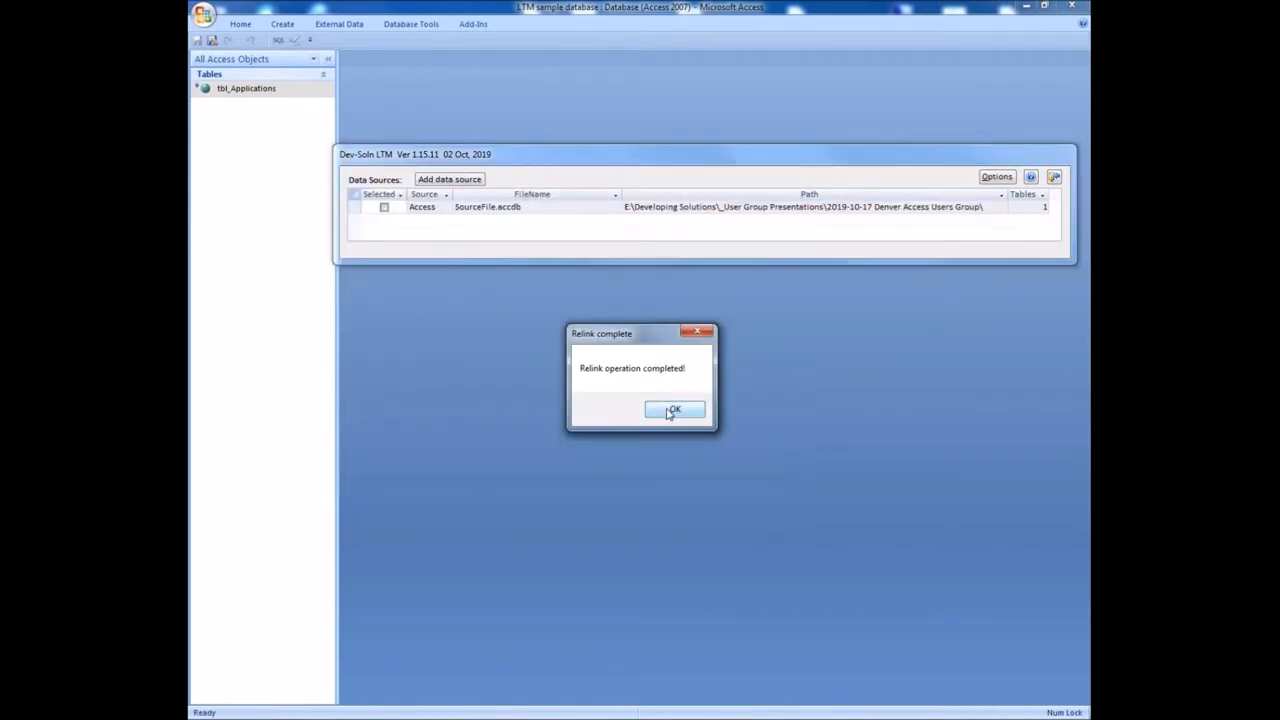
- Dismiss the relink completion message, leaving SourceFile.accdb as the only data source
left_click(672, 410)
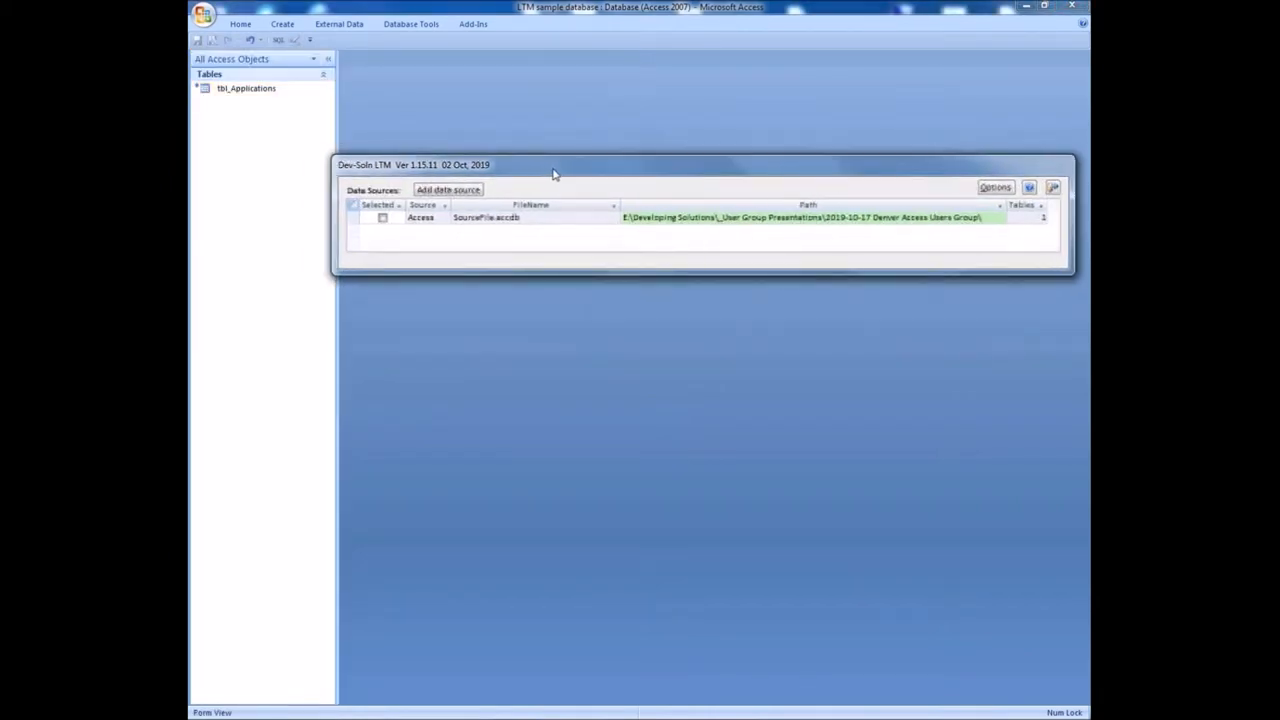
left_click_drag(552, 164, 540, 188)
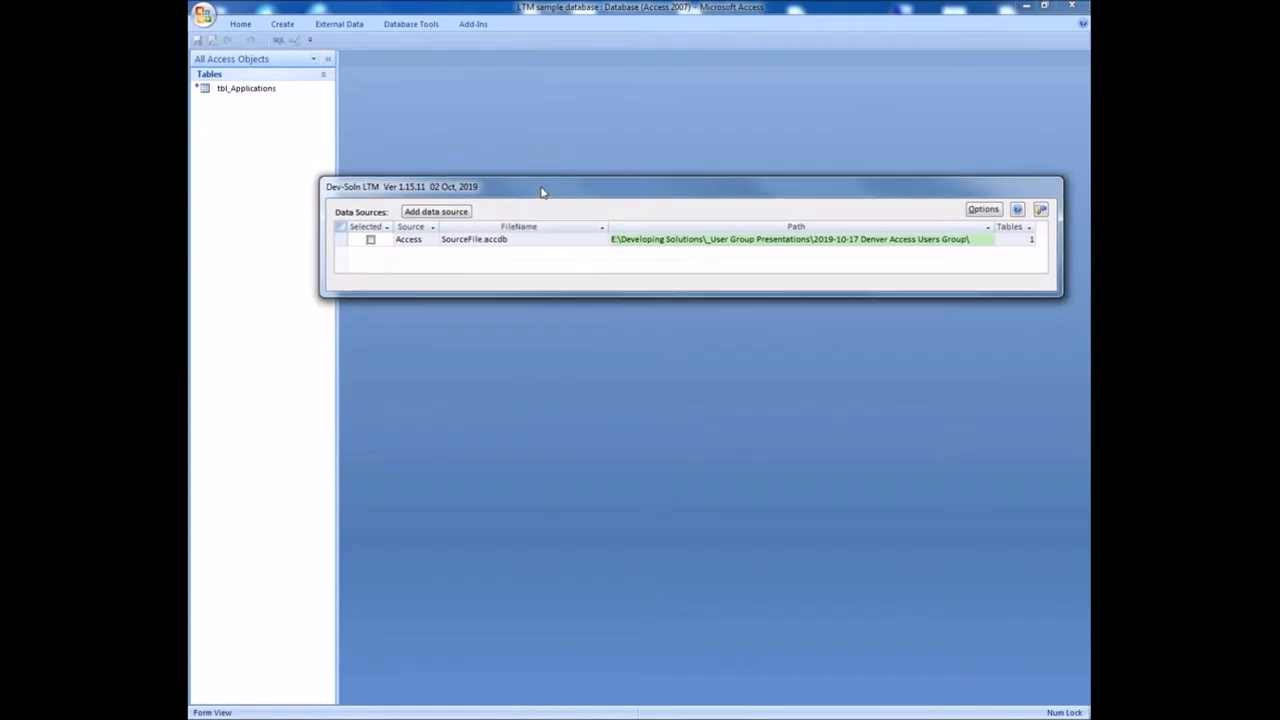
mouse_move(1042, 82)
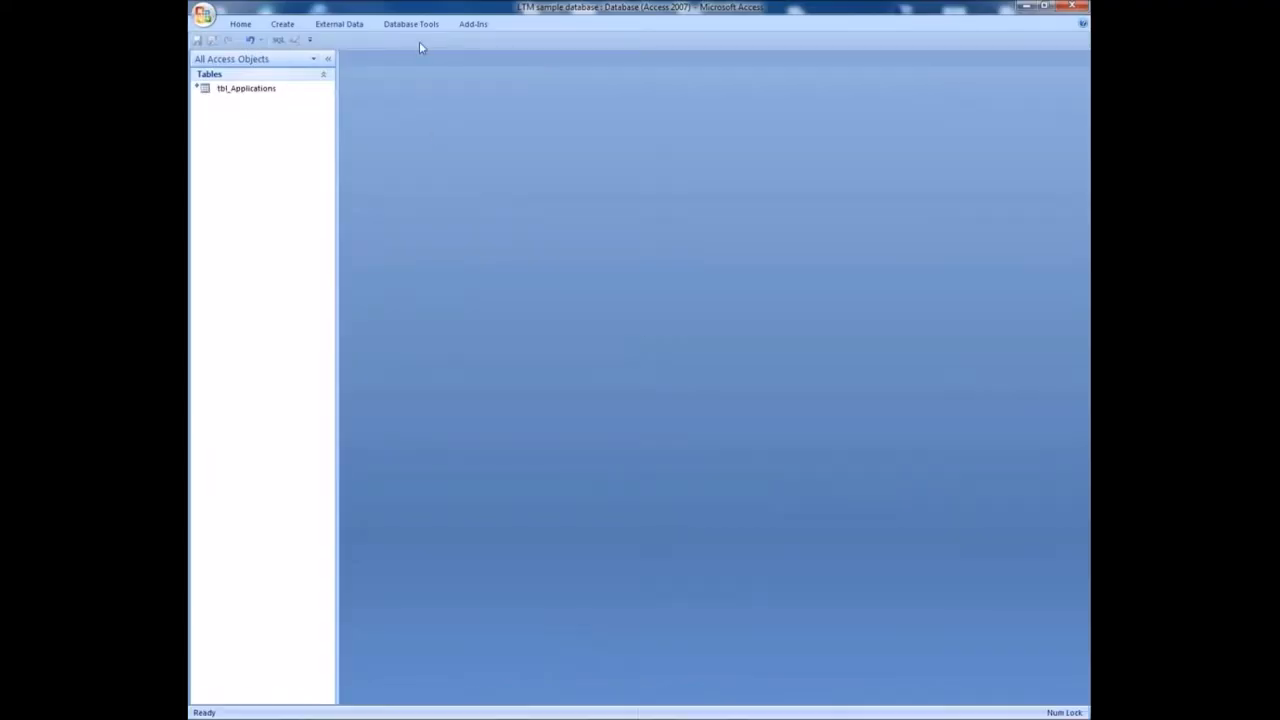
- Reopen the Linked Table Manager from the Add-ins menu and position its window
left_click(412, 24)
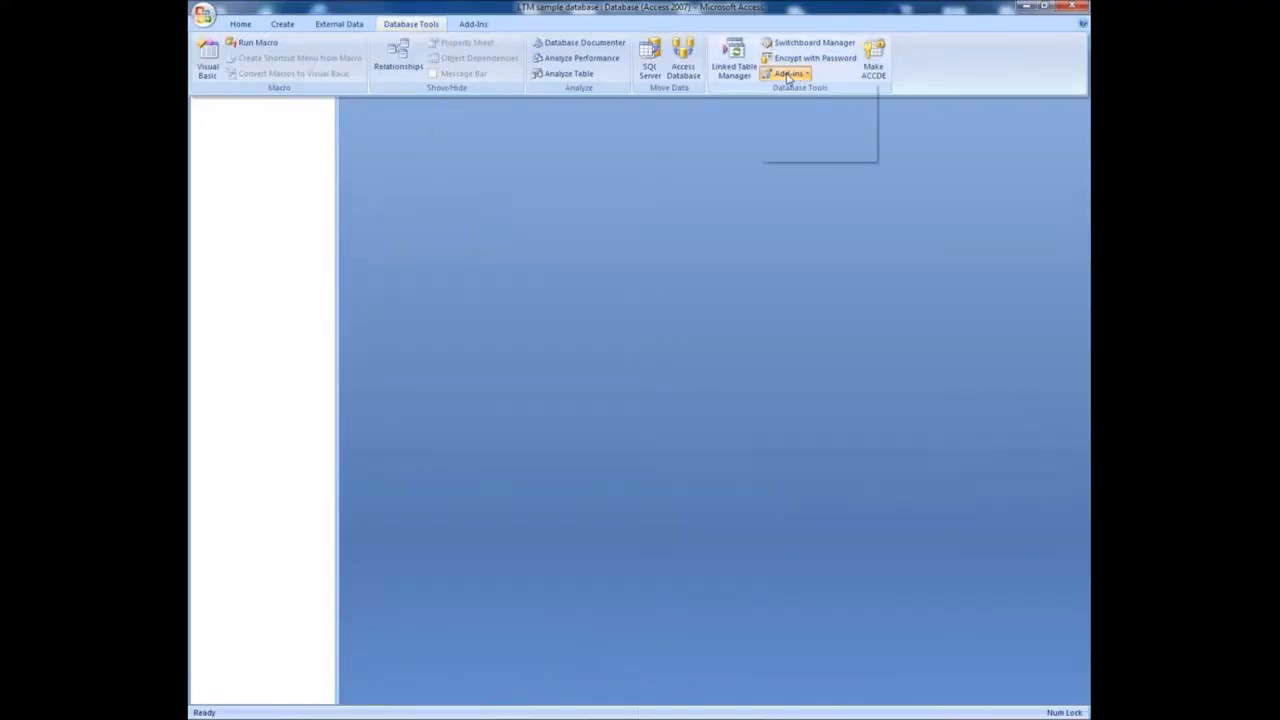
left_click(788, 72)
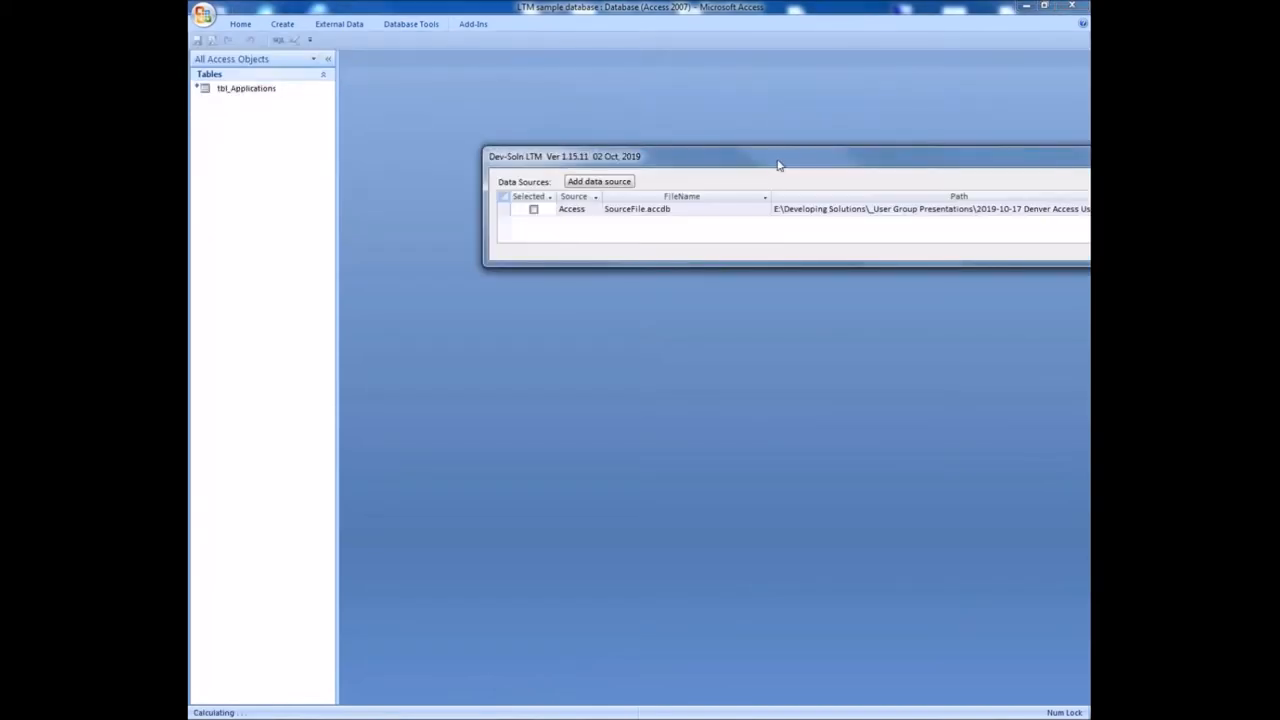
left_click_drag(780, 156, 750, 156)
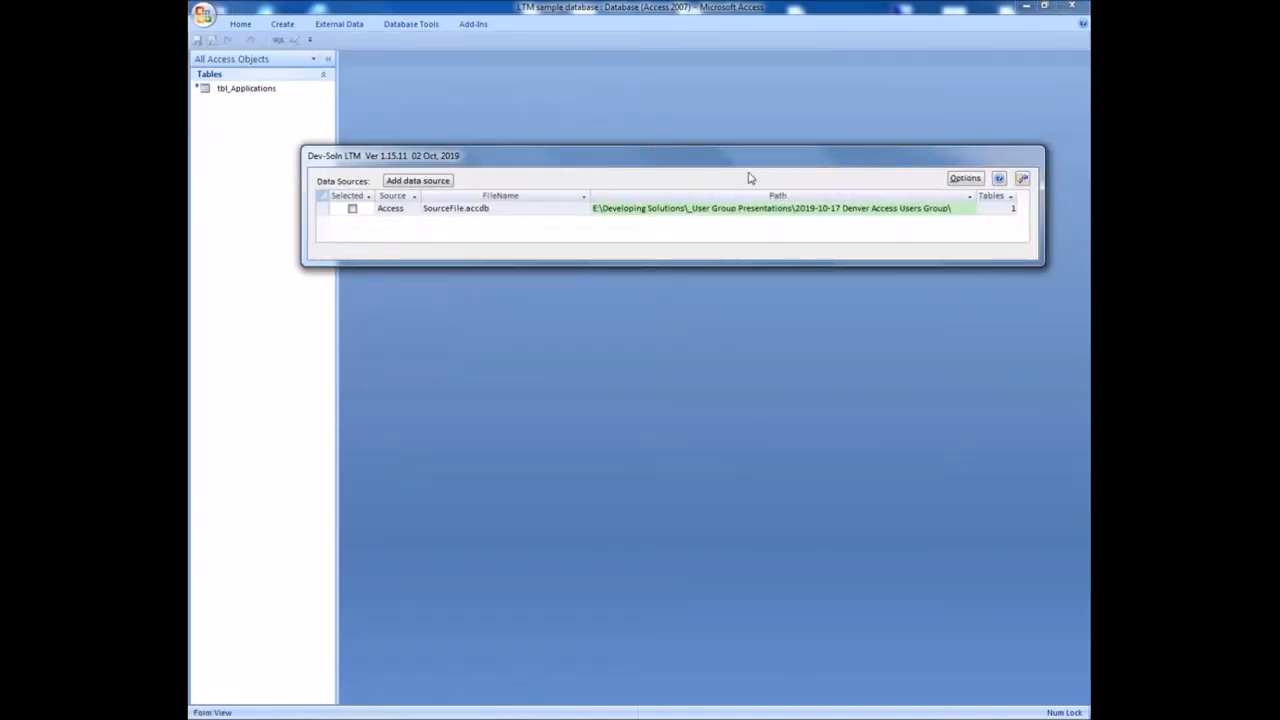
left_click(998, 178)
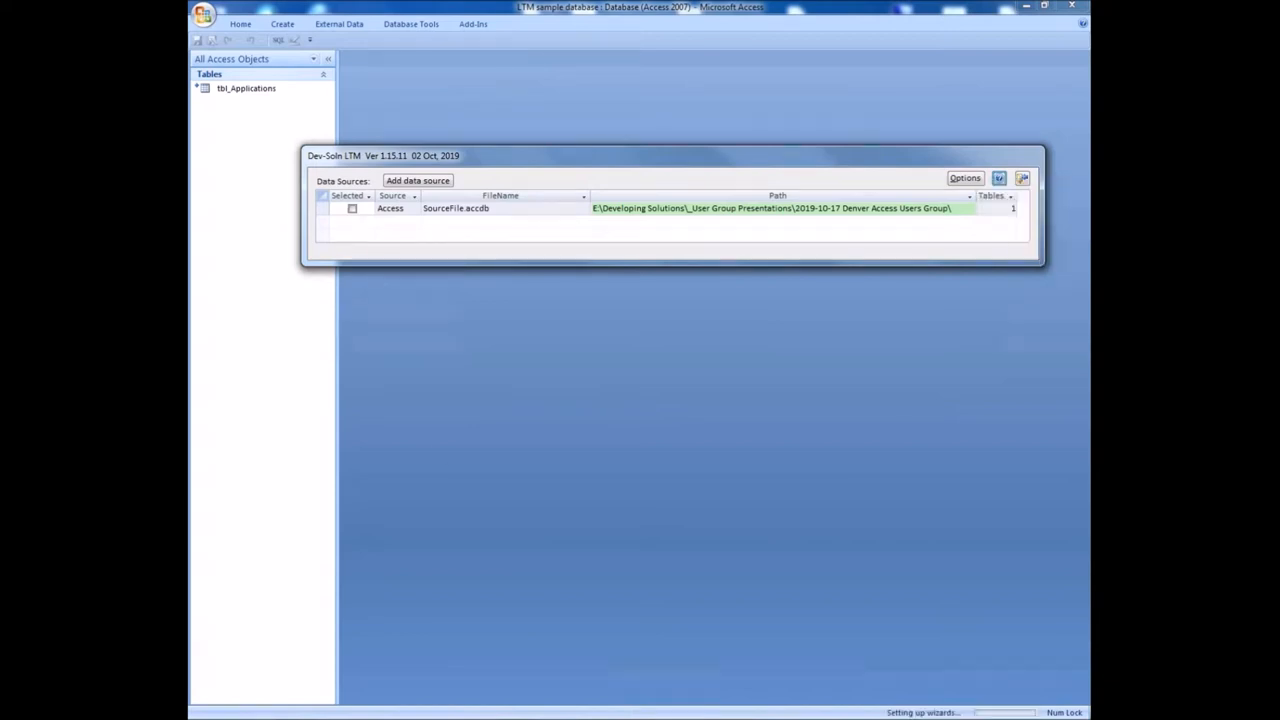
- Show the LTM printable help report and jump to its last page on Link Table(s)
left_click(1022, 178)
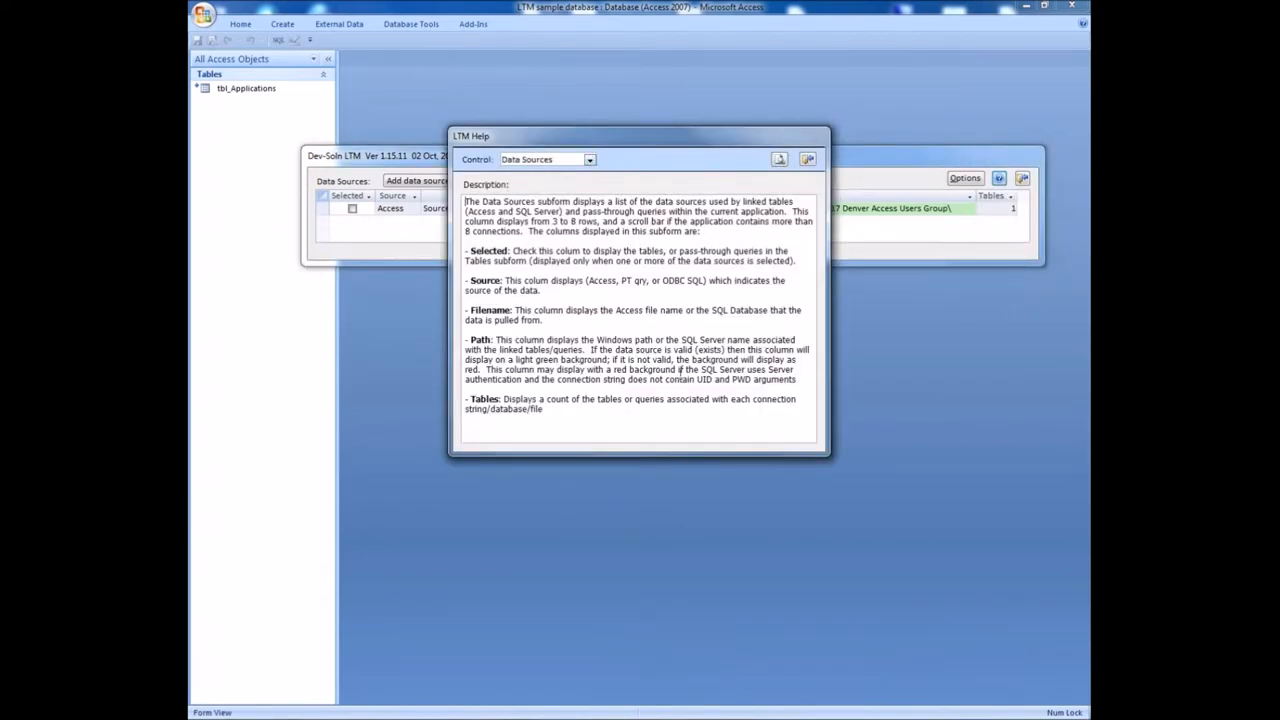
left_click(588, 160)
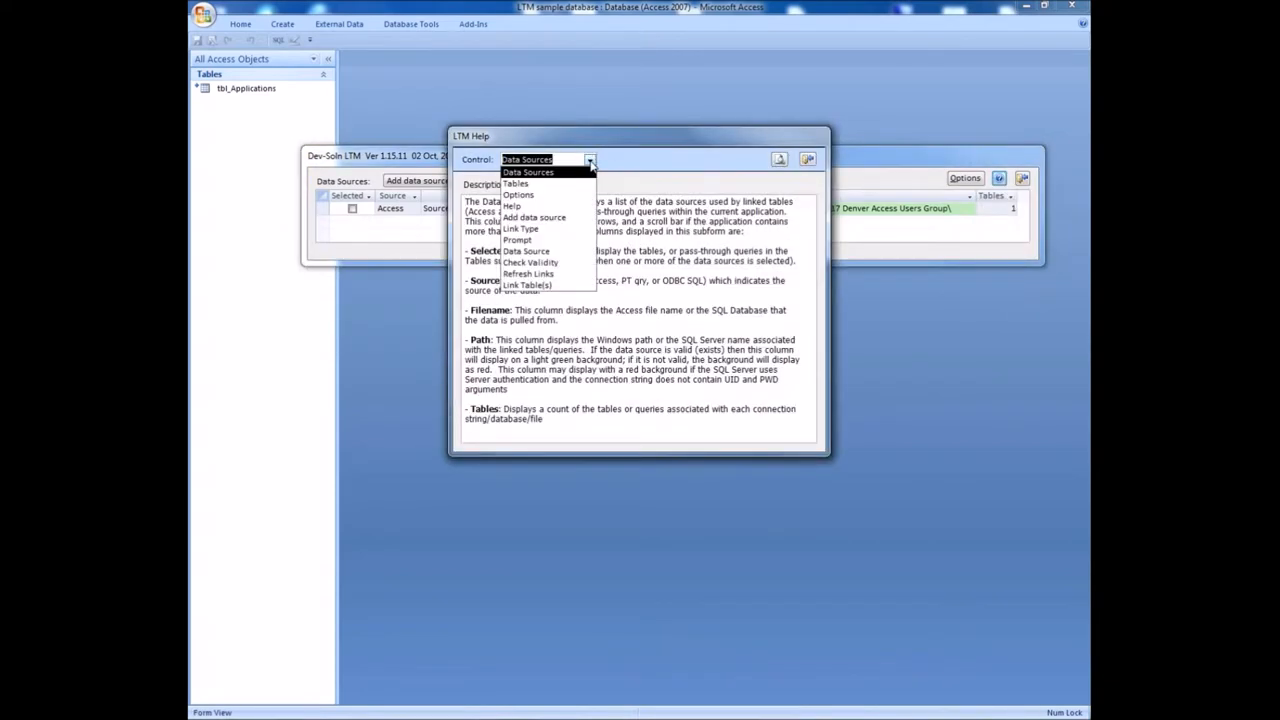
mouse_move(528, 284)
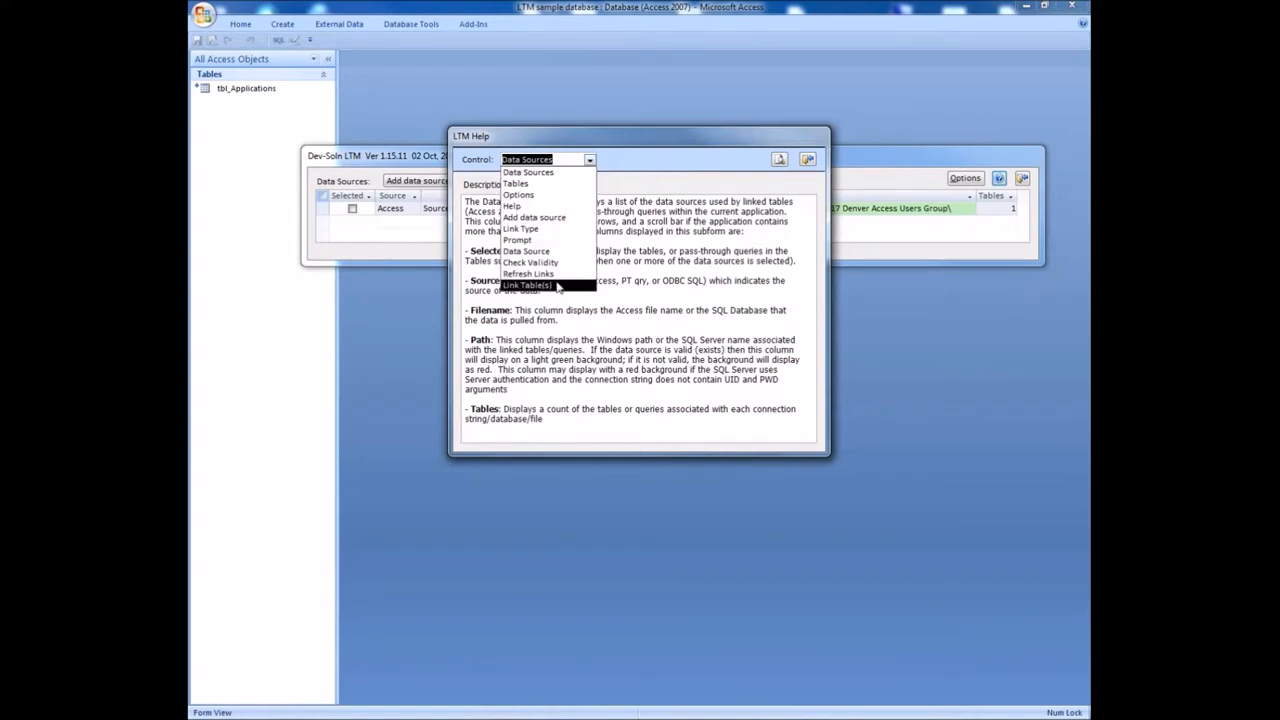
mouse_move(540, 172)
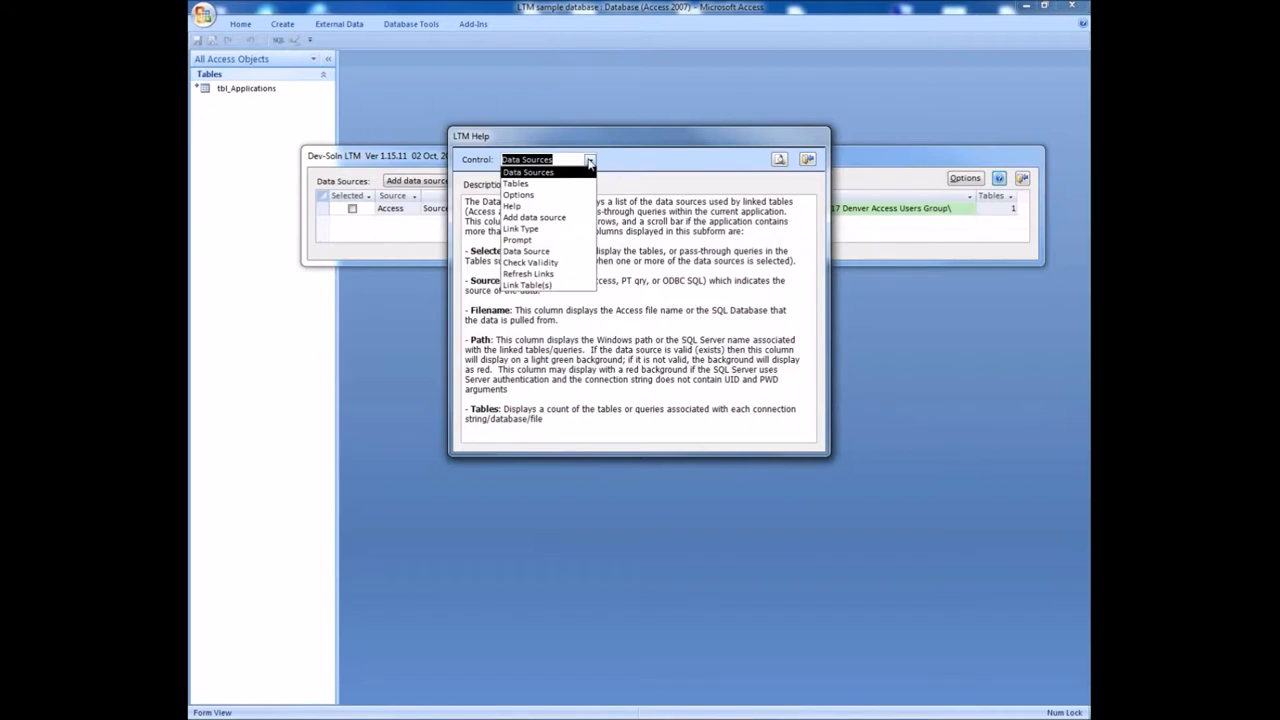
left_click(528, 160)
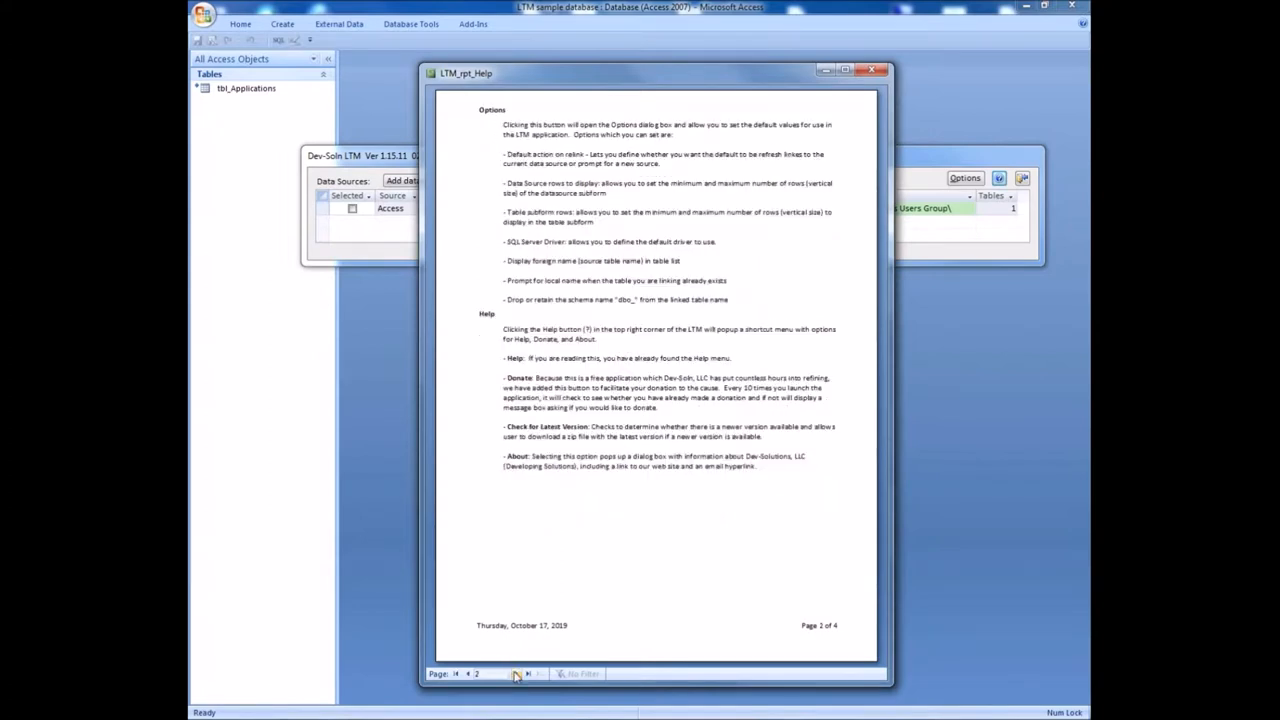
left_click(528, 672)
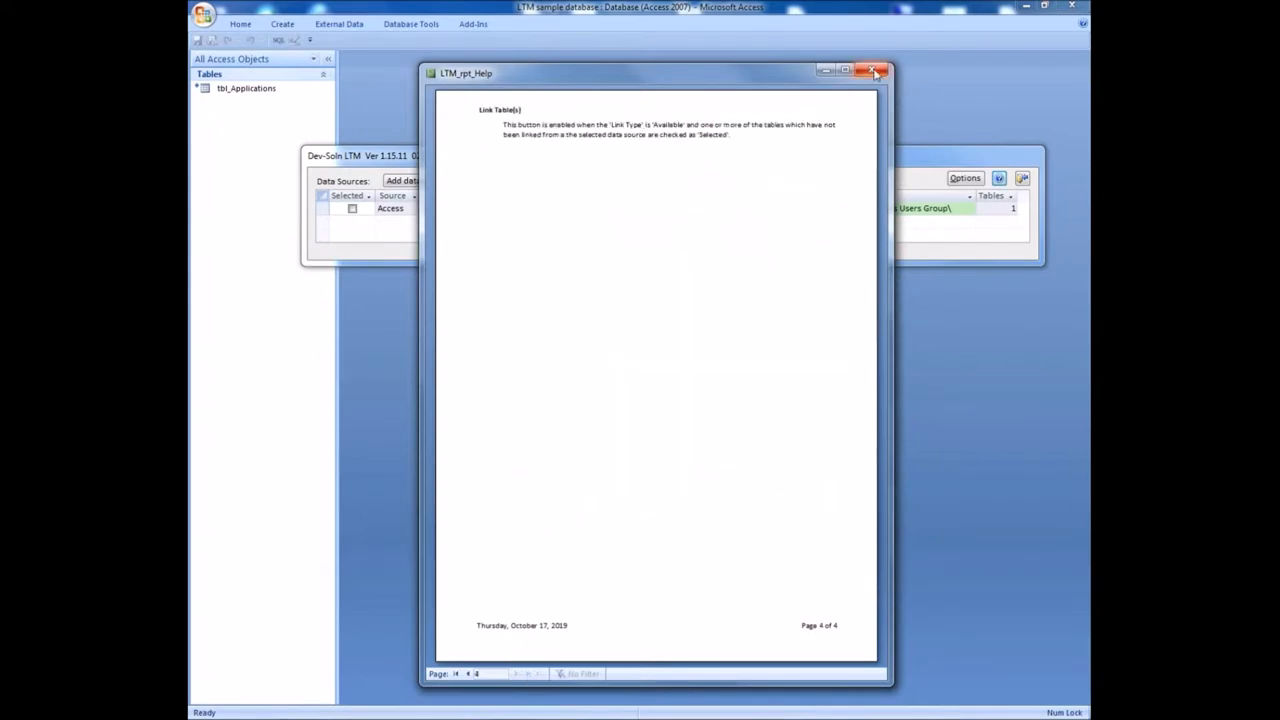
- Close the help report, view the About box (version 1.15.11 by Dale Fye) and dismiss it
left_click(874, 72)
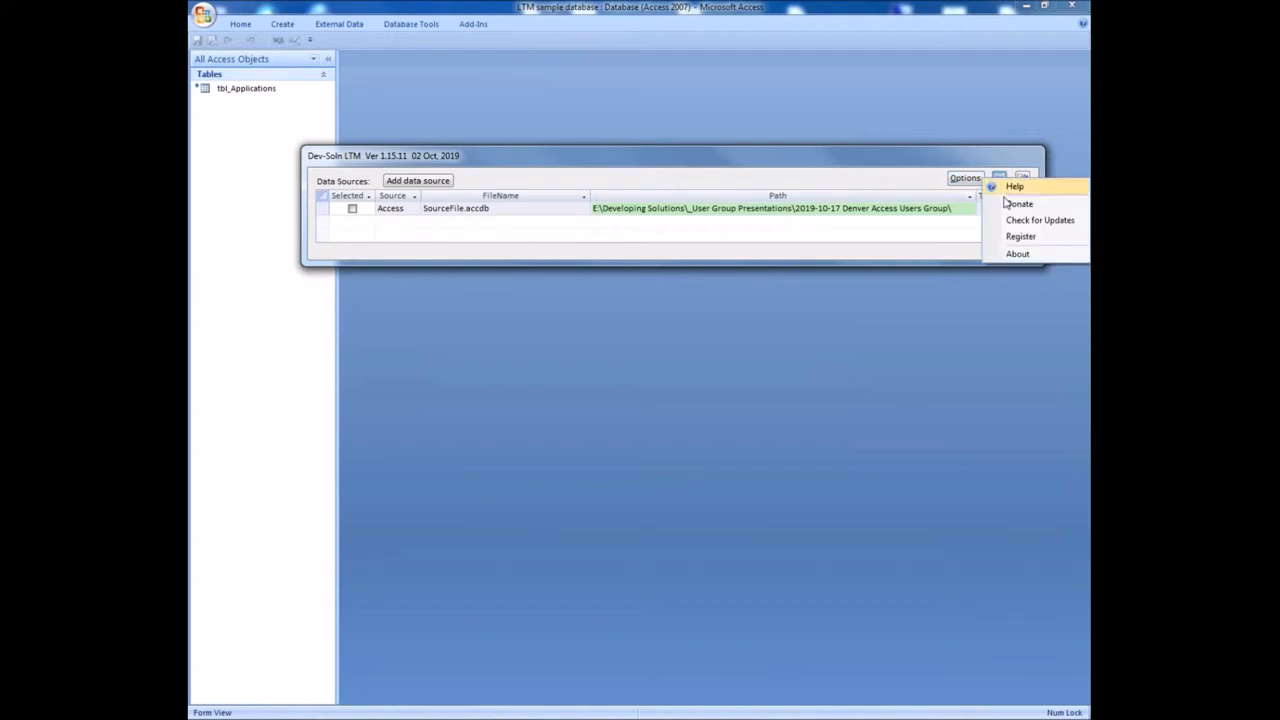
mouse_move(1020, 204)
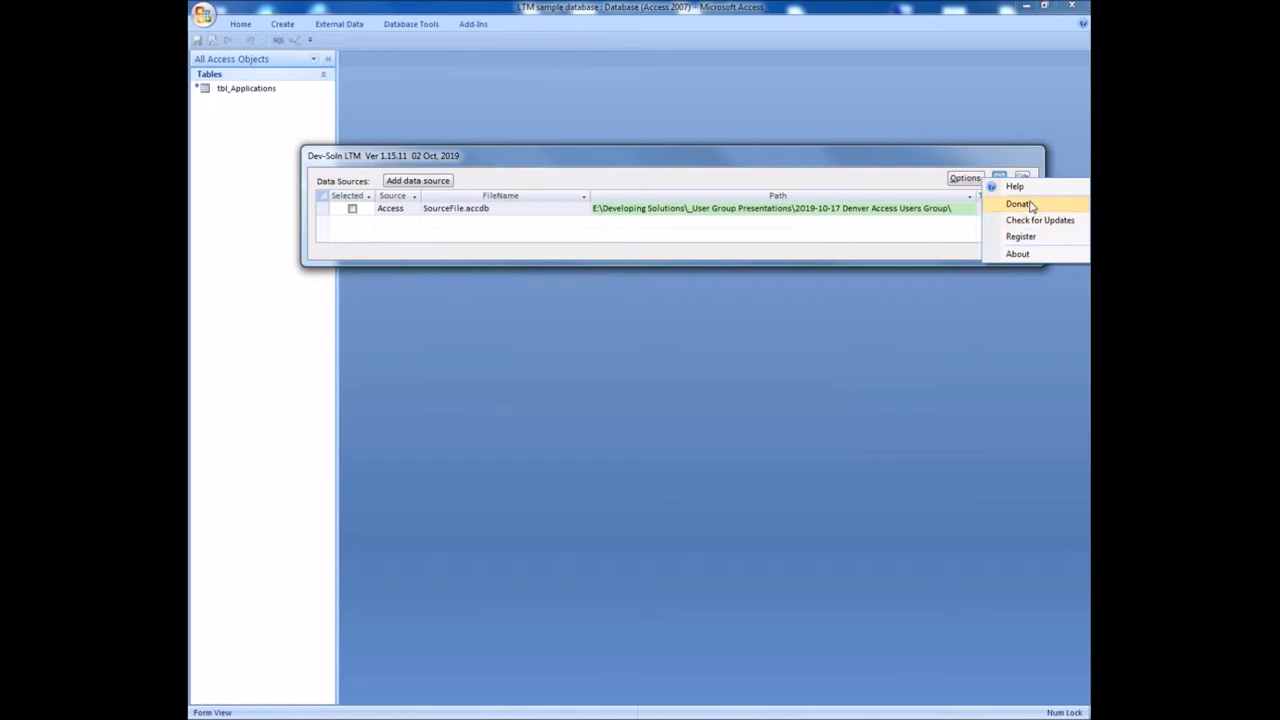
mouse_move(1038, 220)
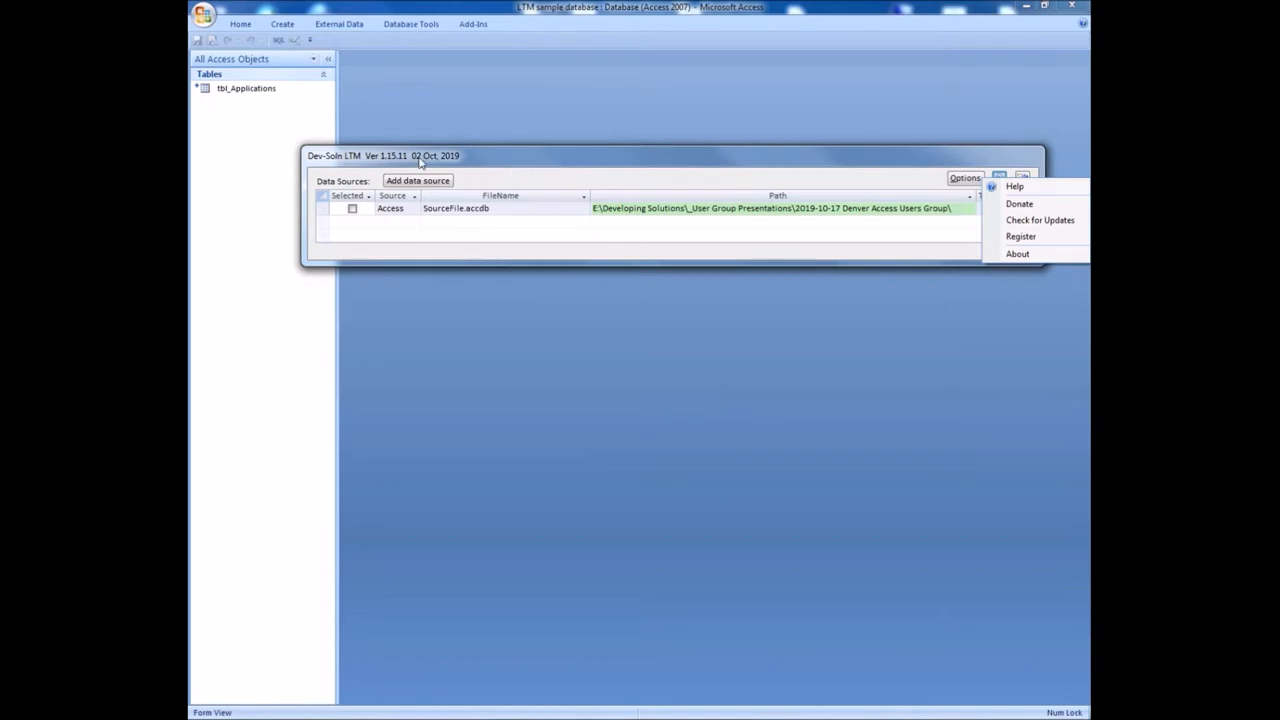
mouse_move(518, 164)
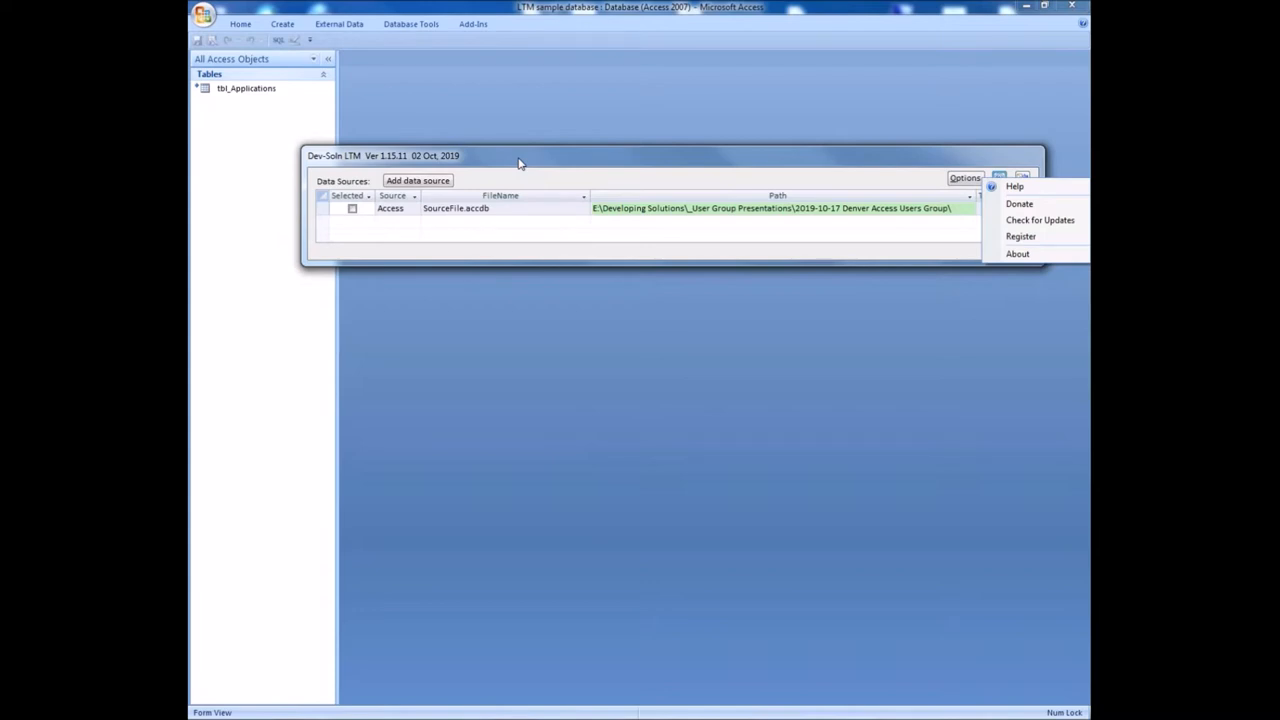
mouse_move(832, 240)
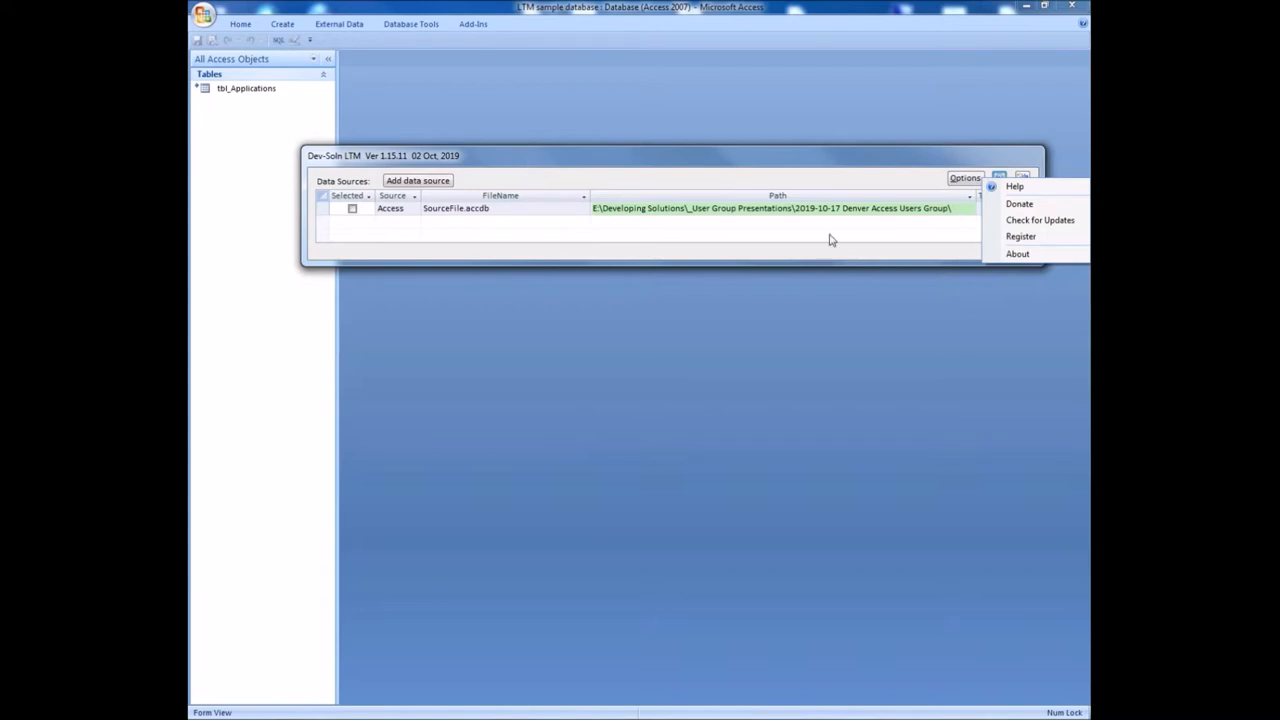
mouse_move(1020, 236)
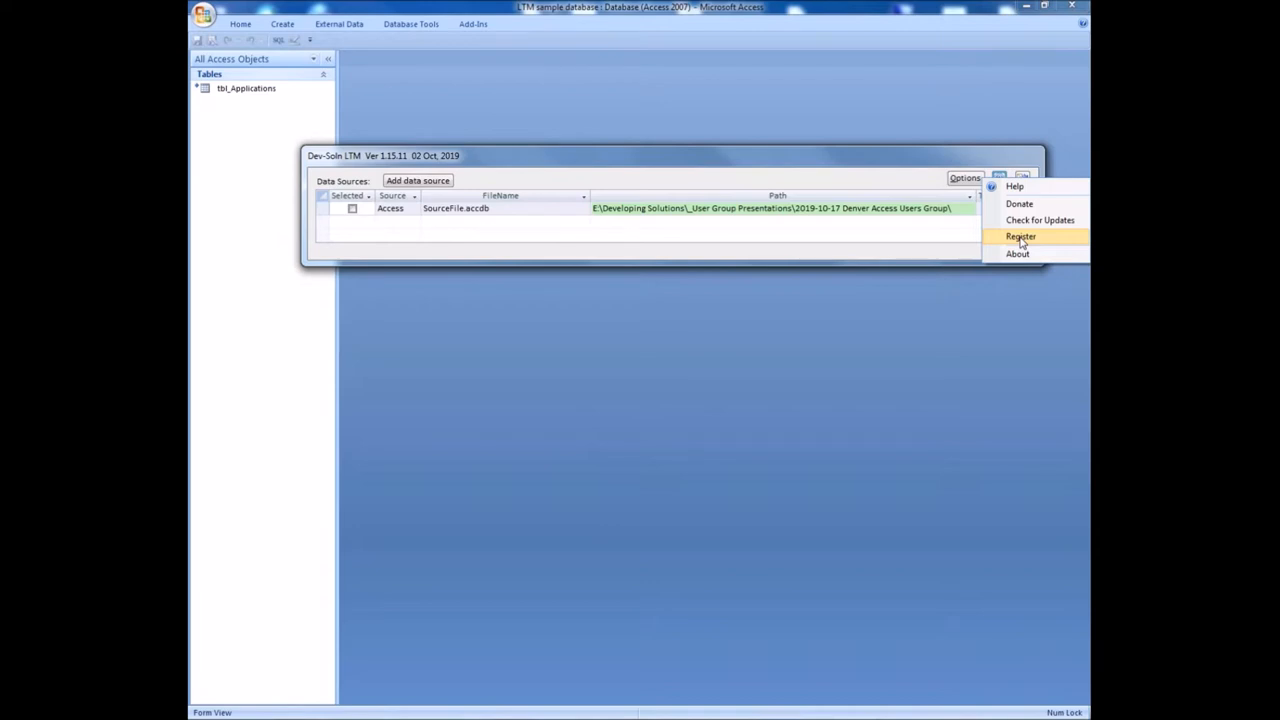
left_click(1016, 252)
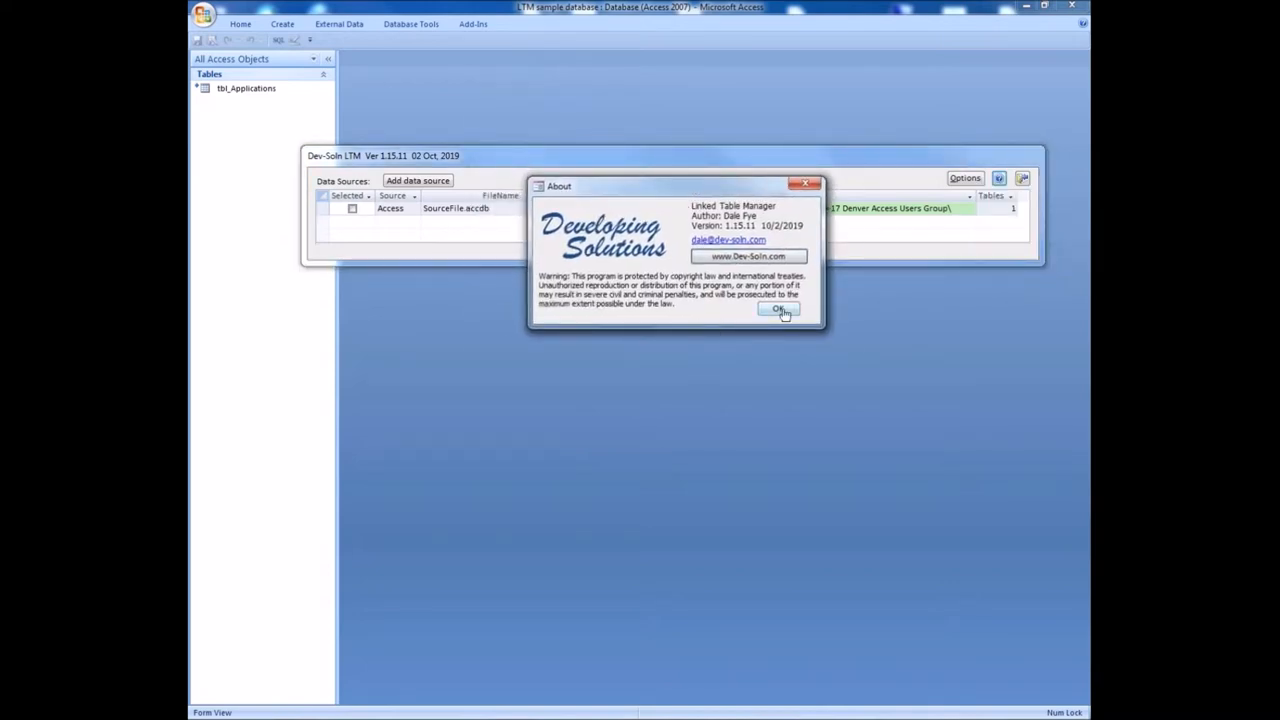
left_click(778, 308)
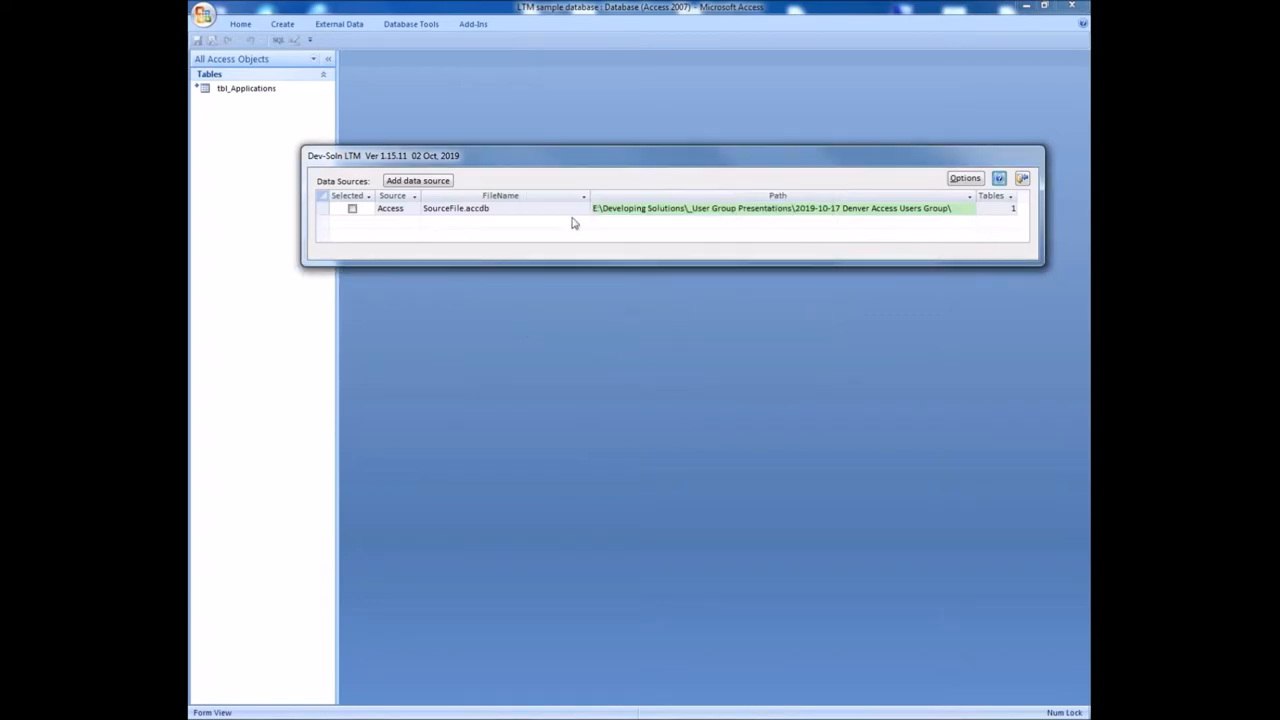
mouse_move(588, 164)
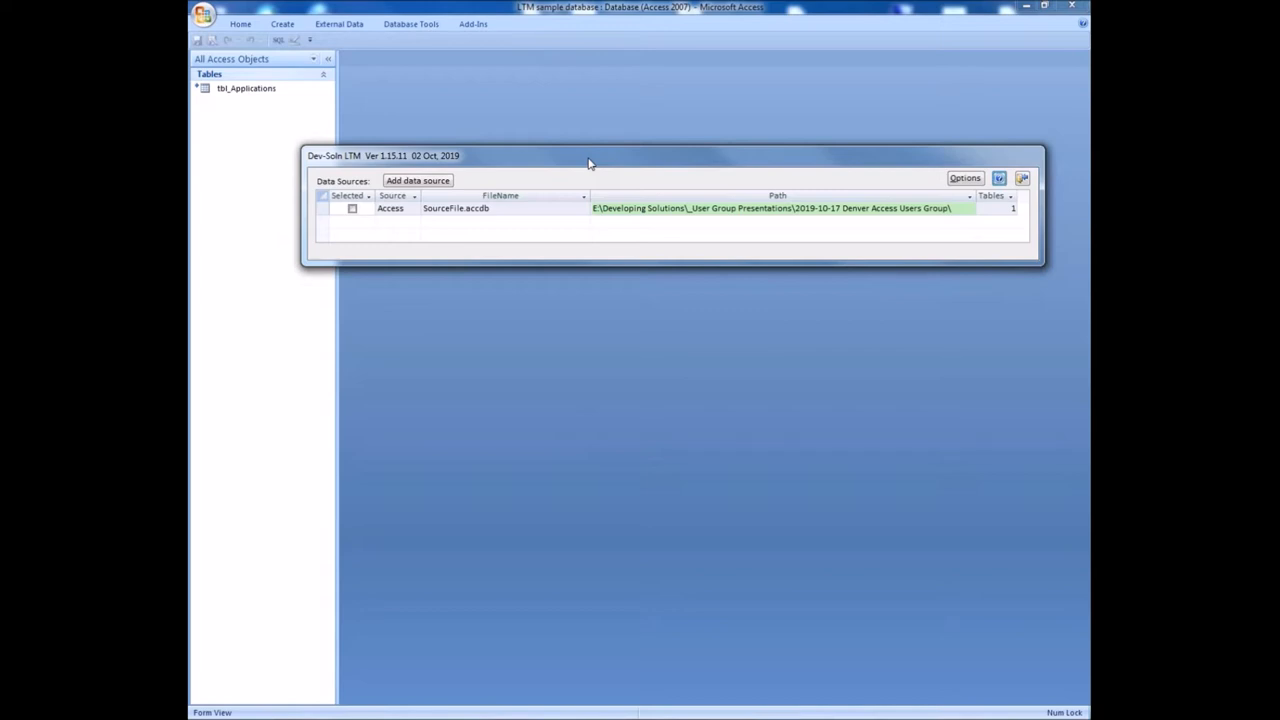
mouse_move(592, 168)
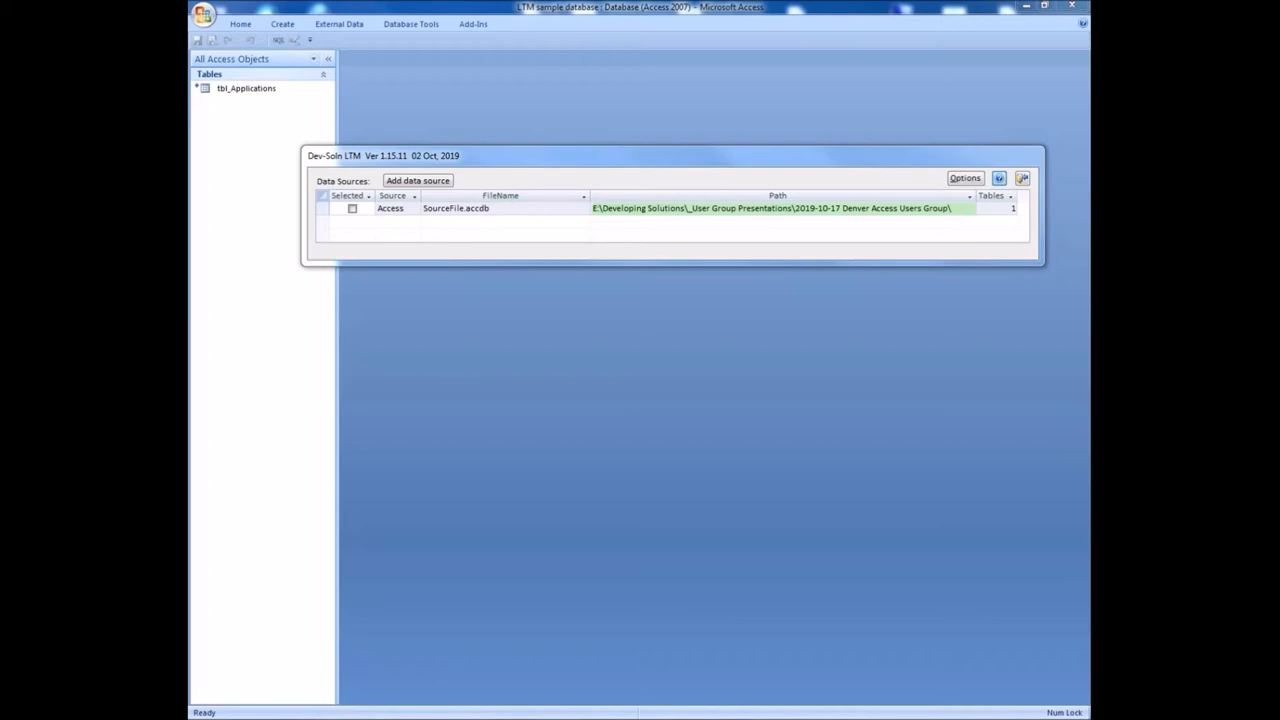
mouse_move(668, 162)
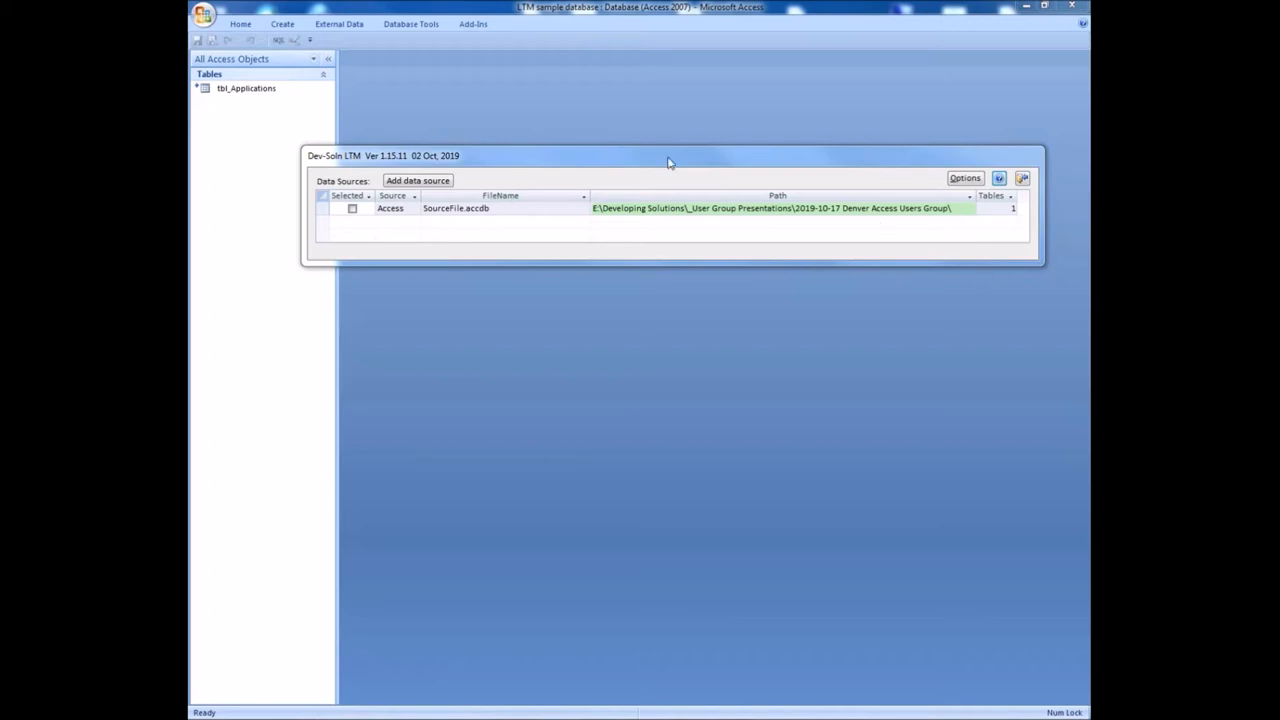
mouse_move(632, 162)
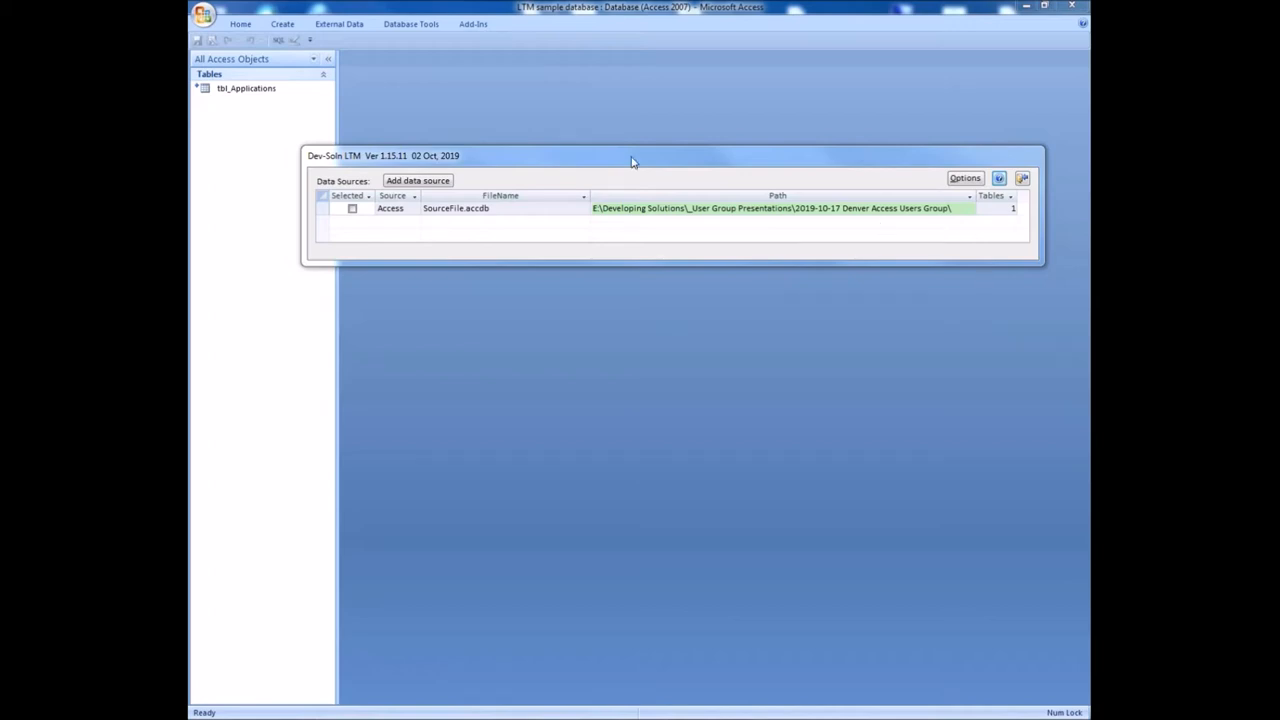
mouse_move(560, 380)
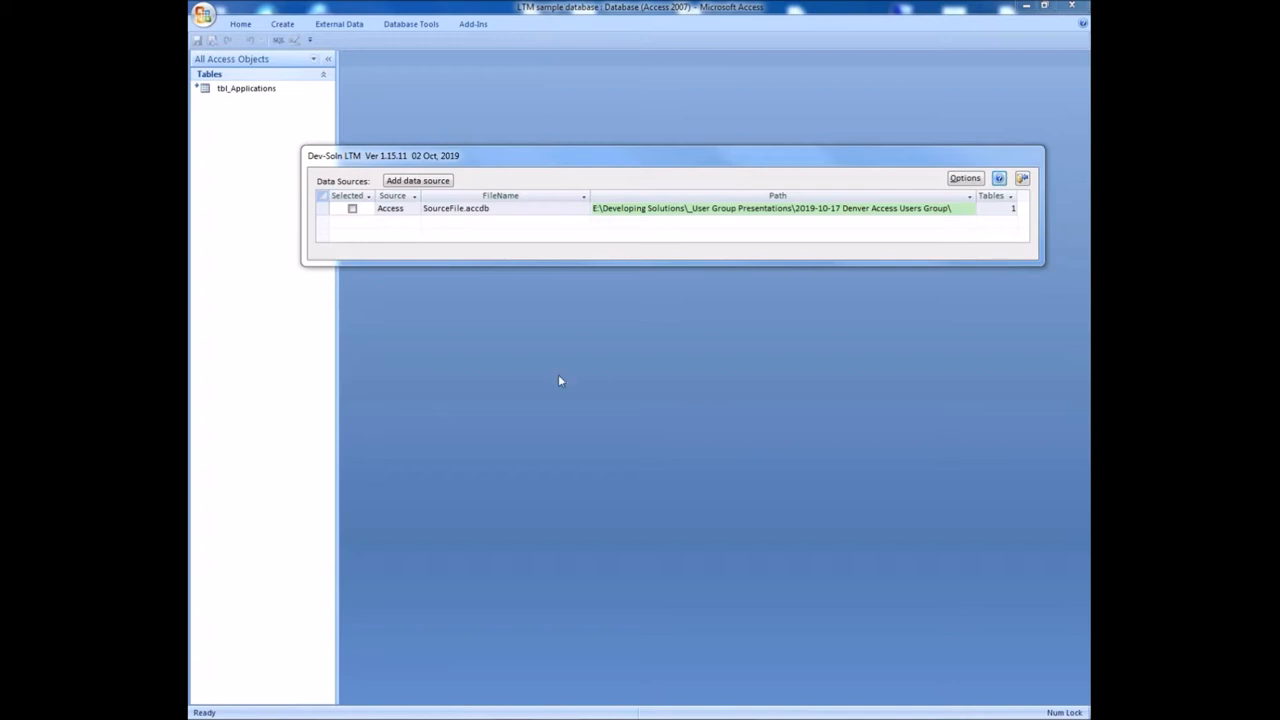
mouse_move(538, 376)
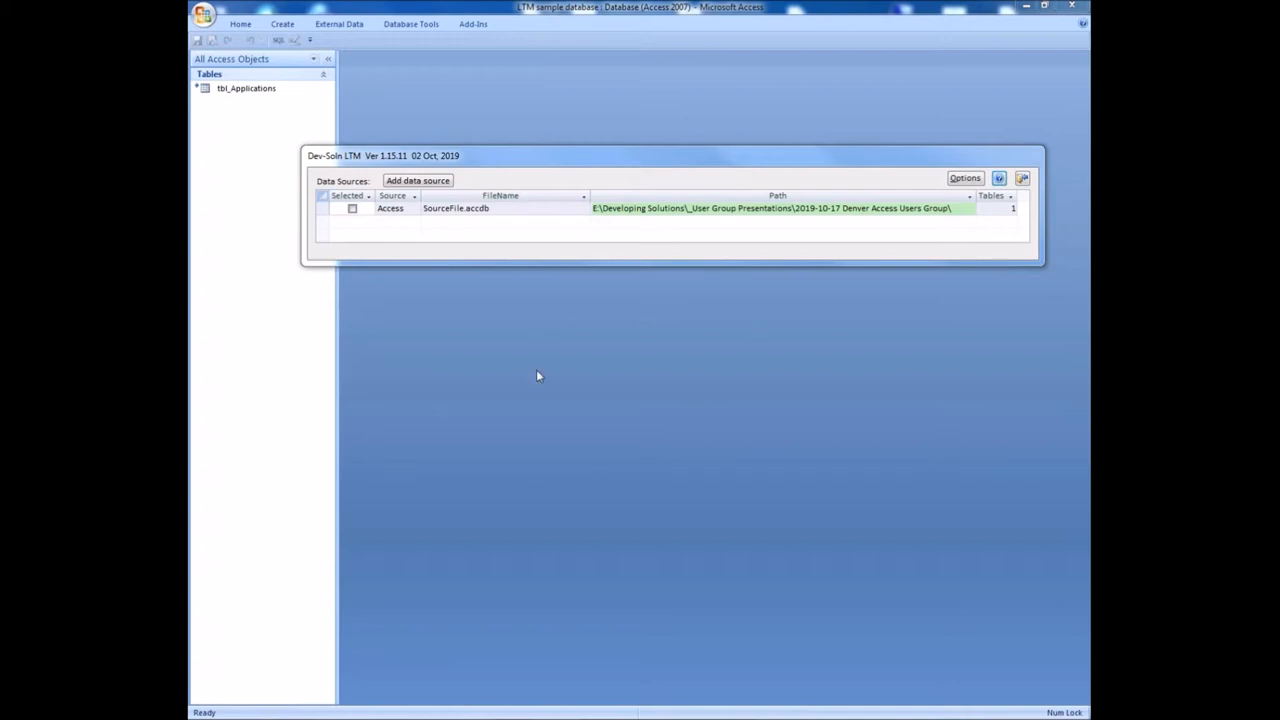
mouse_move(560, 330)
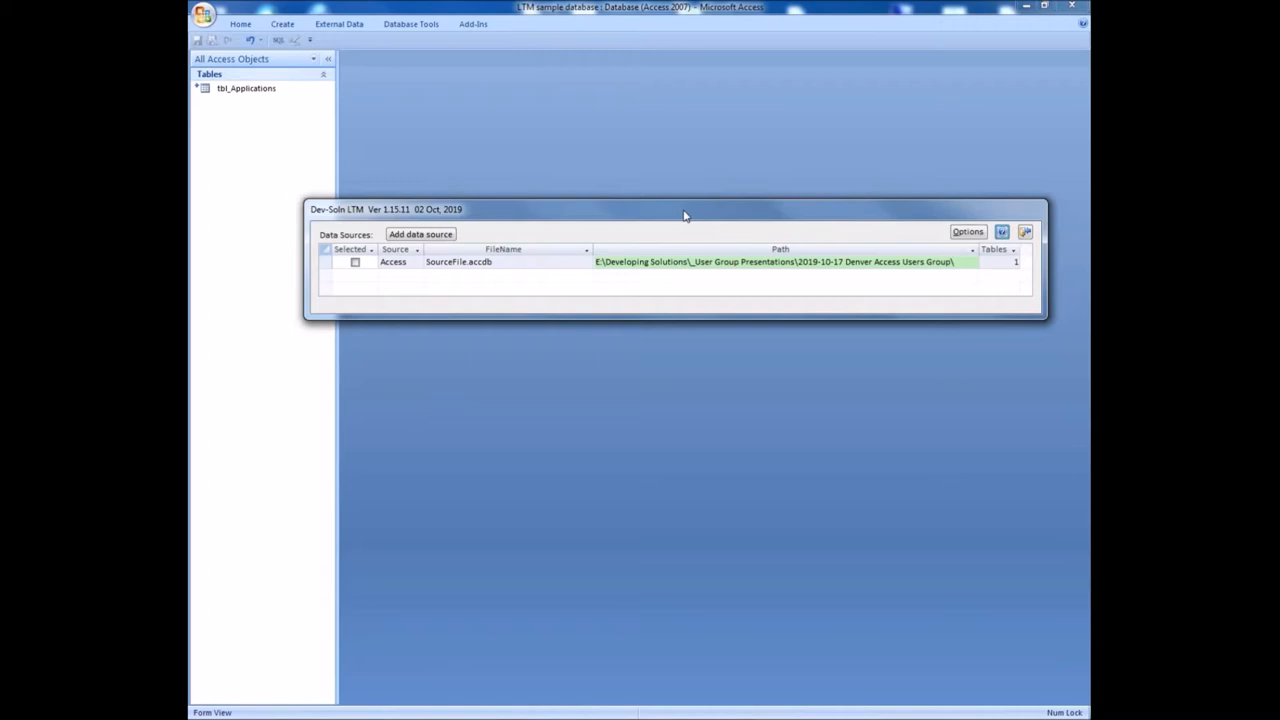
mouse_move(1056, 512)
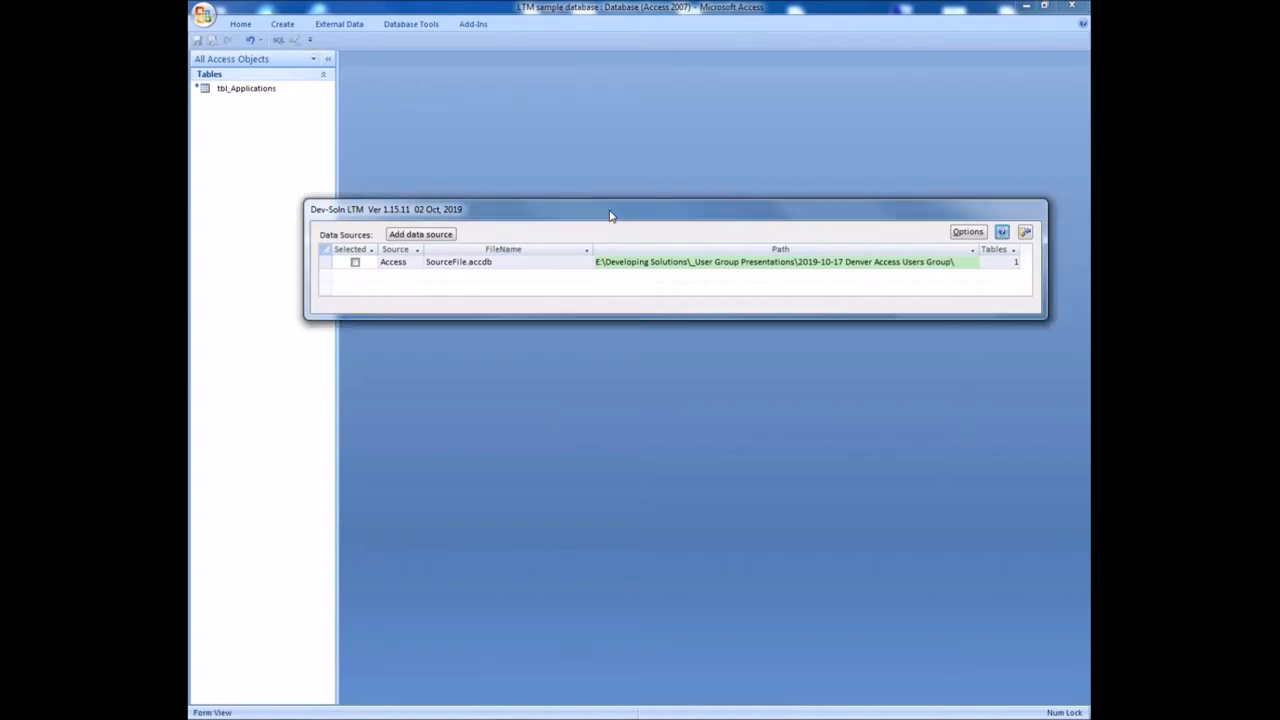
- Adjust the Linked Table Manager window showing tbl_Applications linked to SourceFile.accdb
left_click_drag(610, 210, 612, 188)
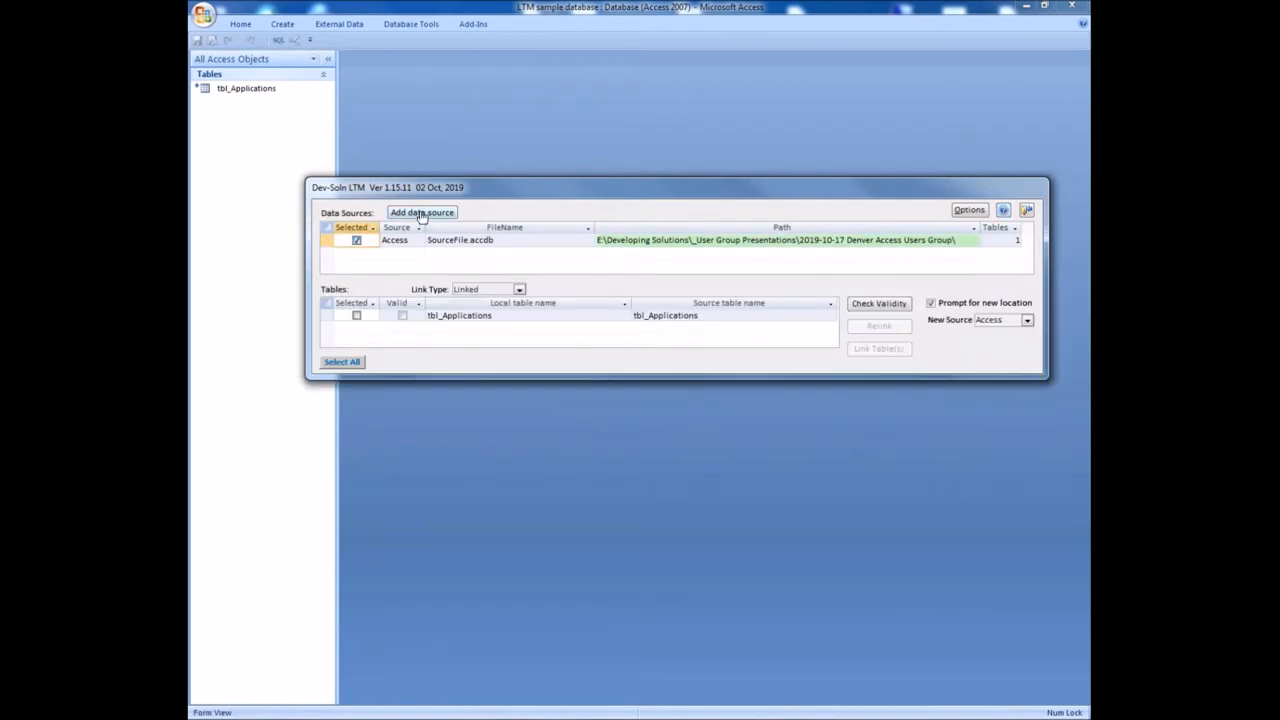
- Start adding a new Access-type data source and browse for its database file
left_click(420, 212)
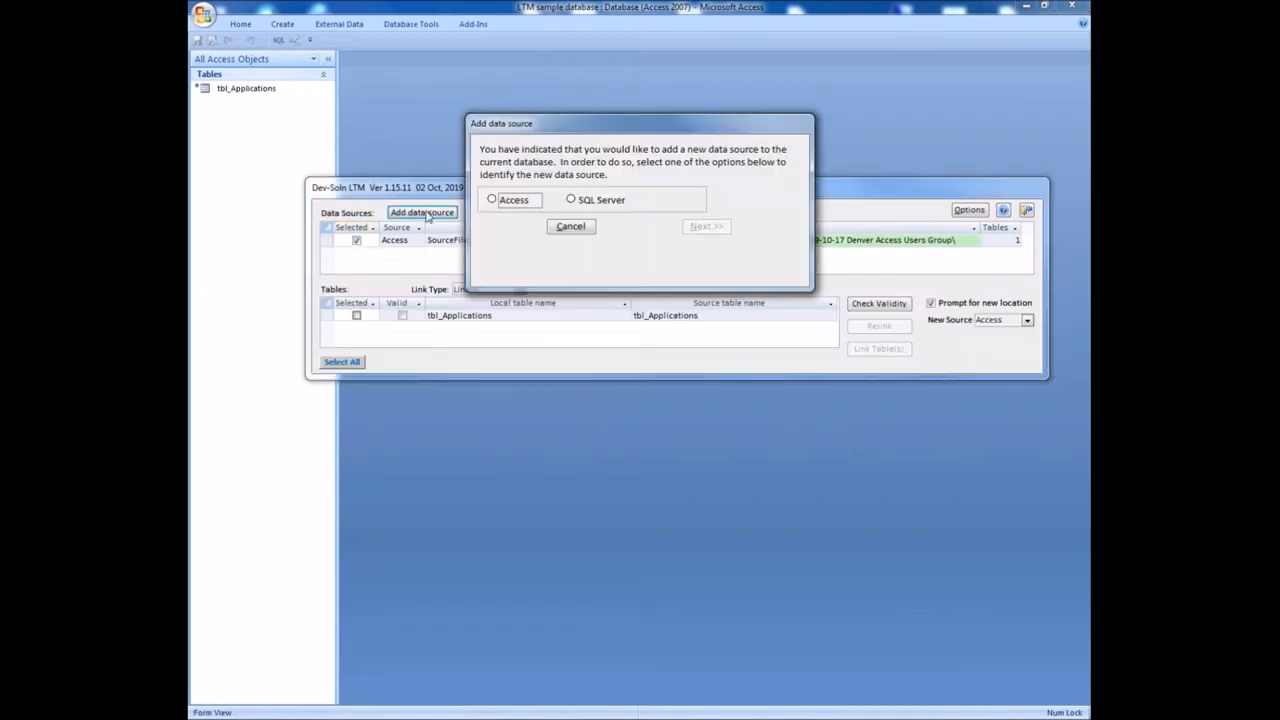
left_click(492, 200)
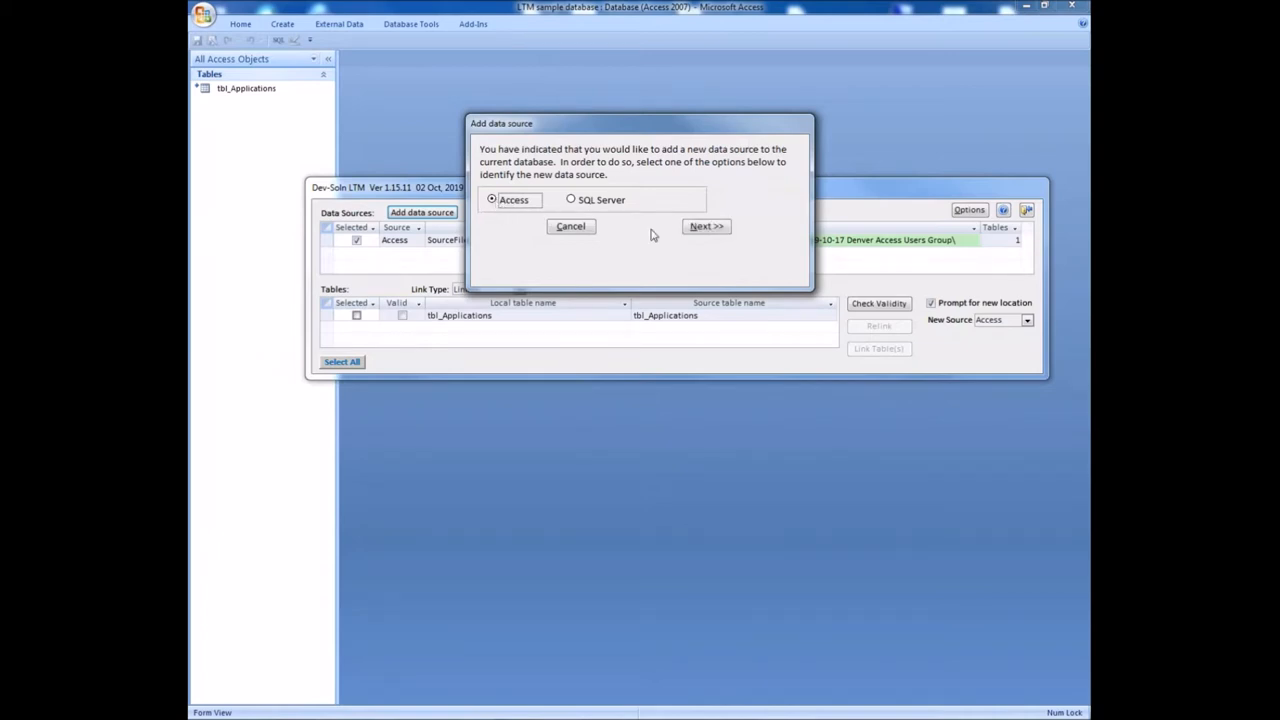
left_click(706, 226)
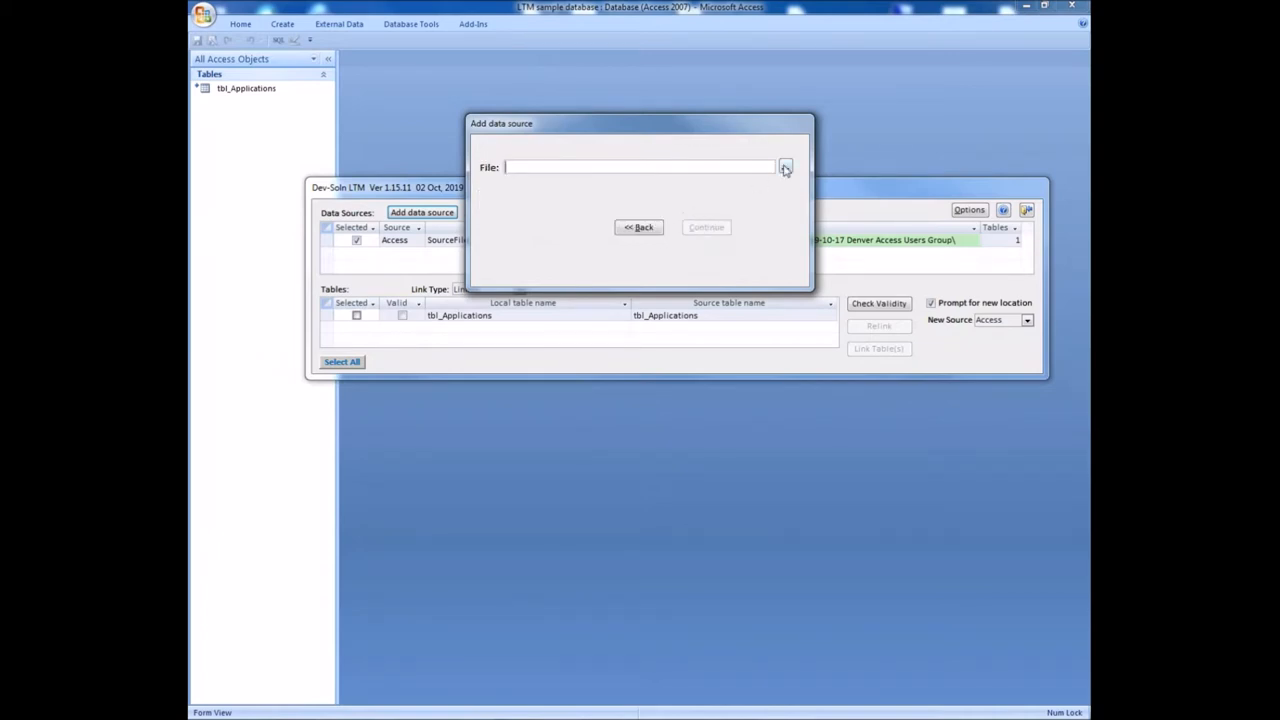
left_click(784, 168)
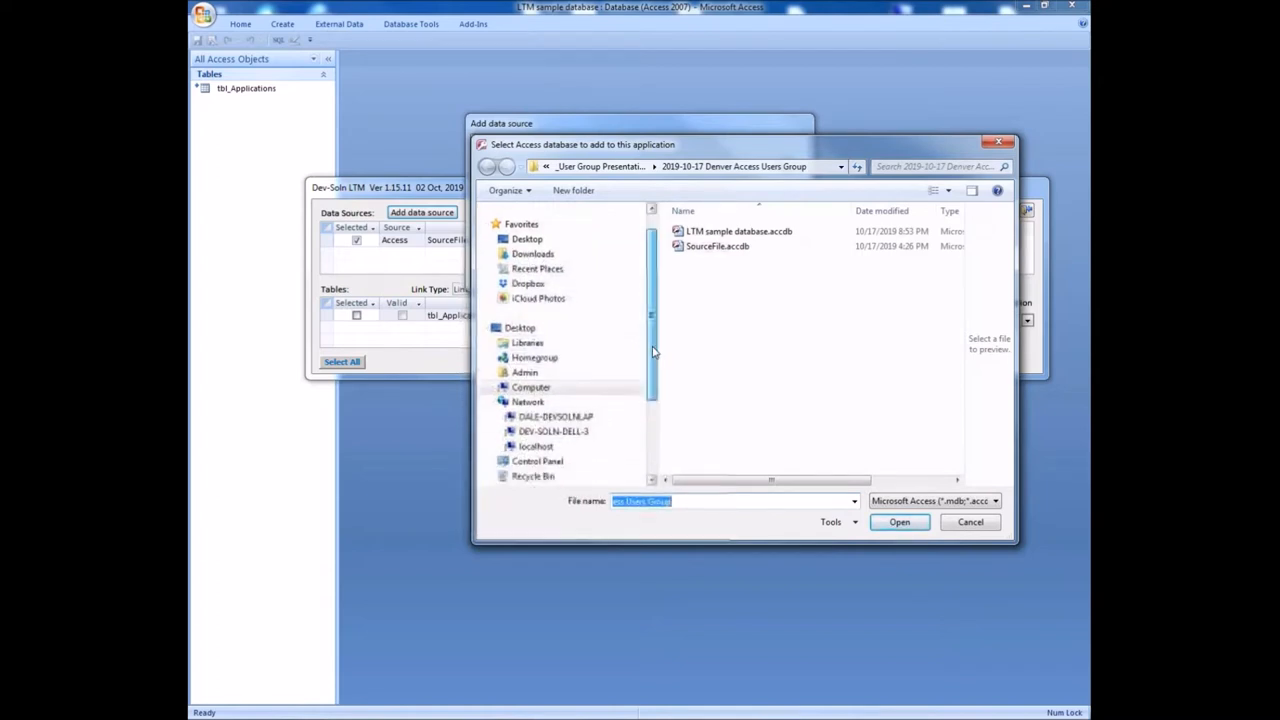
- Navigate to the Work (E:) drive's Access folder and choose db3.accdb as the file
scroll("down", 3)
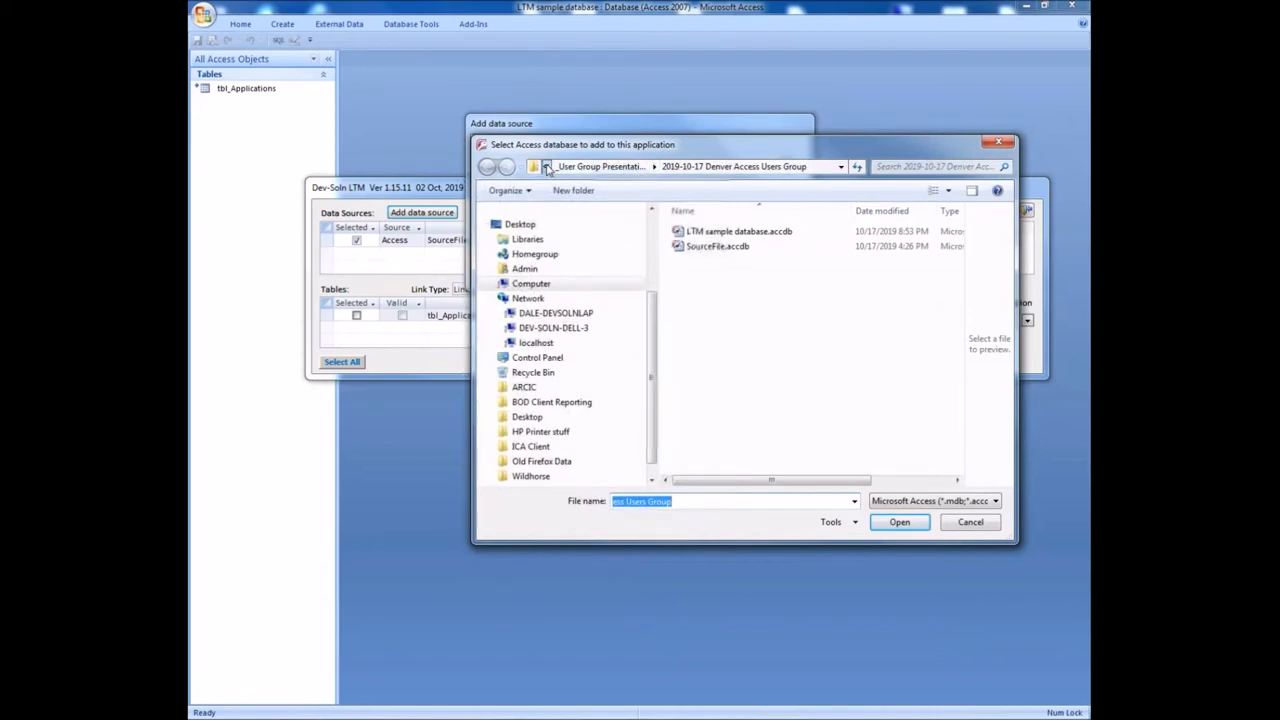
left_click(548, 166)
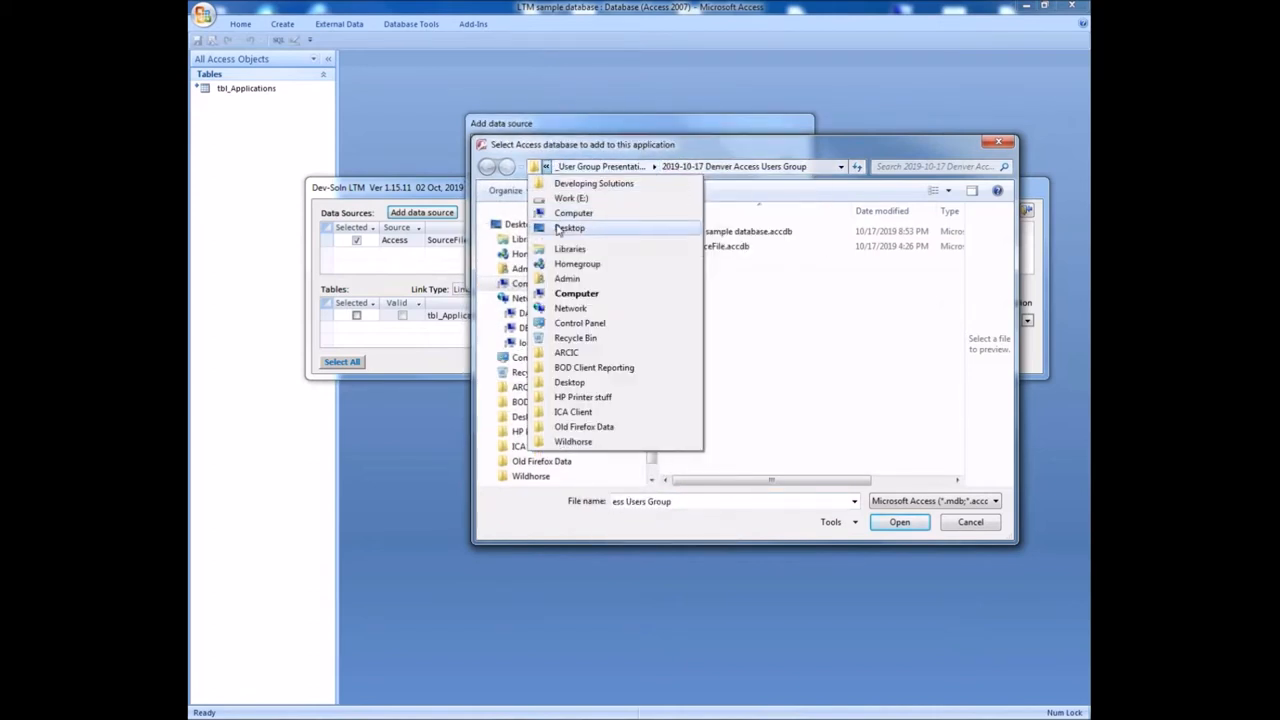
left_click(576, 292)
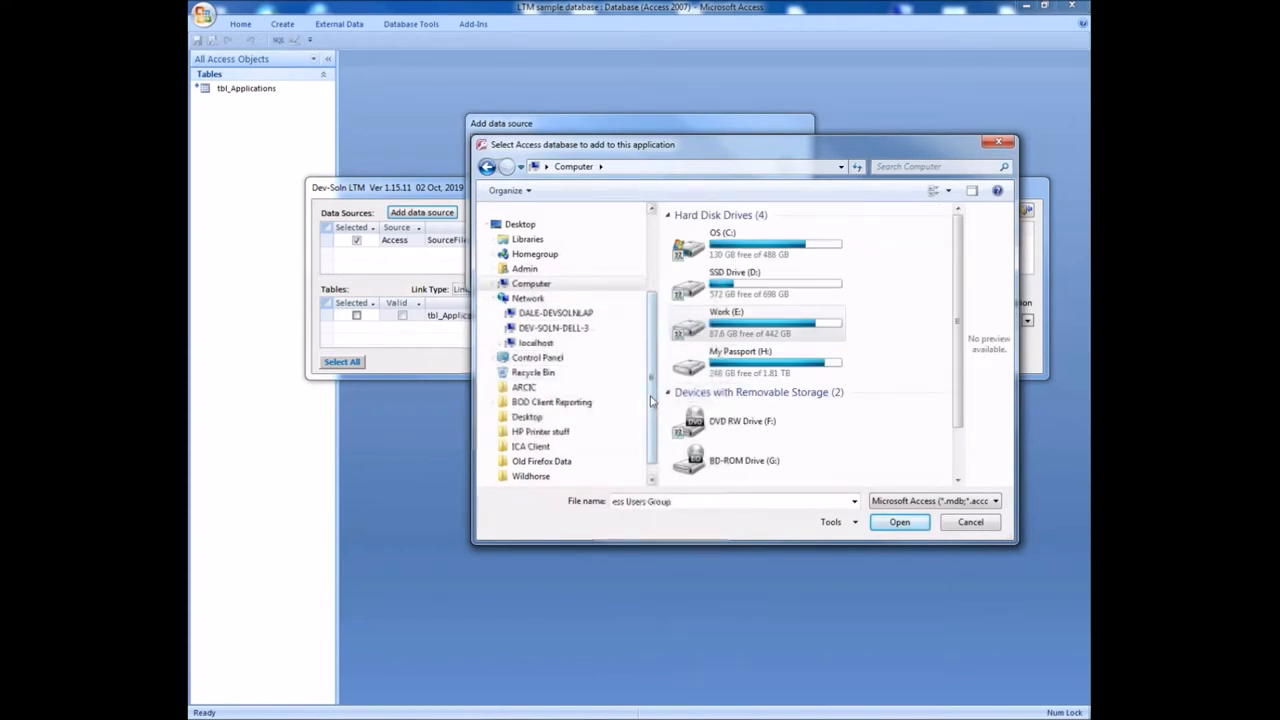
double_click(724, 320)
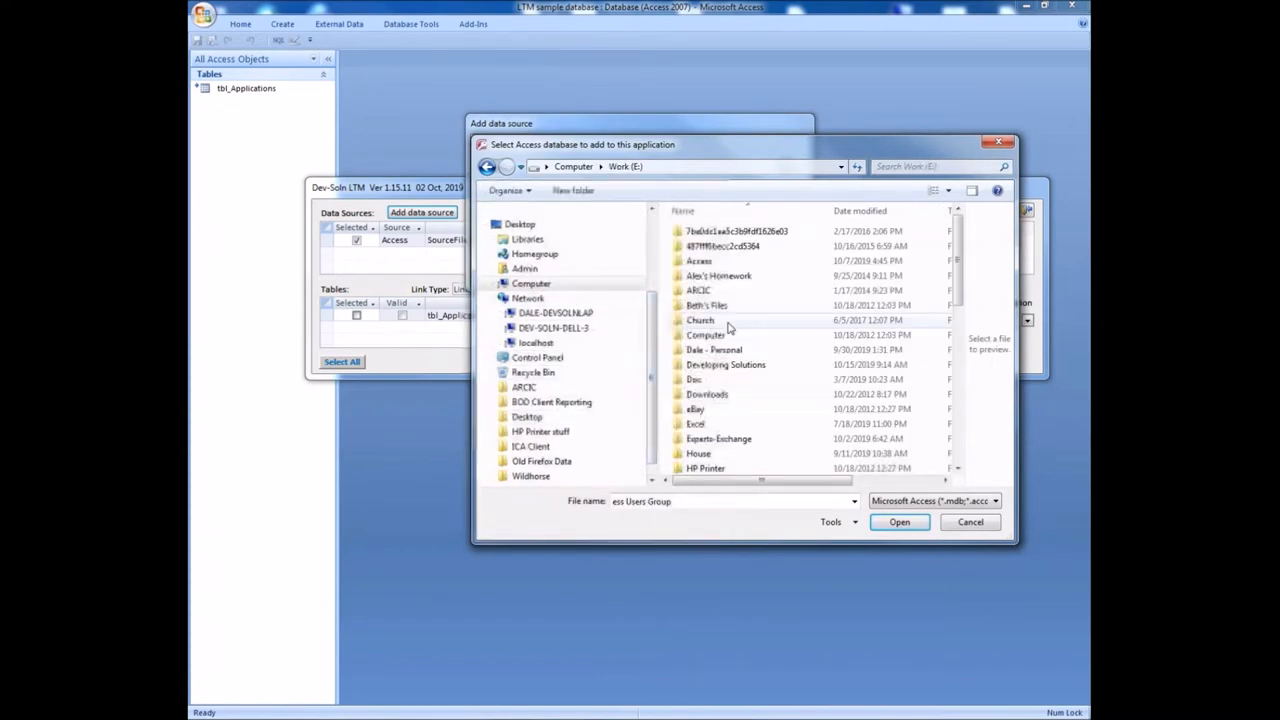
double_click(724, 364)
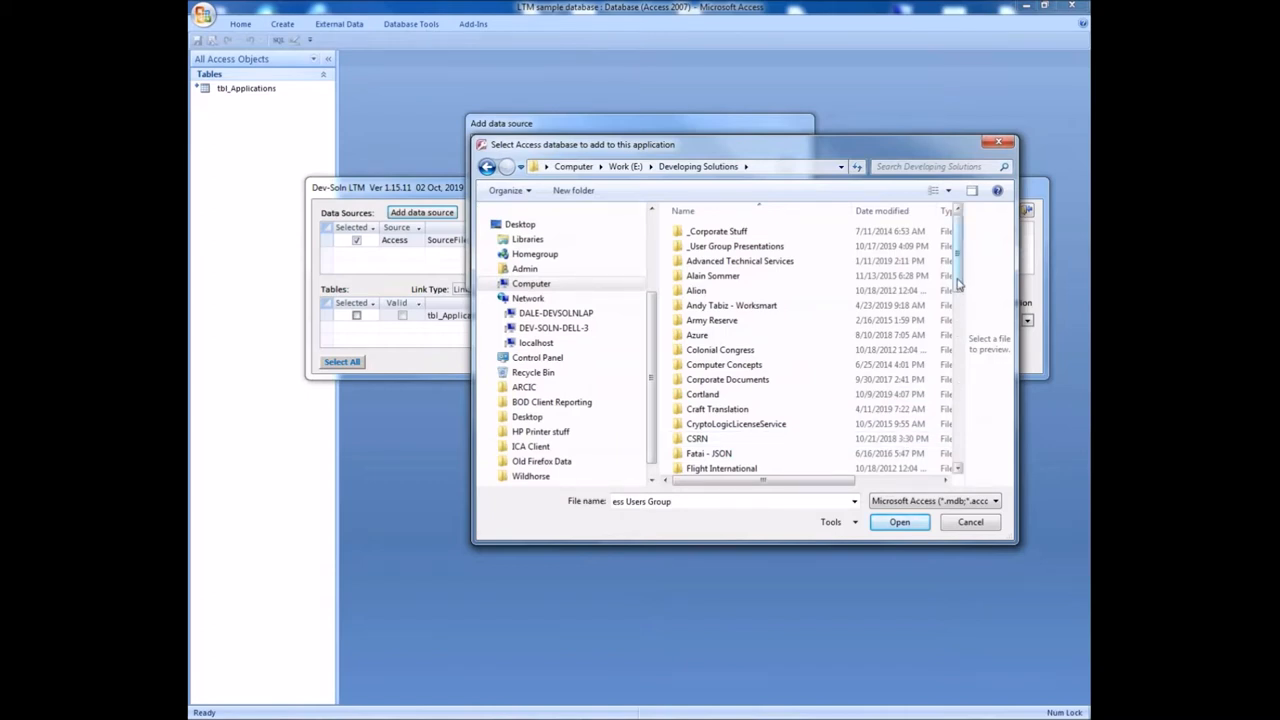
mouse_move(804, 200)
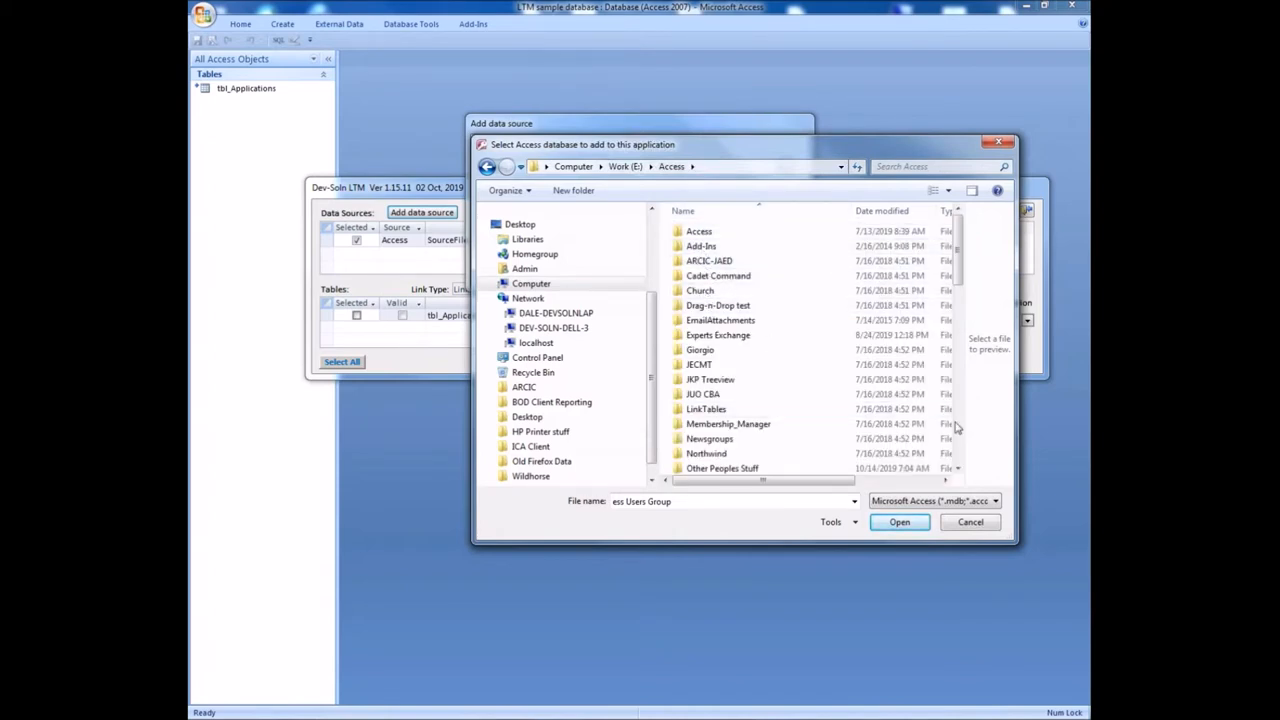
scroll("down", 3)
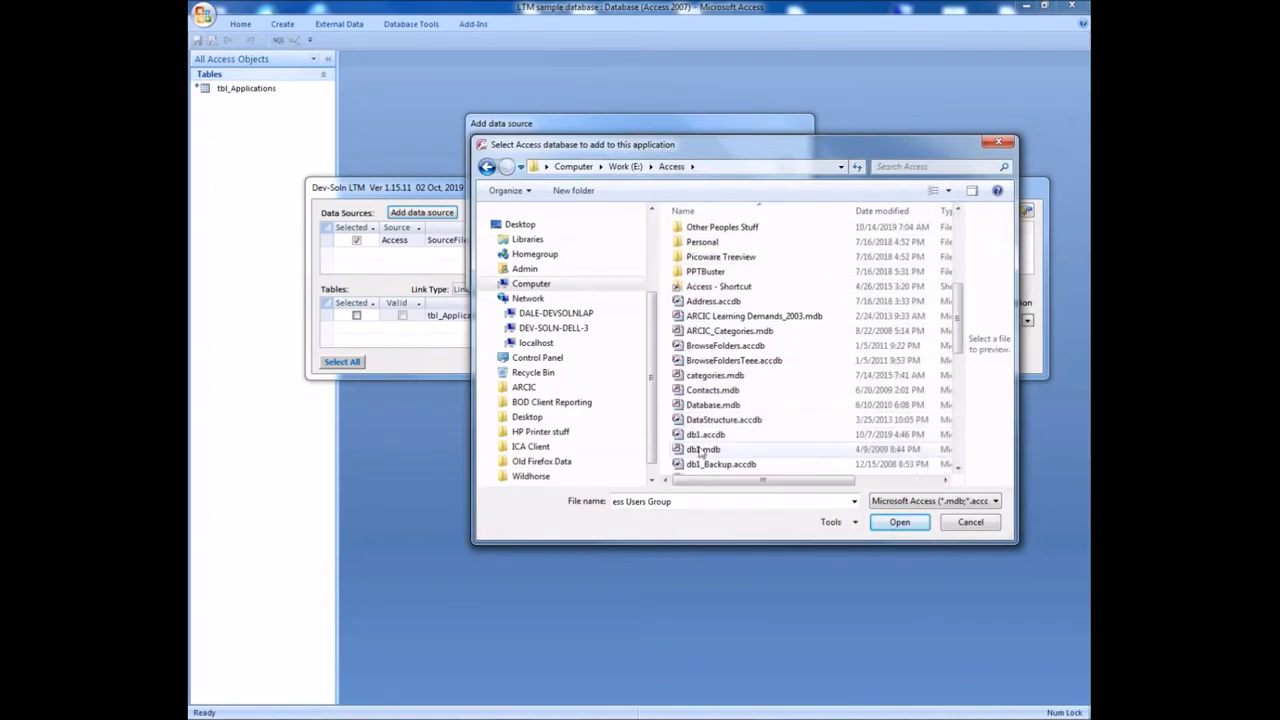
left_click(900, 520)
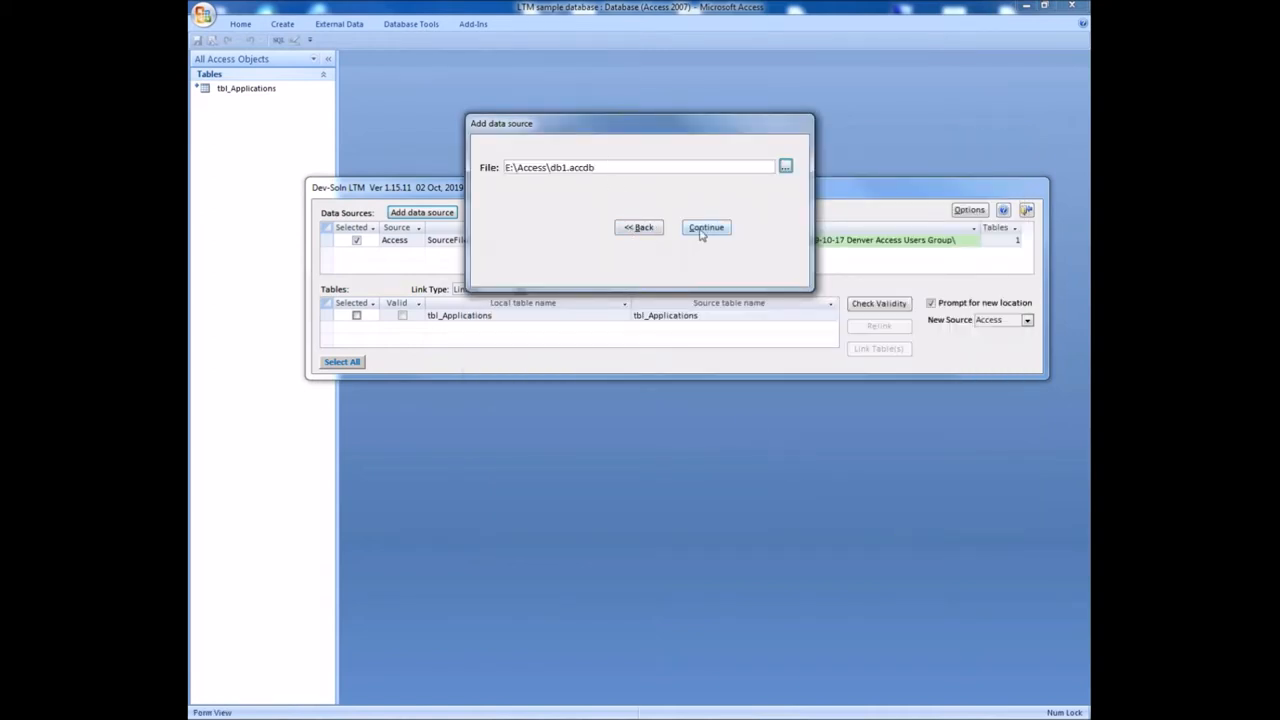
- Add db3.accdb as a data source and select it instead of SourceFile.accdb
left_click(706, 228)
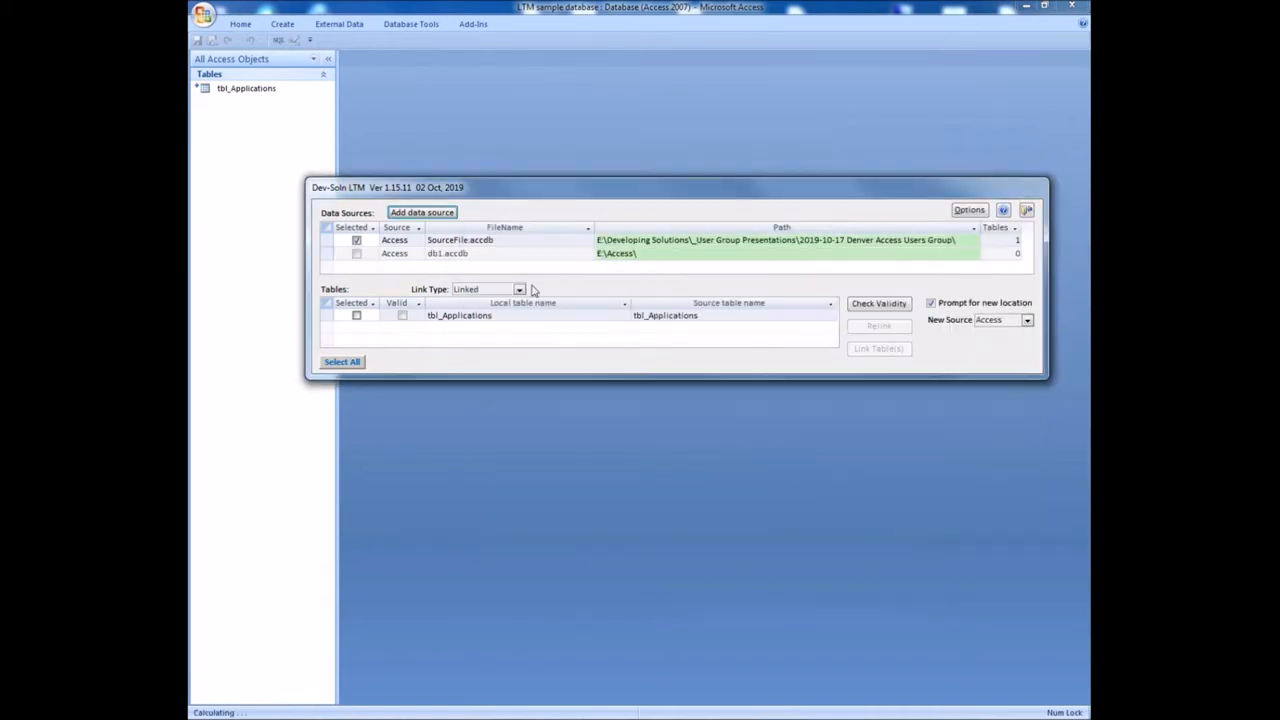
left_click(356, 240)
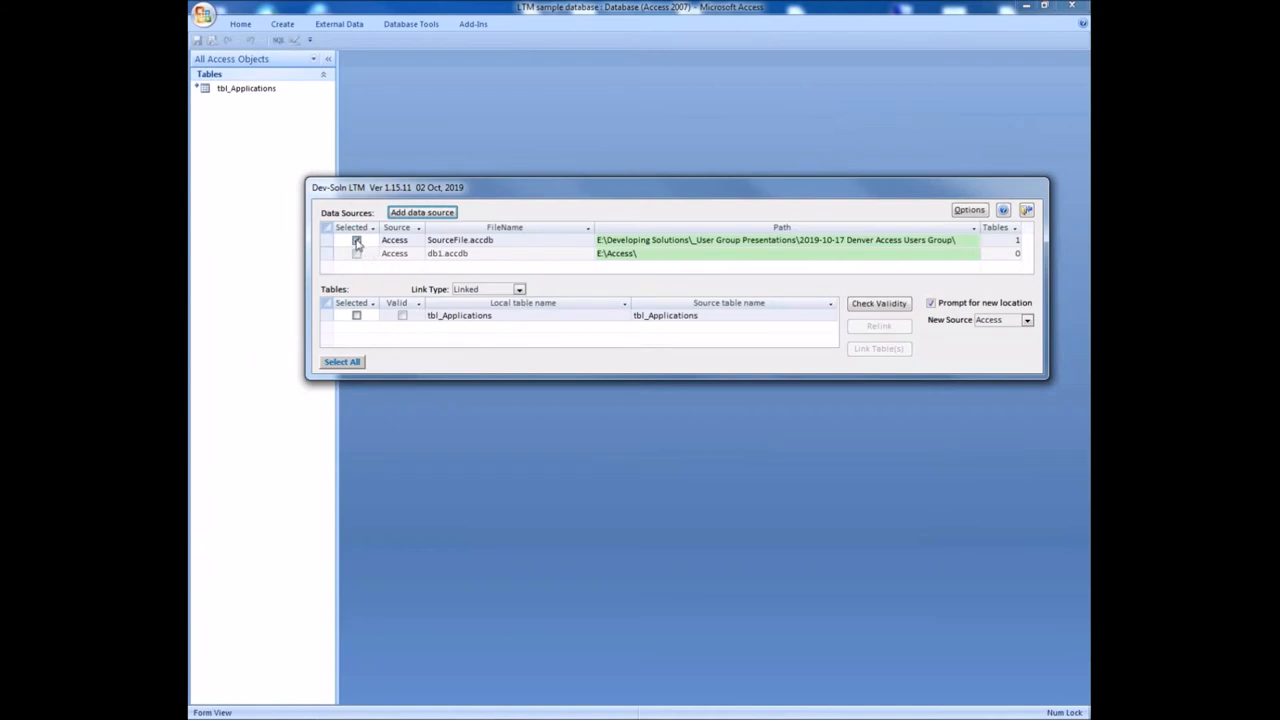
left_click(356, 252)
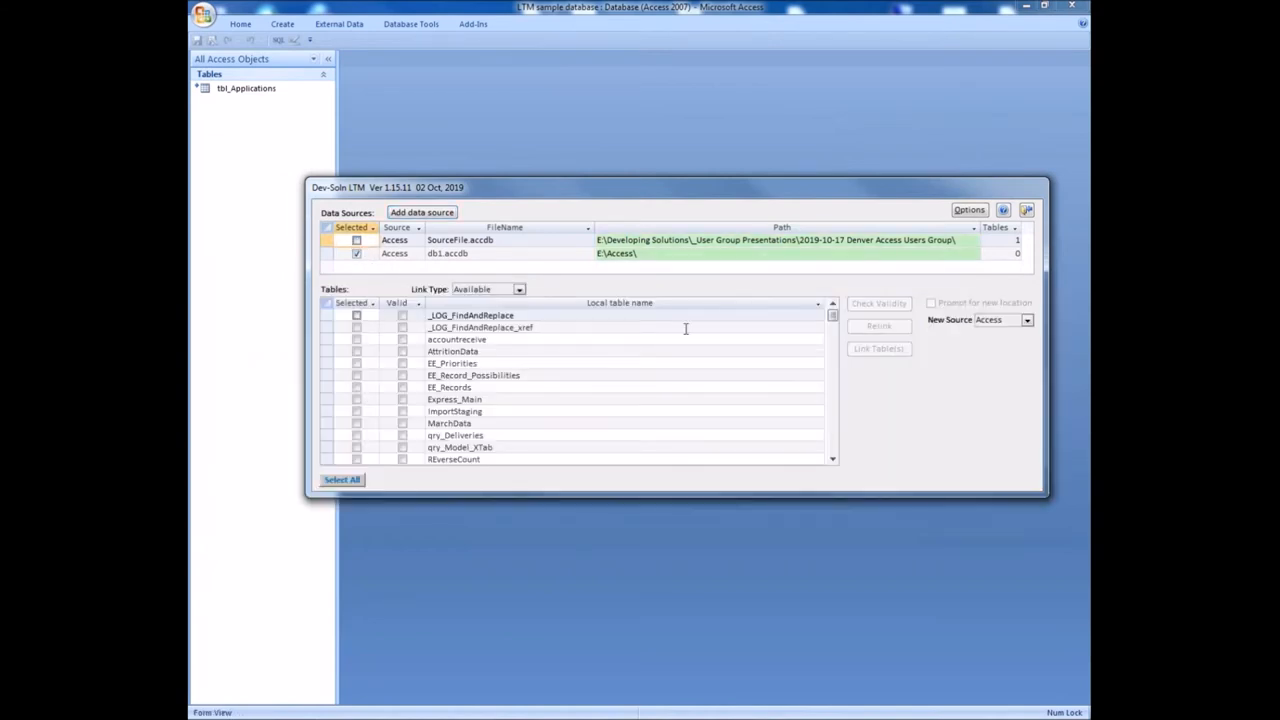
mouse_move(820, 318)
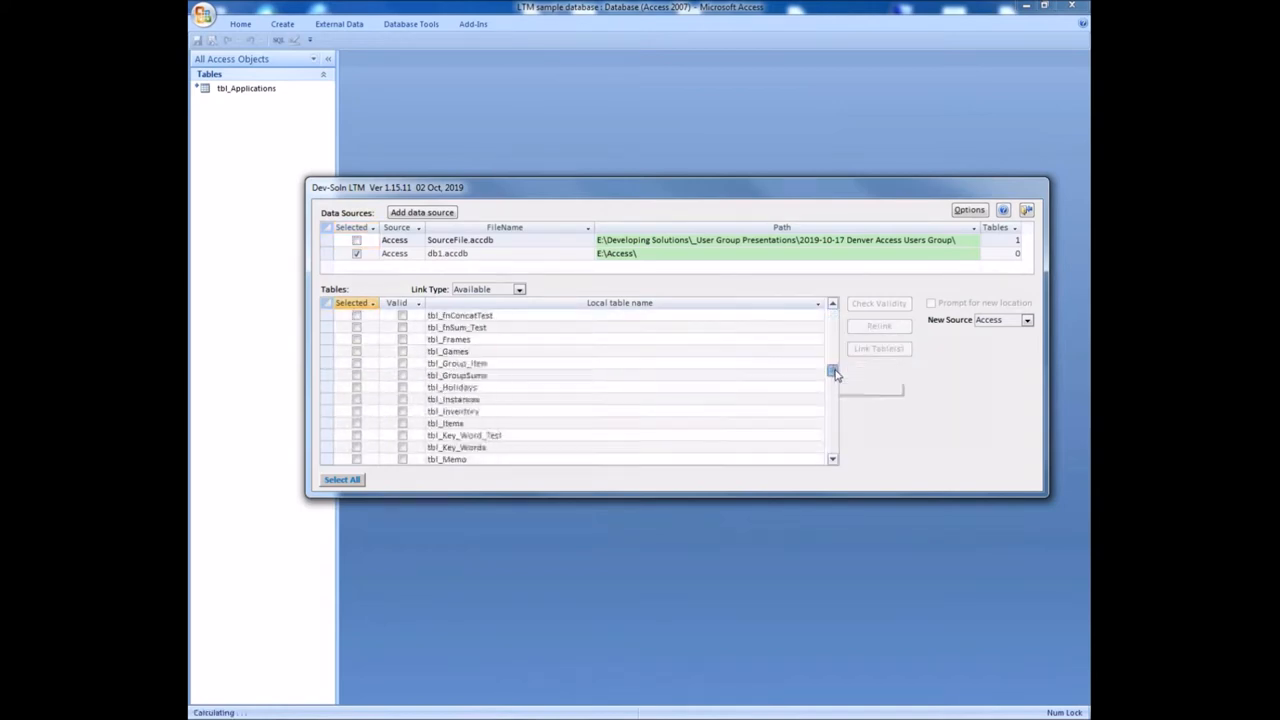
- Link four of db3.accdb's available tables into the database and confirm completion
left_click(832, 450)
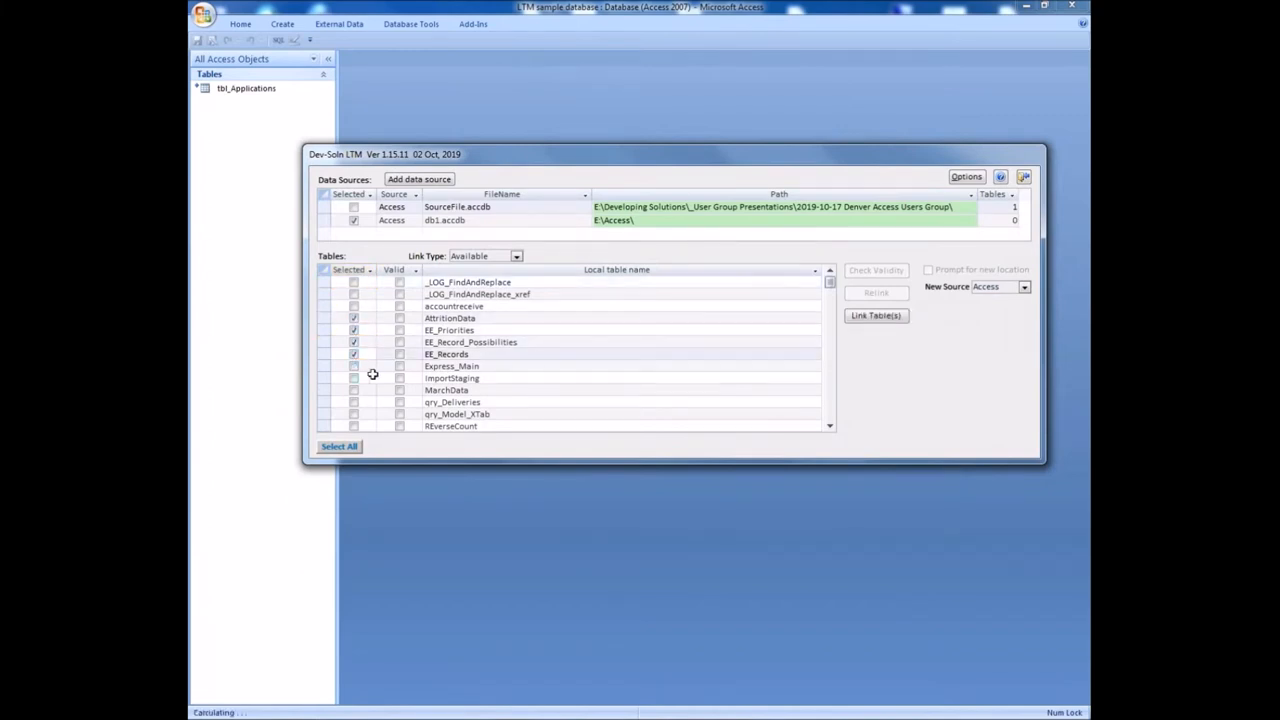
left_click(876, 316)
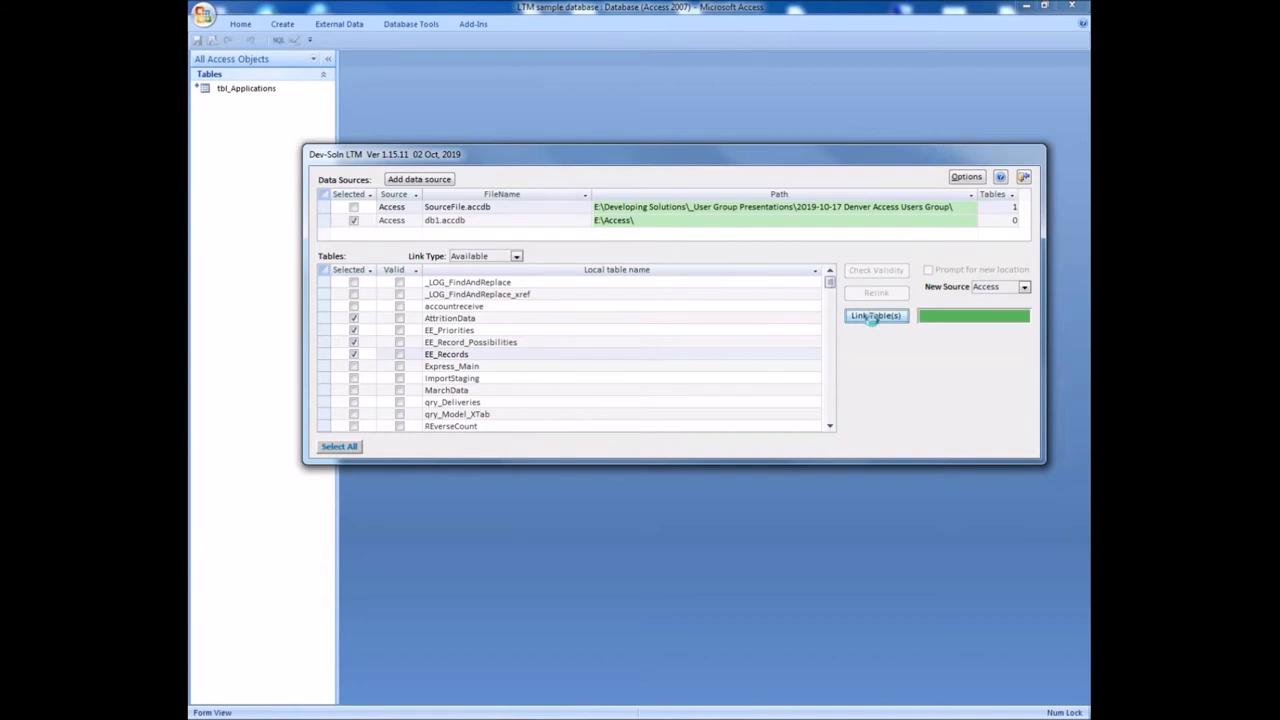
left_click(876, 316)
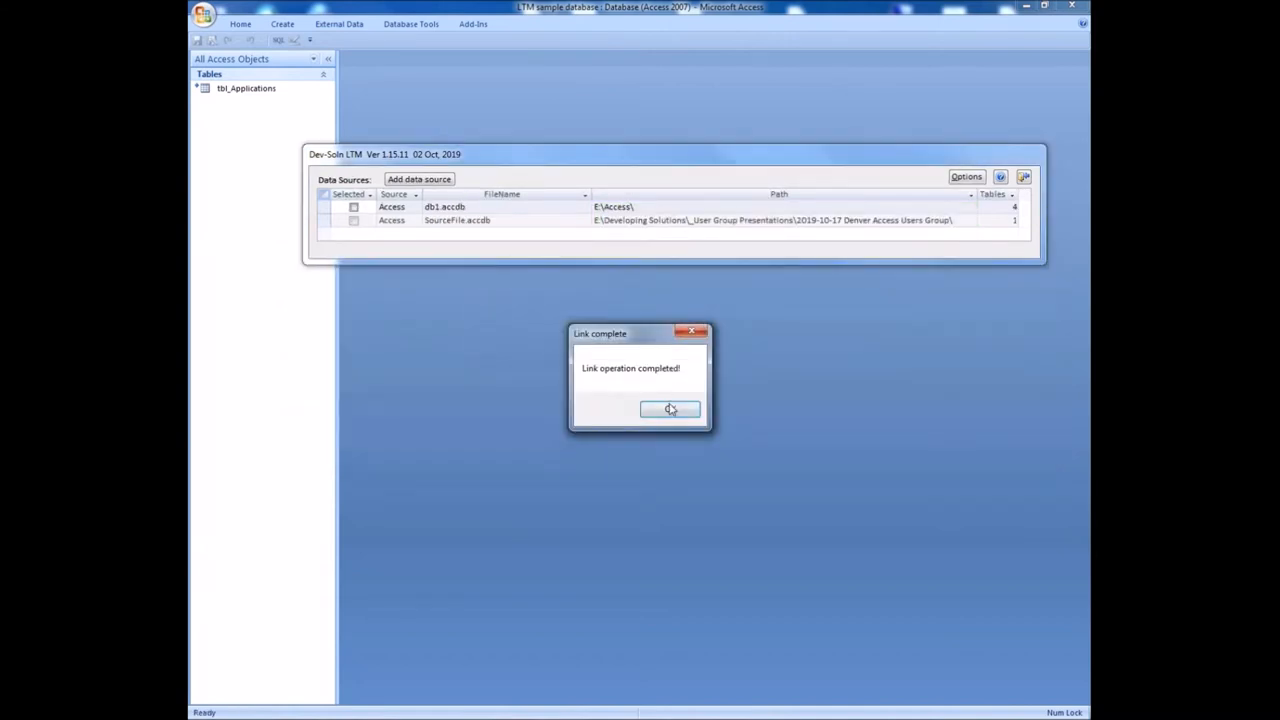
left_click(670, 408)
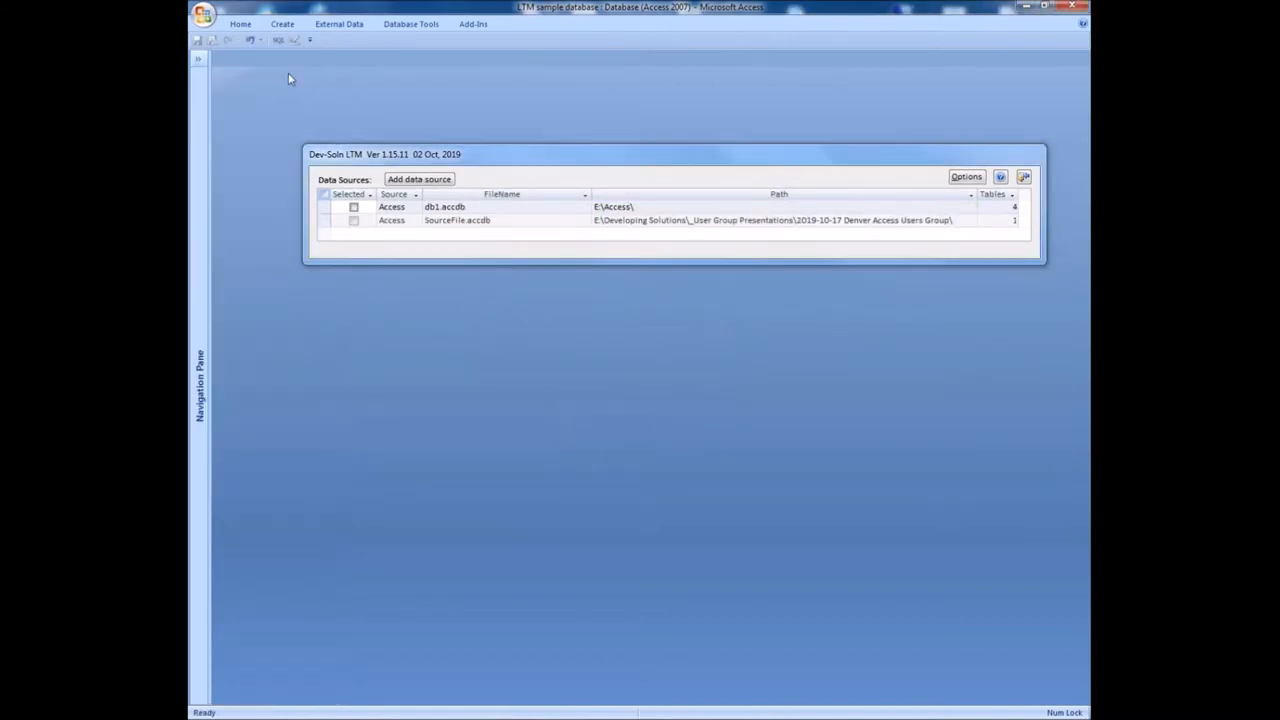
- Switch to Windows Explorer and browse to the Access folder on the Work (E:) drive
left_click(198, 58)
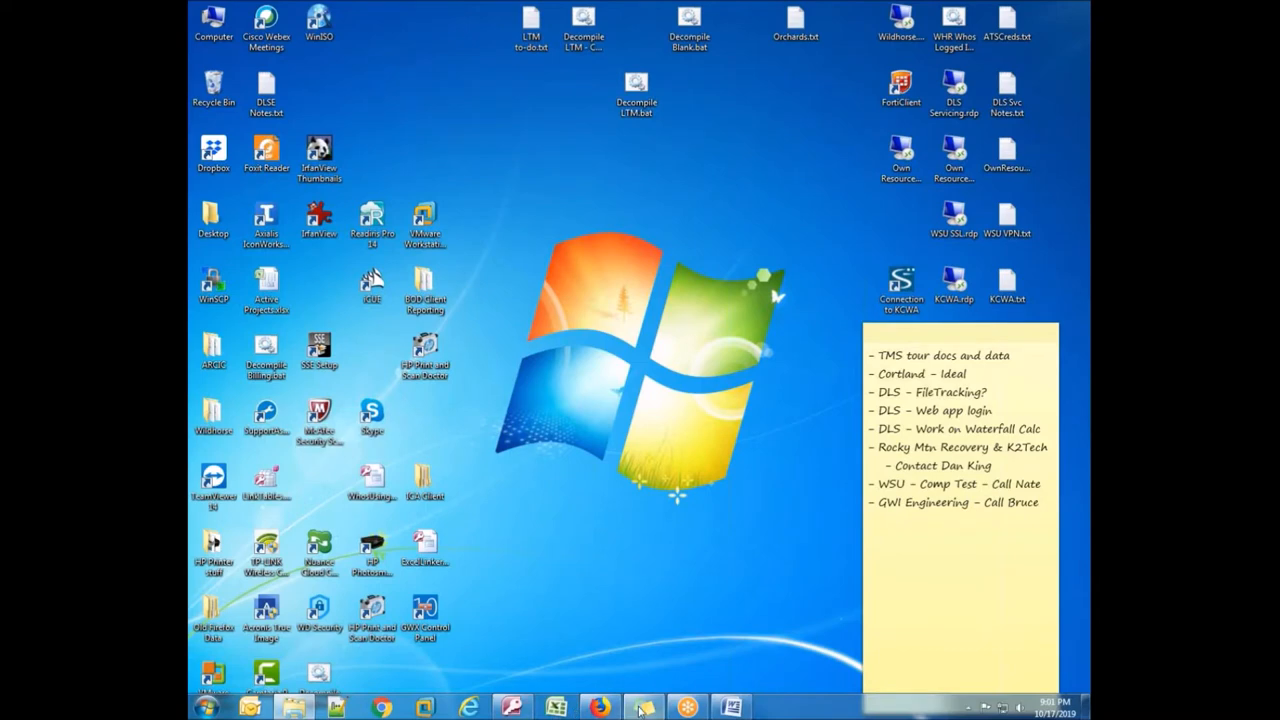
mouse_move(364, 656)
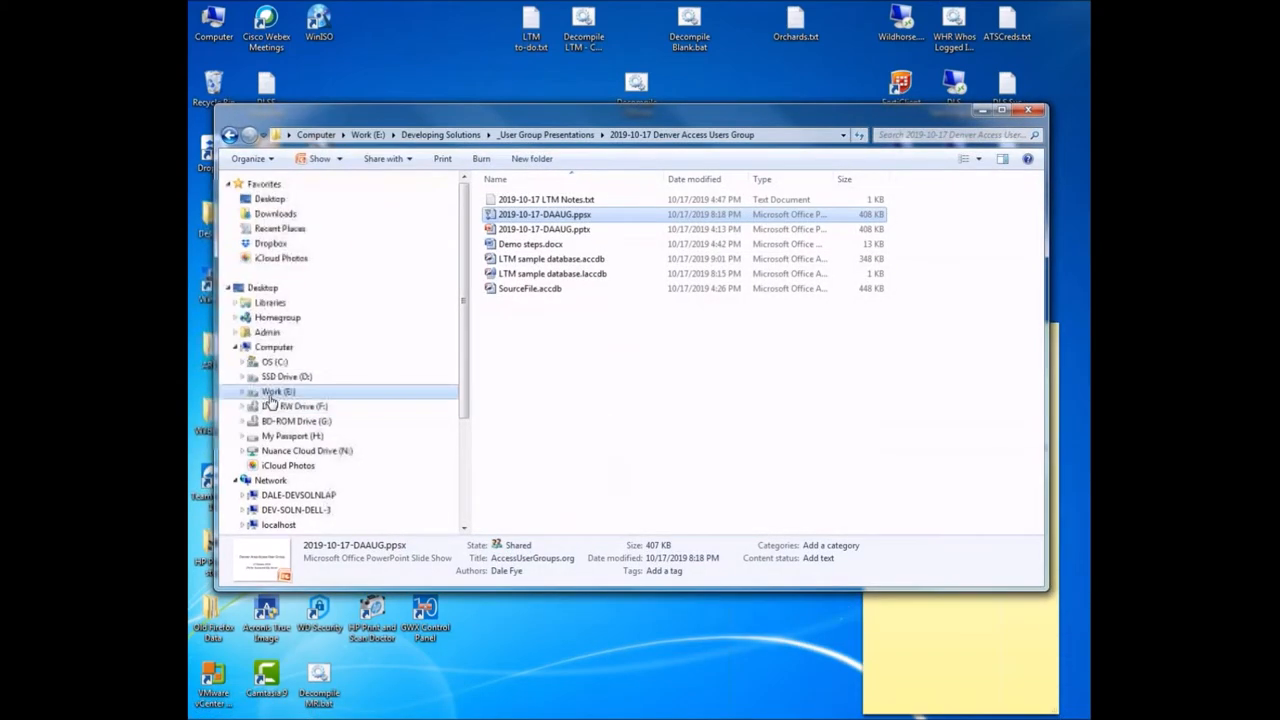
left_click(276, 390)
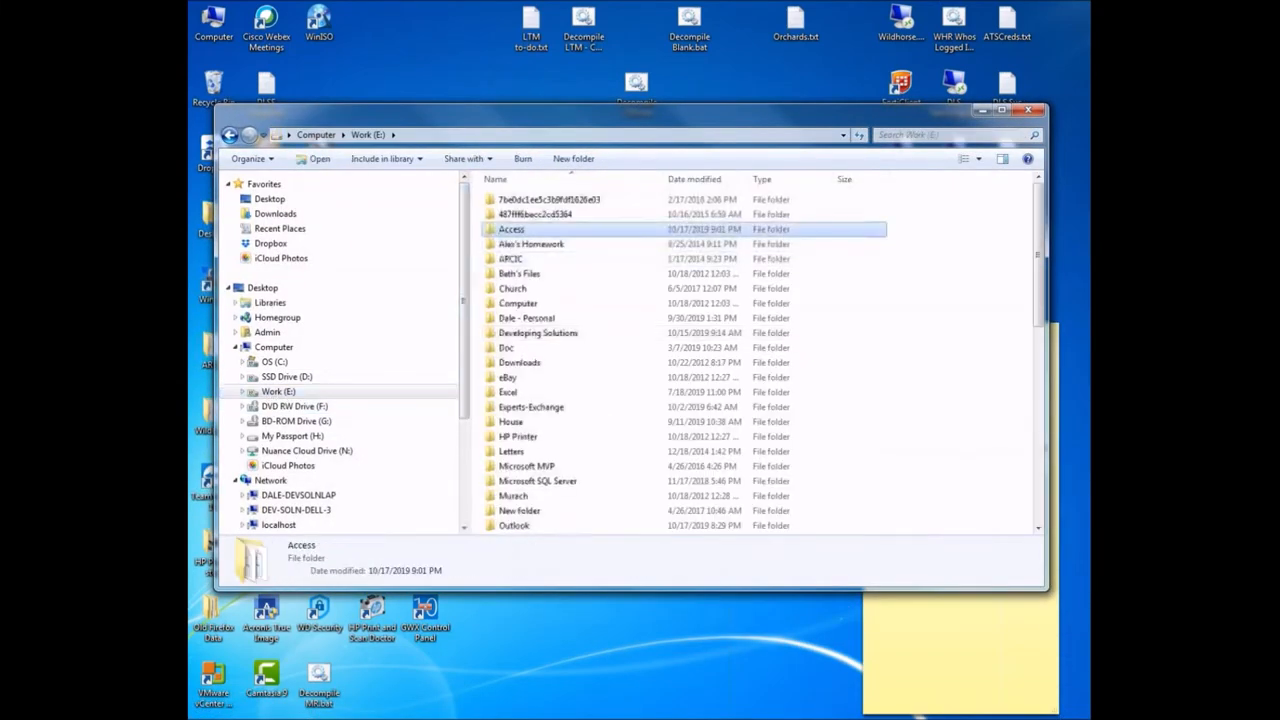
double_click(512, 228)
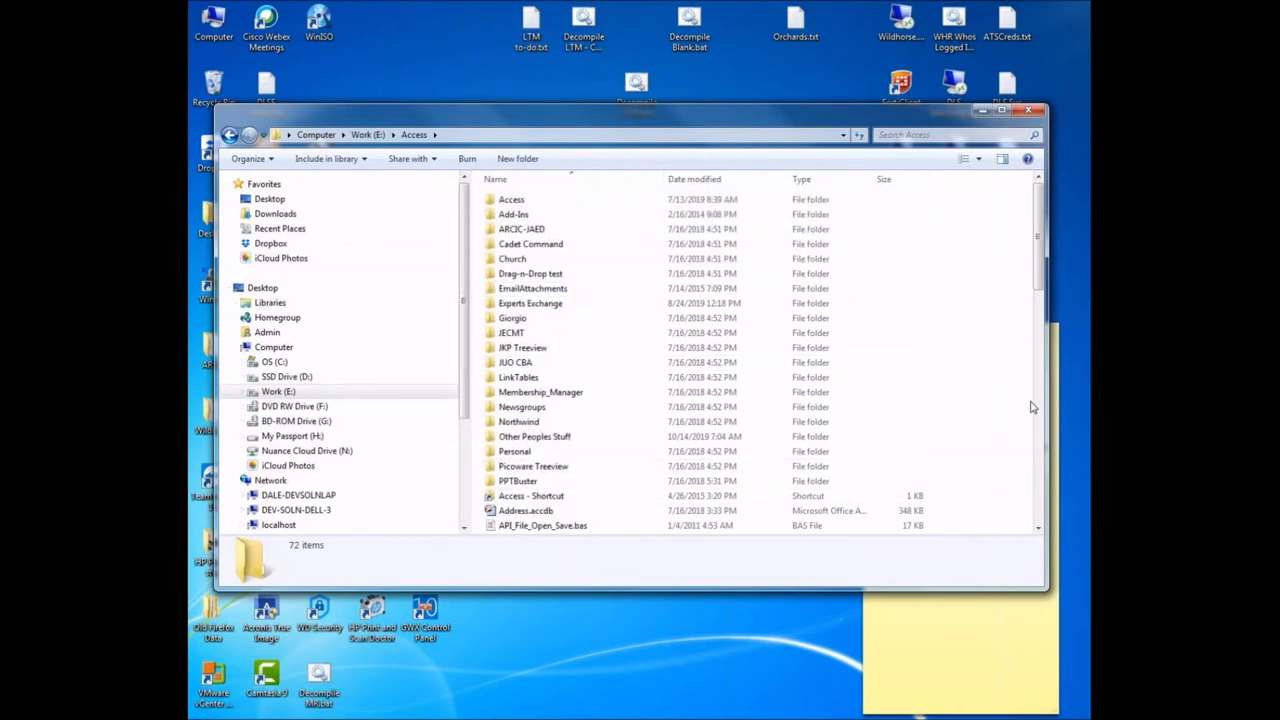
scroll("down", 3)
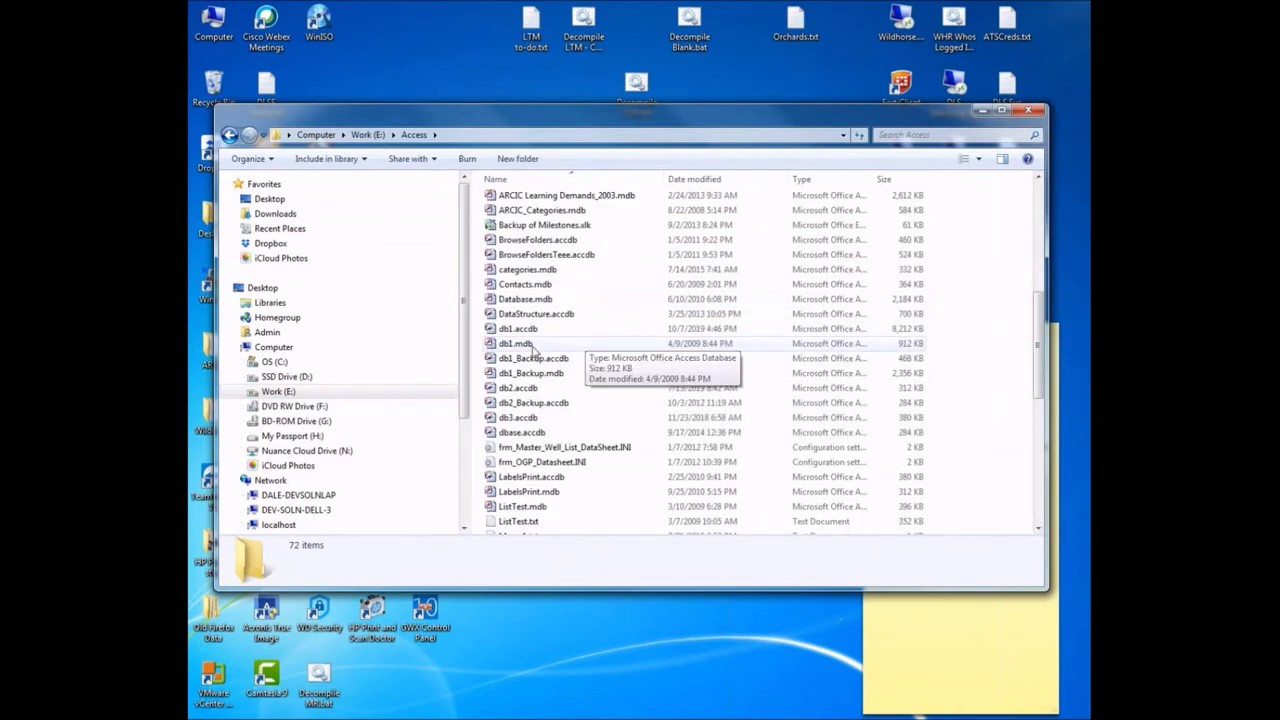
mouse_move(528, 336)
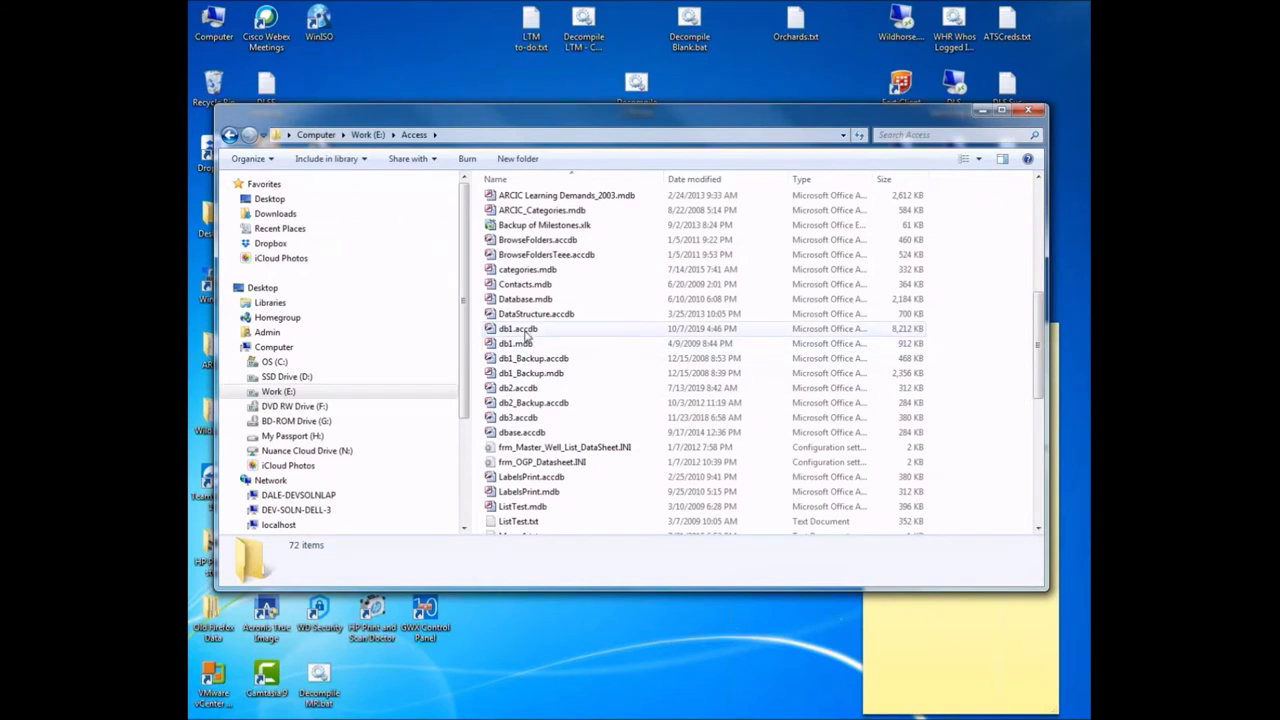
- Rename db1.accdb to db1_demo.accdb via the right-click Rename command
right_click(516, 328)
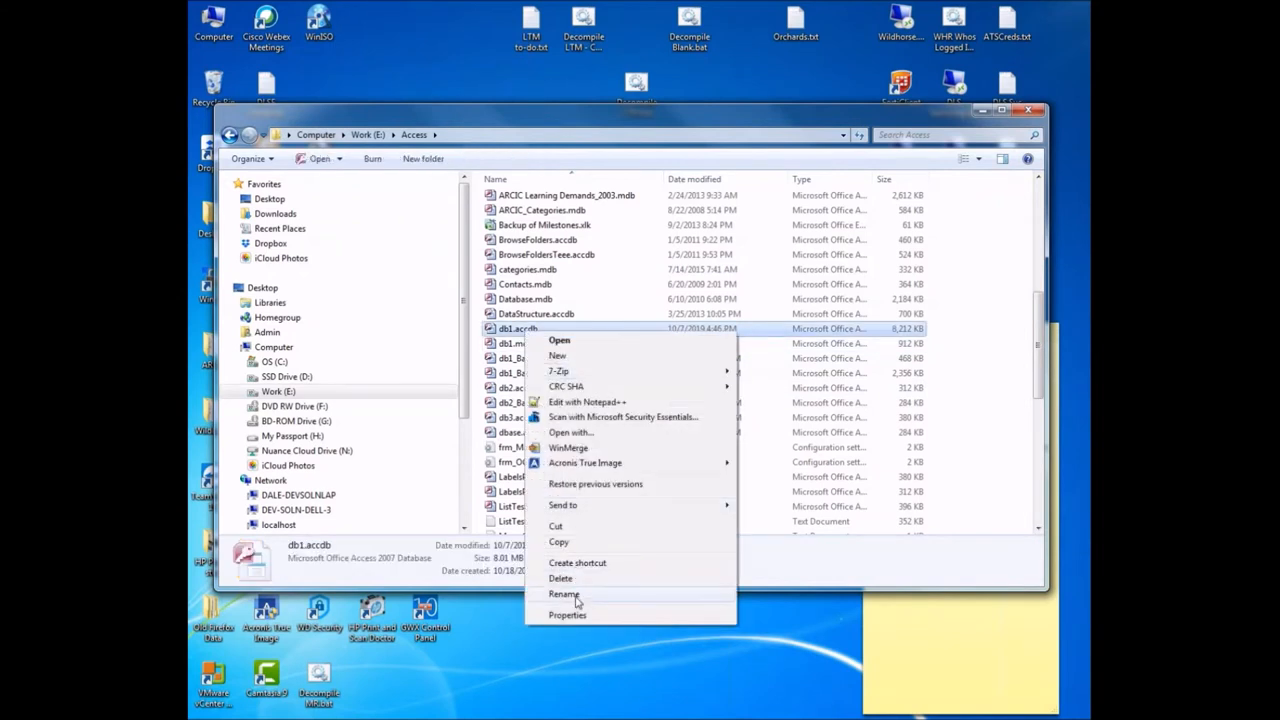
left_click(564, 596)
type("_demo")
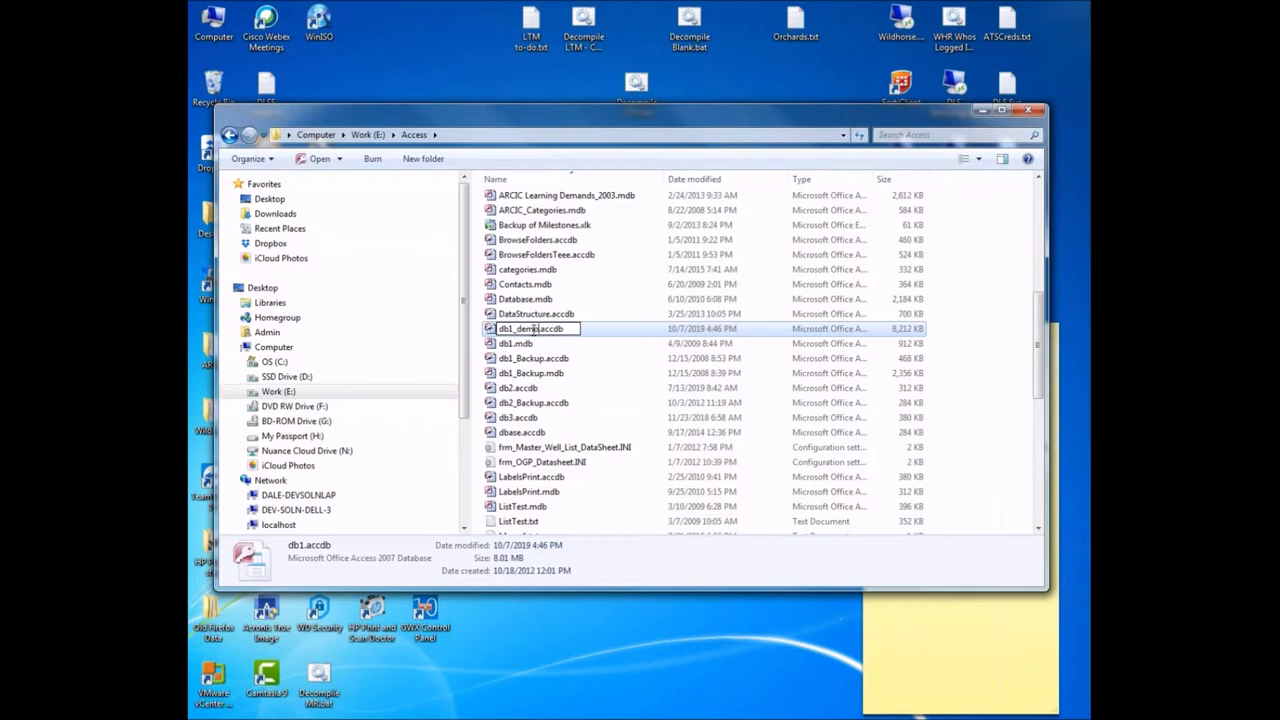
left_click(530, 374)
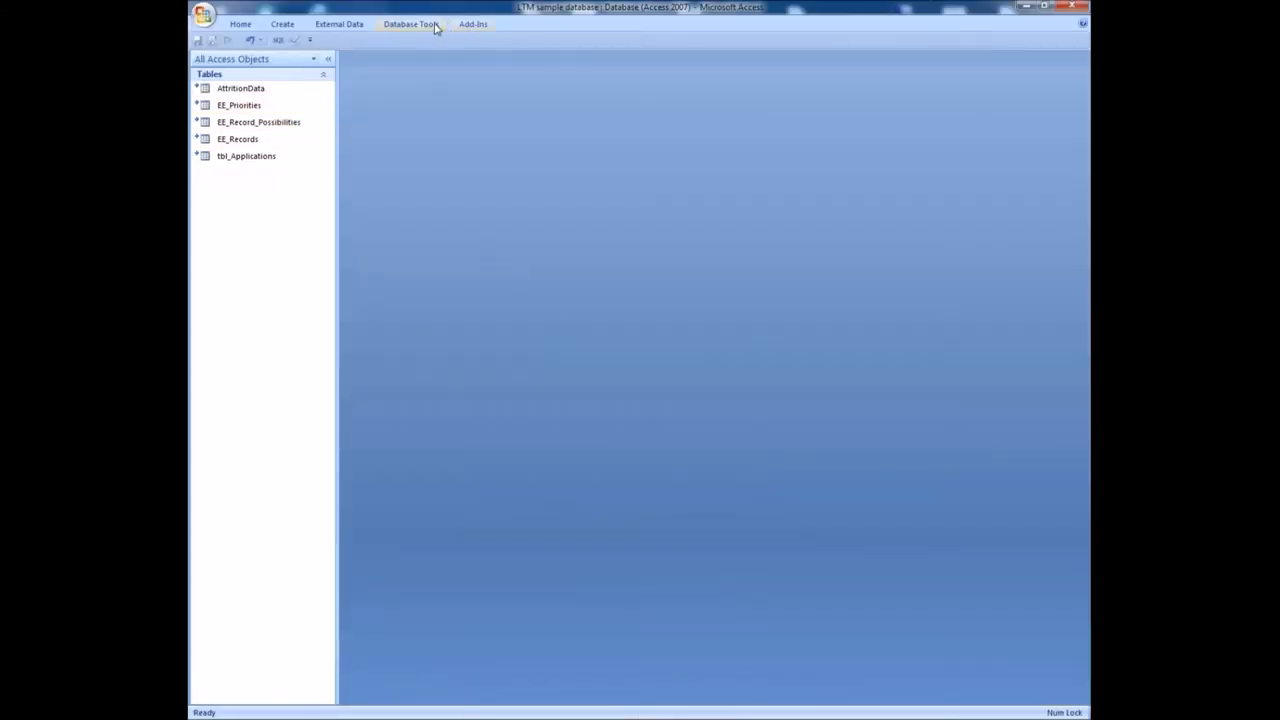
- Launch the Dev-Soln Linked Table Manager add-in from Database Tools > Add-ins
left_click(788, 72)
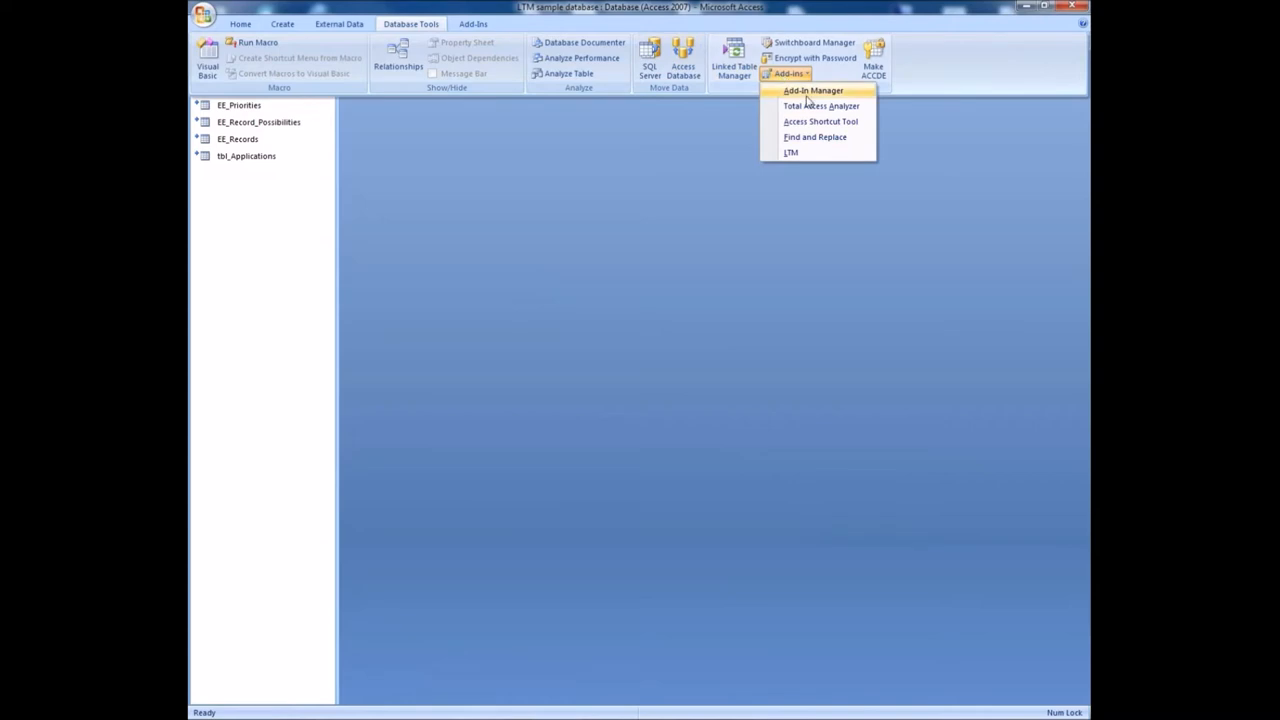
left_click(792, 152)
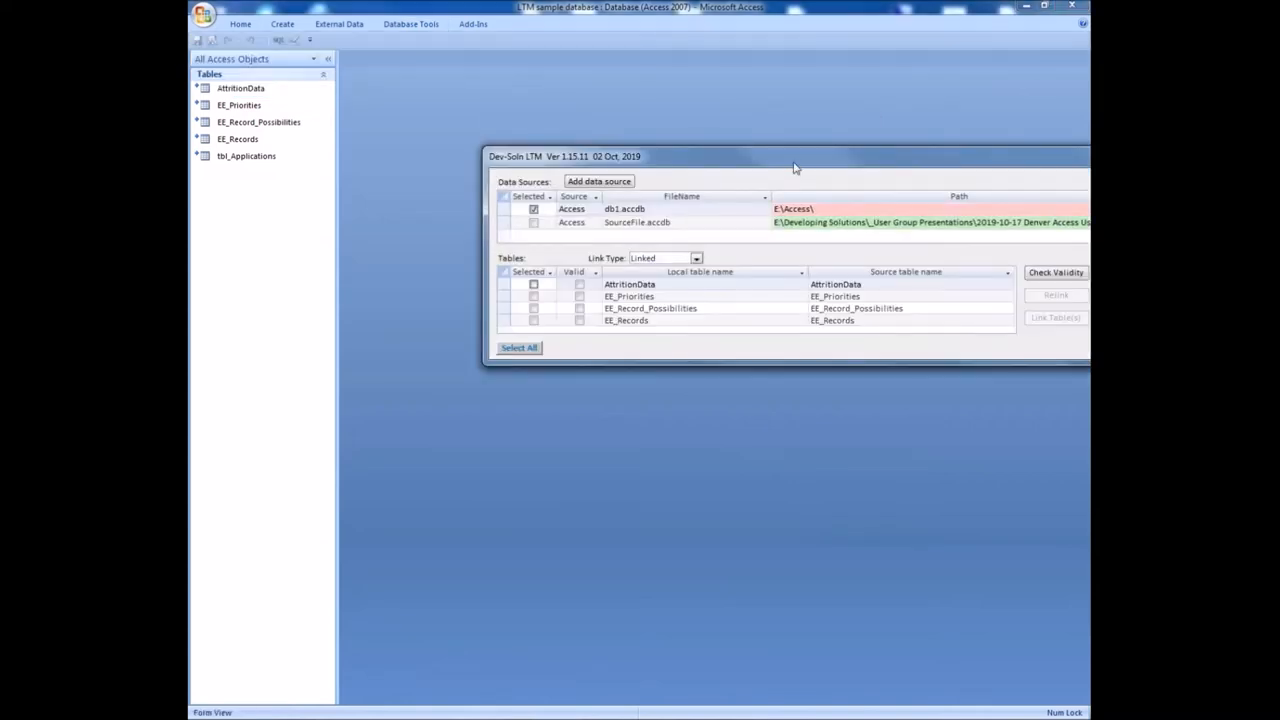
left_click_drag(796, 156, 688, 140)
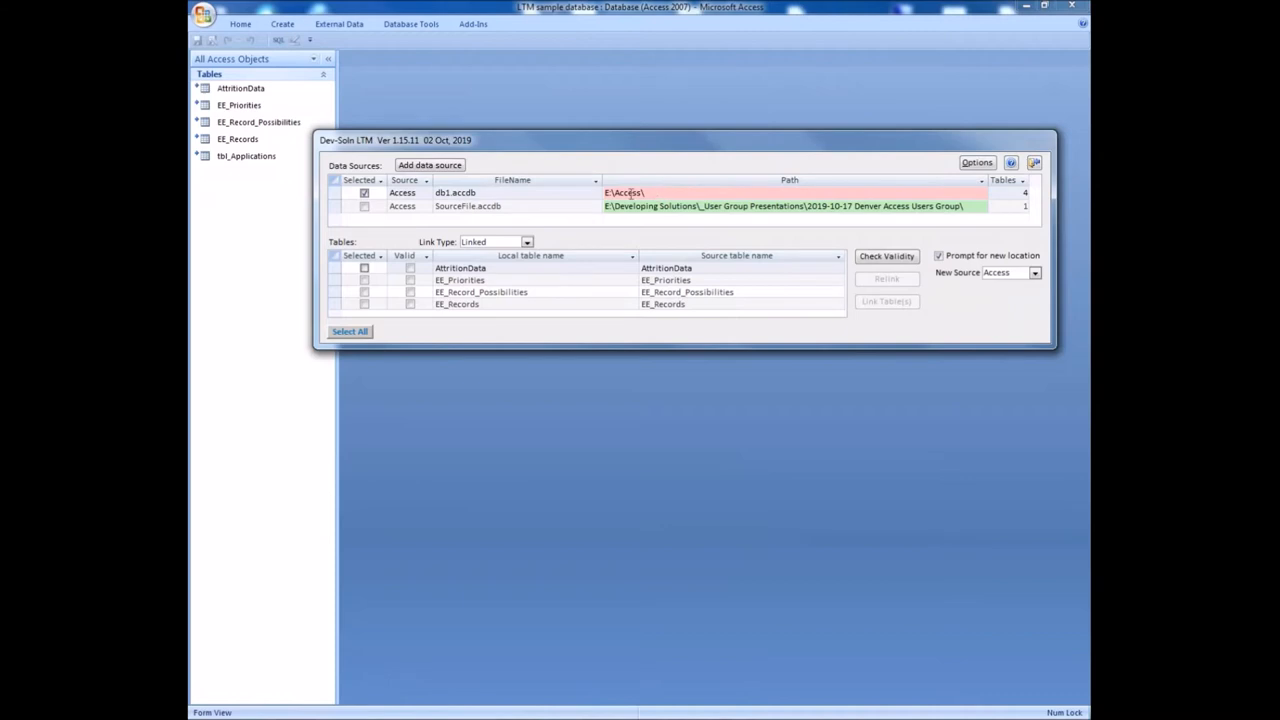
- Inspect the missing db1.accdb source's file name and its E:\Access\ path
double_click(456, 192)
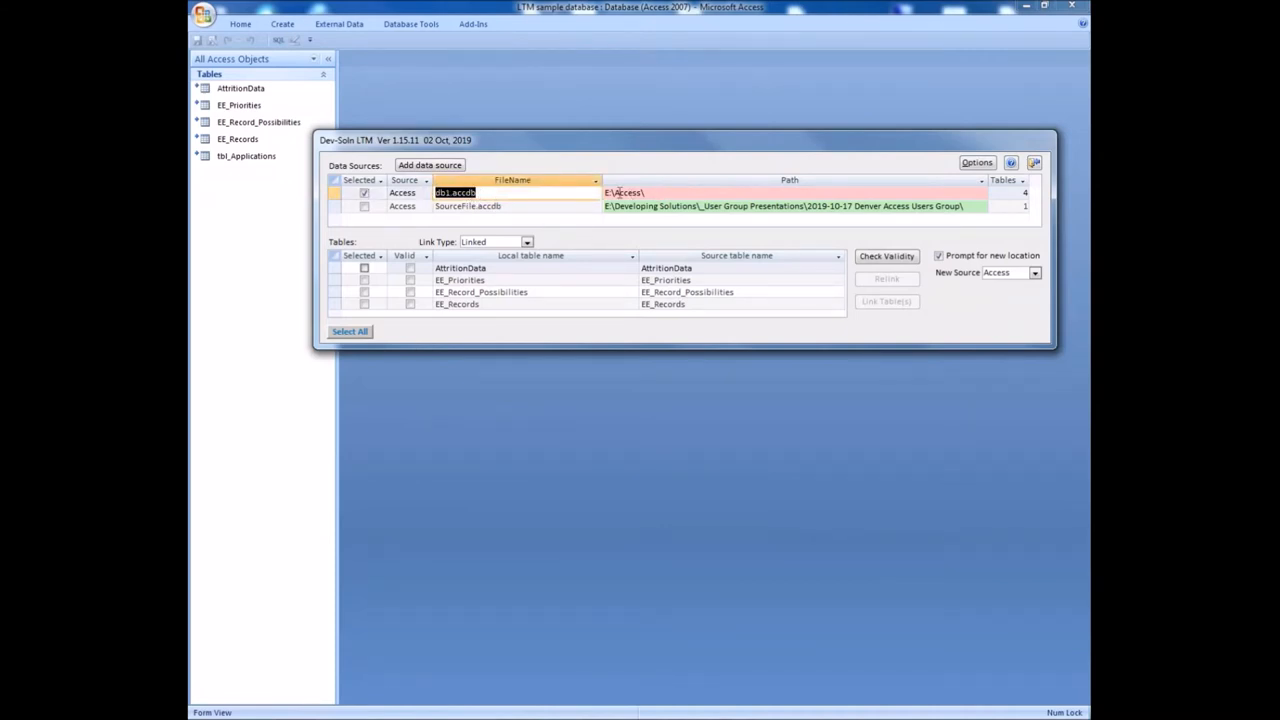
left_click(676, 192)
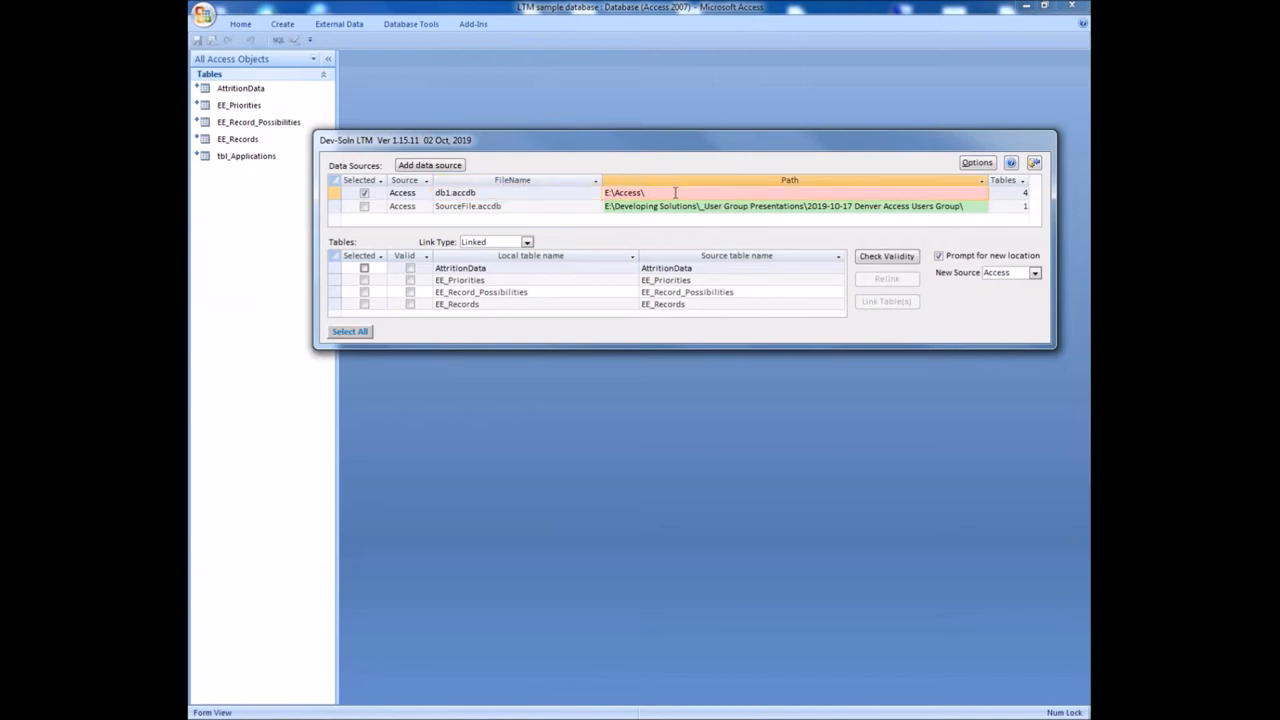
double_click(624, 192)
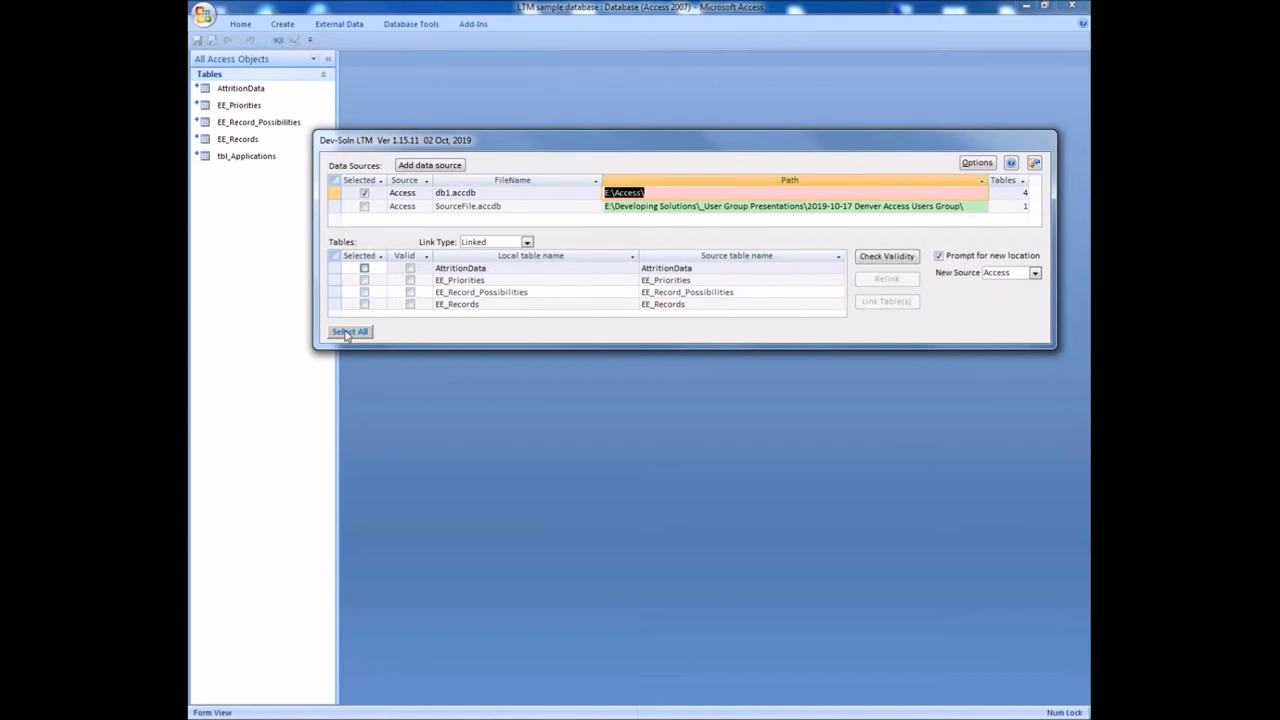
- Select both data sources (db1.accdb, SourceFile.accdb) and all five linked tables for relinking
left_click(348, 332)
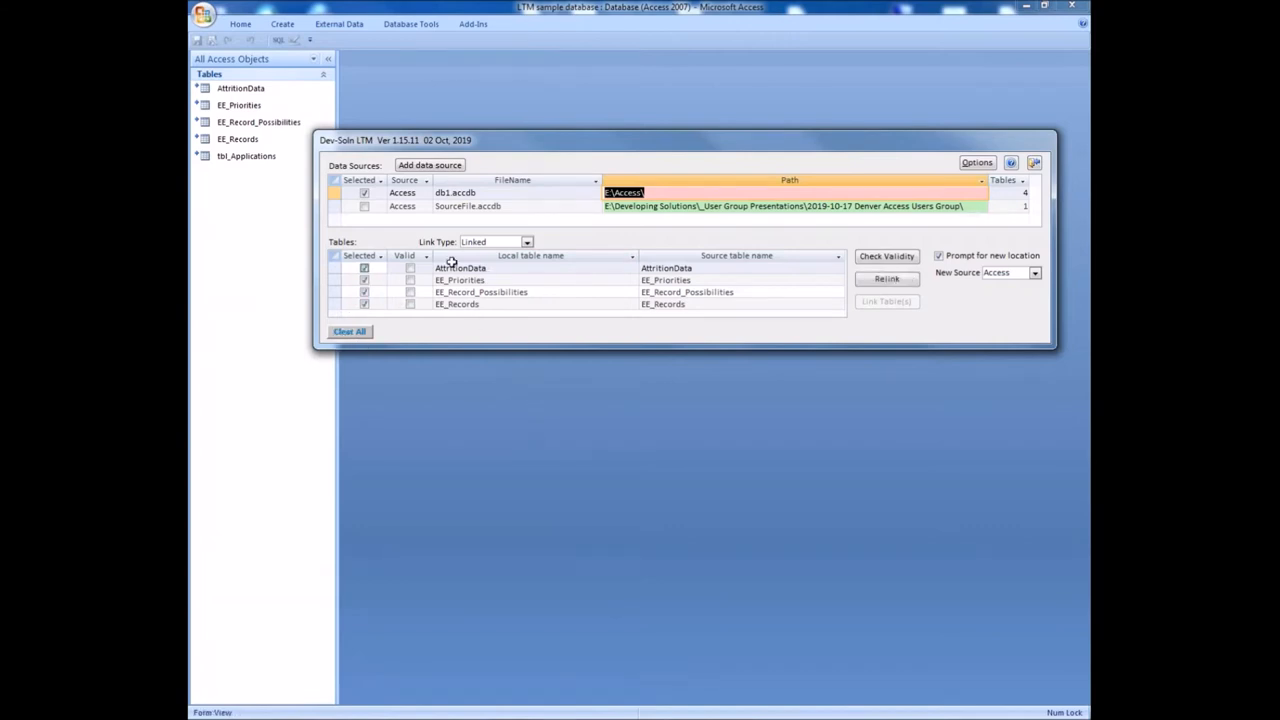
left_click(364, 206)
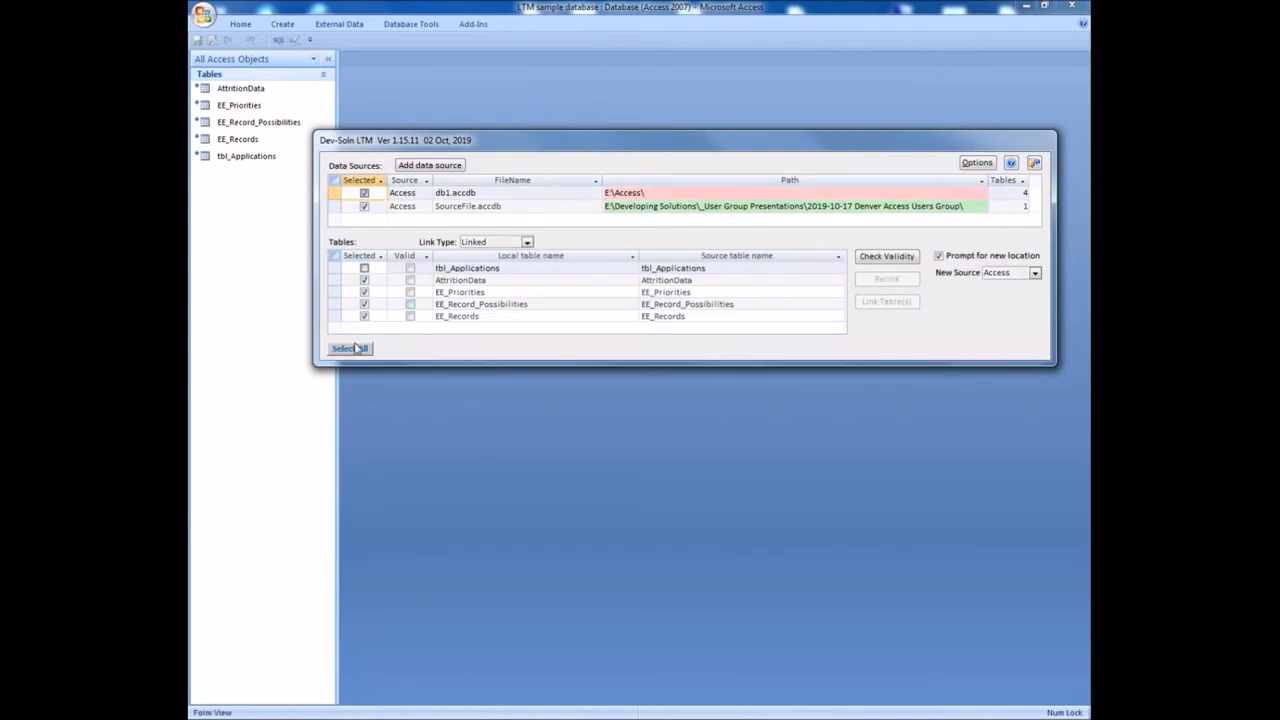
left_click(348, 348)
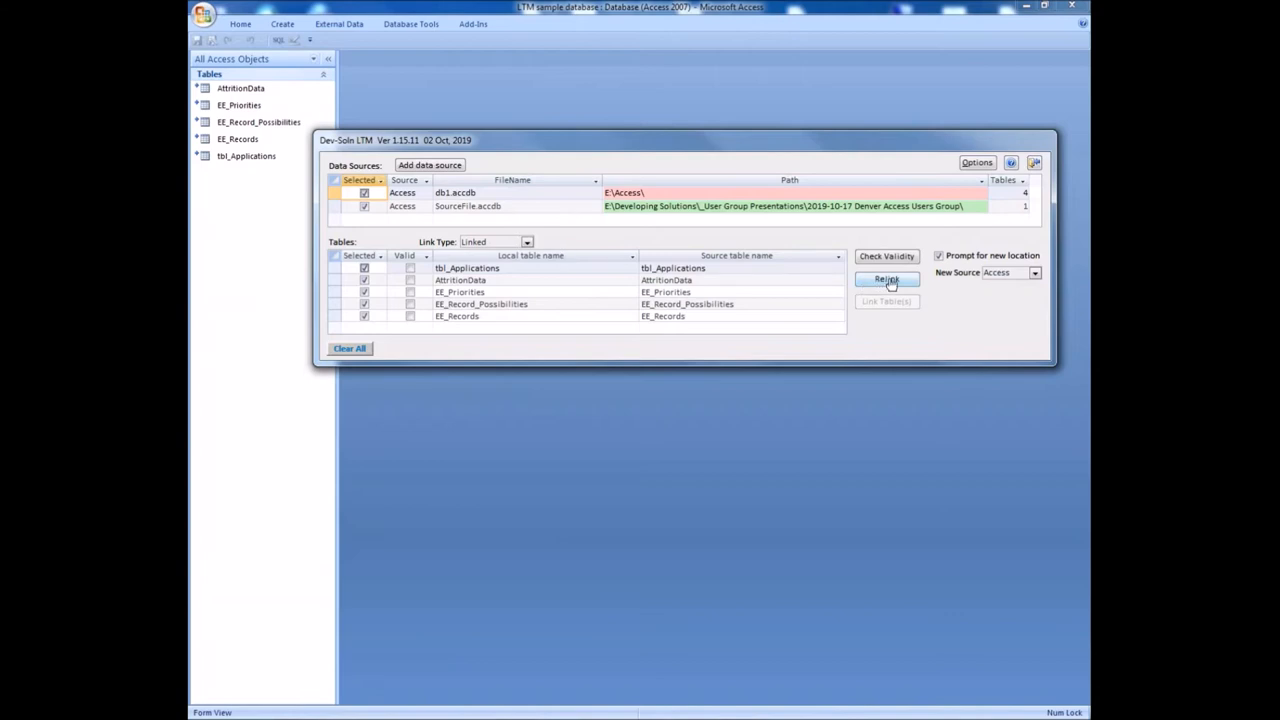
- Relink the missing db1.accdb tables to db1_demo.accdb as the replacement database
left_click(886, 278)
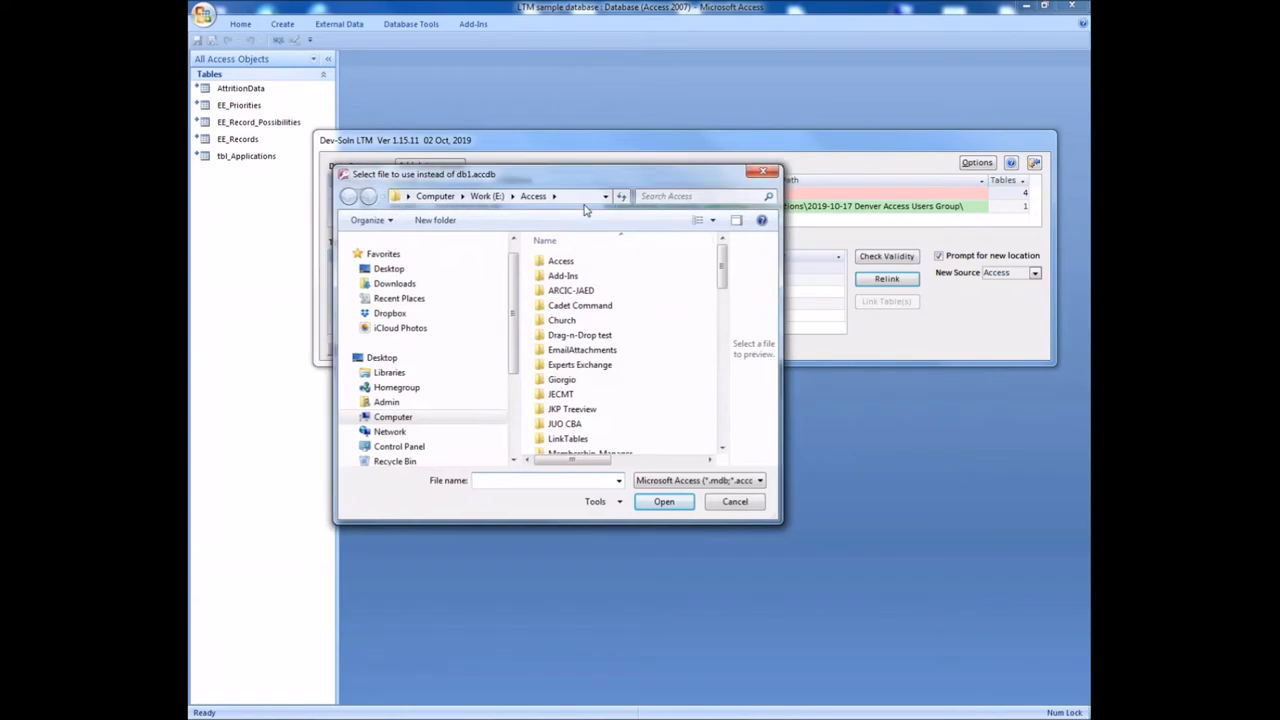
left_click_drag(558, 172, 624, 228)
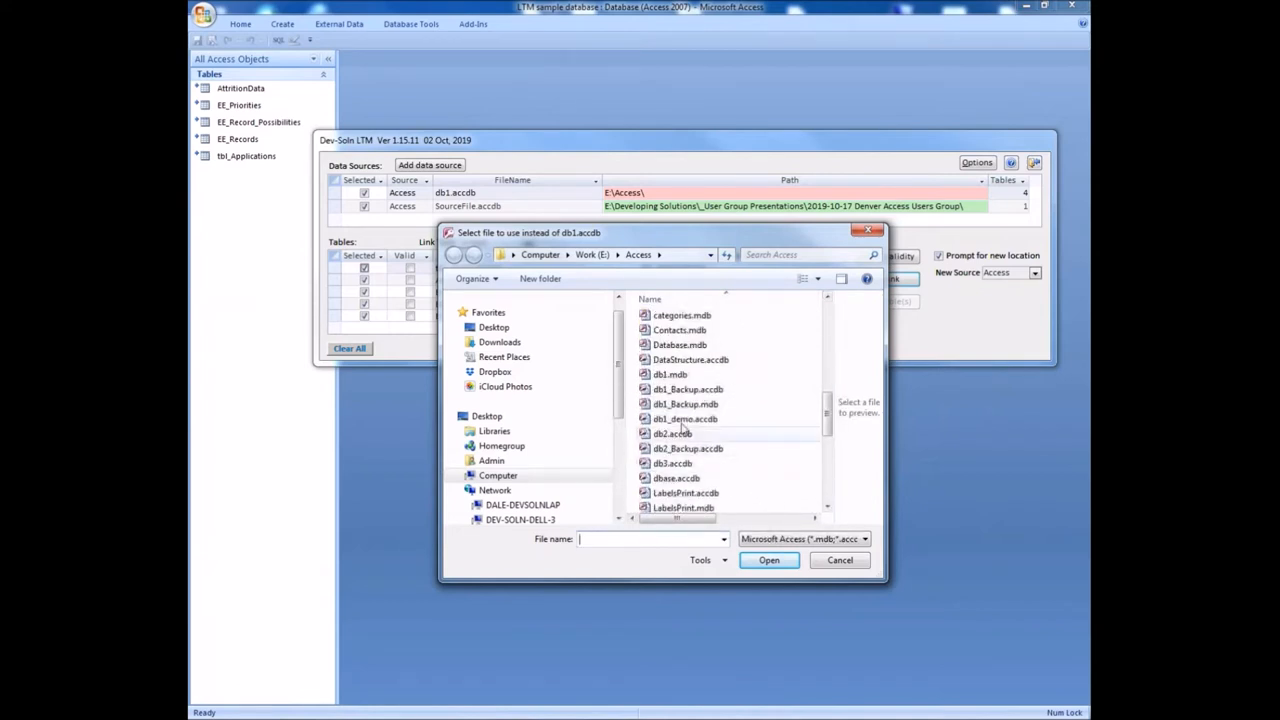
left_click(684, 418)
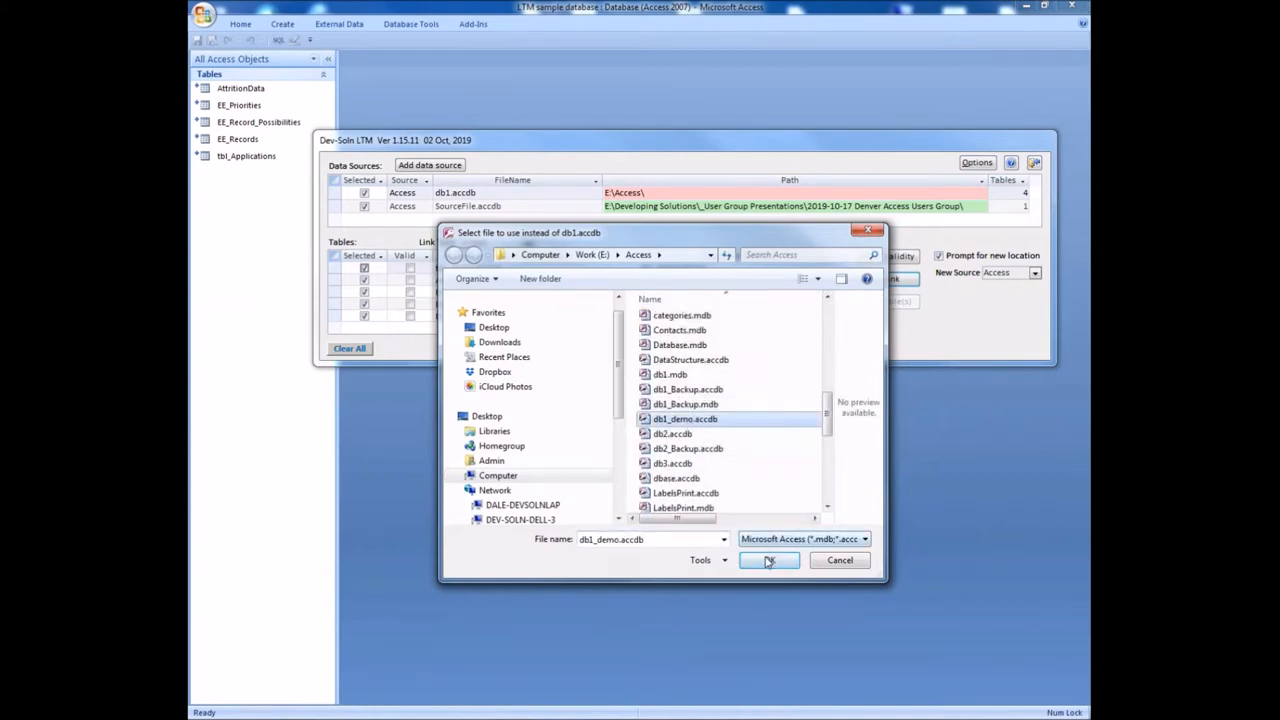
left_click(768, 560)
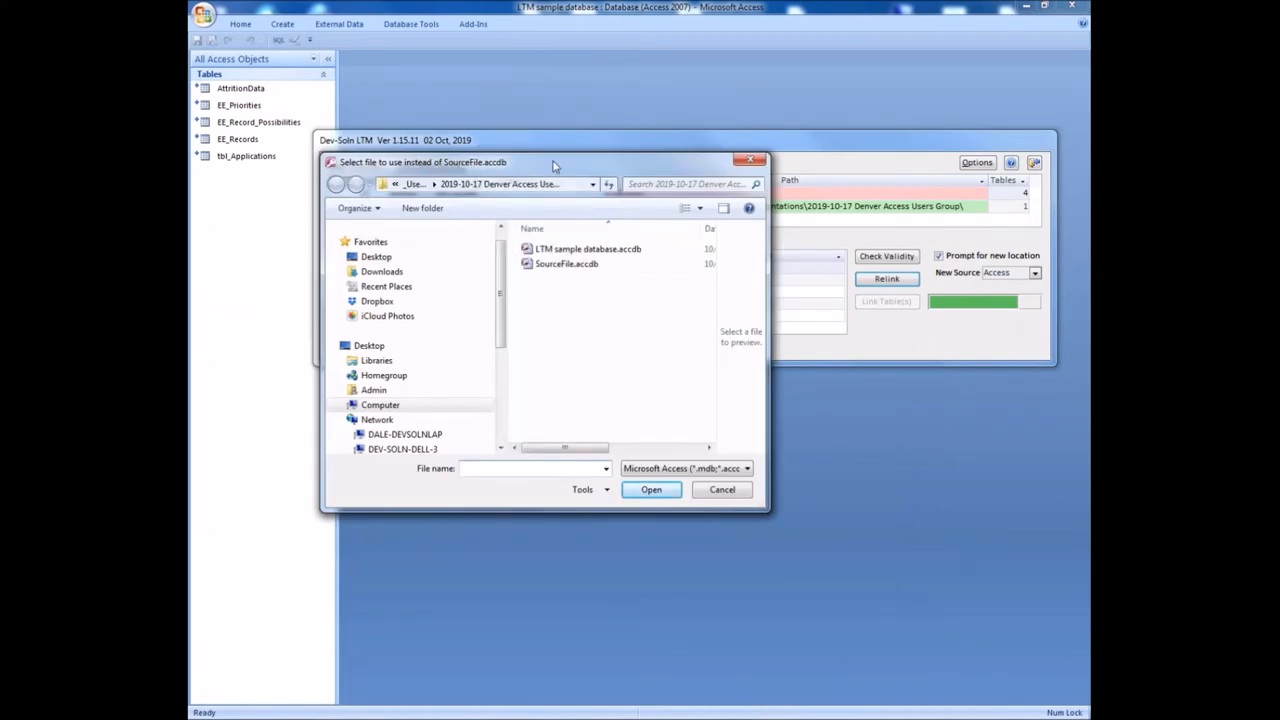
- Reconfirm SourceFile.accdb as the second source and finish the relink operation
left_click_drag(552, 162, 576, 162)
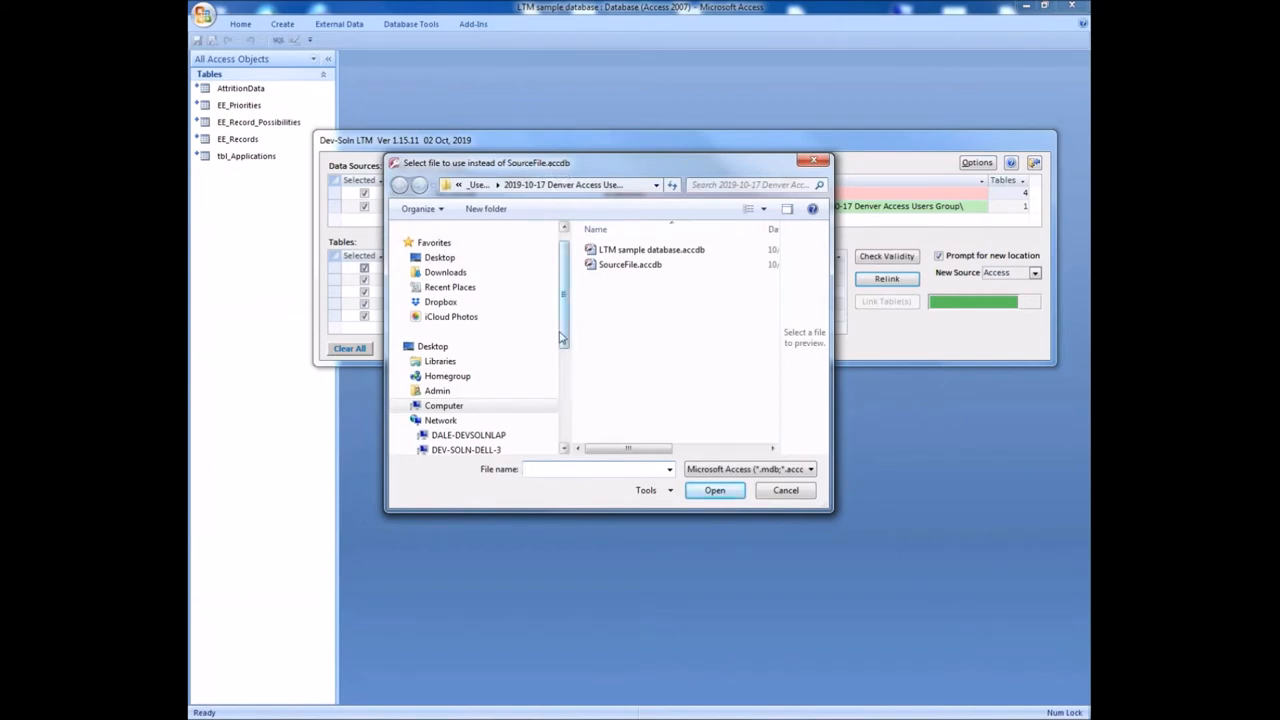
left_click(630, 264)
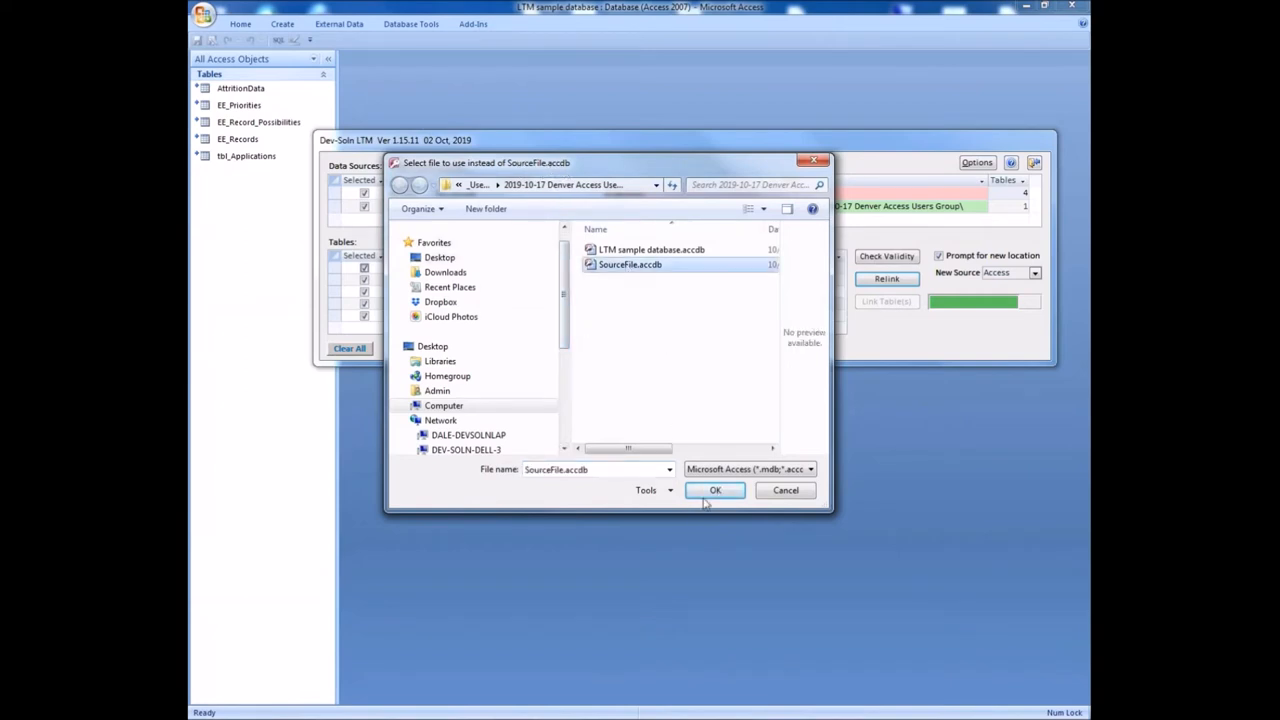
left_click(716, 490)
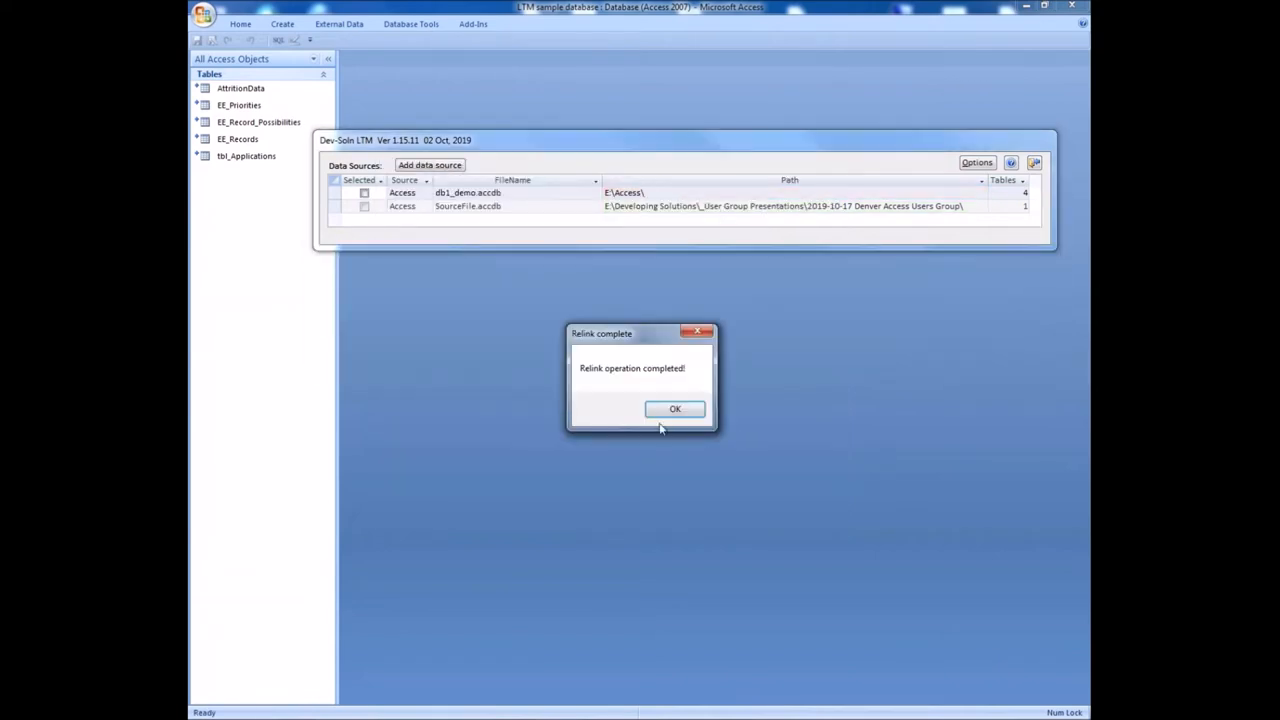
- Dismiss the relink completion message and review the db1_demo.accdb and SourceFile.accdb source rows
left_click(674, 408)
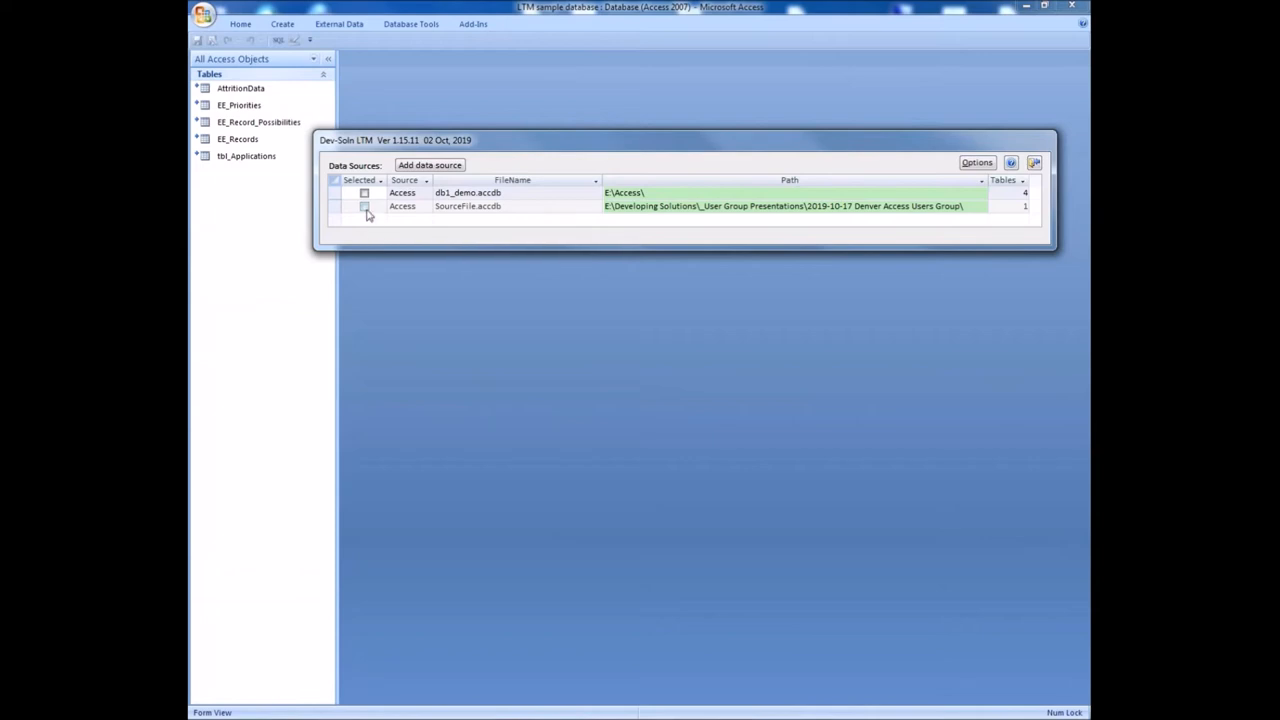
mouse_move(368, 212)
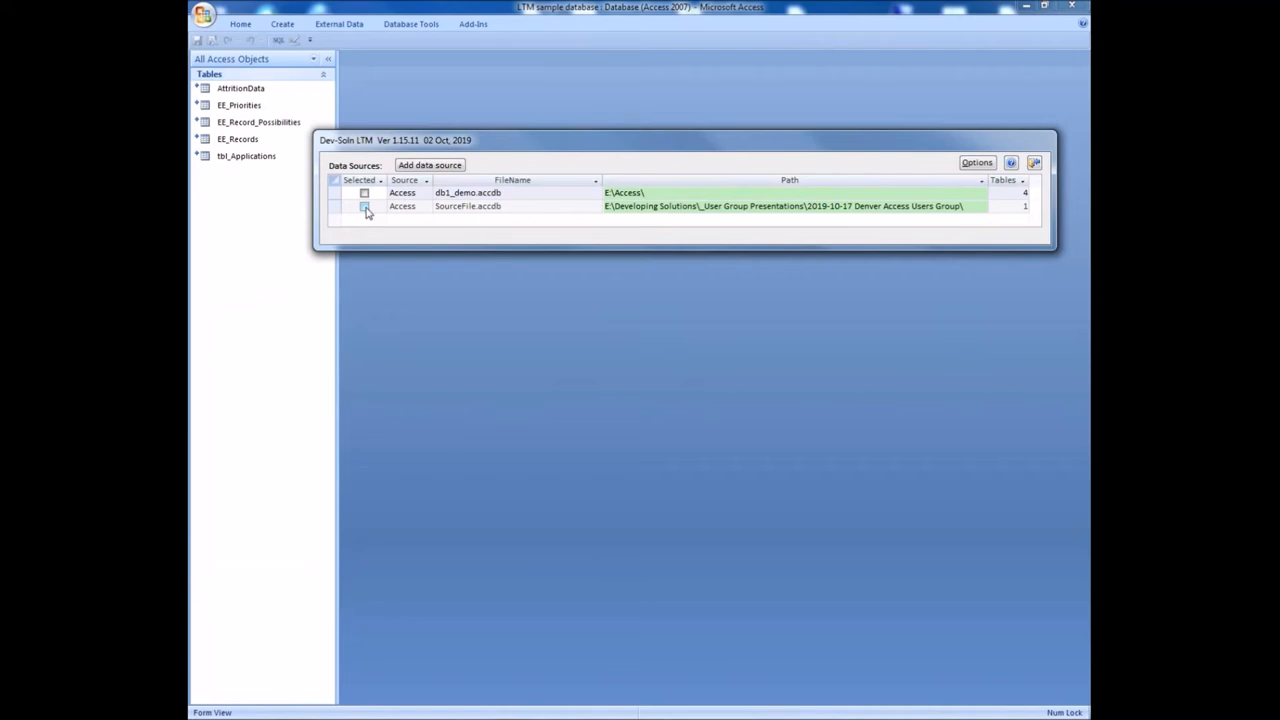
left_click(364, 206)
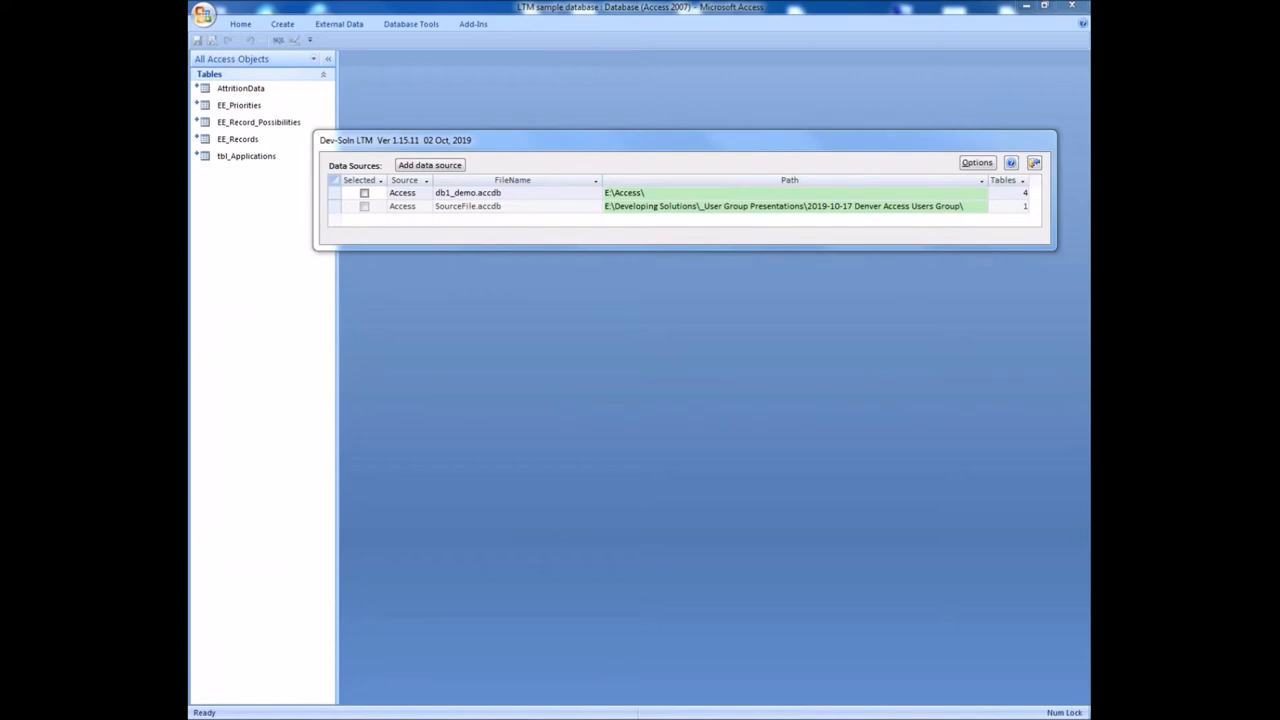
mouse_move(456, 310)
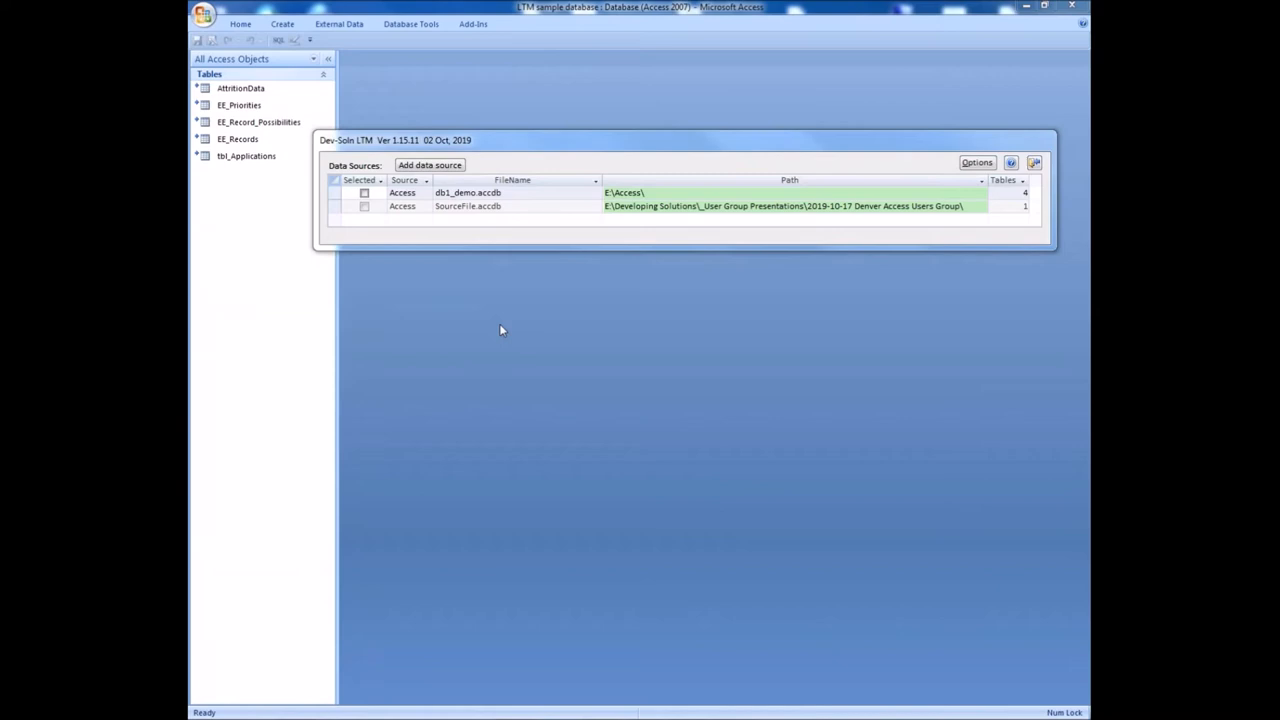
mouse_move(516, 144)
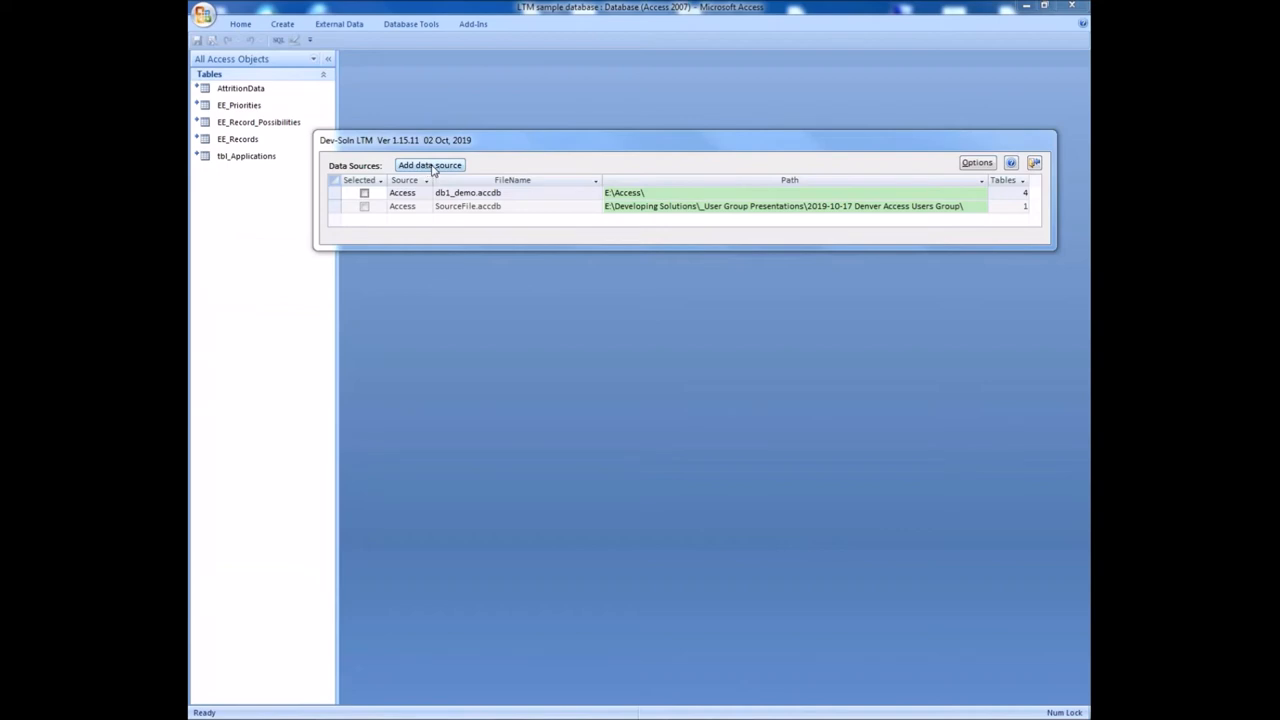
- Start adding a new data source of type Access and proceed to the file step
left_click(428, 164)
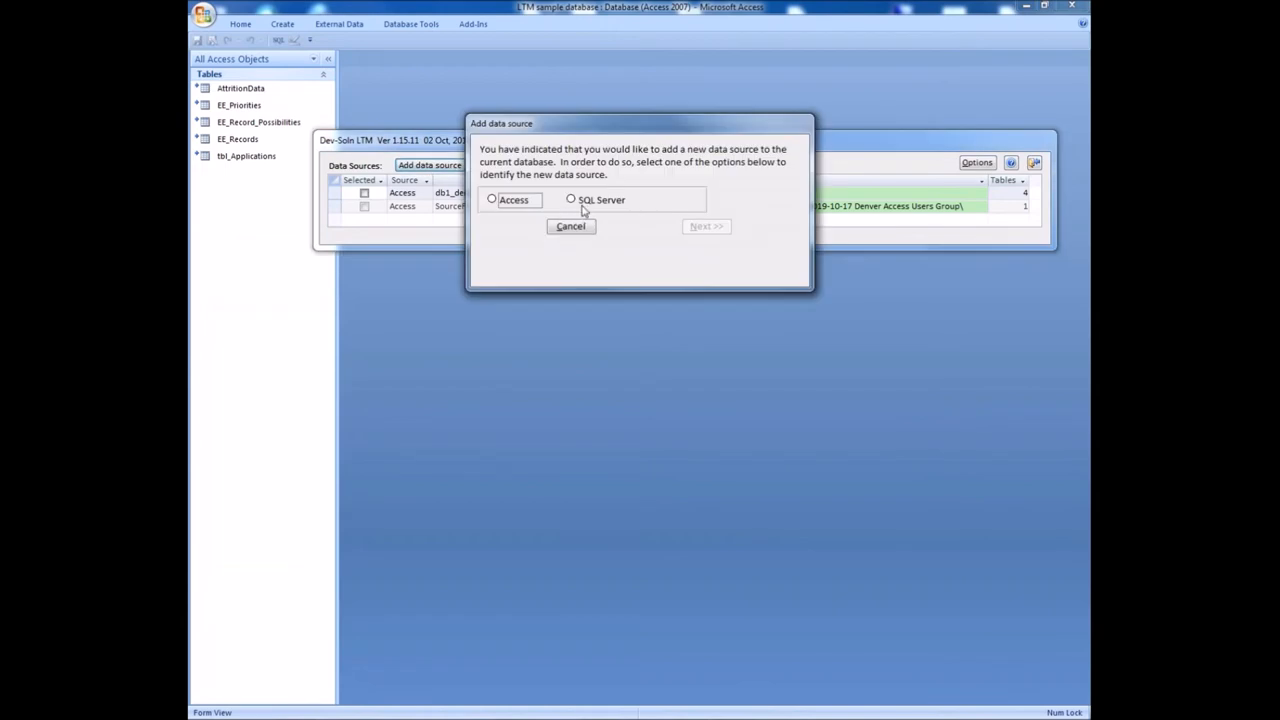
left_click(492, 200)
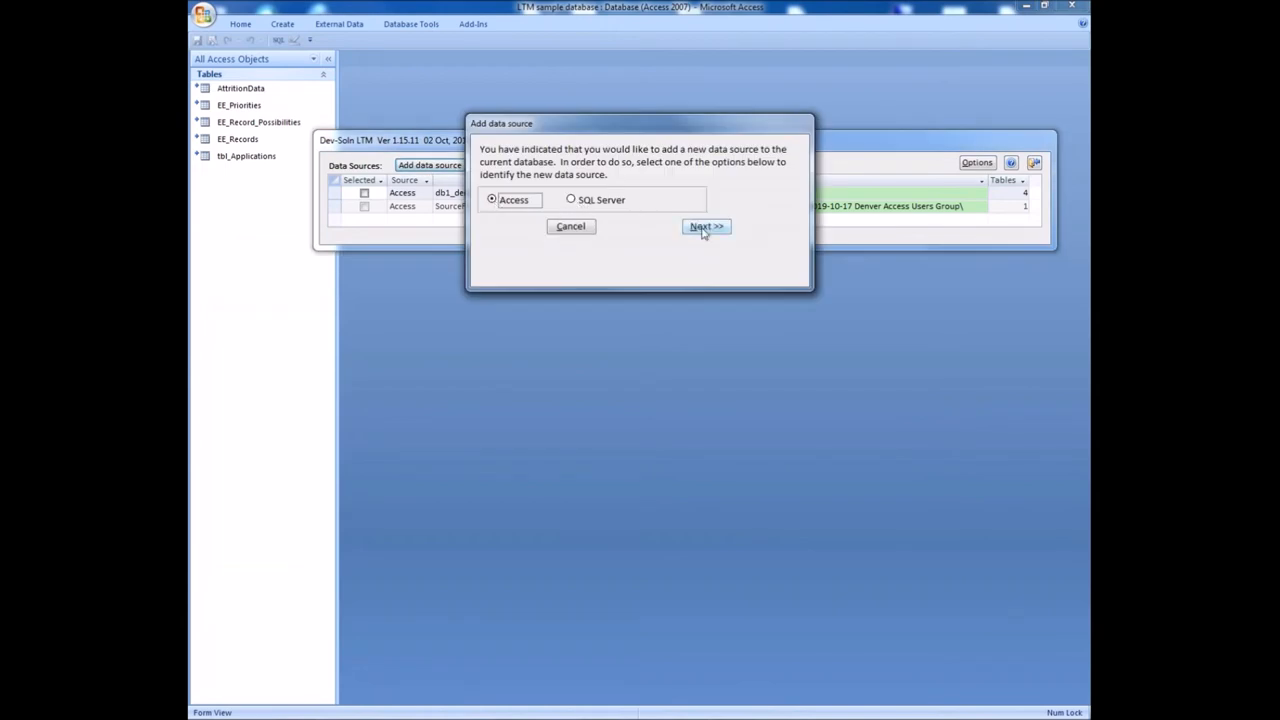
left_click(706, 226)
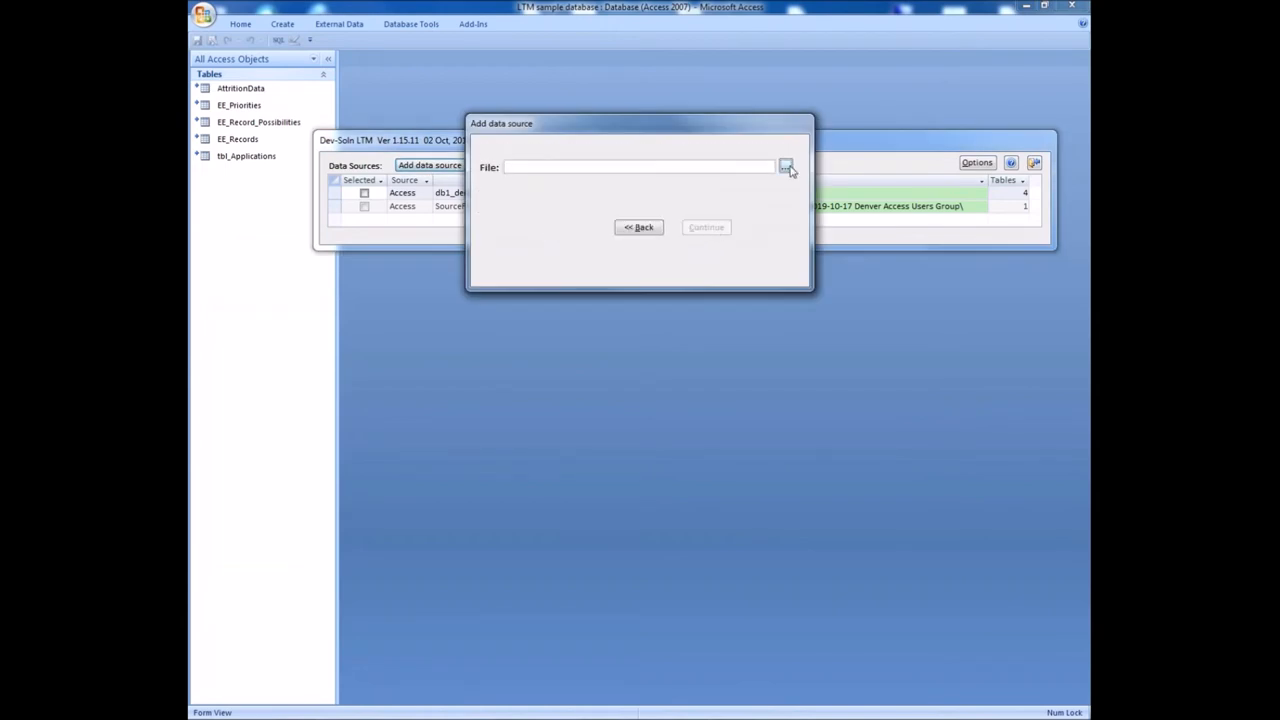
- Browse for the database file on the Work (E:) drive, leaving the path blank
left_click(788, 166)
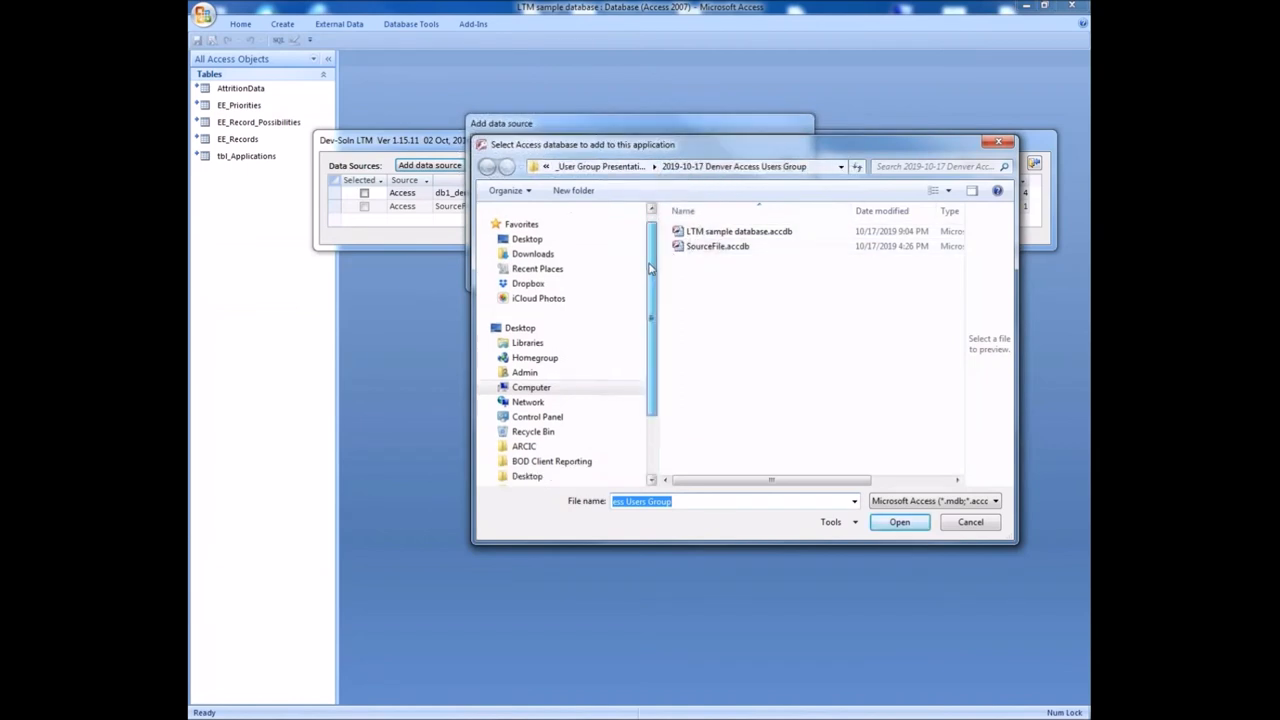
scroll("down", 3)
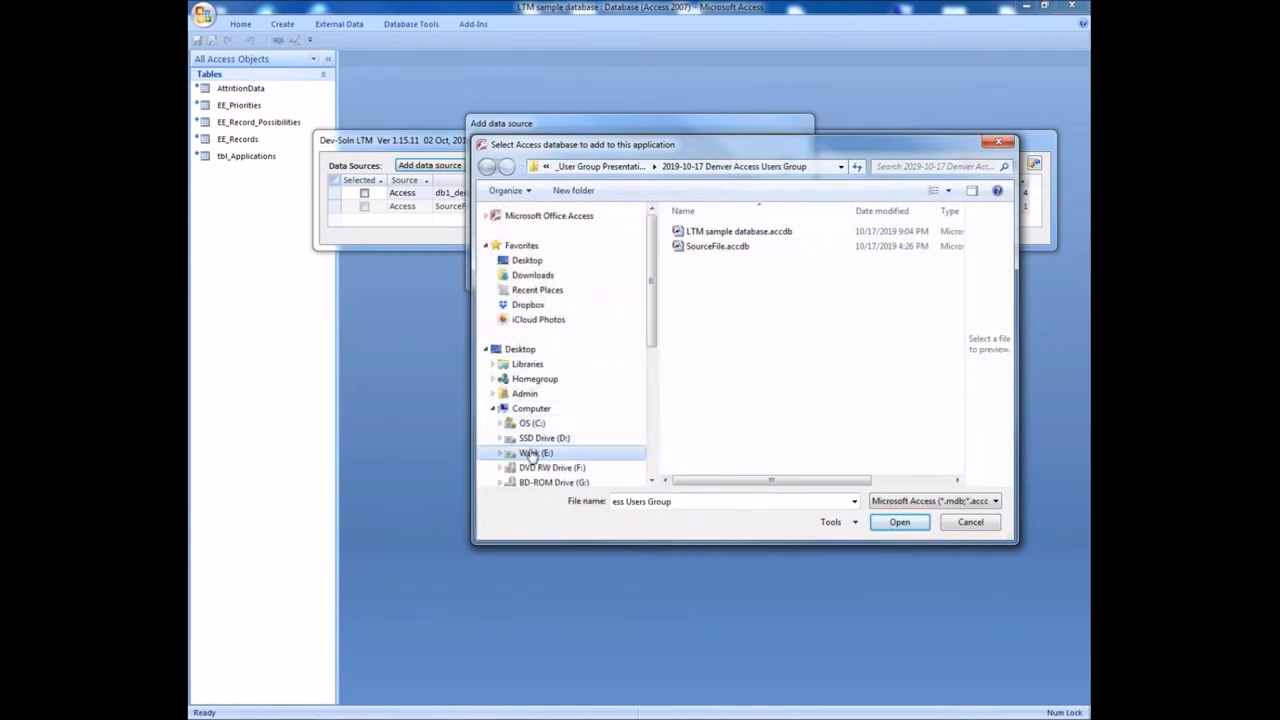
left_click(536, 452)
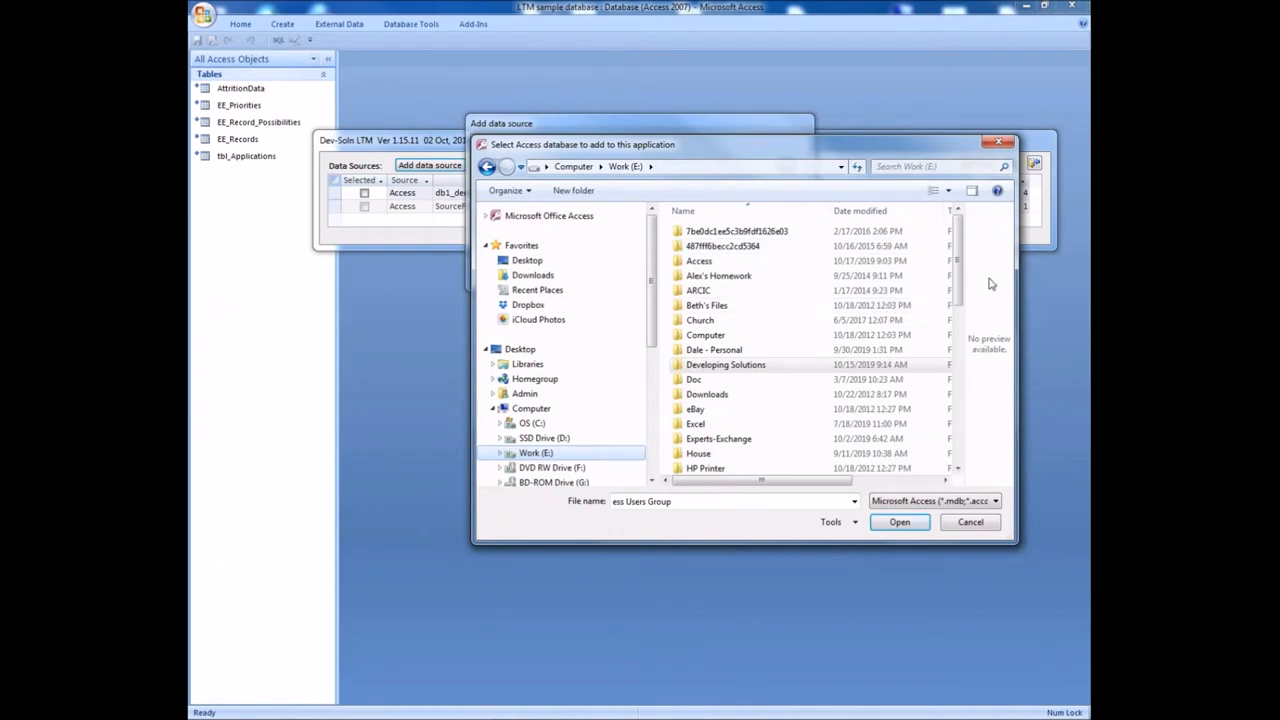
scroll("down", 3)
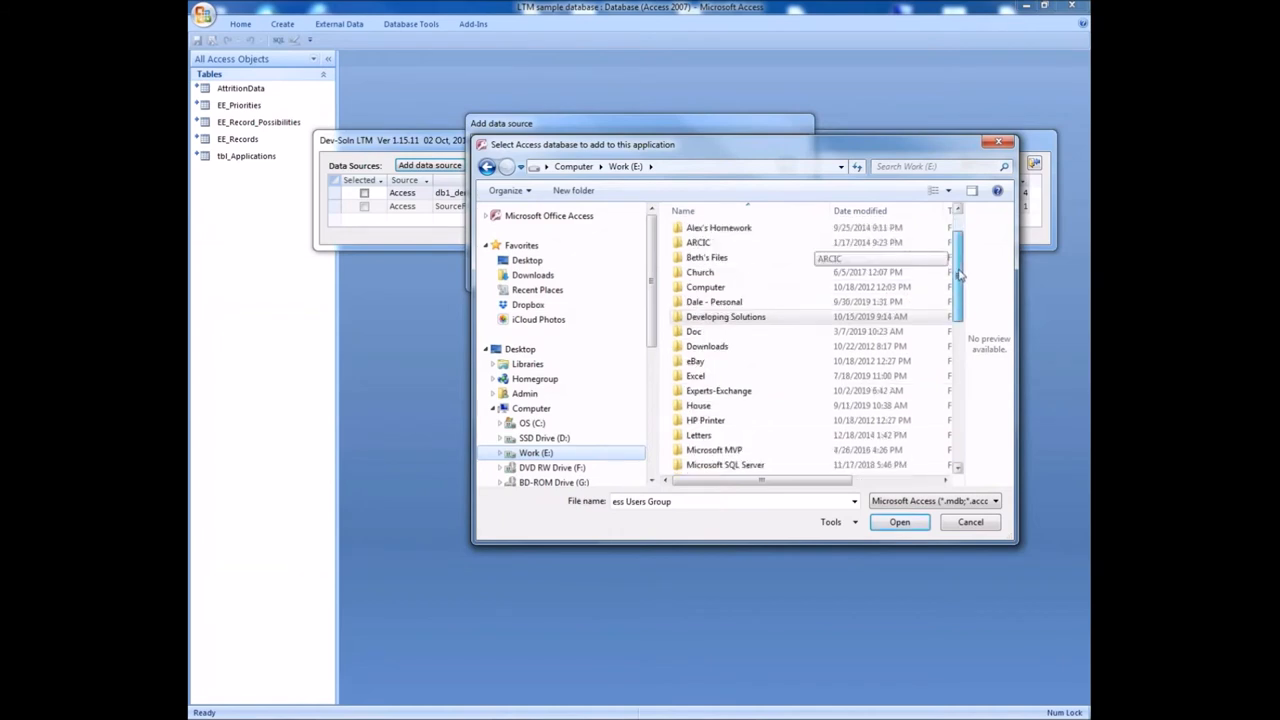
scroll("up", 3)
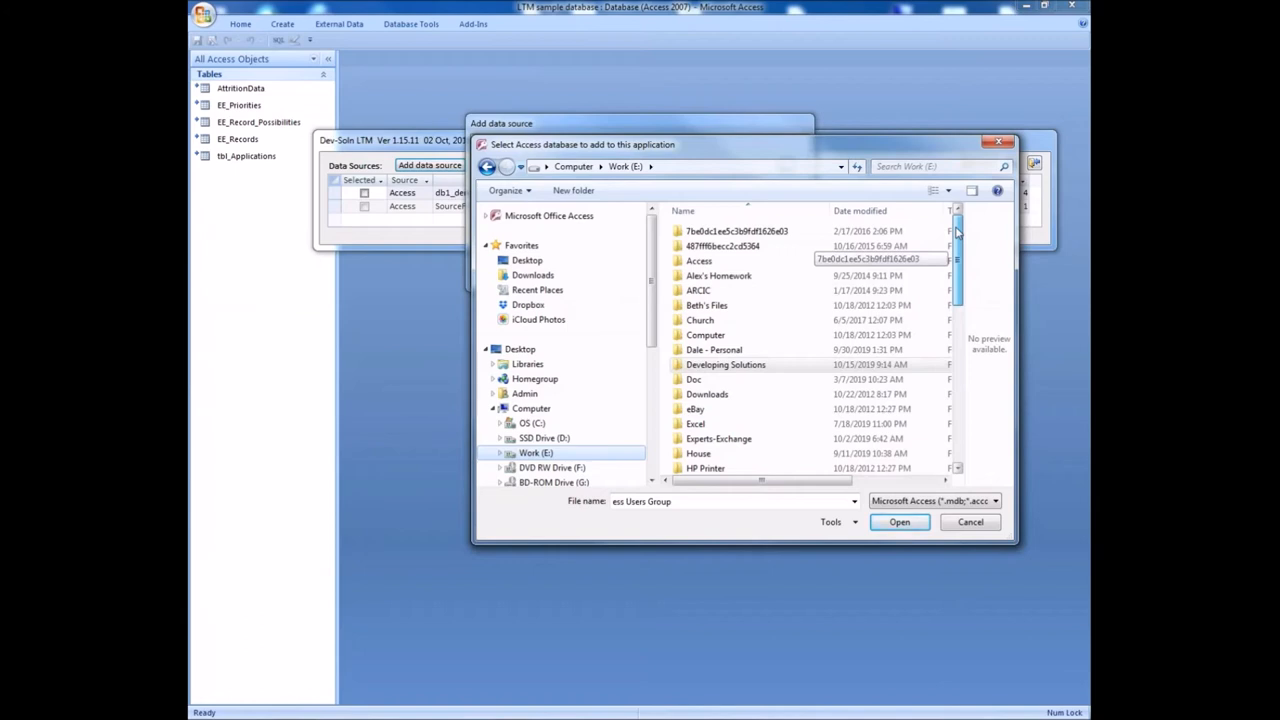
scroll("down", 3)
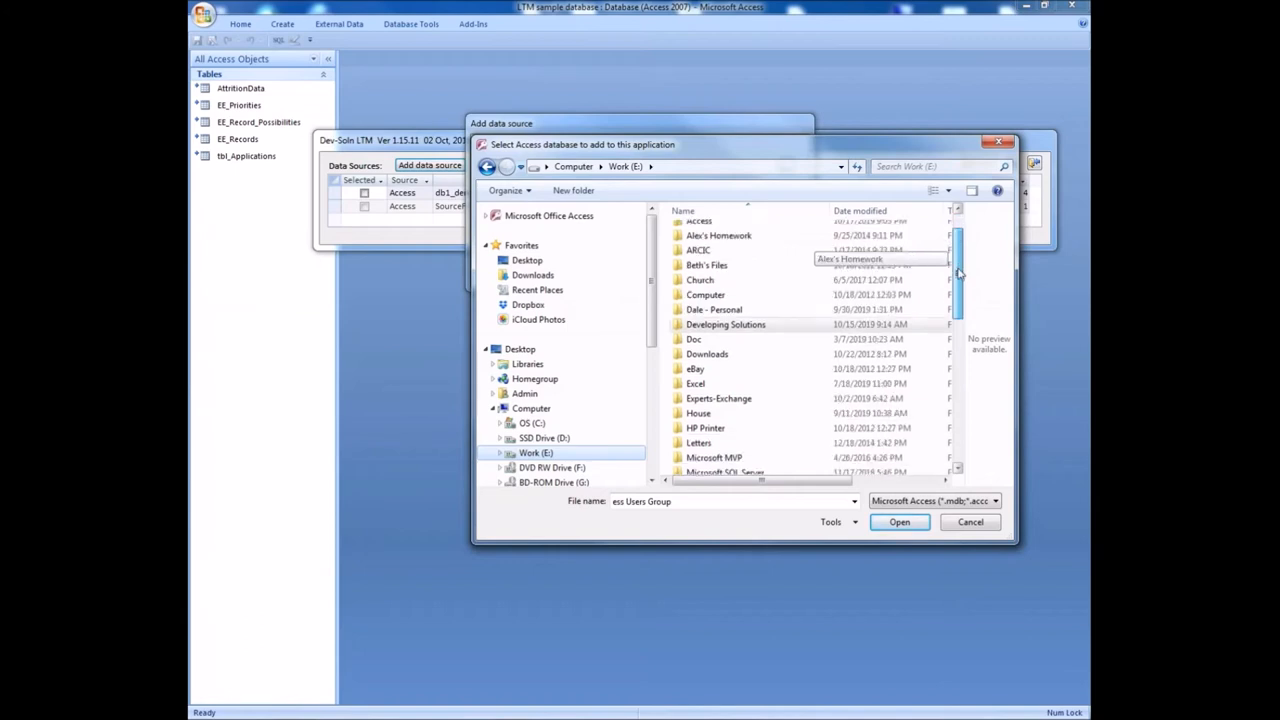
scroll("down", 3)
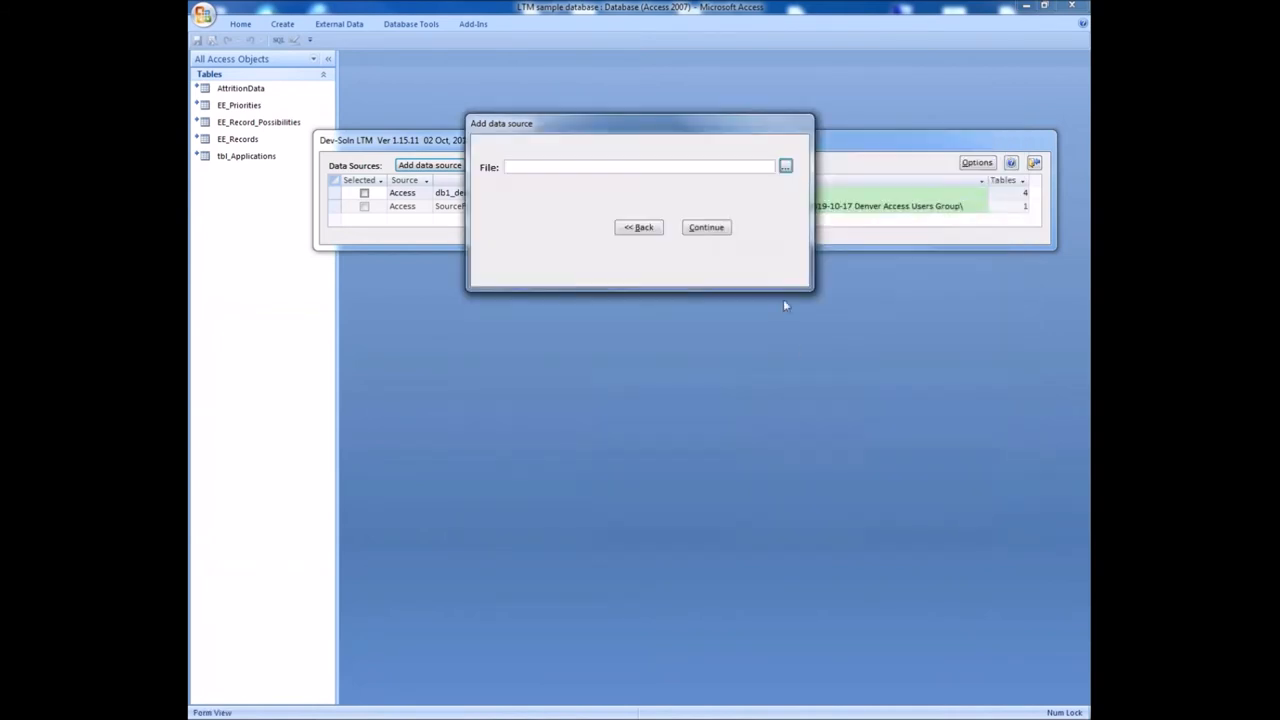
- Add the empty Access data source row, then close the linked table manager
left_click(706, 228)
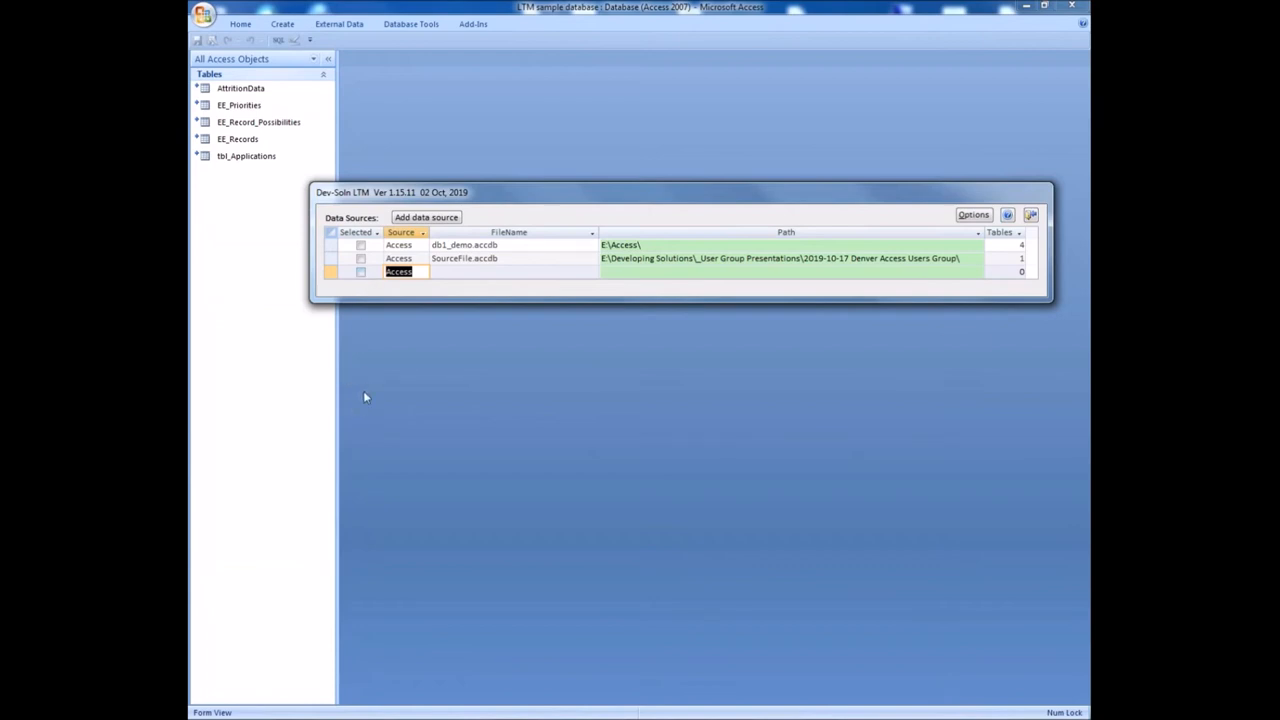
mouse_move(380, 380)
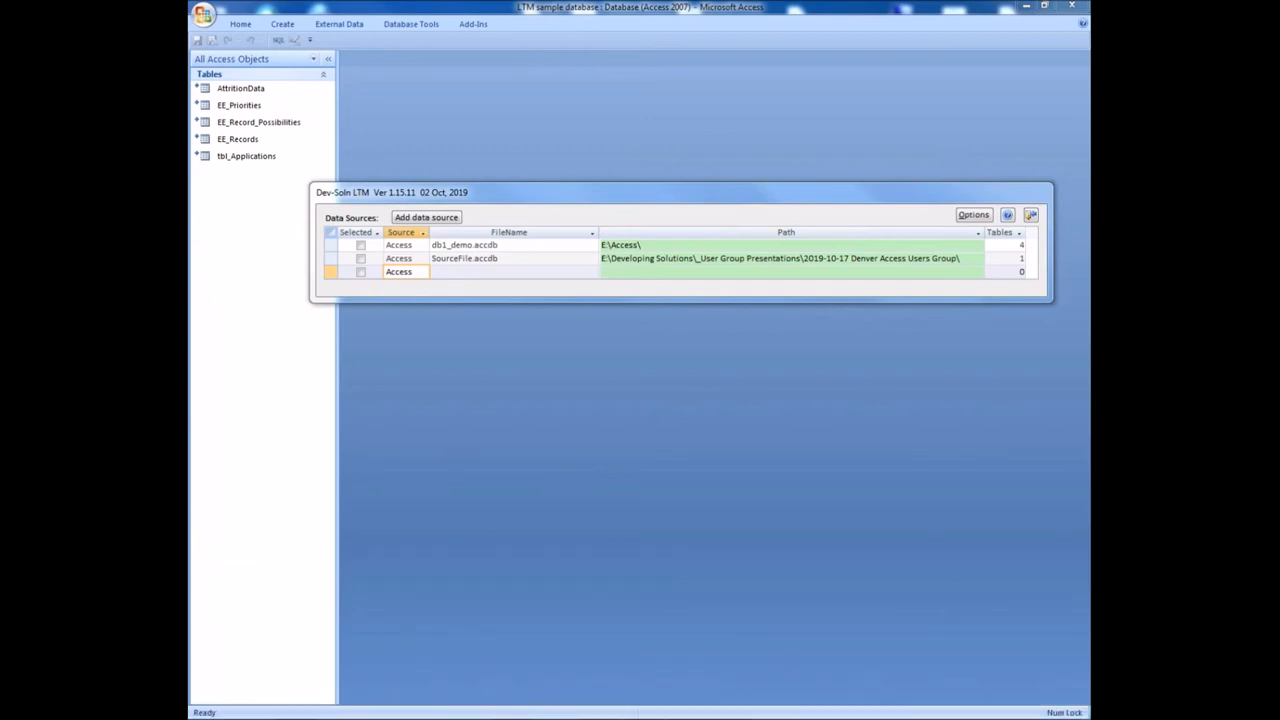
mouse_move(644, 708)
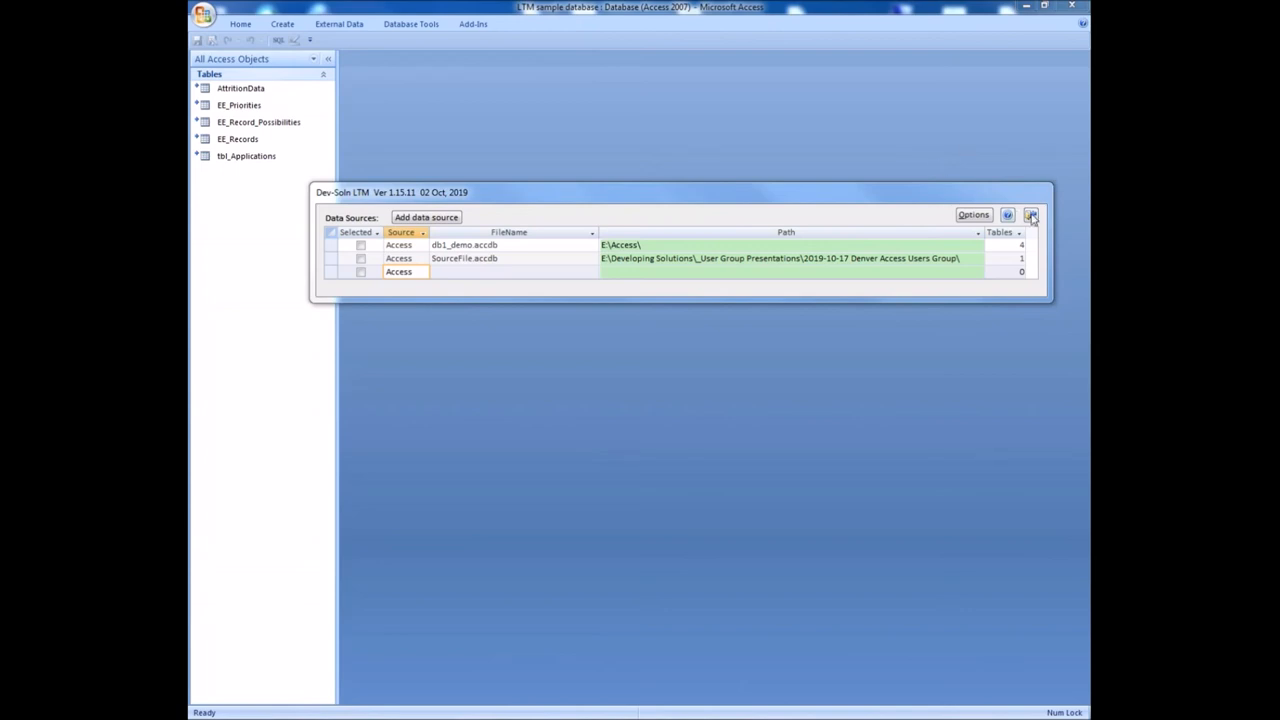
left_click(1032, 214)
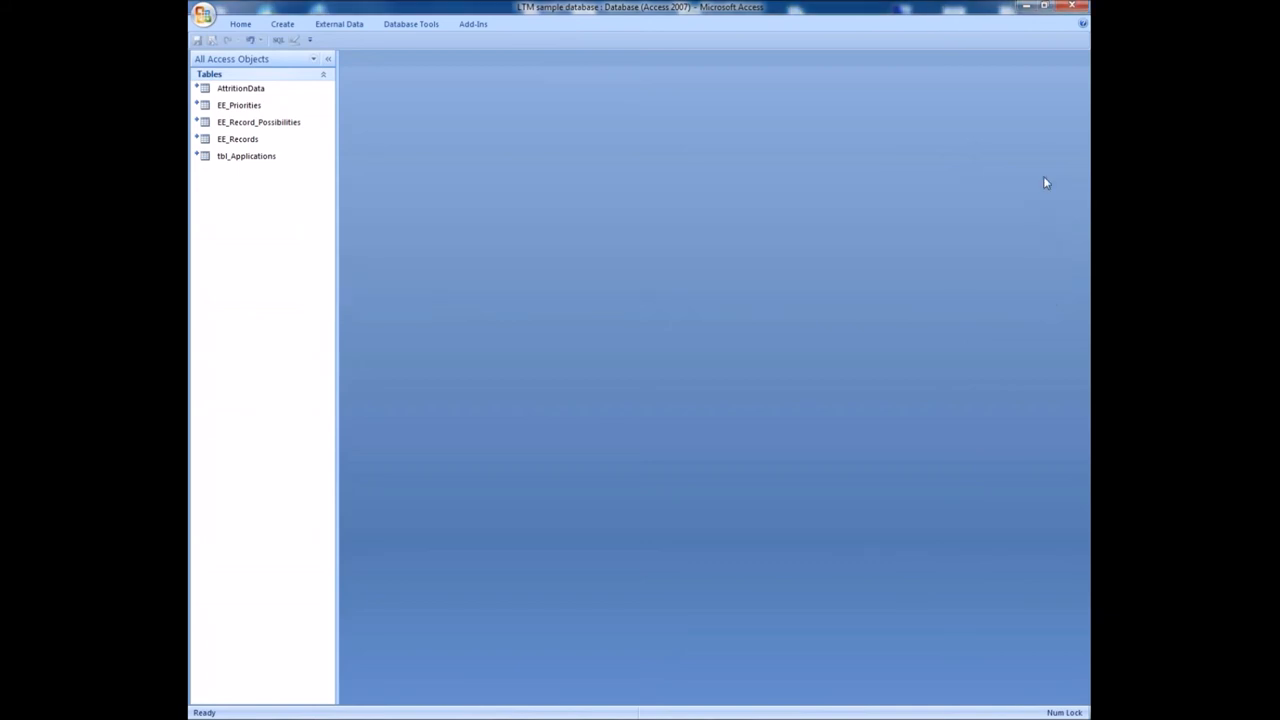
mouse_move(1070, 12)
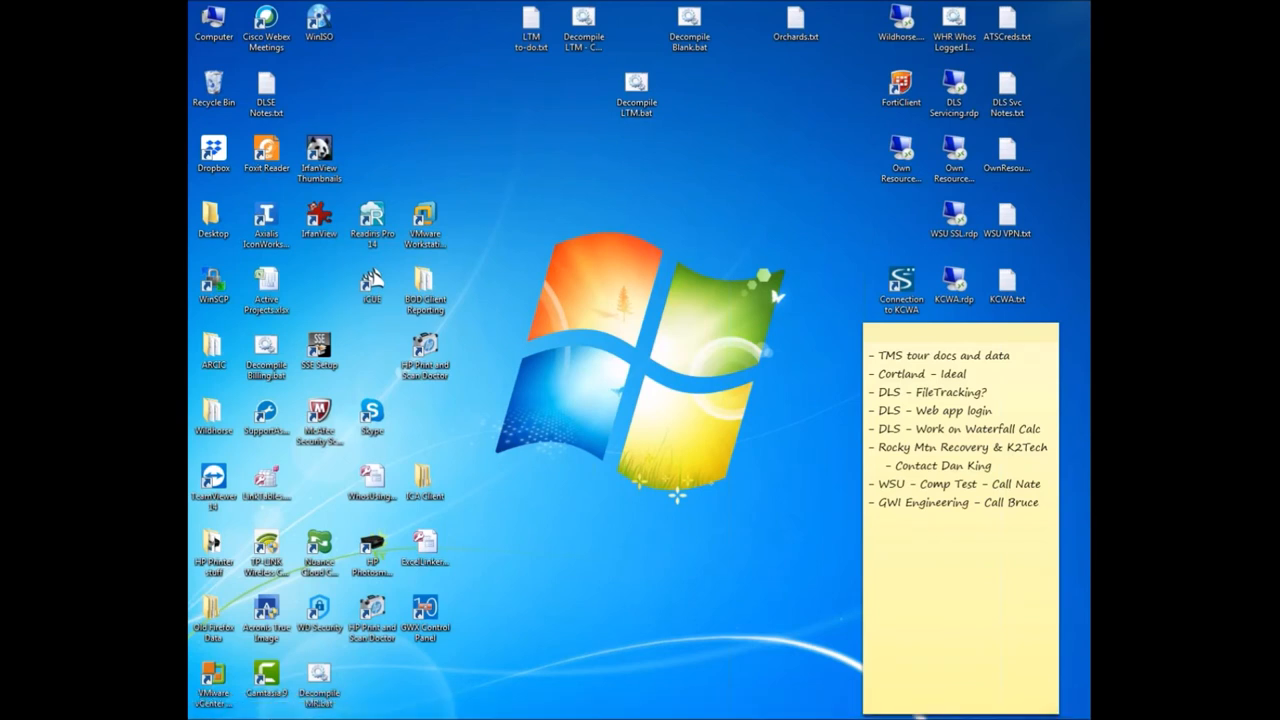
mouse_move(640, 716)
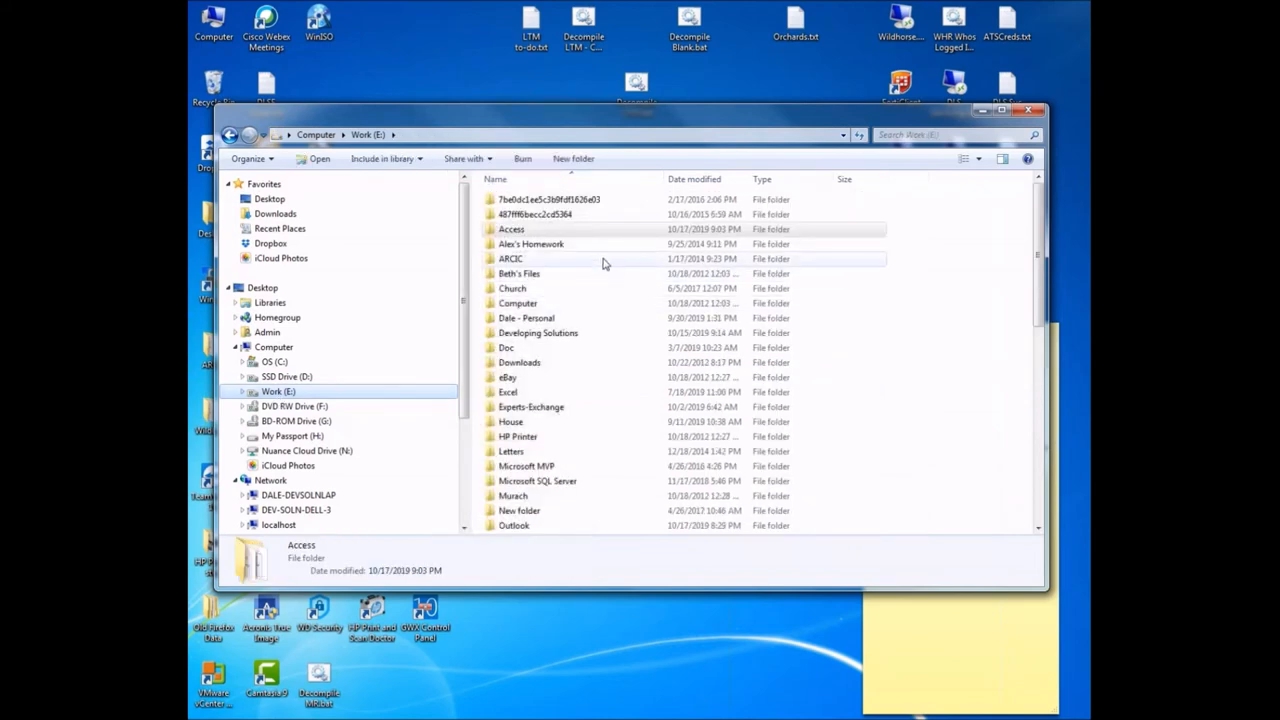
mouse_move(540, 330)
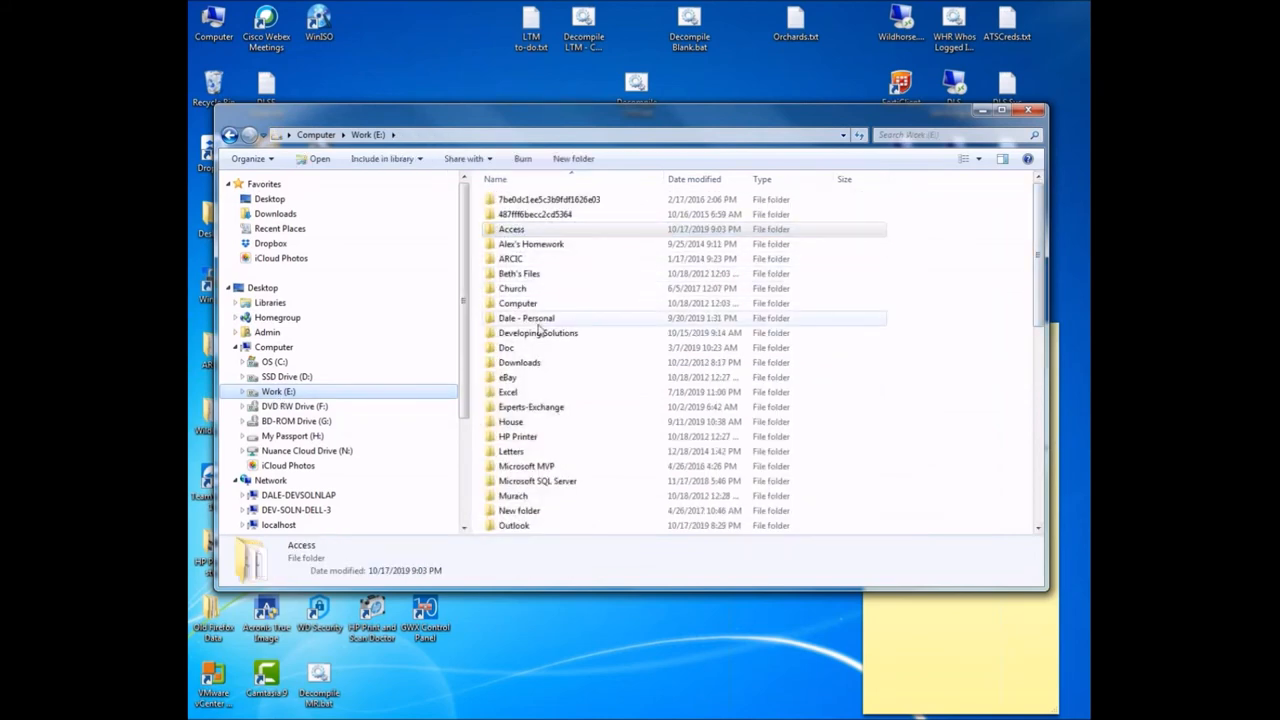
- Go into Developing Solutions and then its _User Group Presentations folder on Work (E:)
double_click(538, 332)
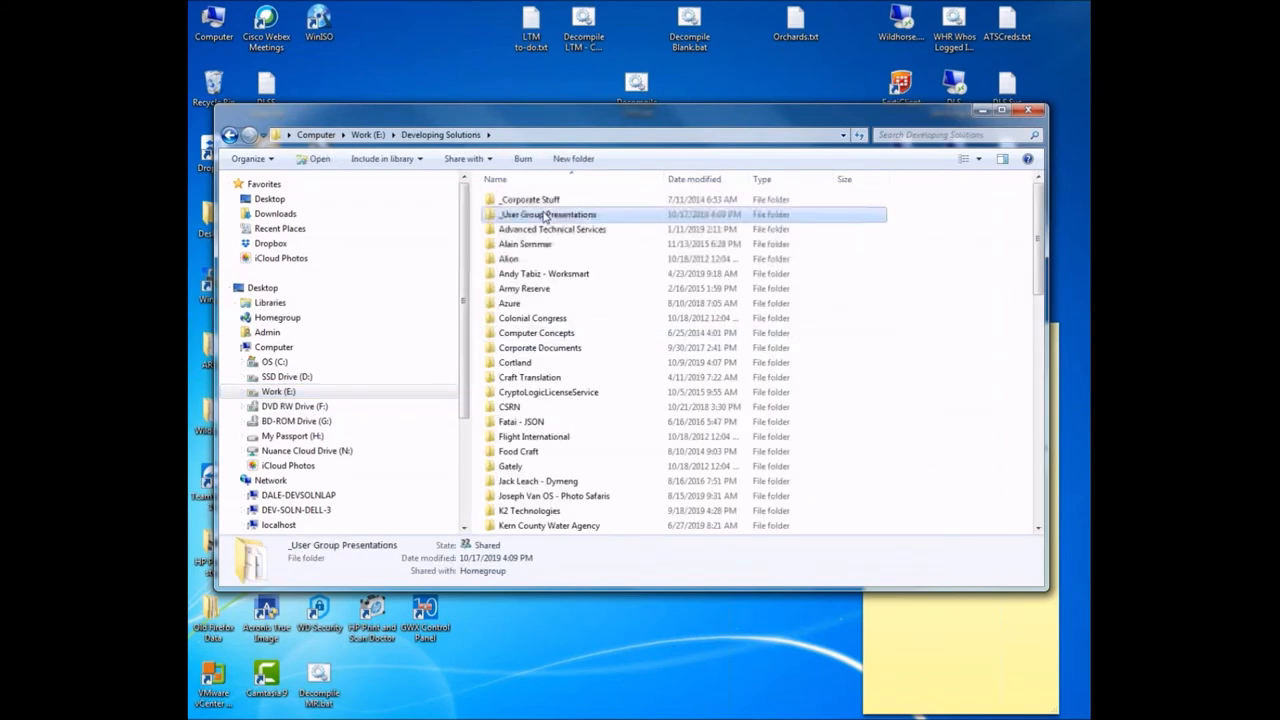
double_click(548, 214)
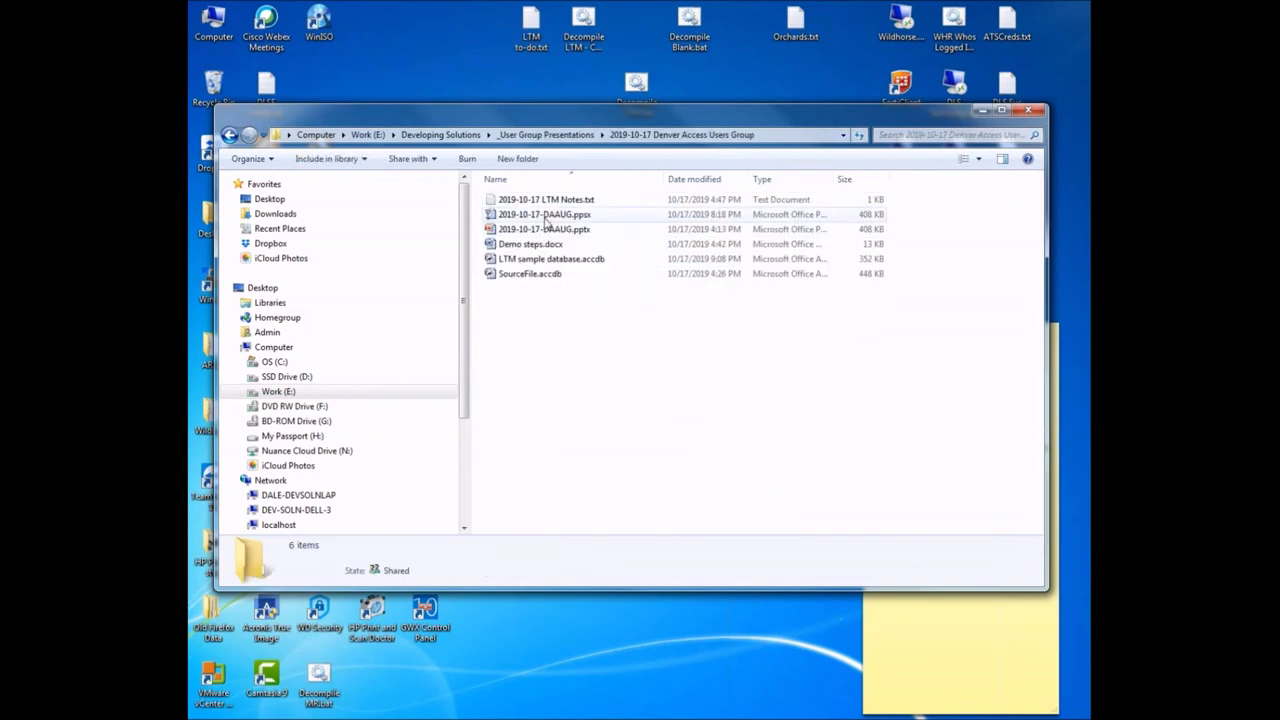
- Launch the 2019-10-17-DAAUG.ppsx slide show from the Denver Access Users Group folder
left_click(544, 214)
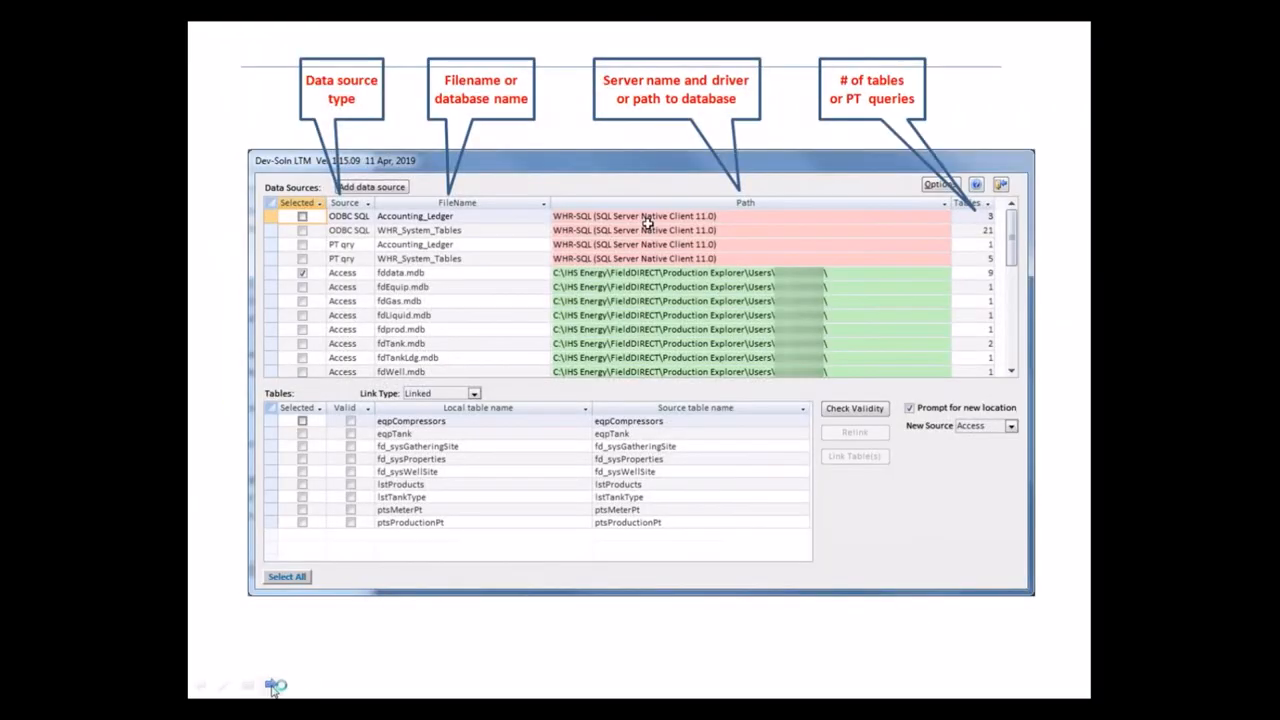
- Advance the slide show to the Contact Info slide
left_click(276, 686)
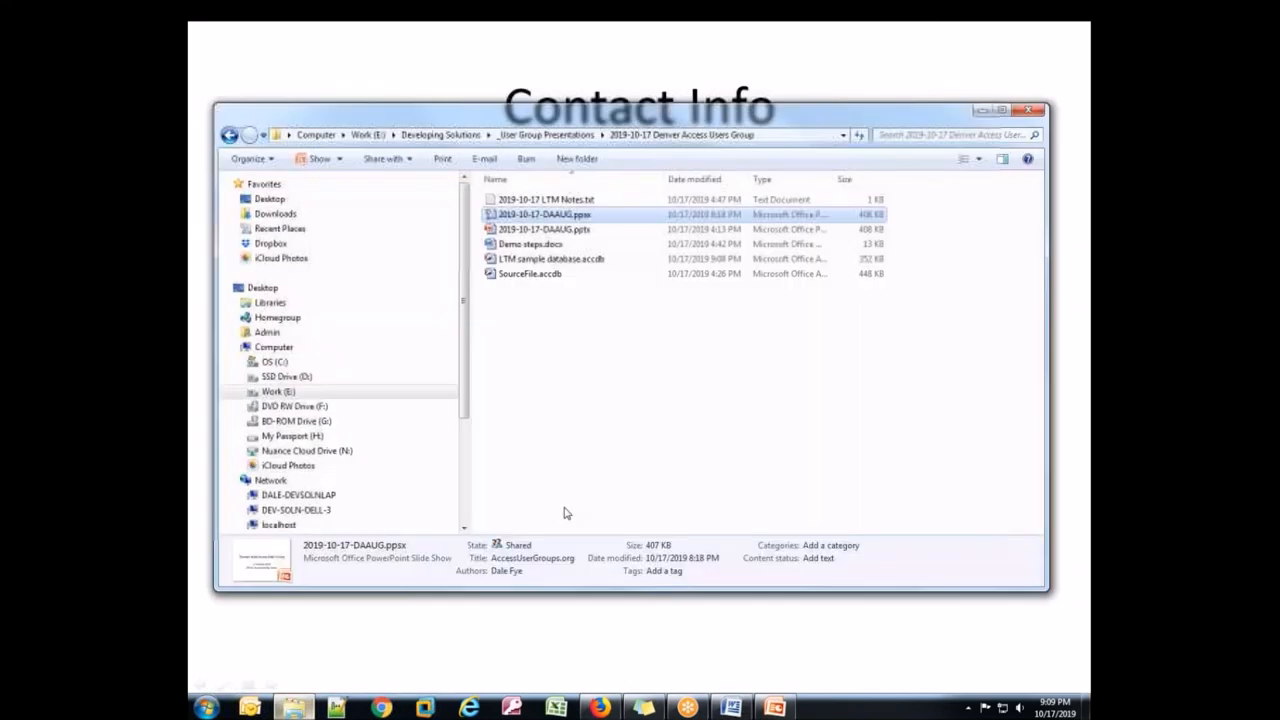